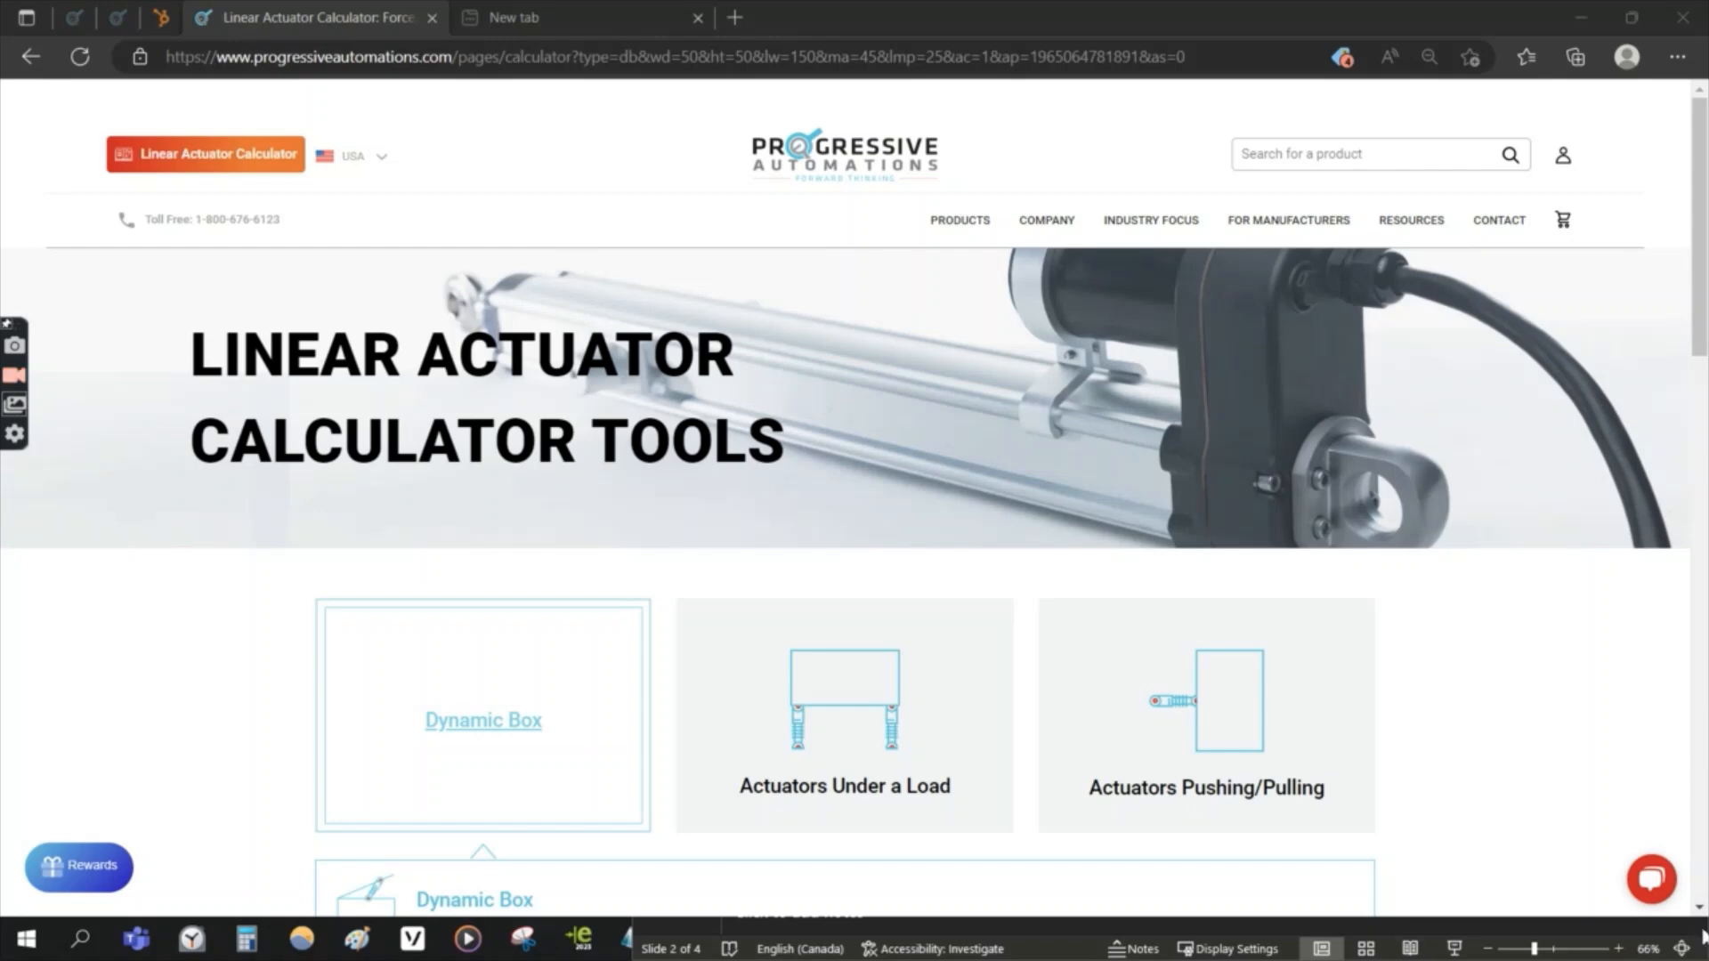
{"action": "mouse_move", "coordinate": [1388, 380]}
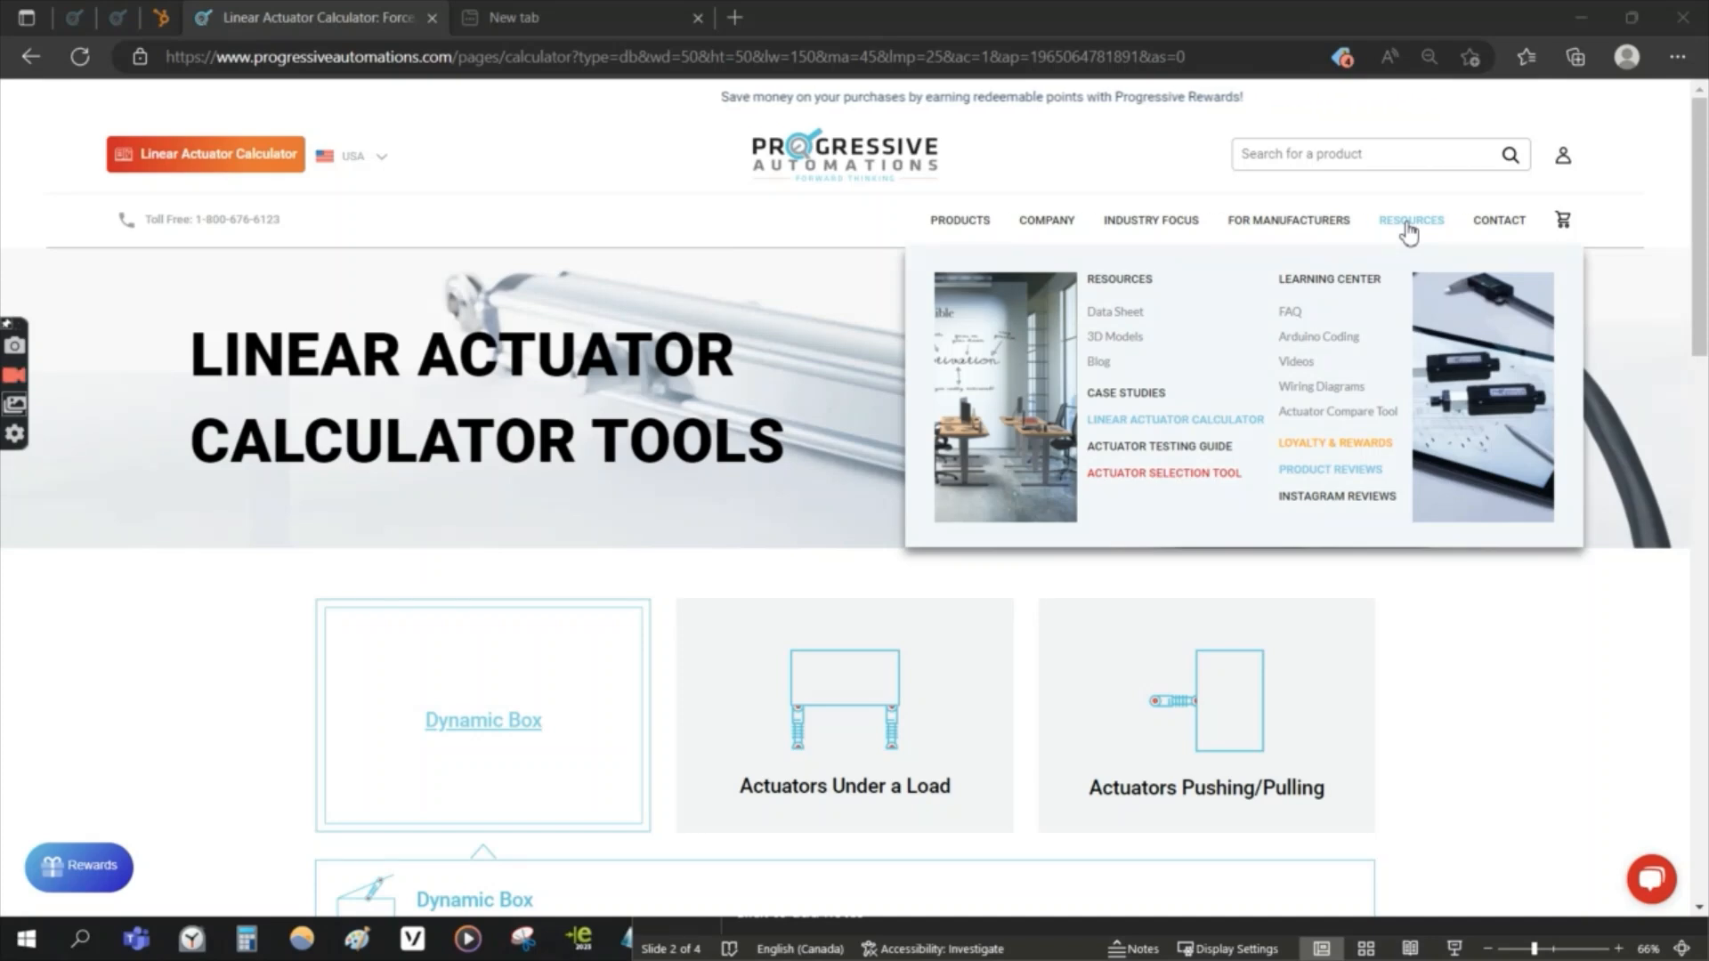
{"action": "mouse_move", "coordinate": [1406, 309]}
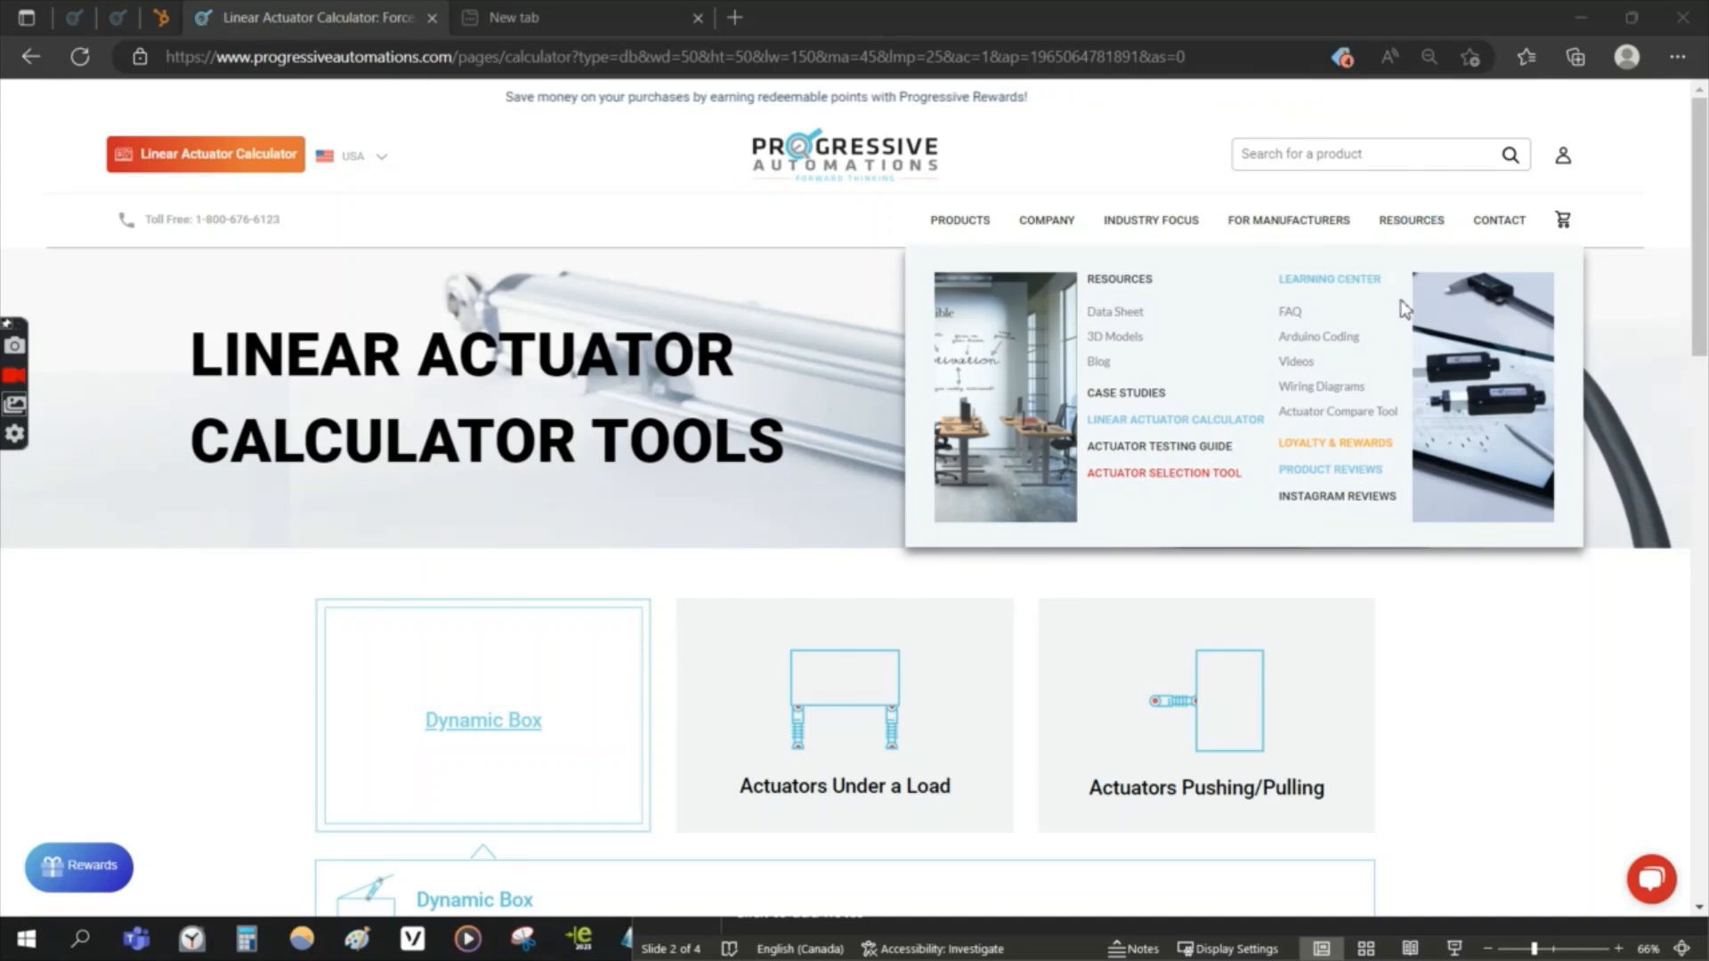
{"action": "mouse_move", "coordinate": [1337, 411]}
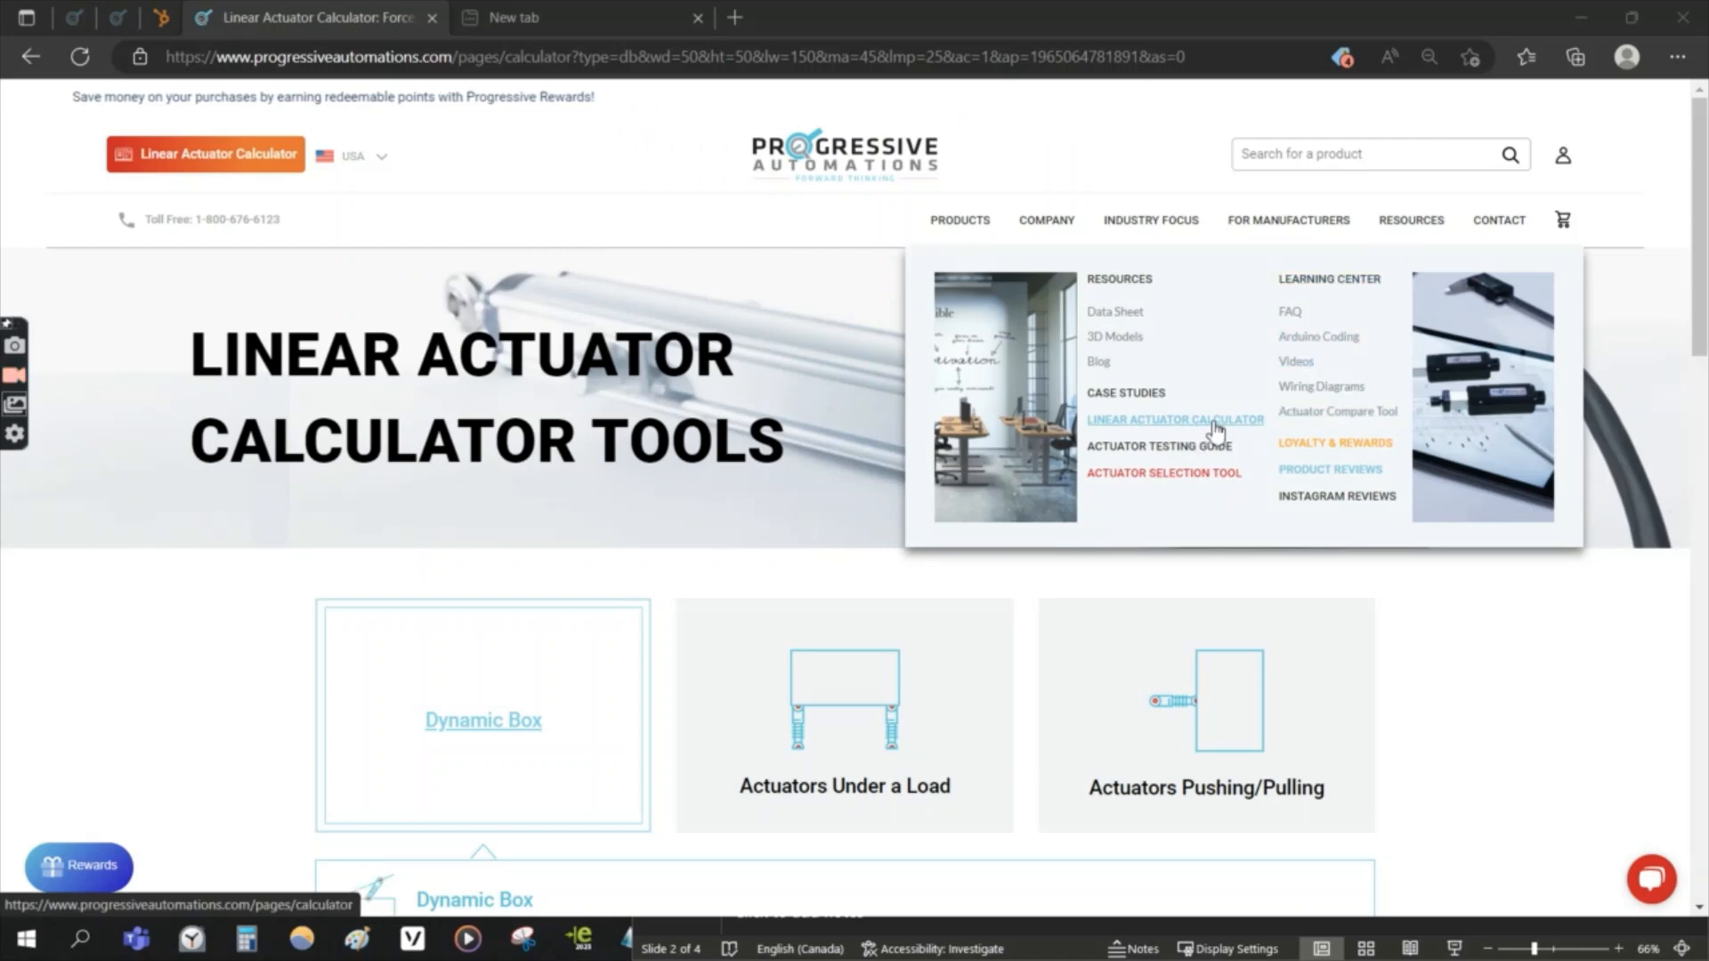
Step: Open the Linear Actuator Calculator and scroll to the Dynamic Box dimensions and diagram
{"action": "left_click", "coordinate": [1174, 419]}
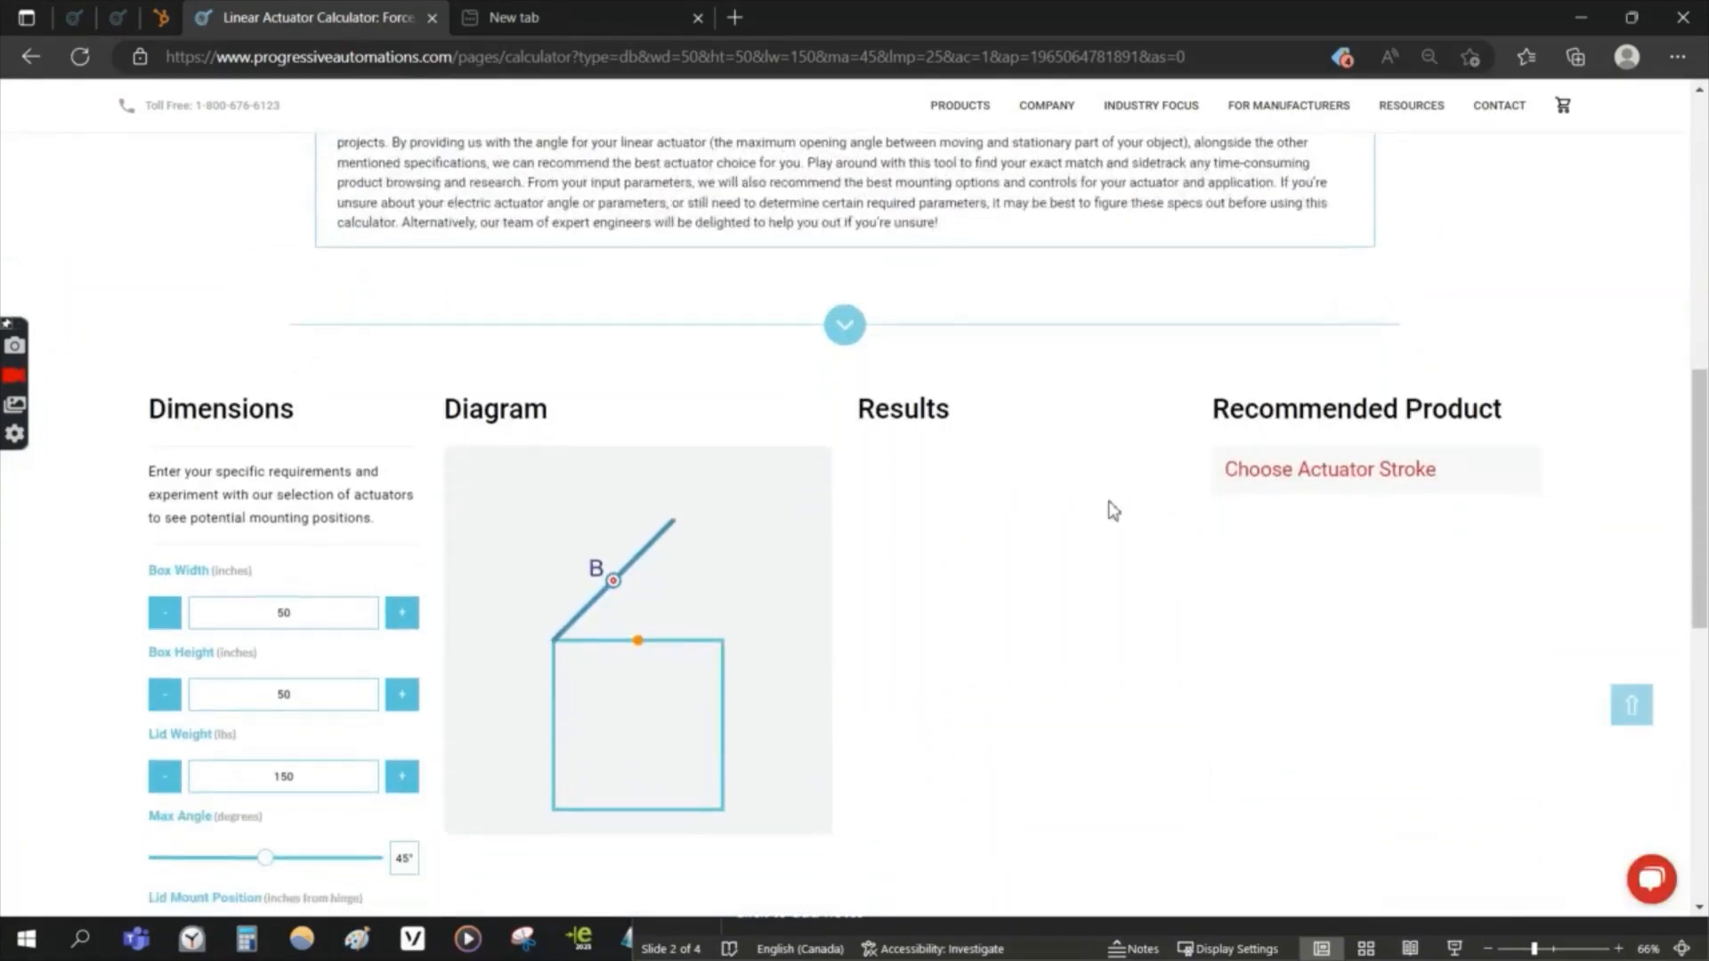
{"action": "scroll", "scroll_direction": "down", "scroll_amount": 3}
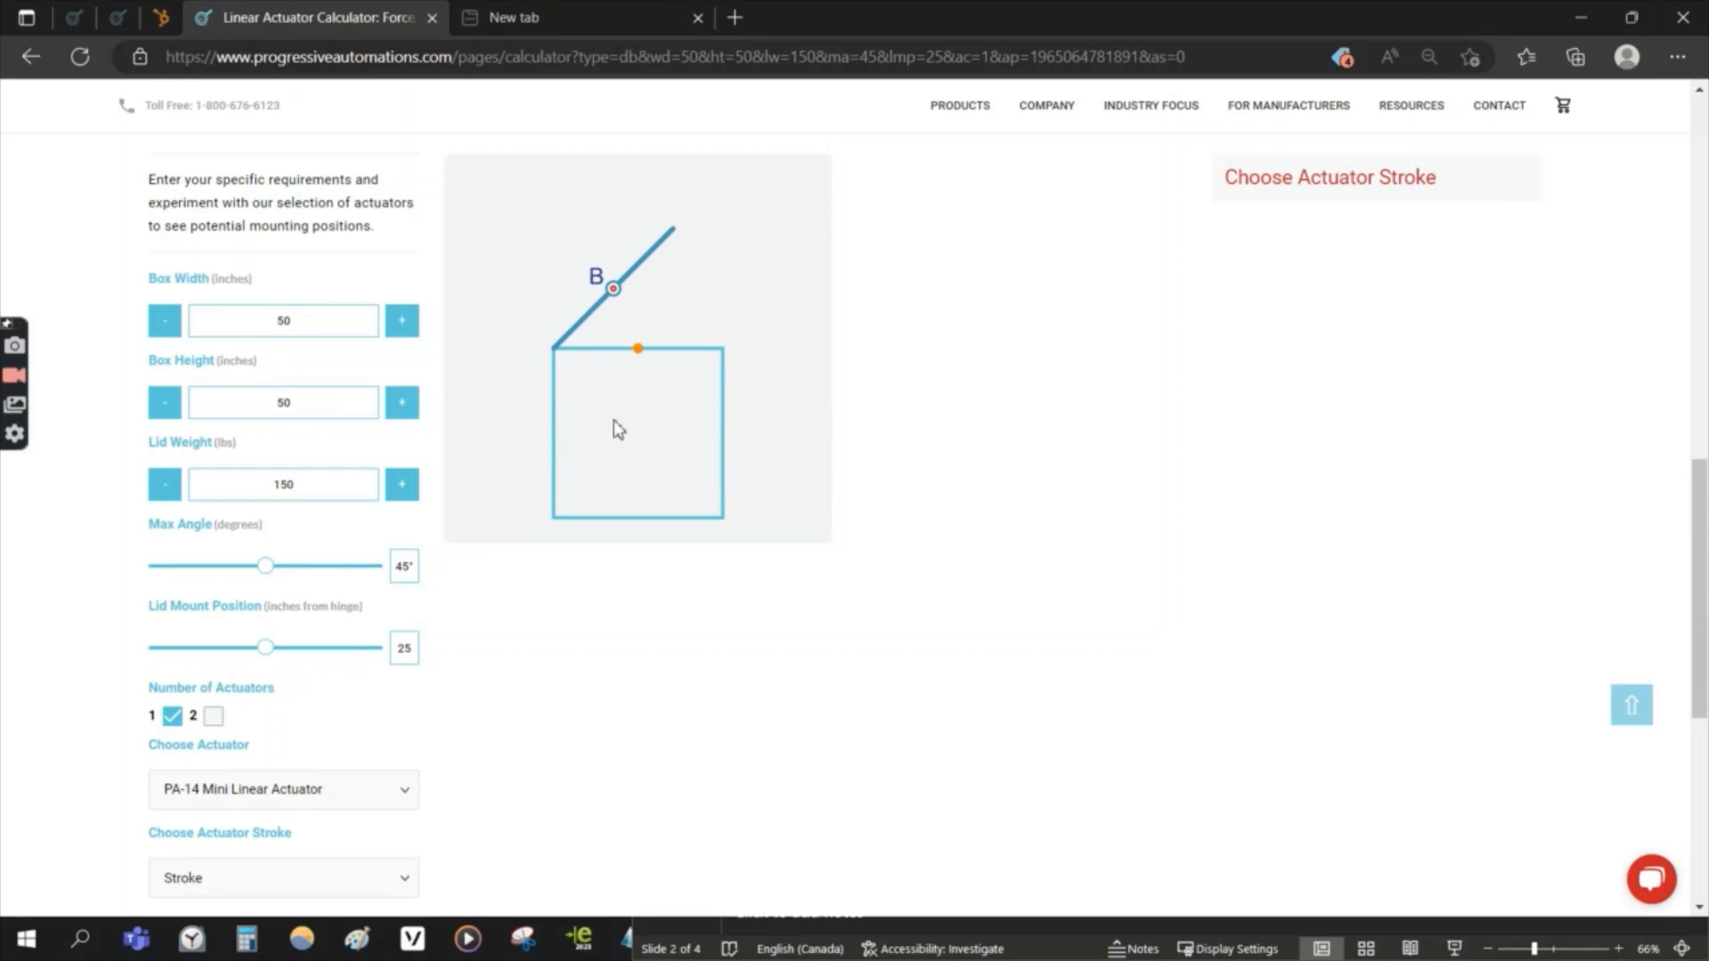
{"action": "mouse_move", "coordinate": [635, 390]}
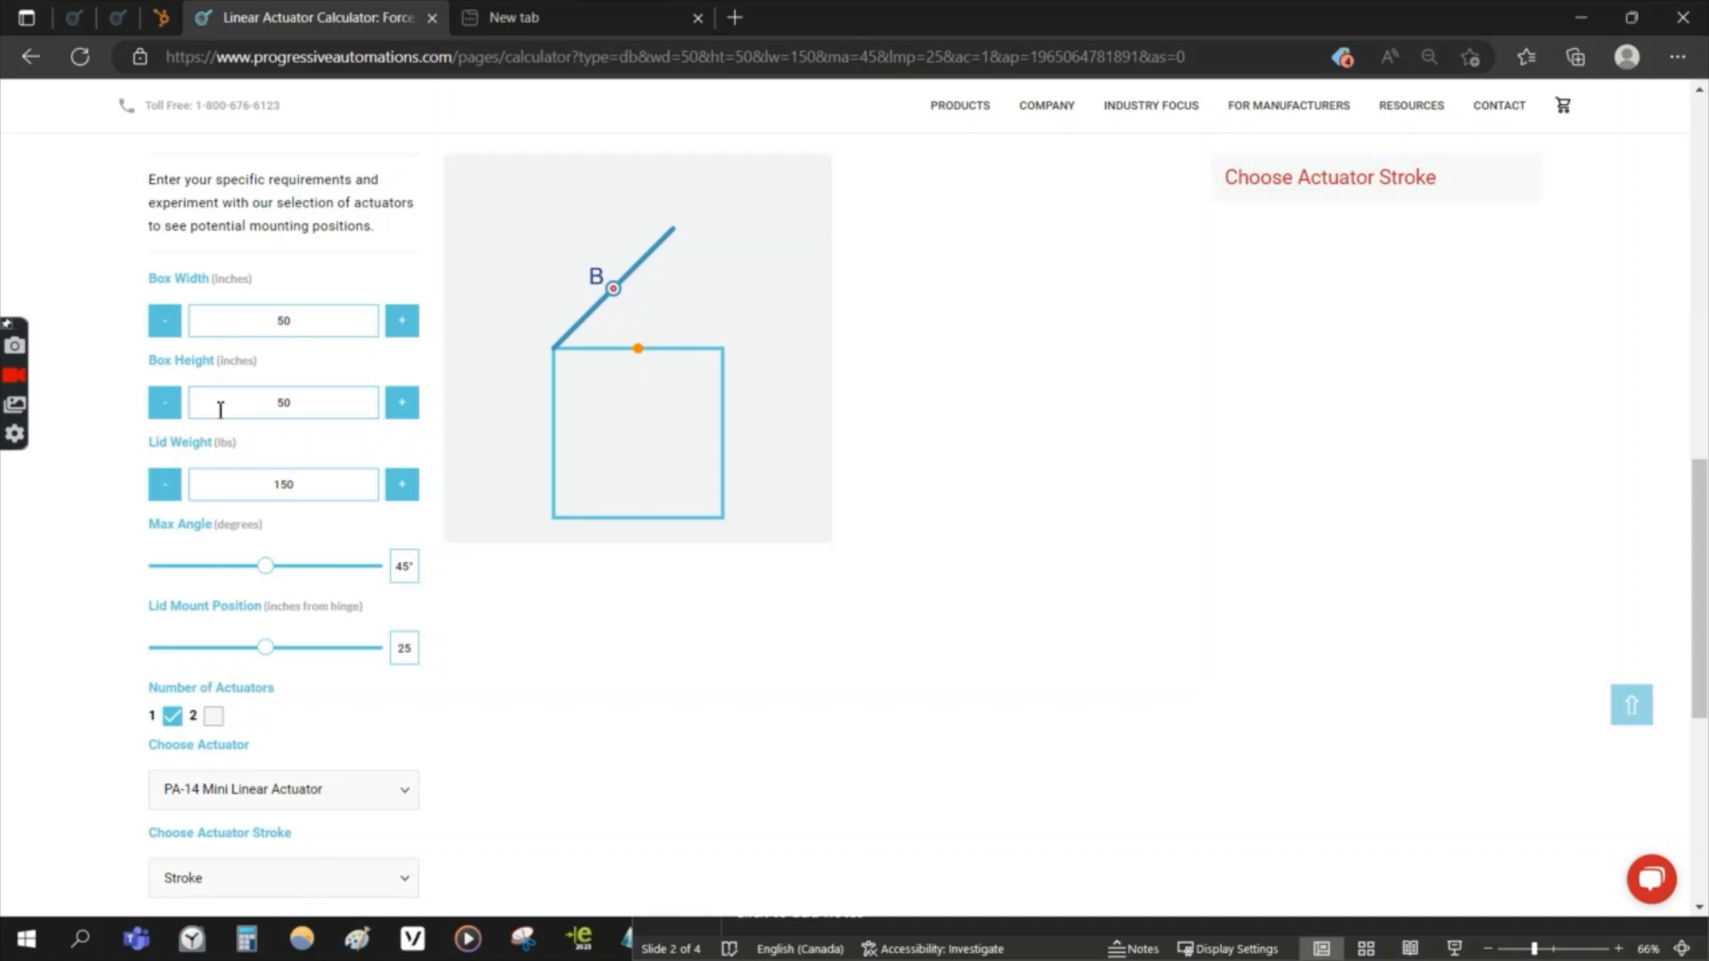
{"action": "mouse_move", "coordinate": [1495, 9]}
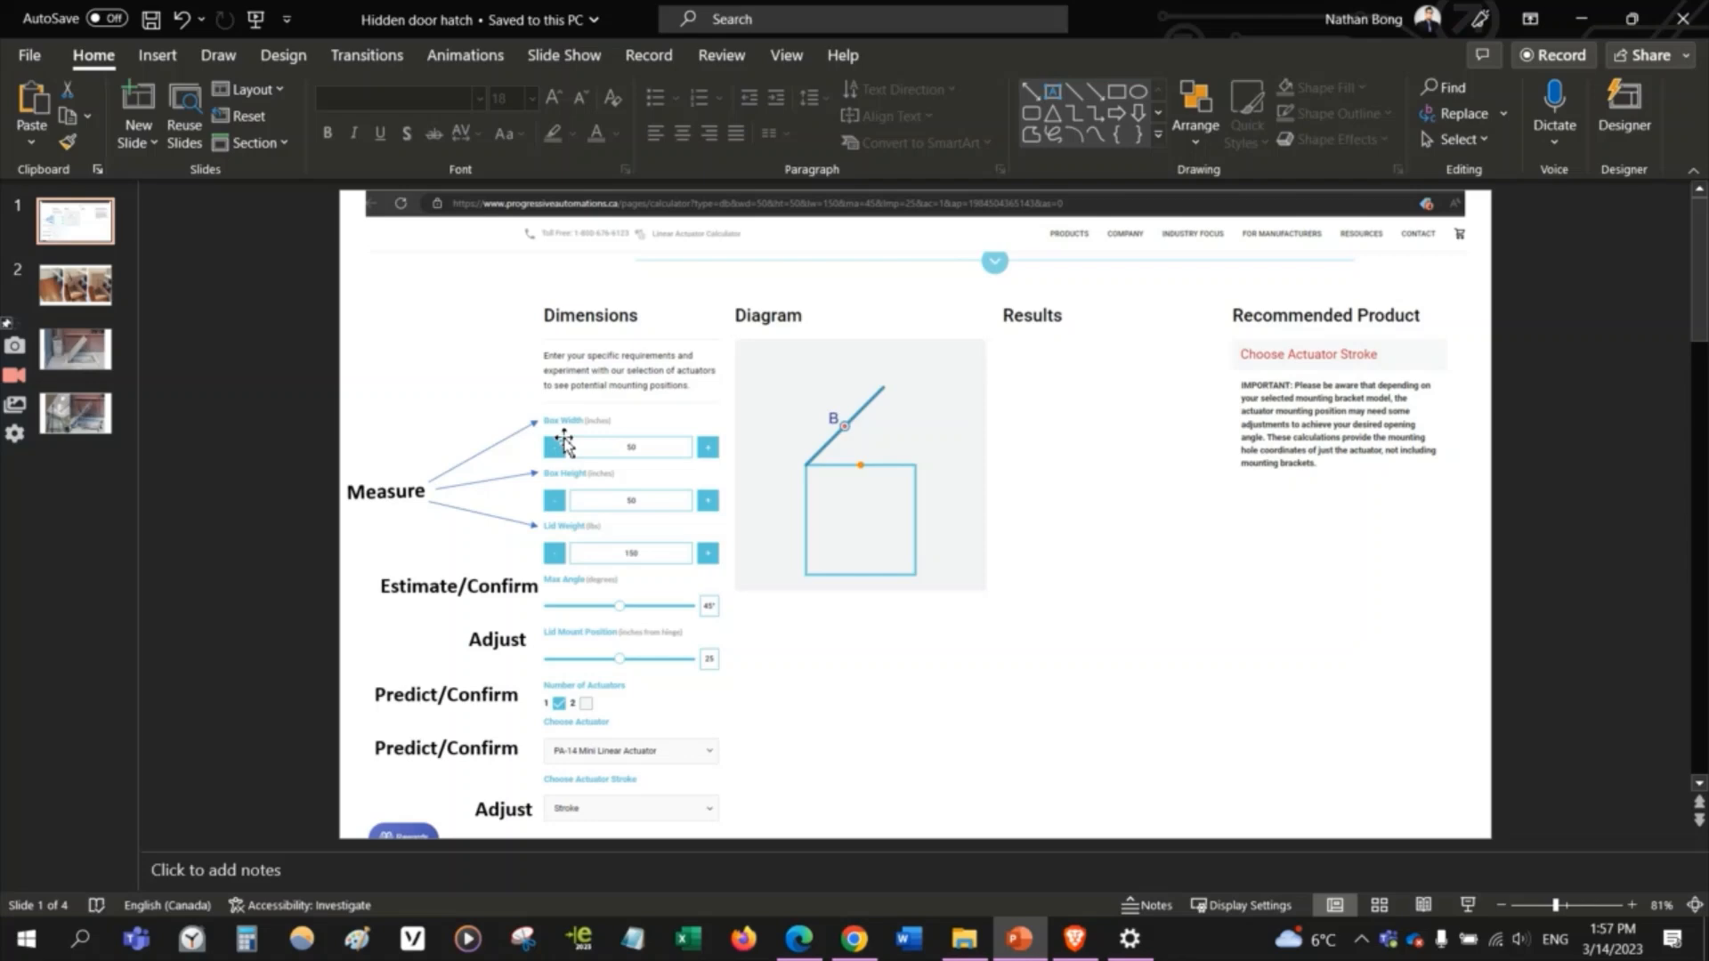
{"action": "mouse_move", "coordinate": [586, 563]}
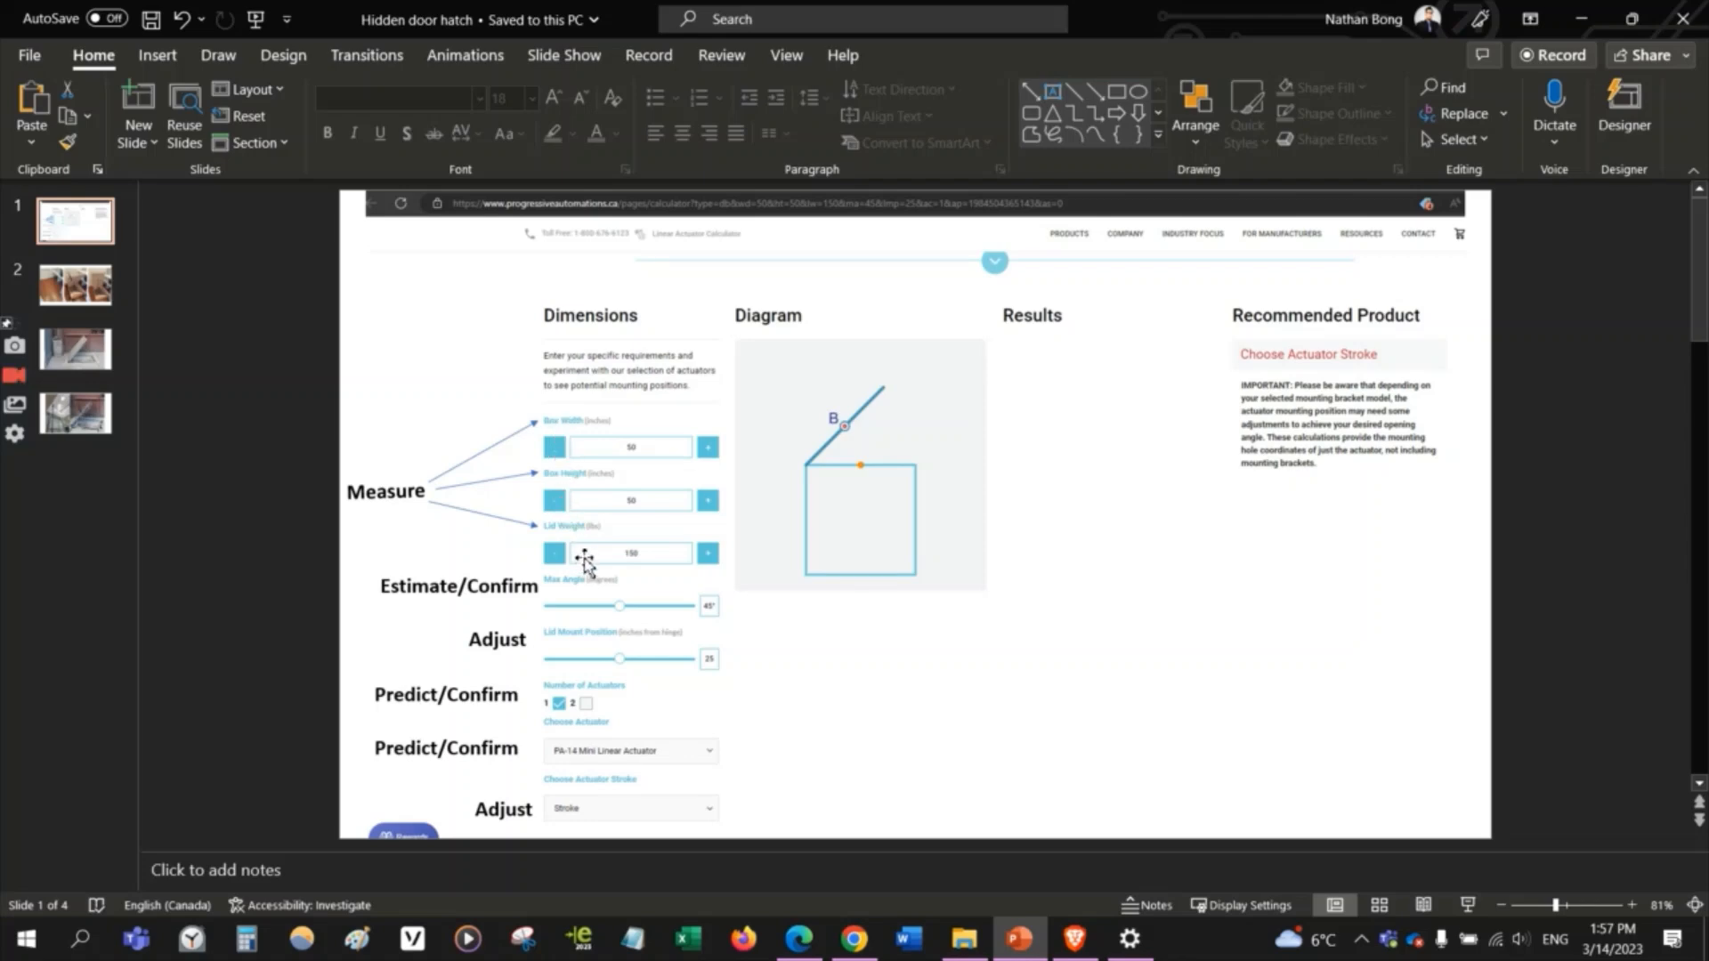
{"action": "mouse_move", "coordinate": [568, 445]}
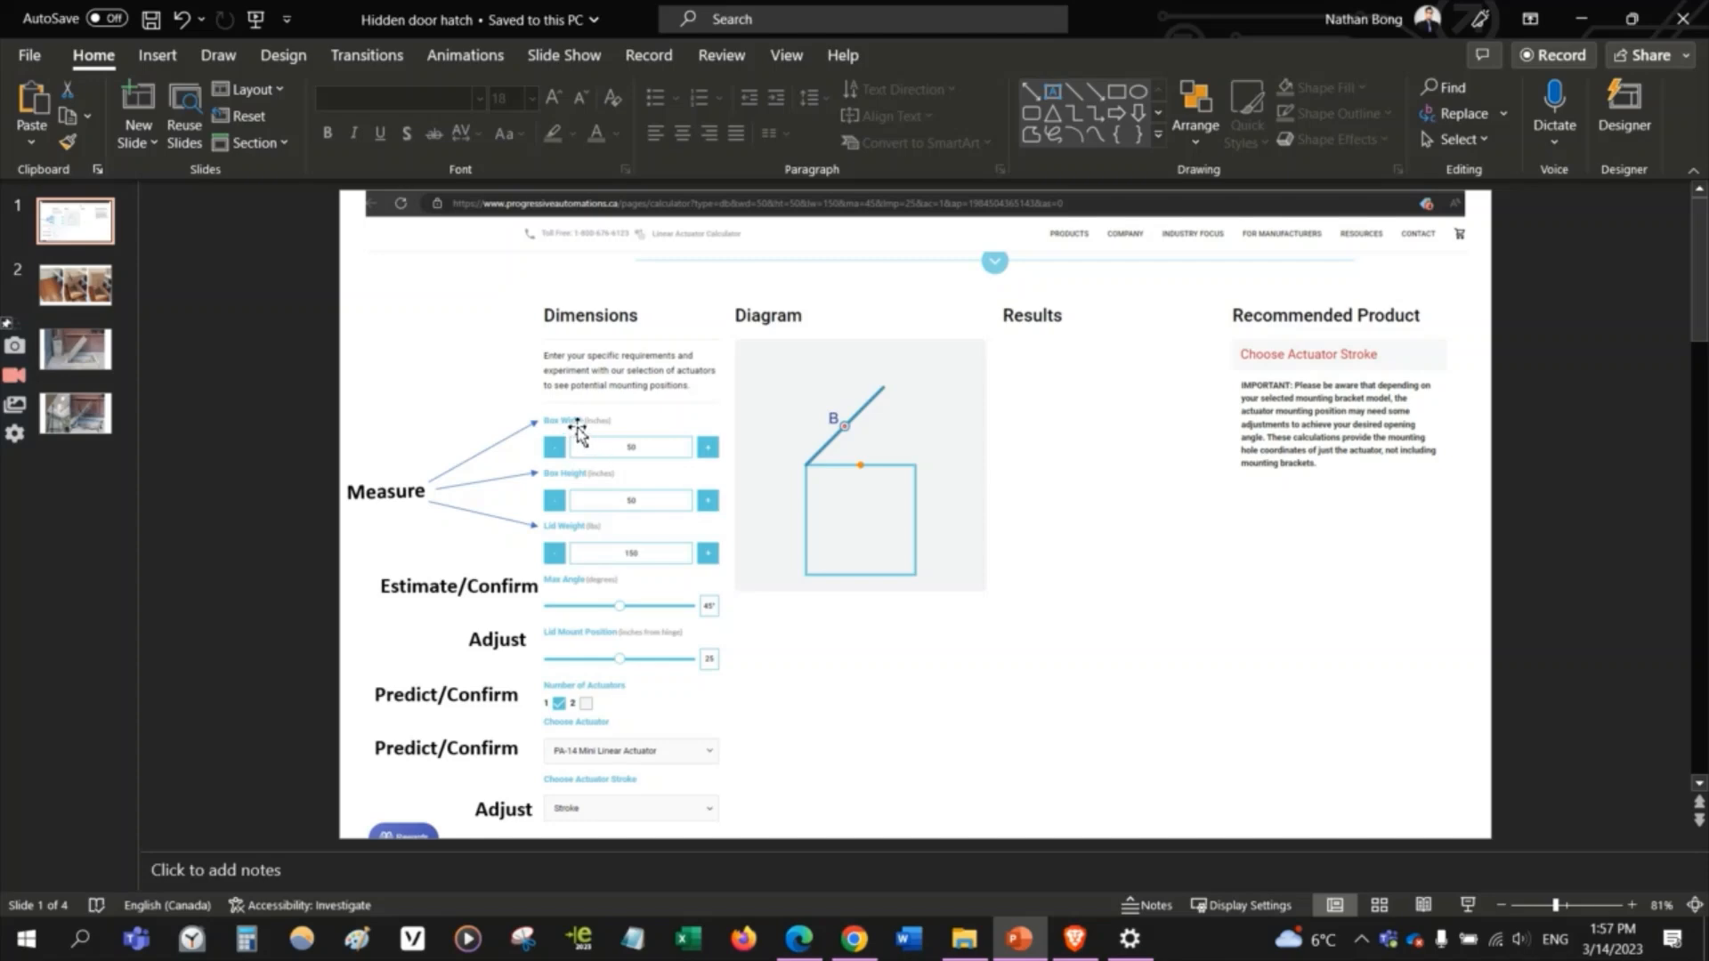
{"action": "mouse_move", "coordinate": [586, 487]}
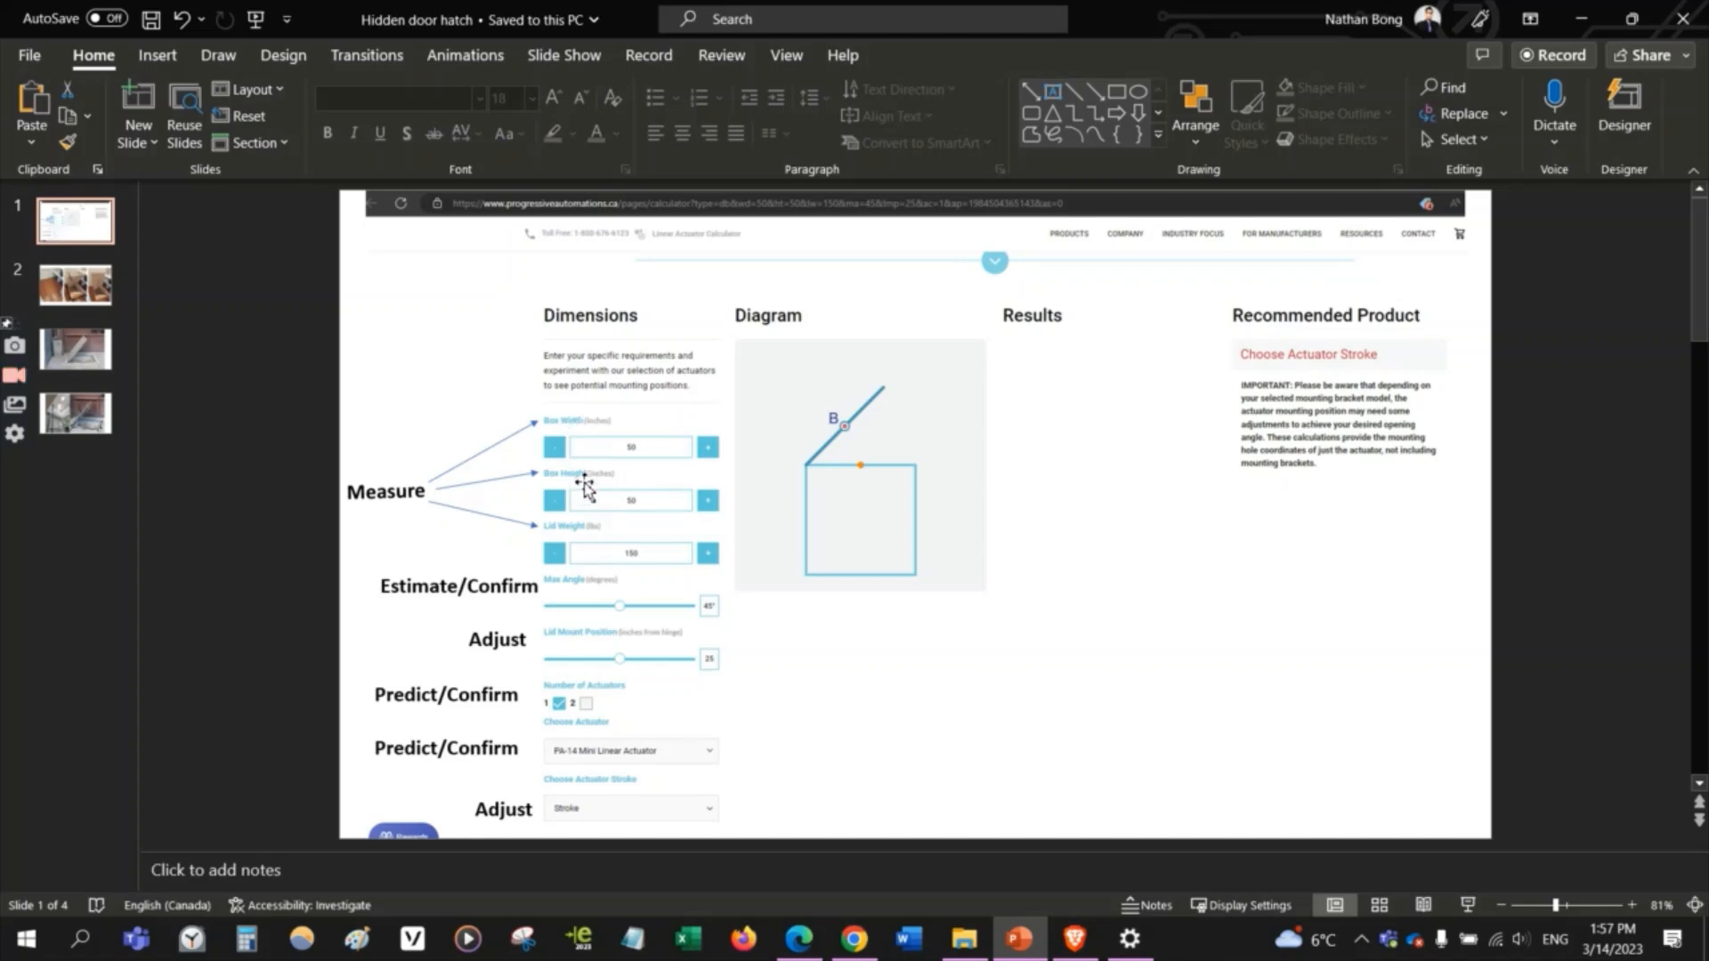
{"action": "mouse_move", "coordinate": [576, 539]}
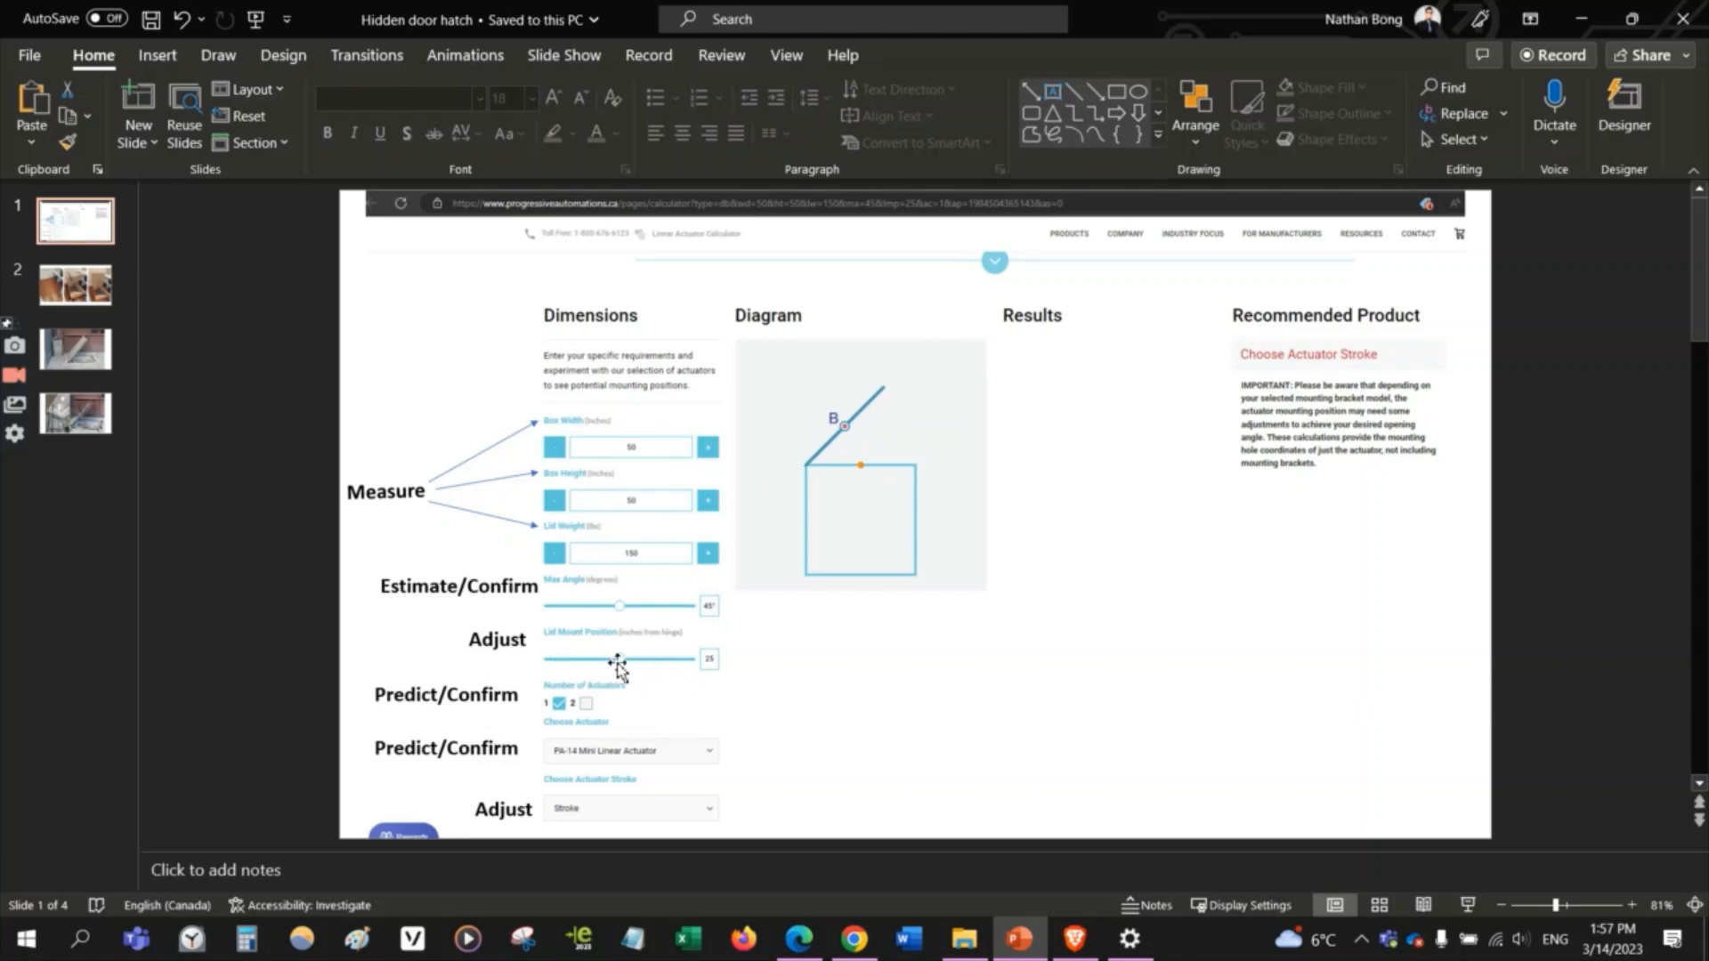
{"action": "mouse_move", "coordinate": [846, 433]}
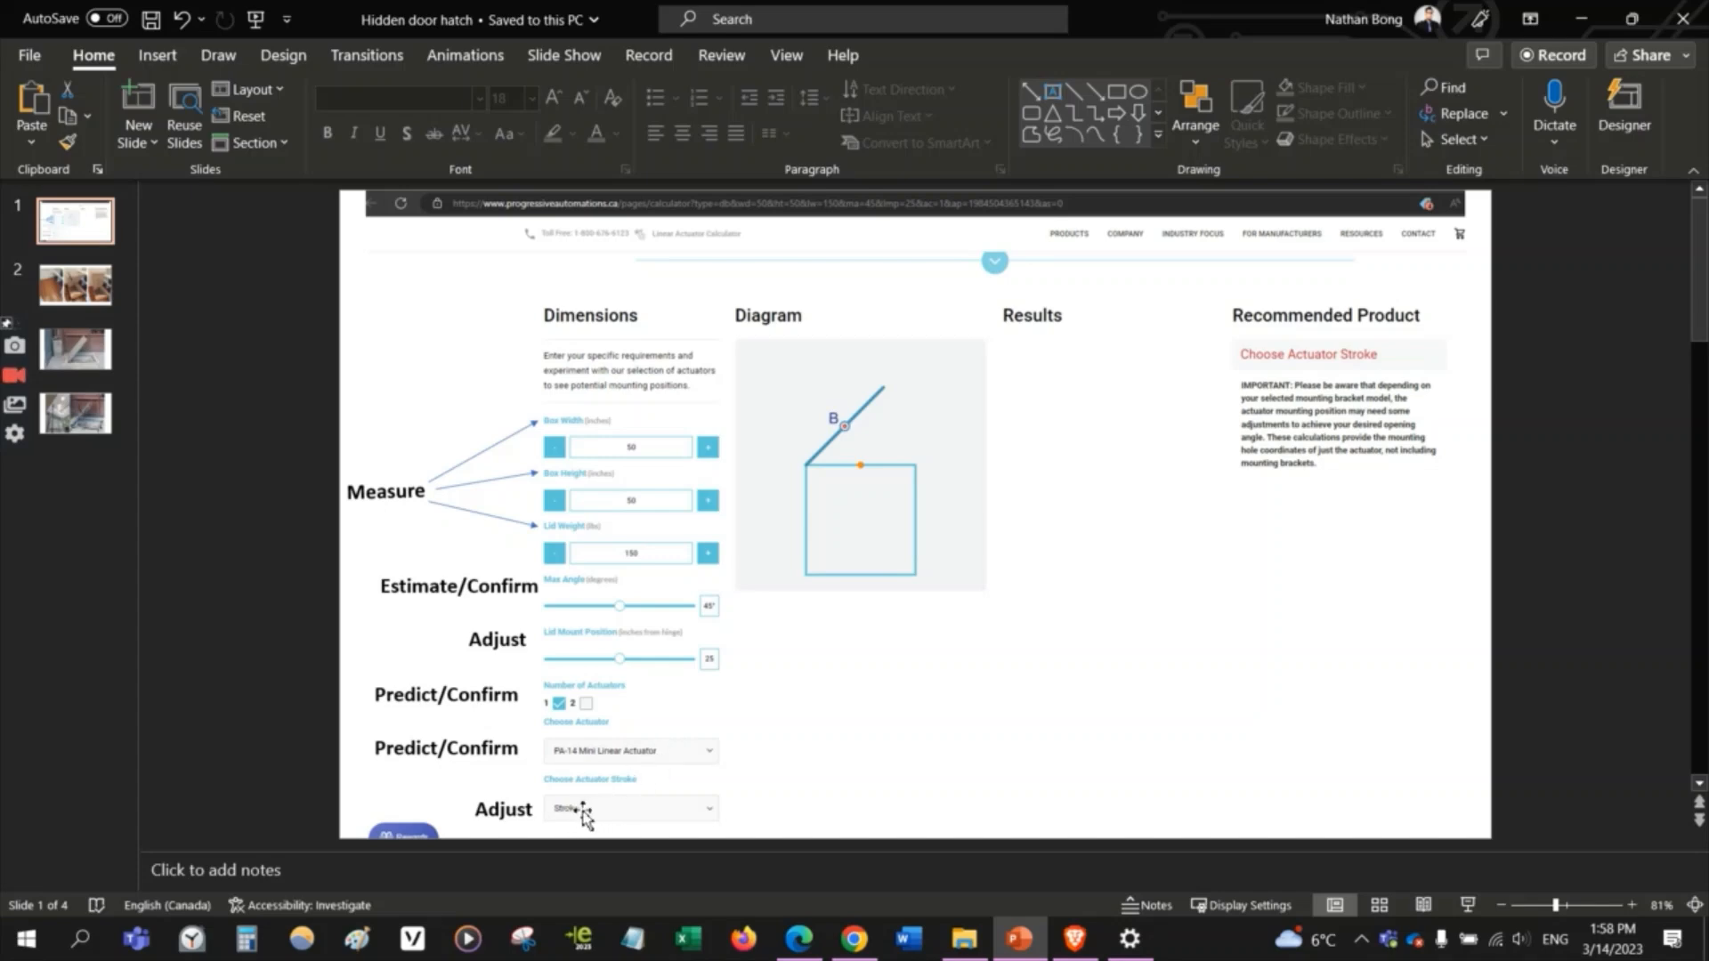
{"action": "mouse_move", "coordinate": [875, 311]}
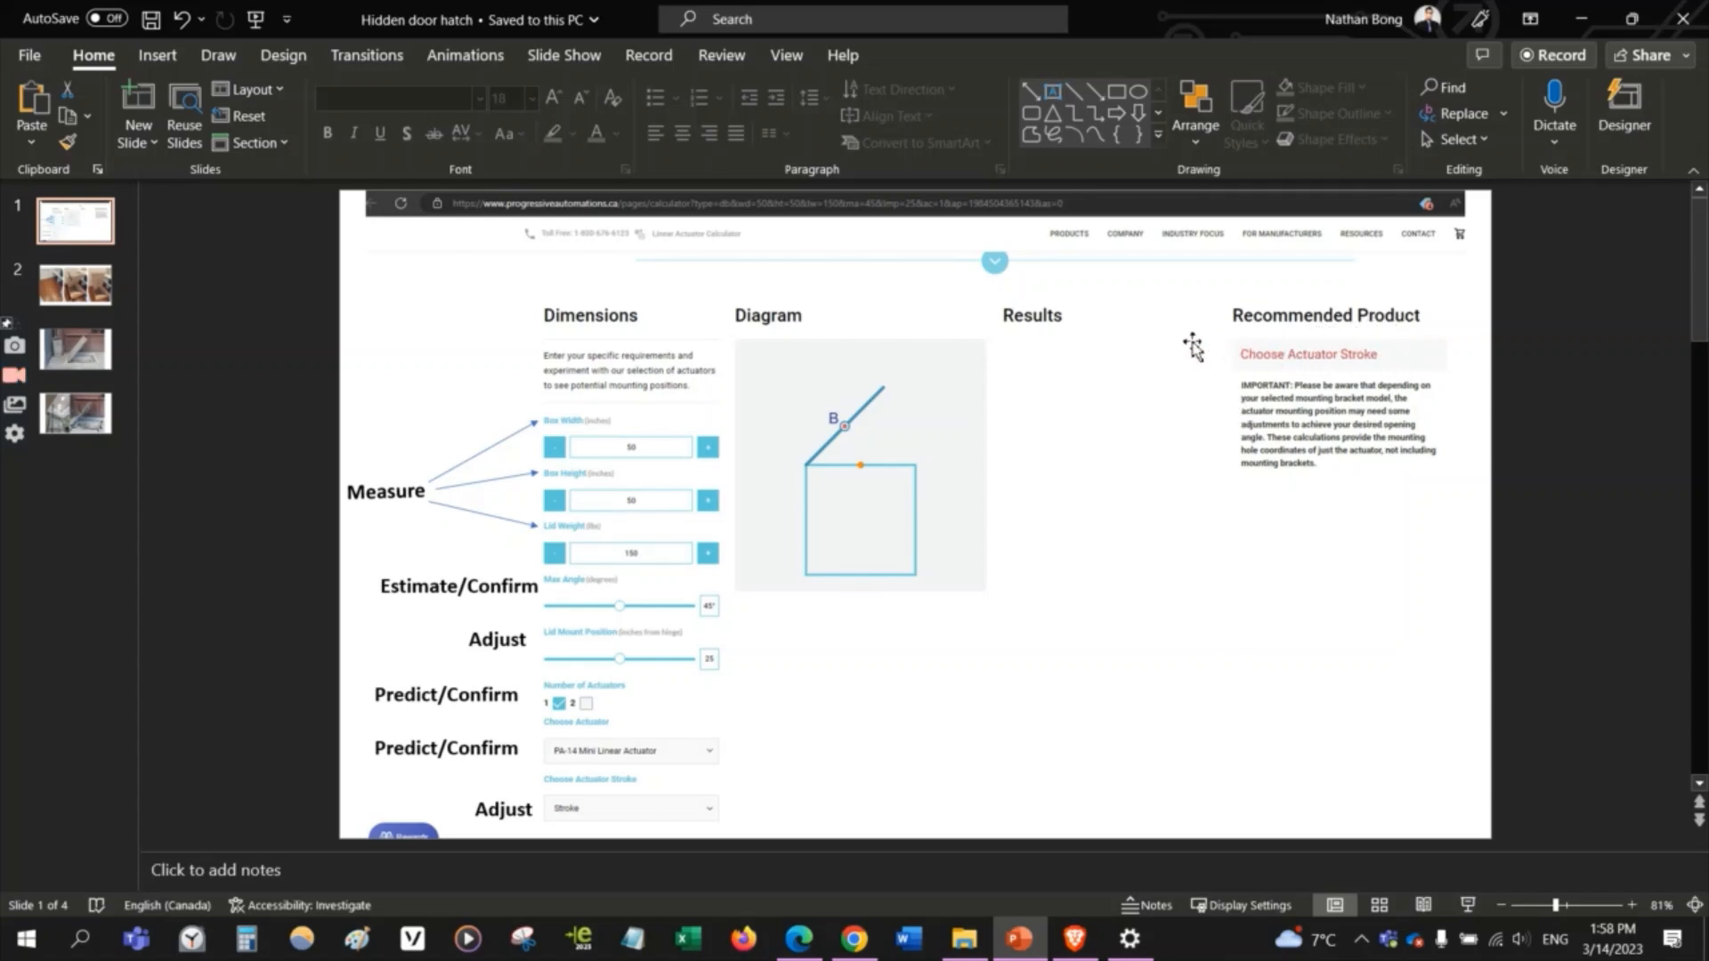
Step: Display slide 2 with hatch photos labelled 37 inch, 32 inch and 113 lbs
{"action": "left_click", "coordinate": [73, 285]}
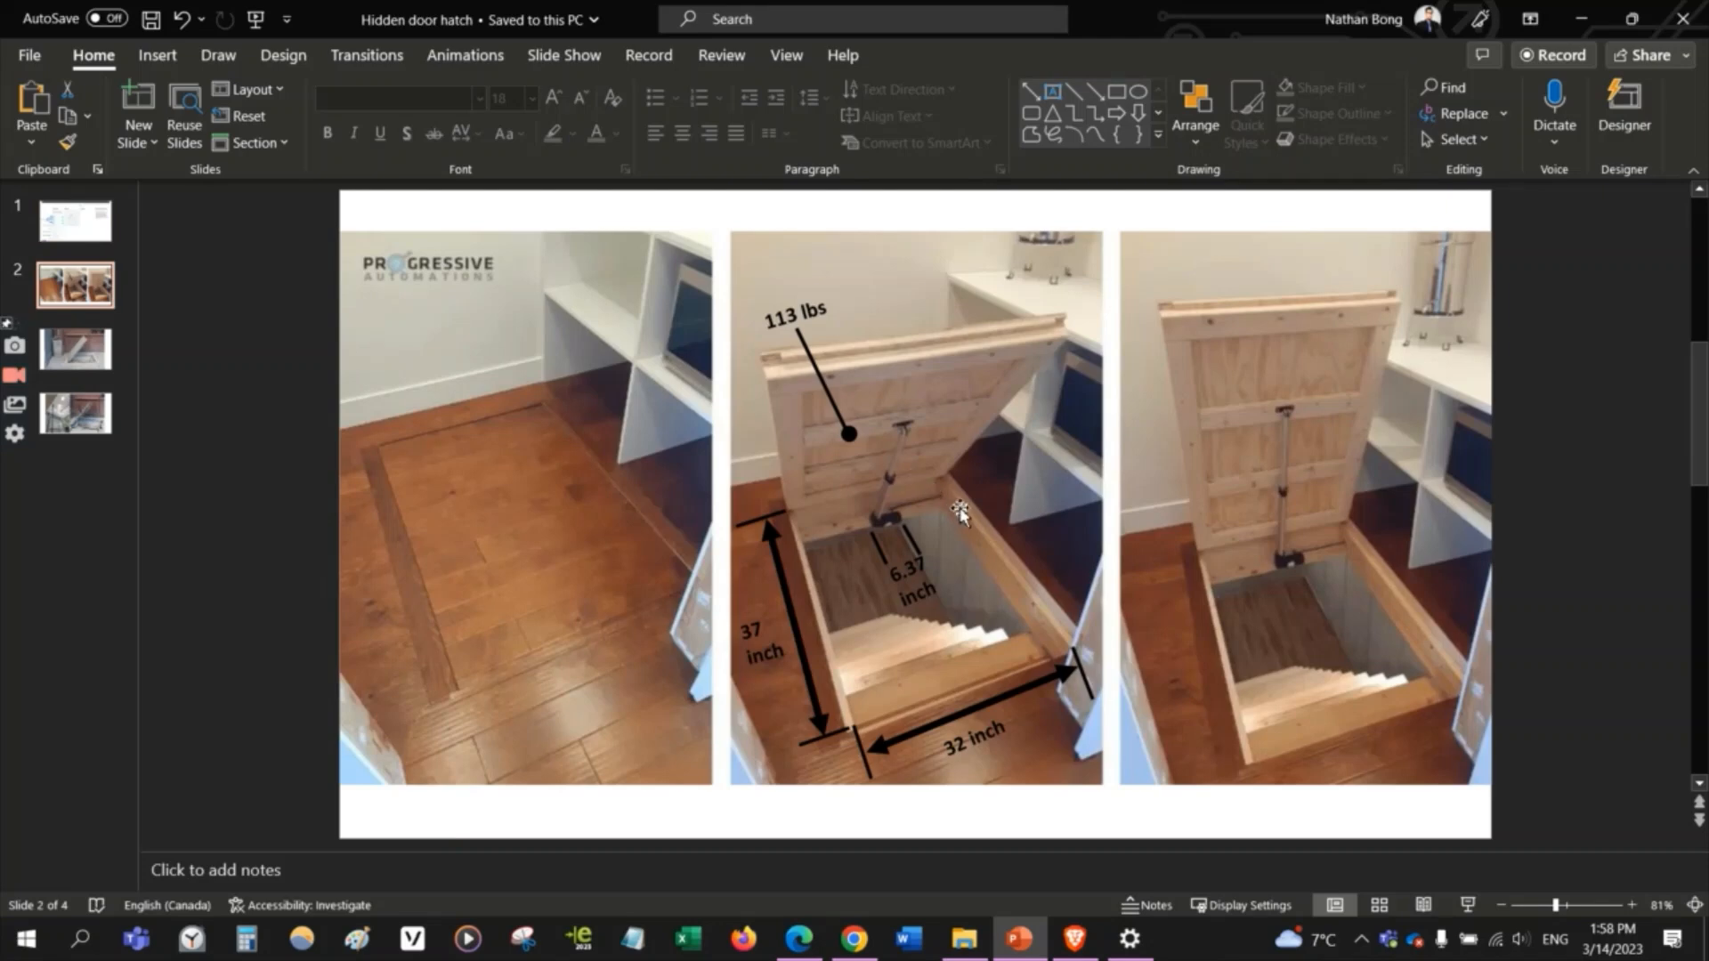
{"action": "mouse_move", "coordinate": [1210, 563]}
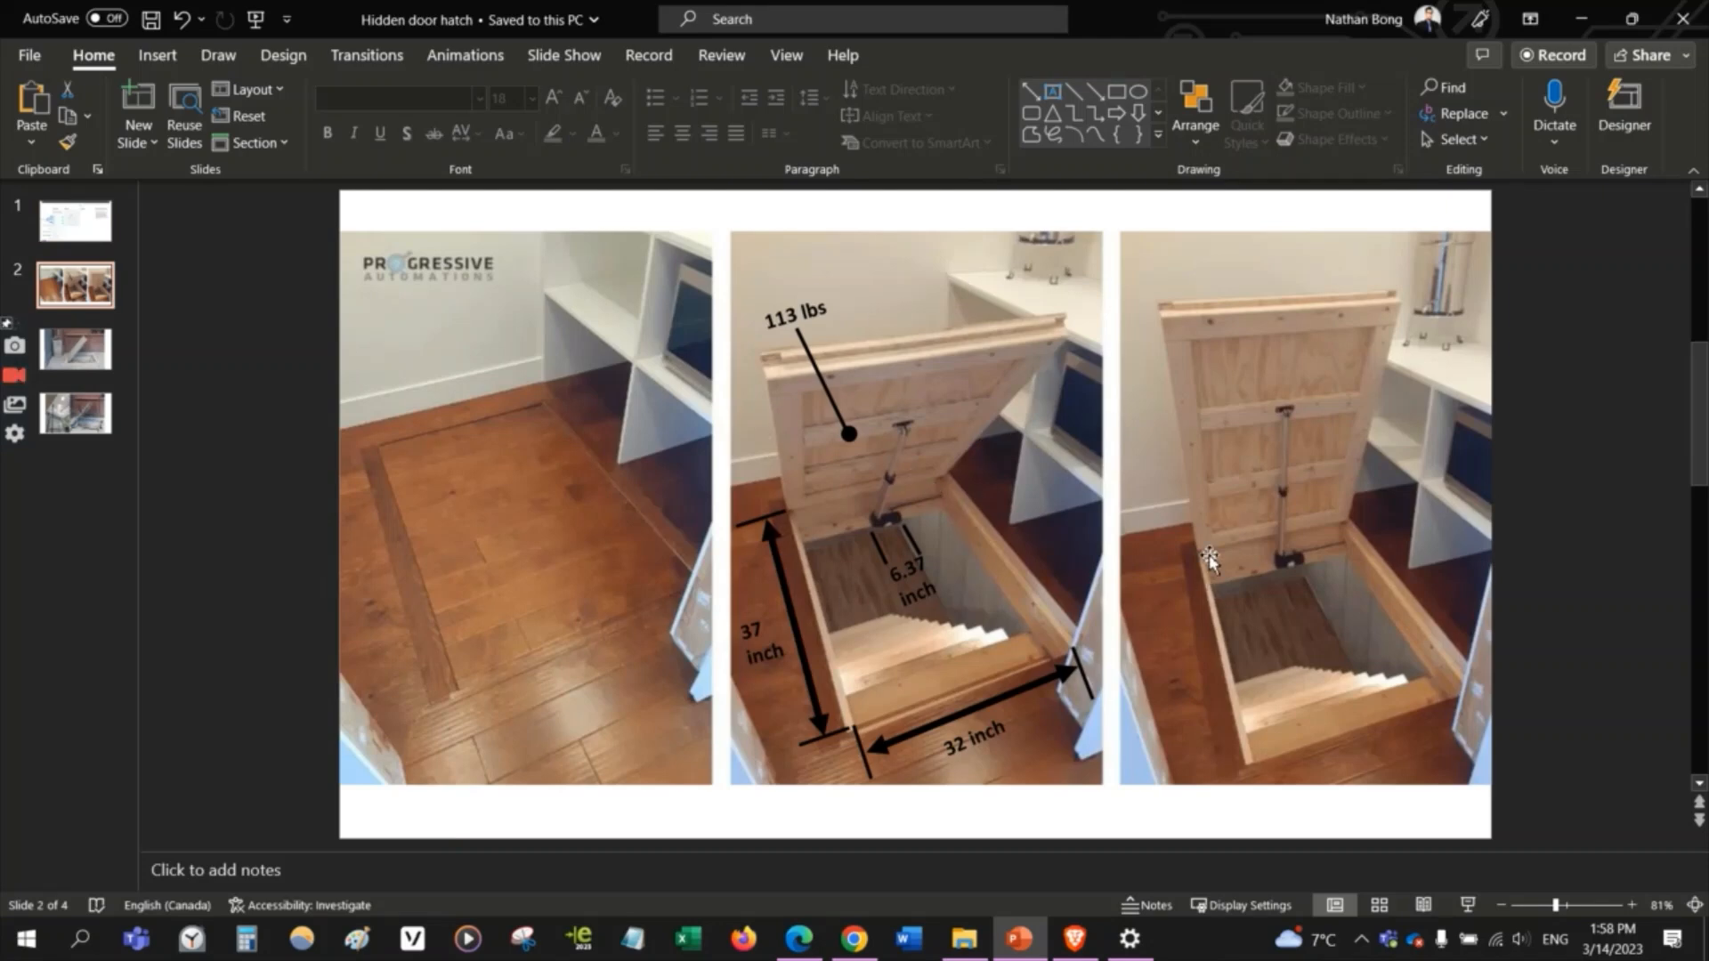
{"action": "mouse_move", "coordinate": [1195, 406]}
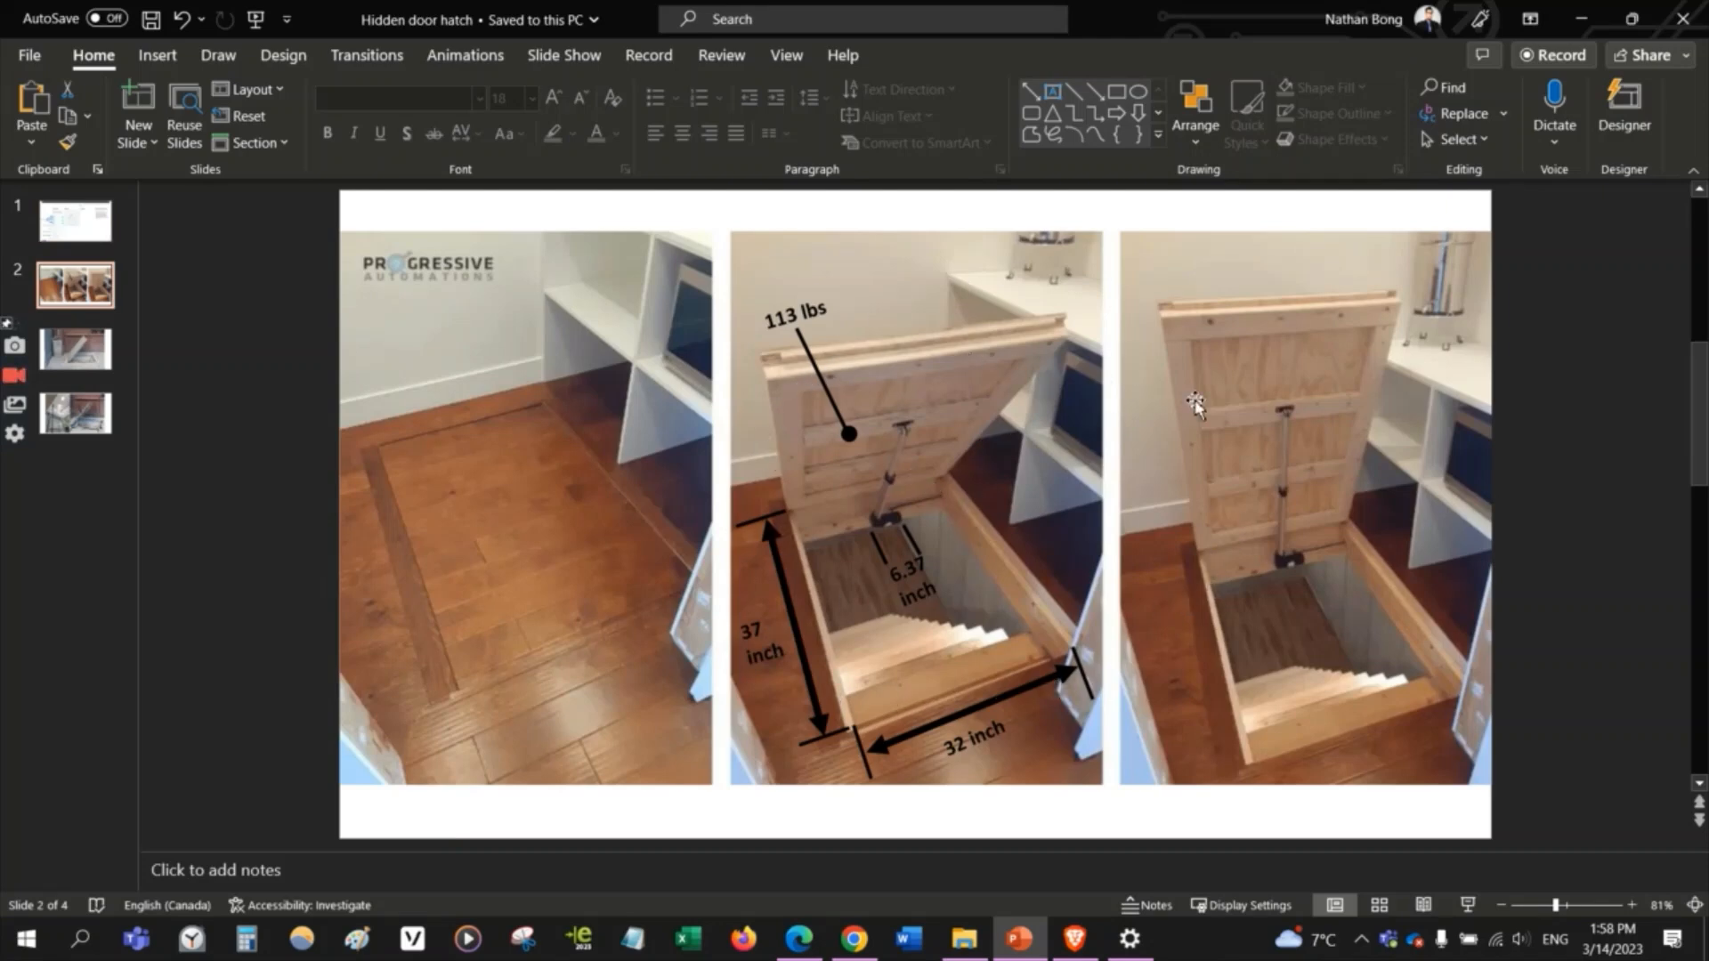
{"action": "mouse_move", "coordinate": [888, 431]}
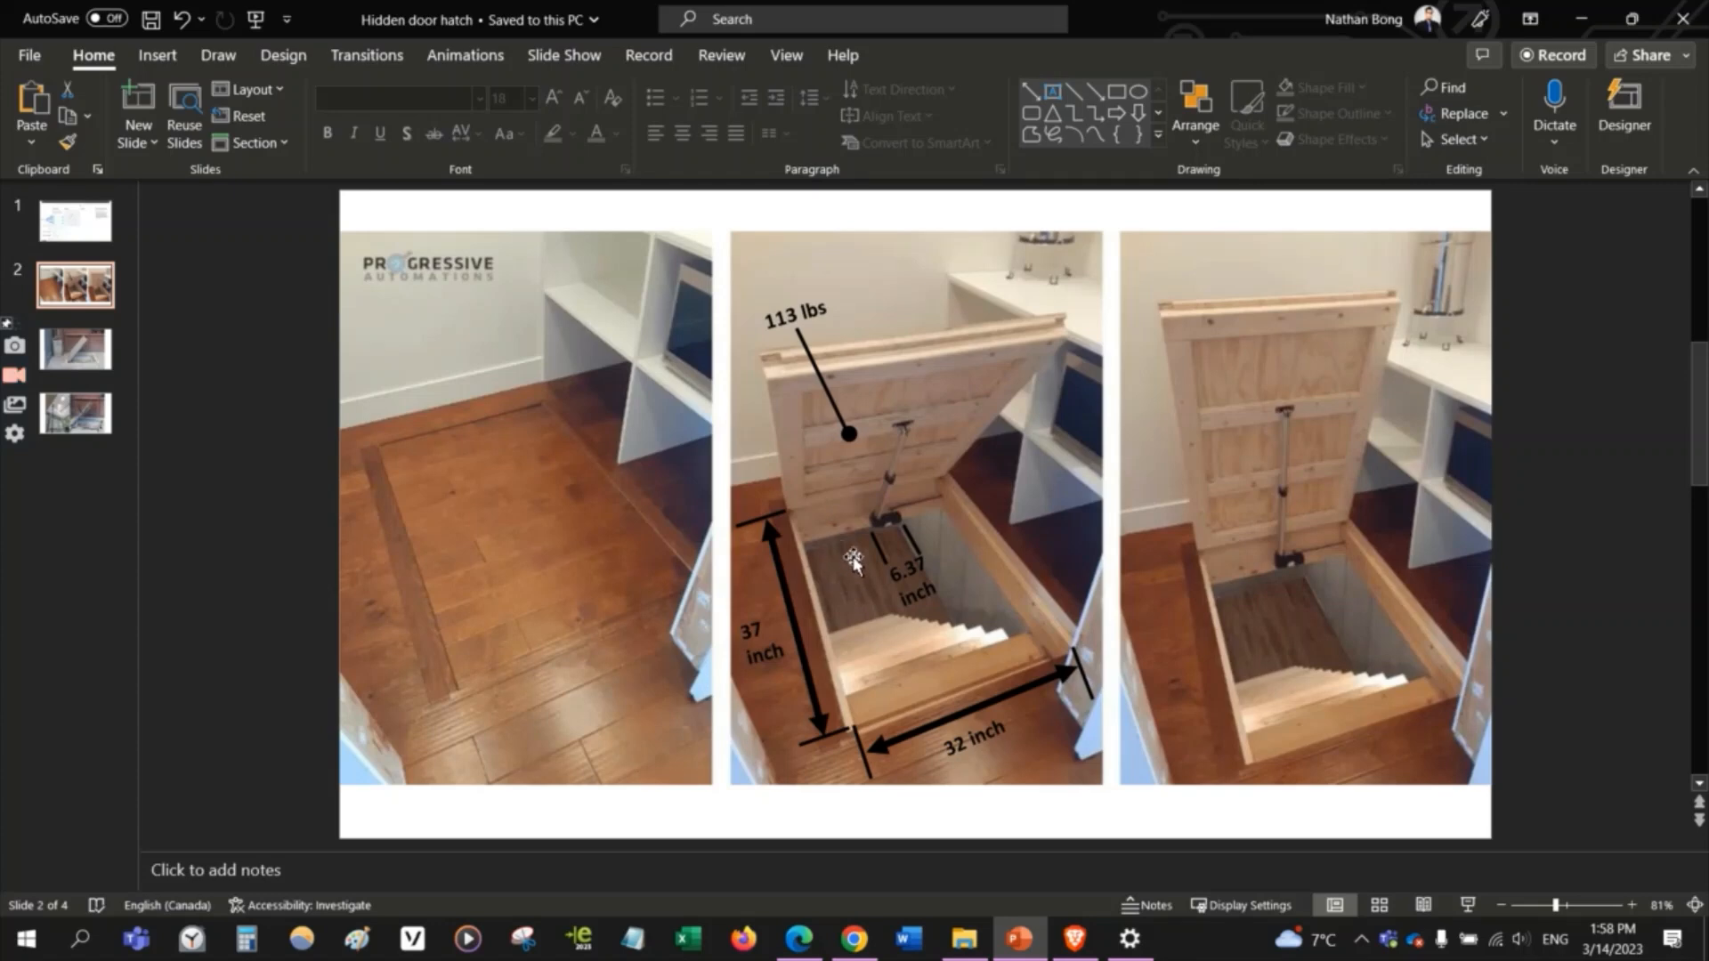
{"action": "mouse_move", "coordinate": [872, 598]}
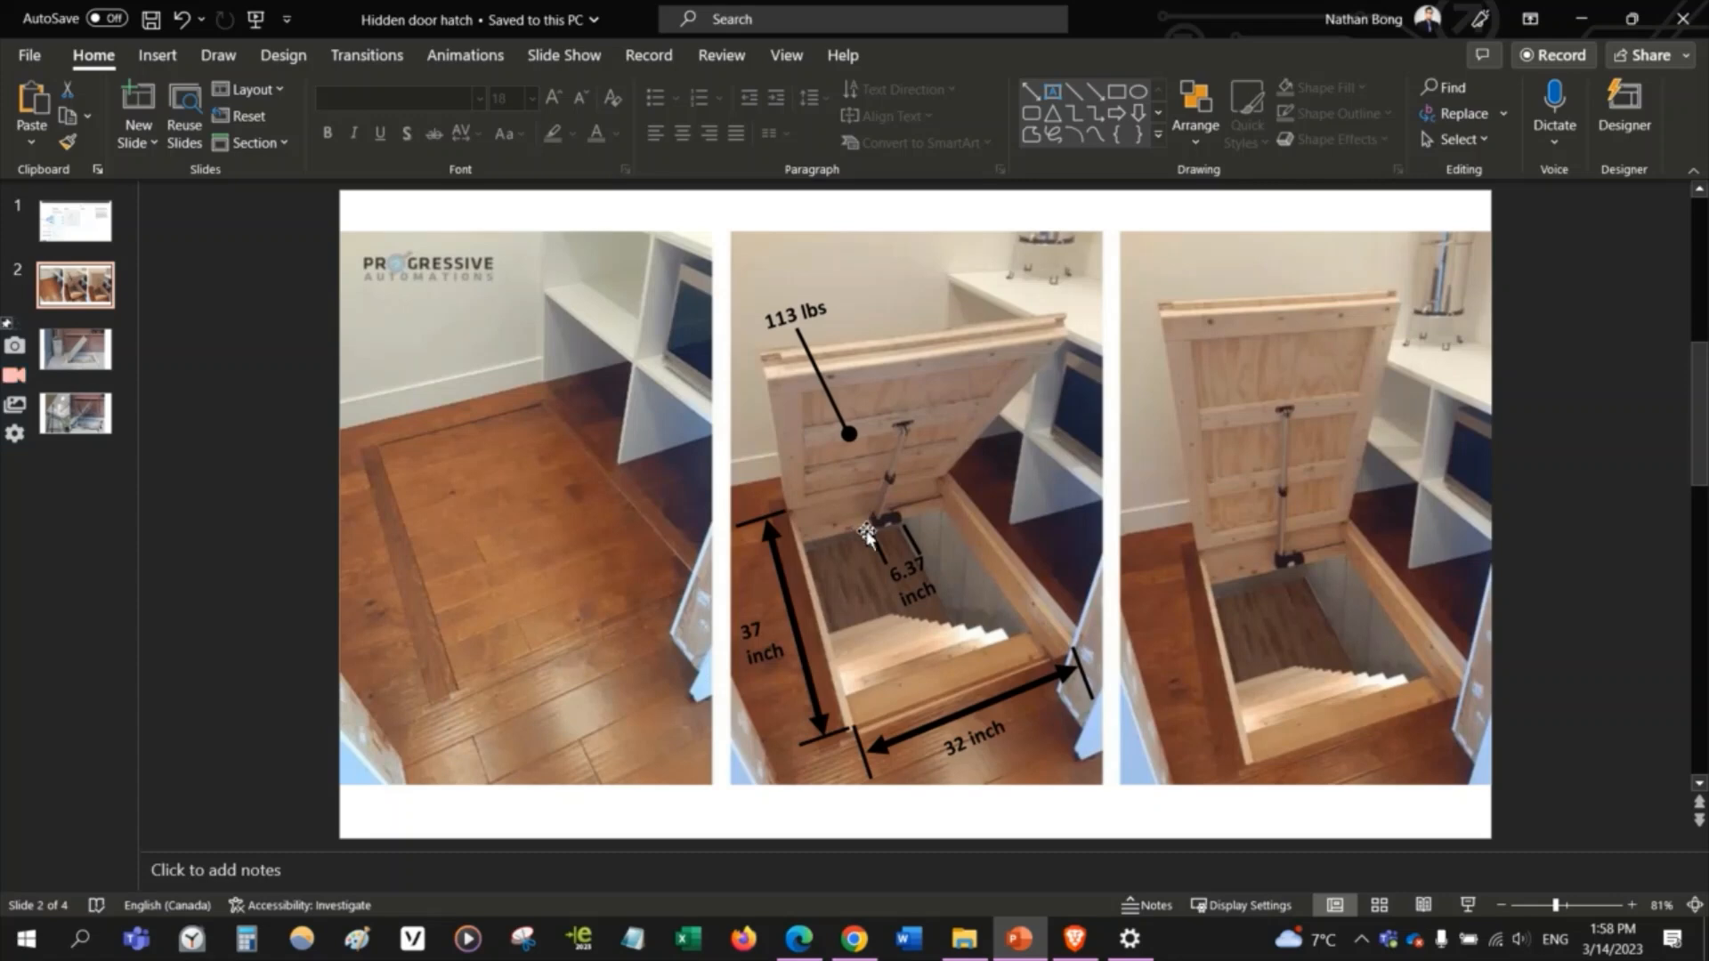
{"action": "mouse_move", "coordinate": [858, 542]}
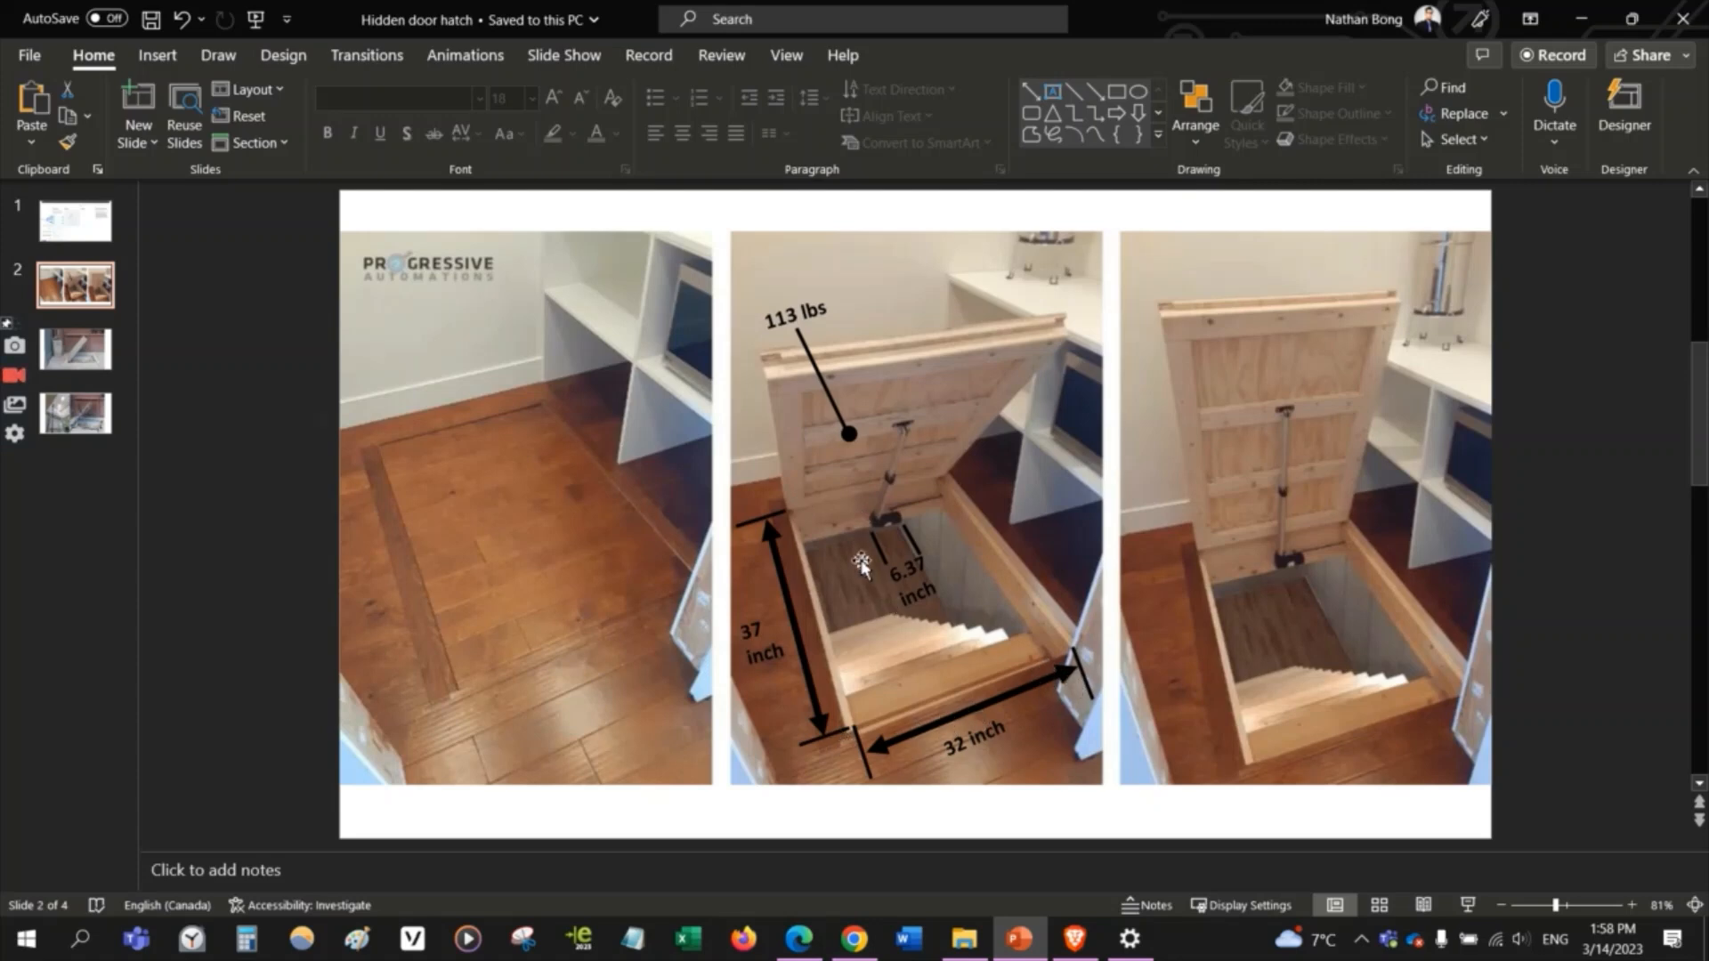
{"action": "mouse_move", "coordinate": [932, 689]}
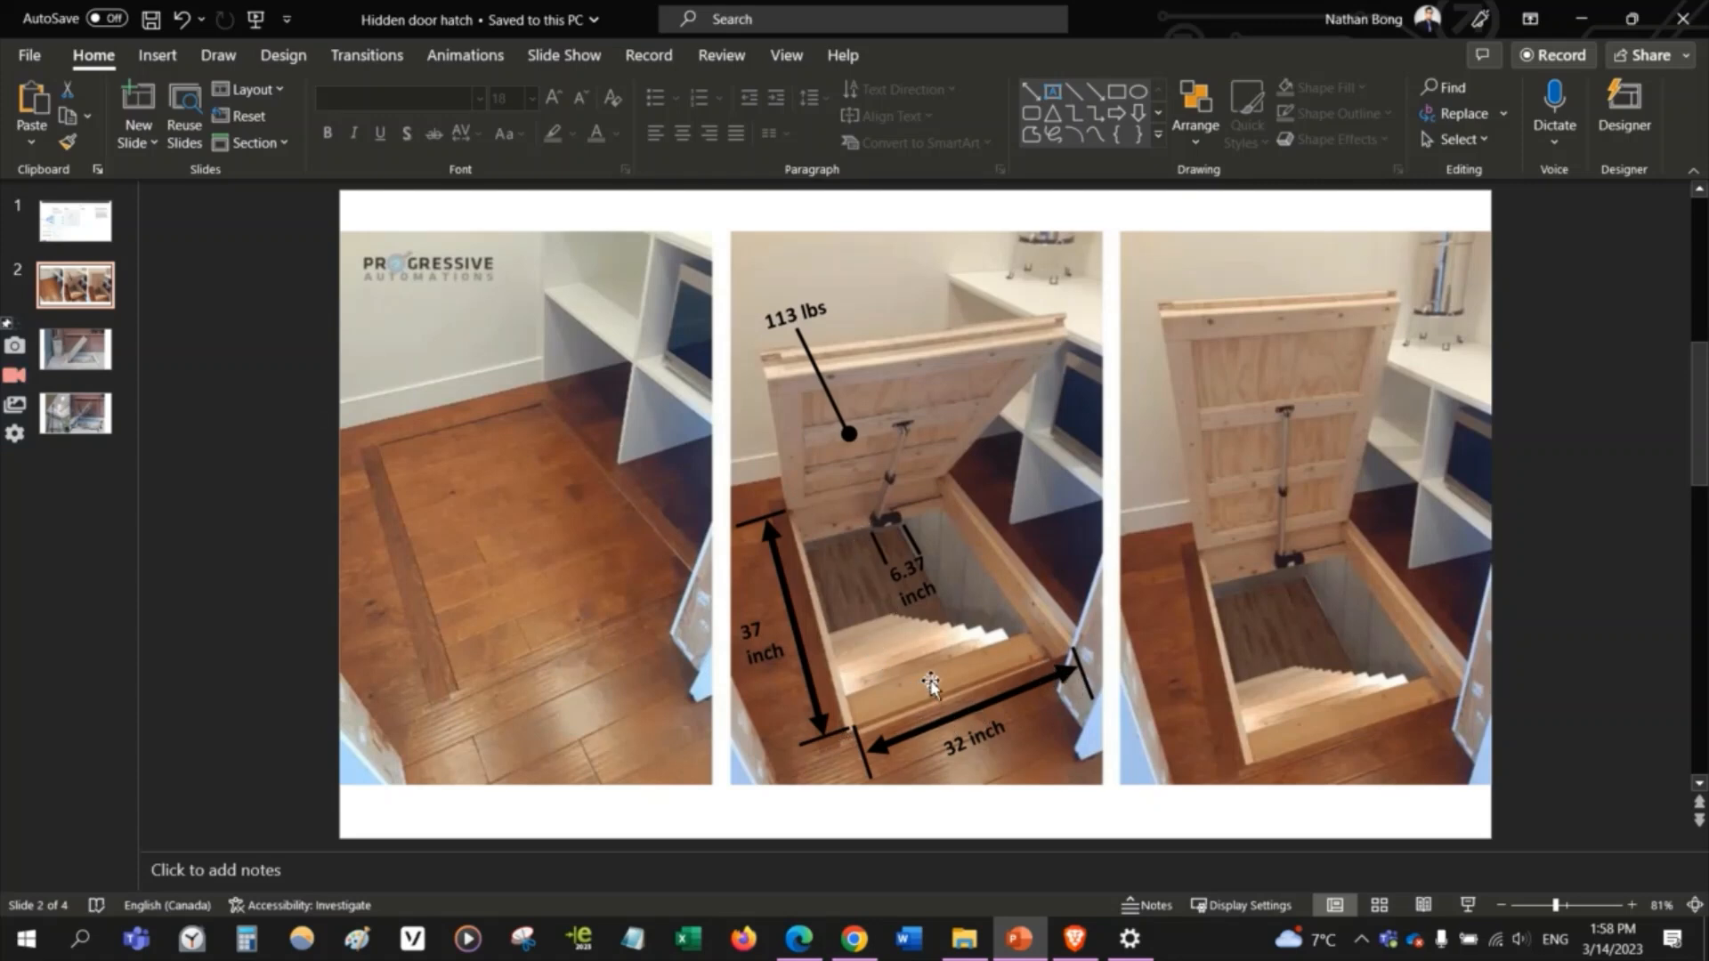
{"action": "mouse_move", "coordinate": [913, 660]}
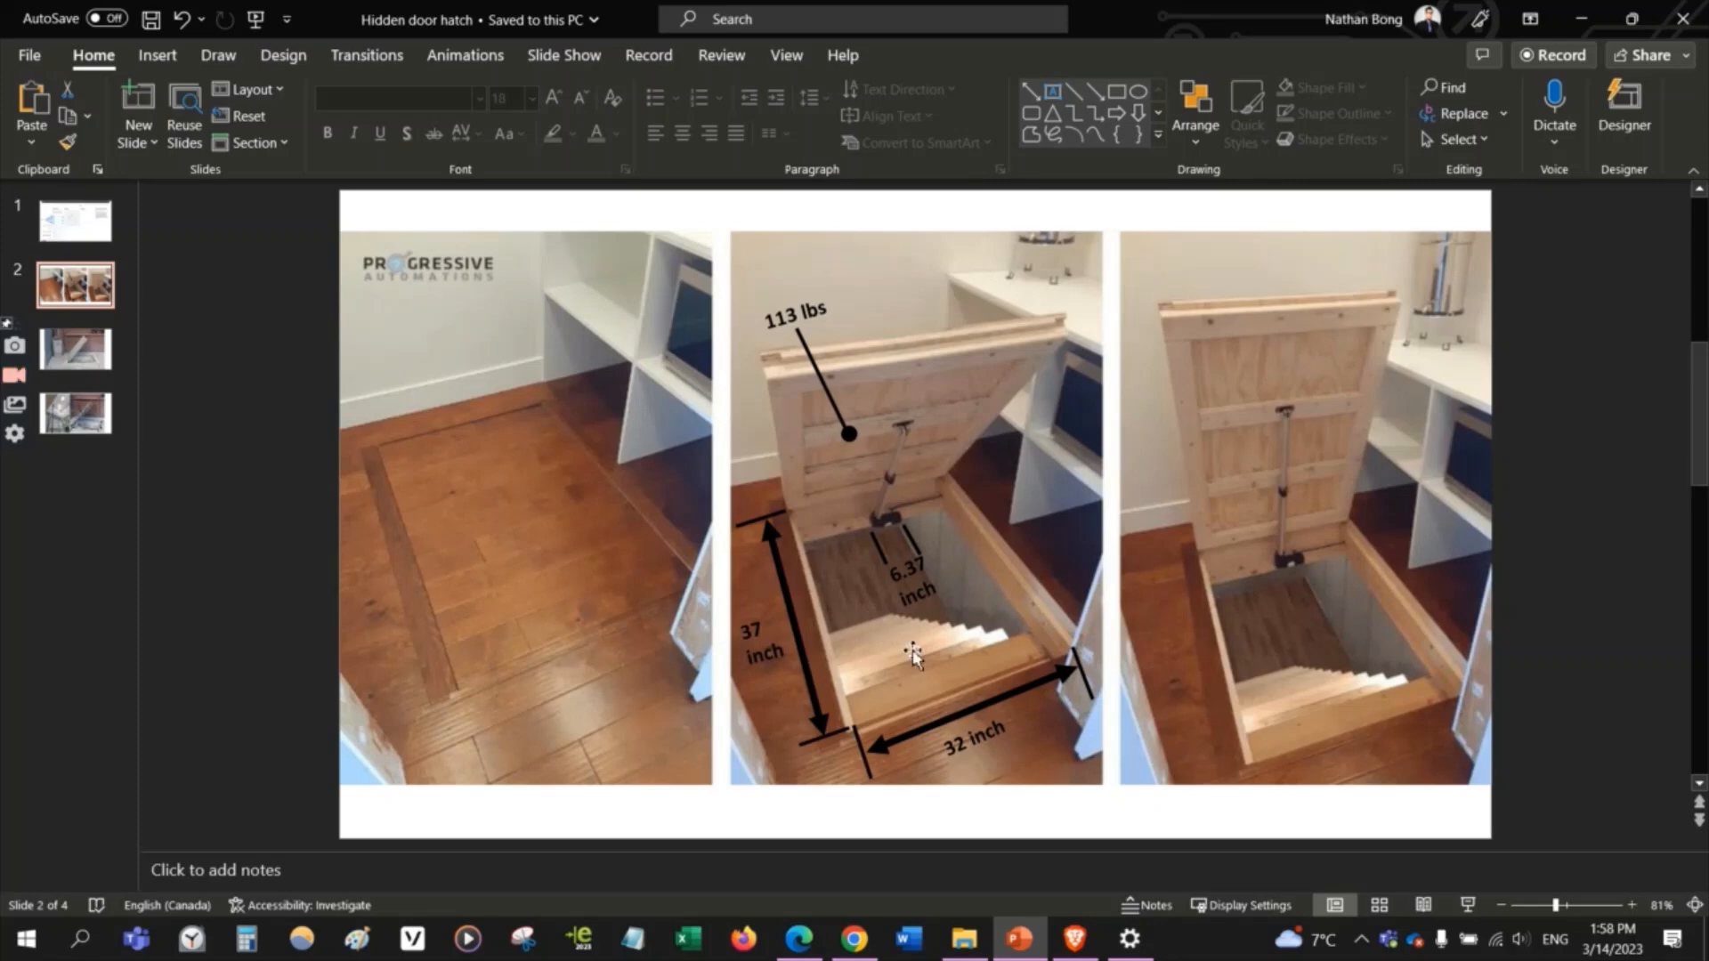
{"action": "mouse_move", "coordinate": [868, 539]}
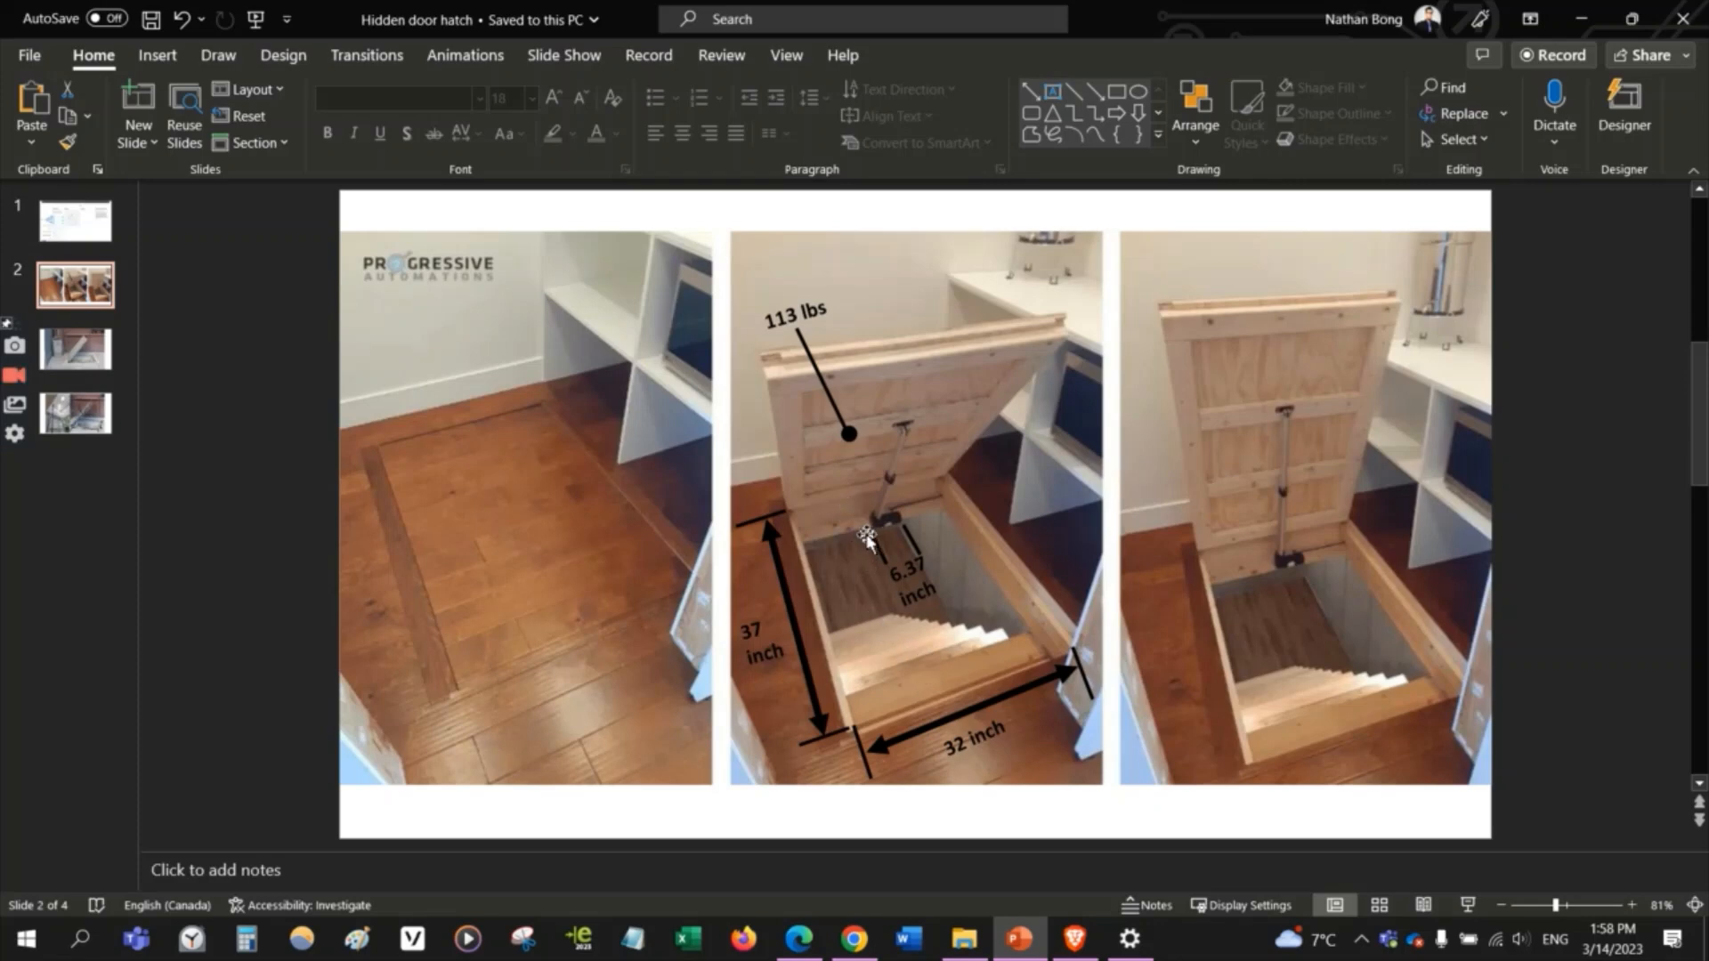
{"action": "mouse_move", "coordinate": [901, 482]}
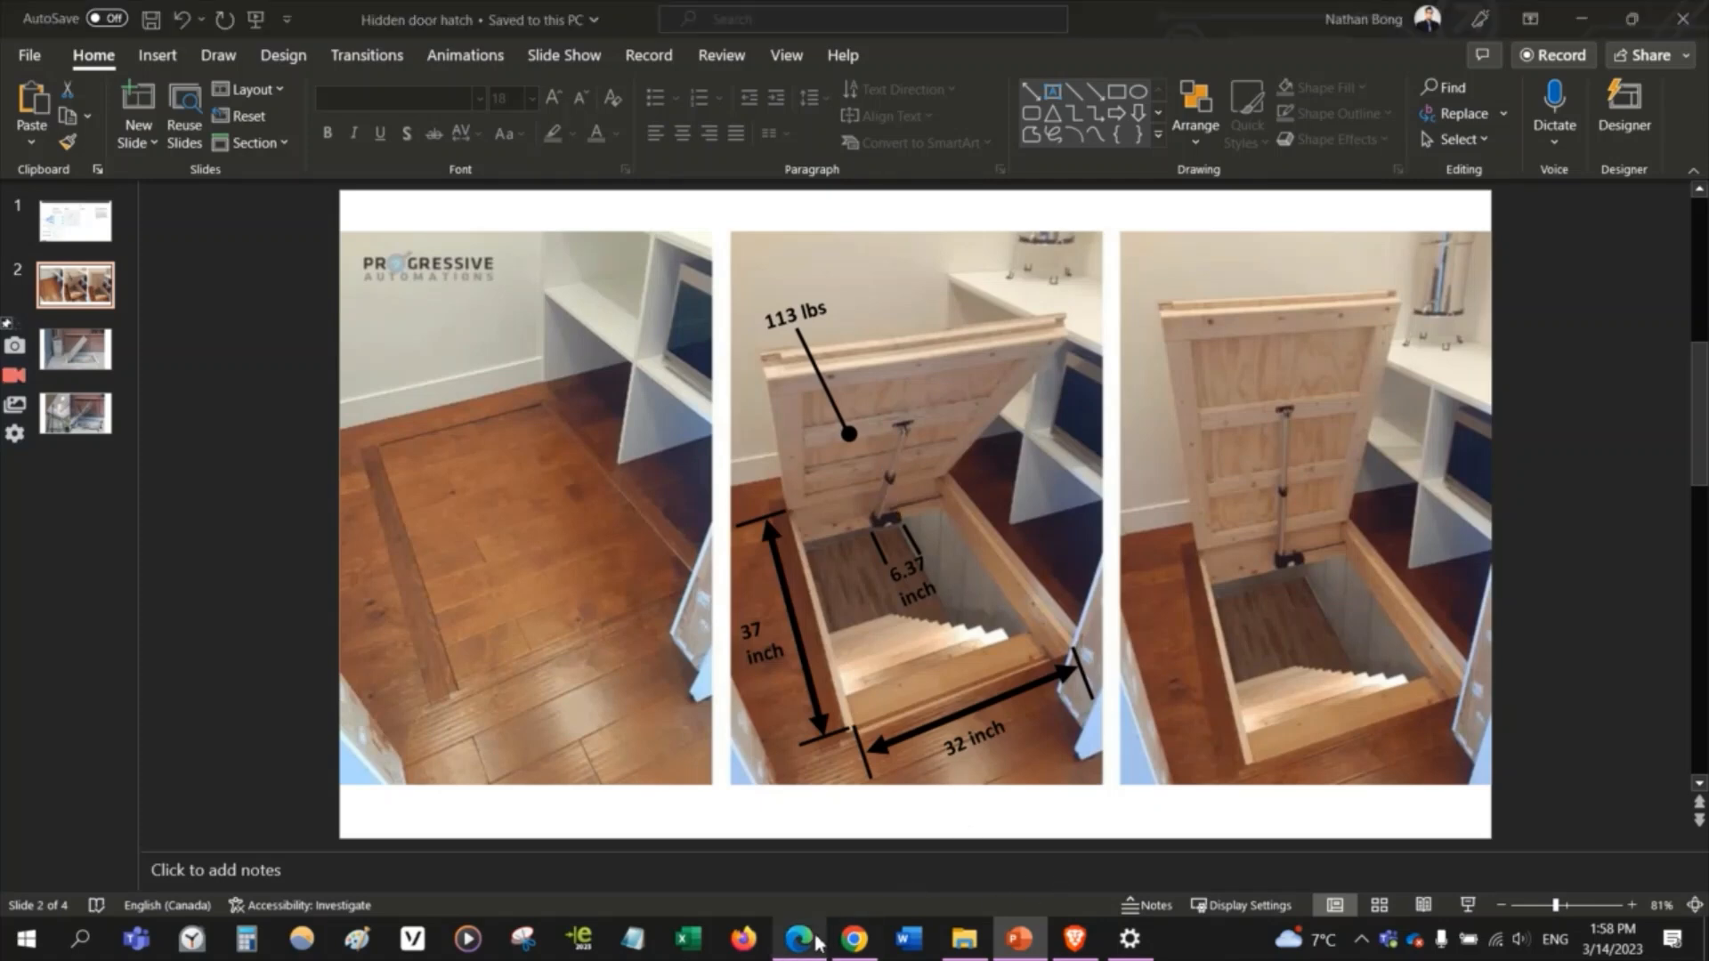
Step: Enter box width 37, box height 32 and lid weight 113 in the calculator
{"action": "left_click", "coordinate": [799, 944]}
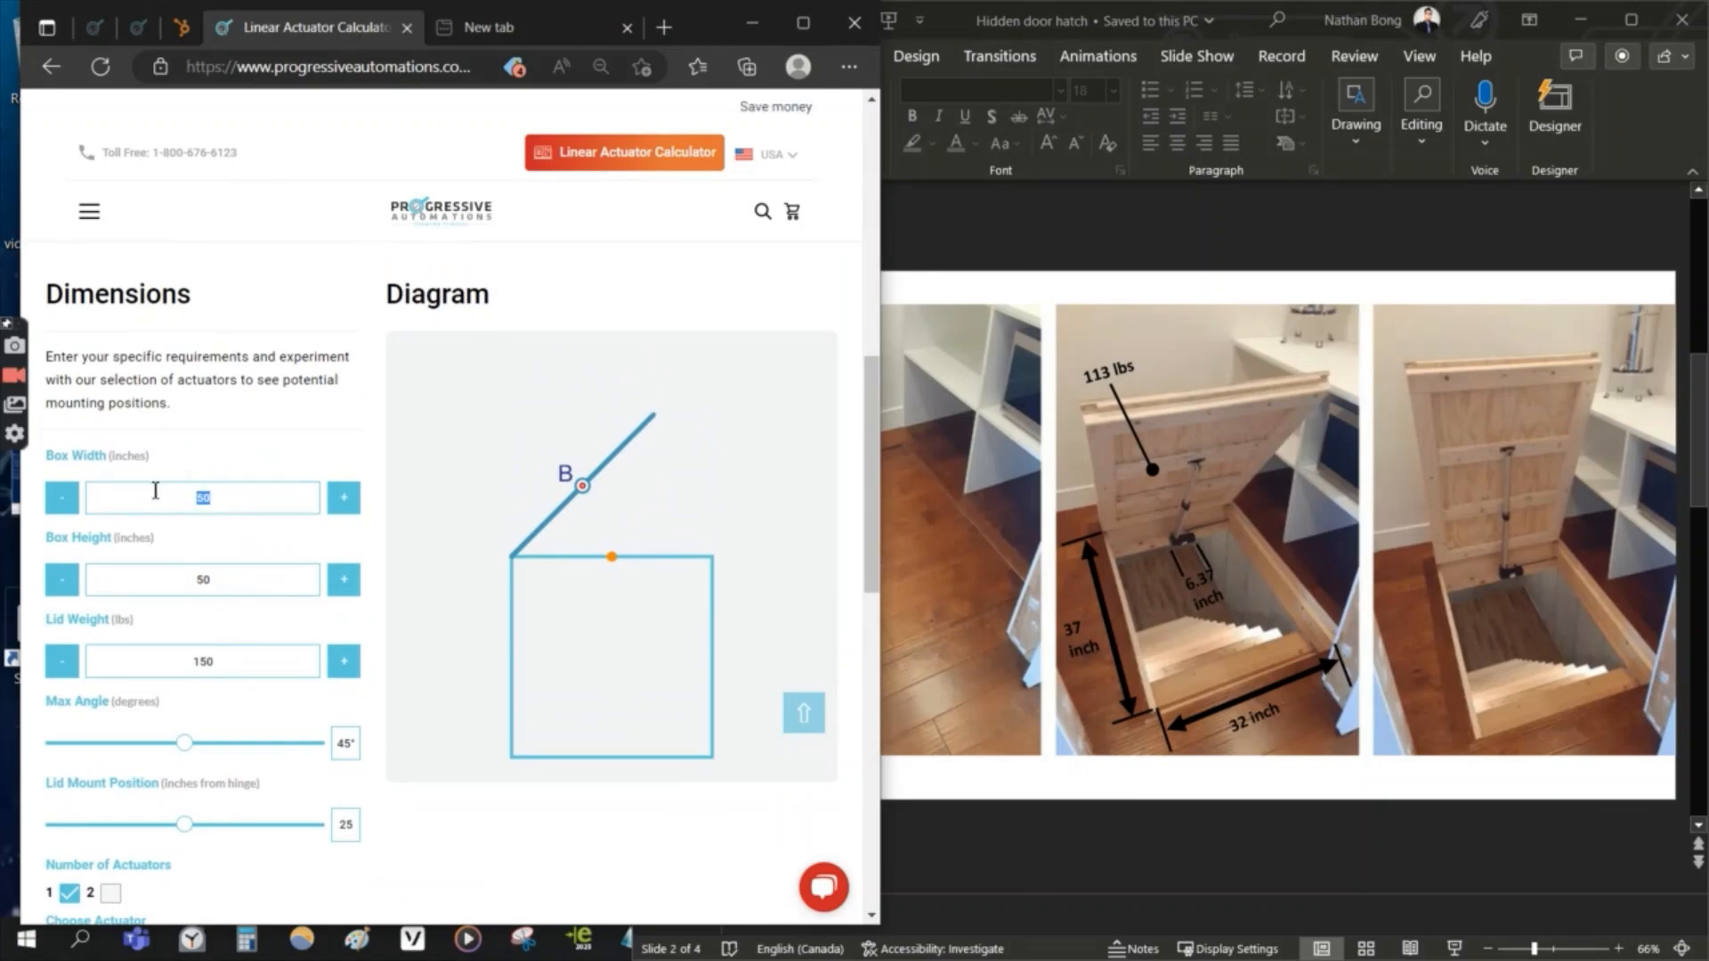
{"action": "type", "text": "37"}
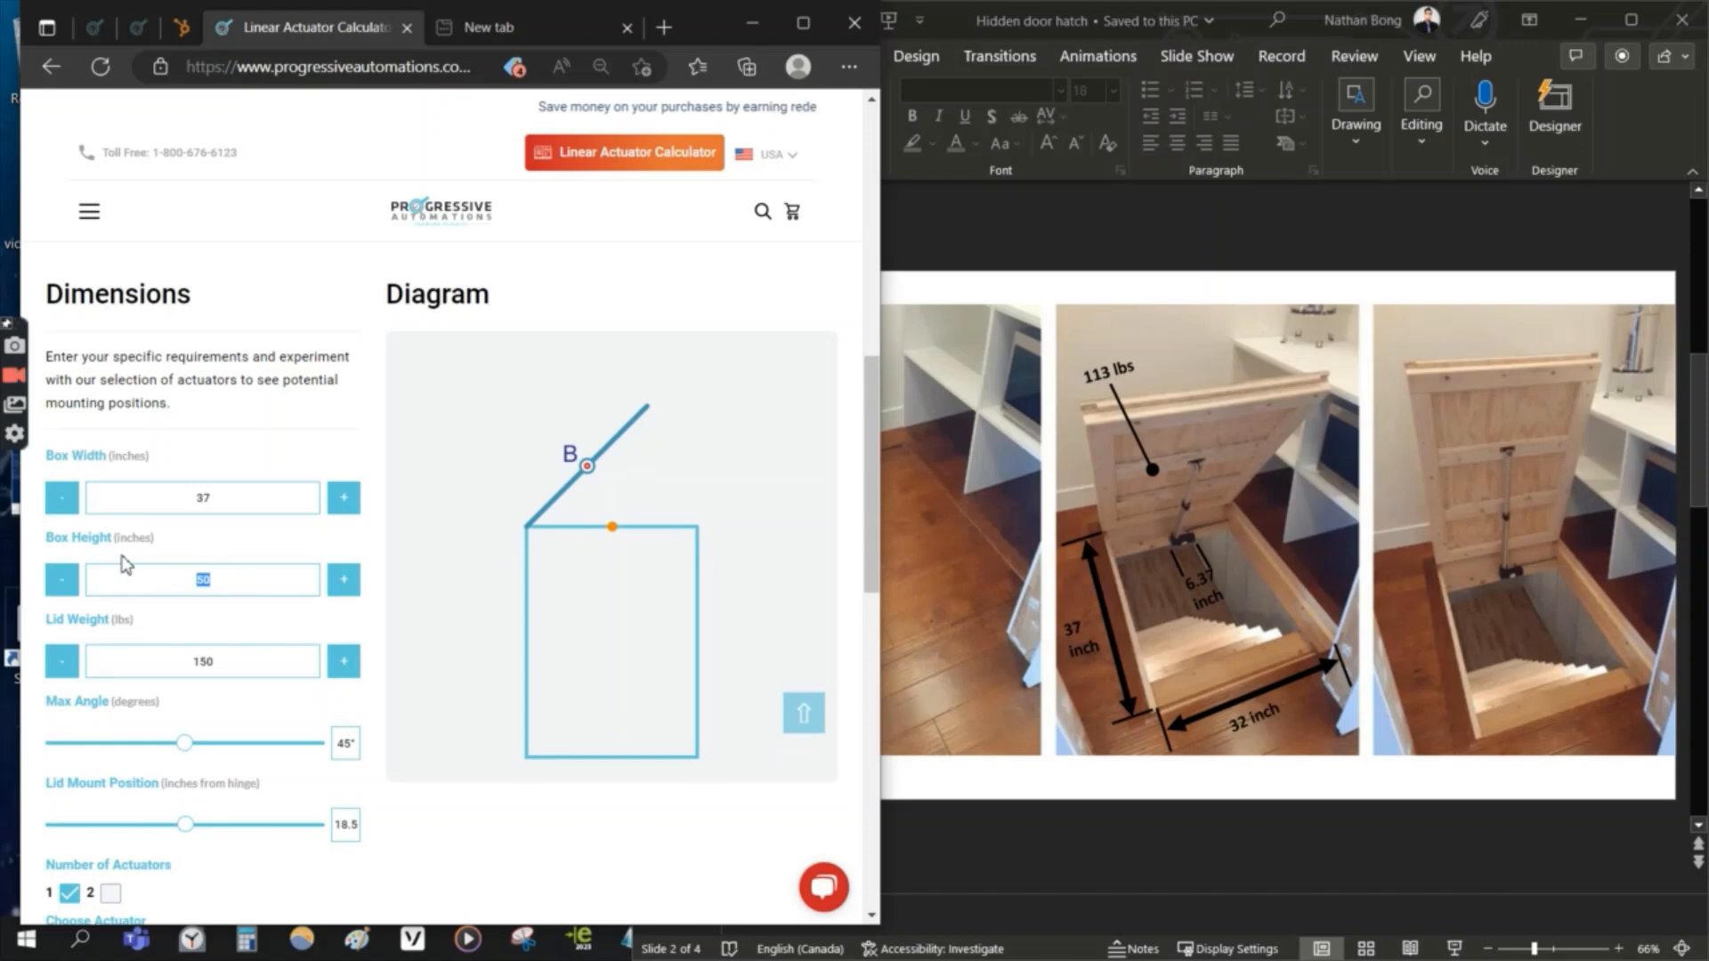
{"action": "type", "text": "32"}
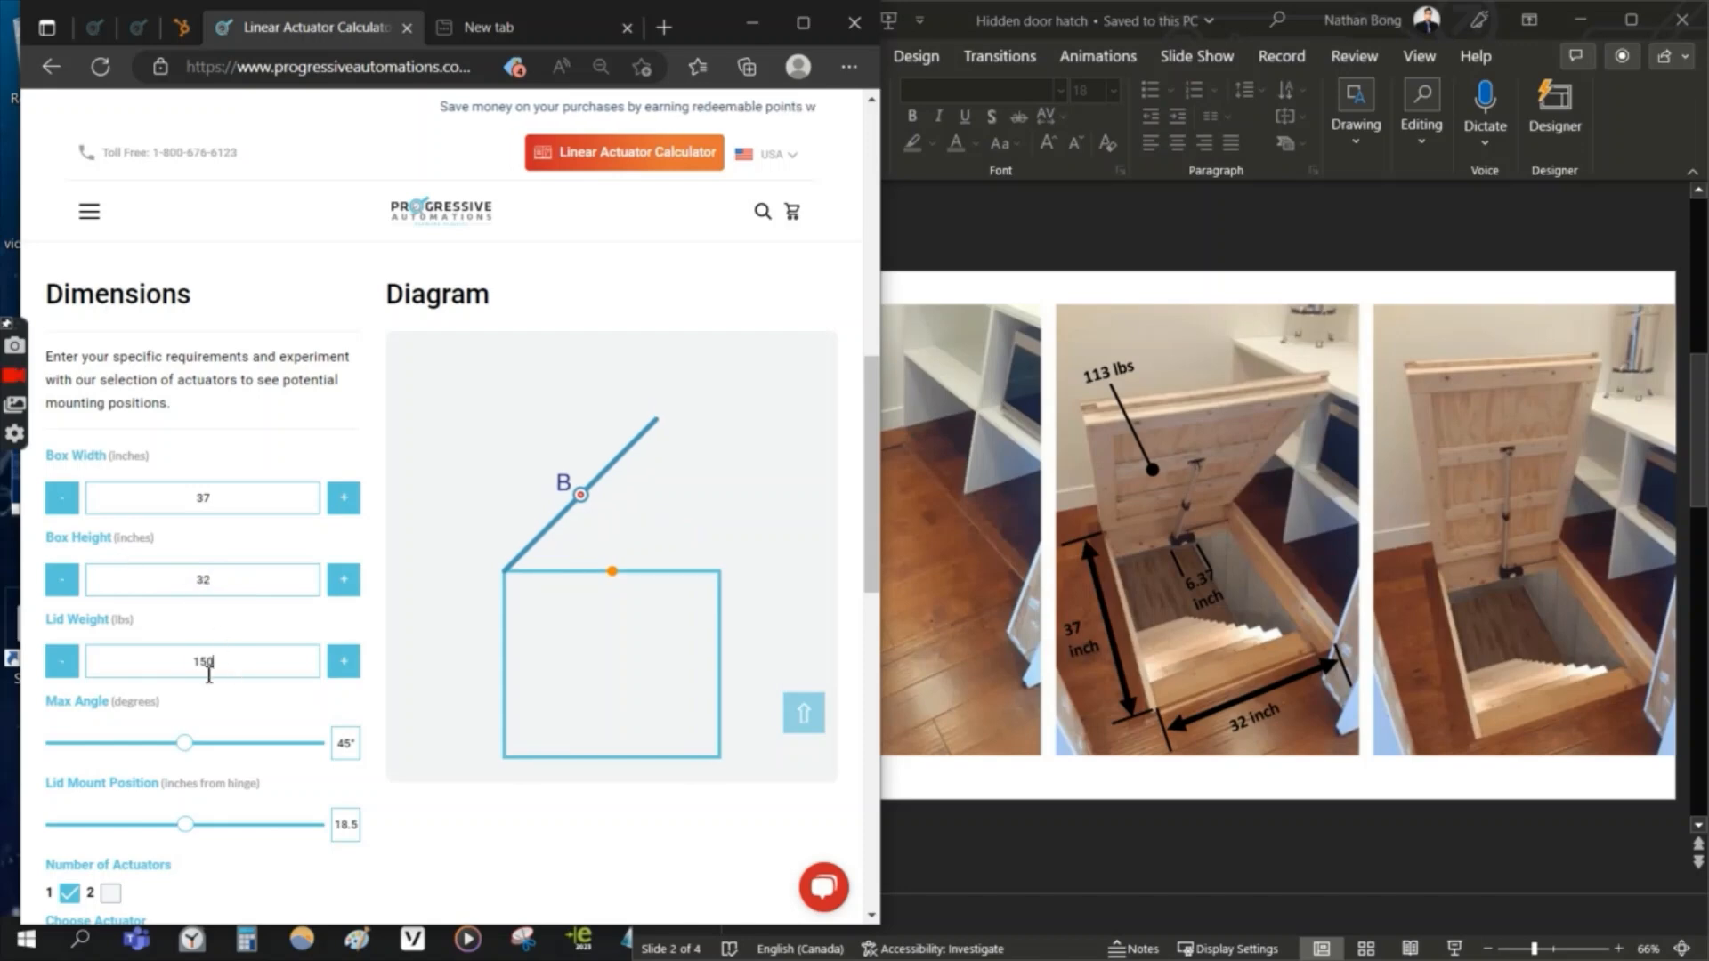
{"action": "type", "text": "113"}
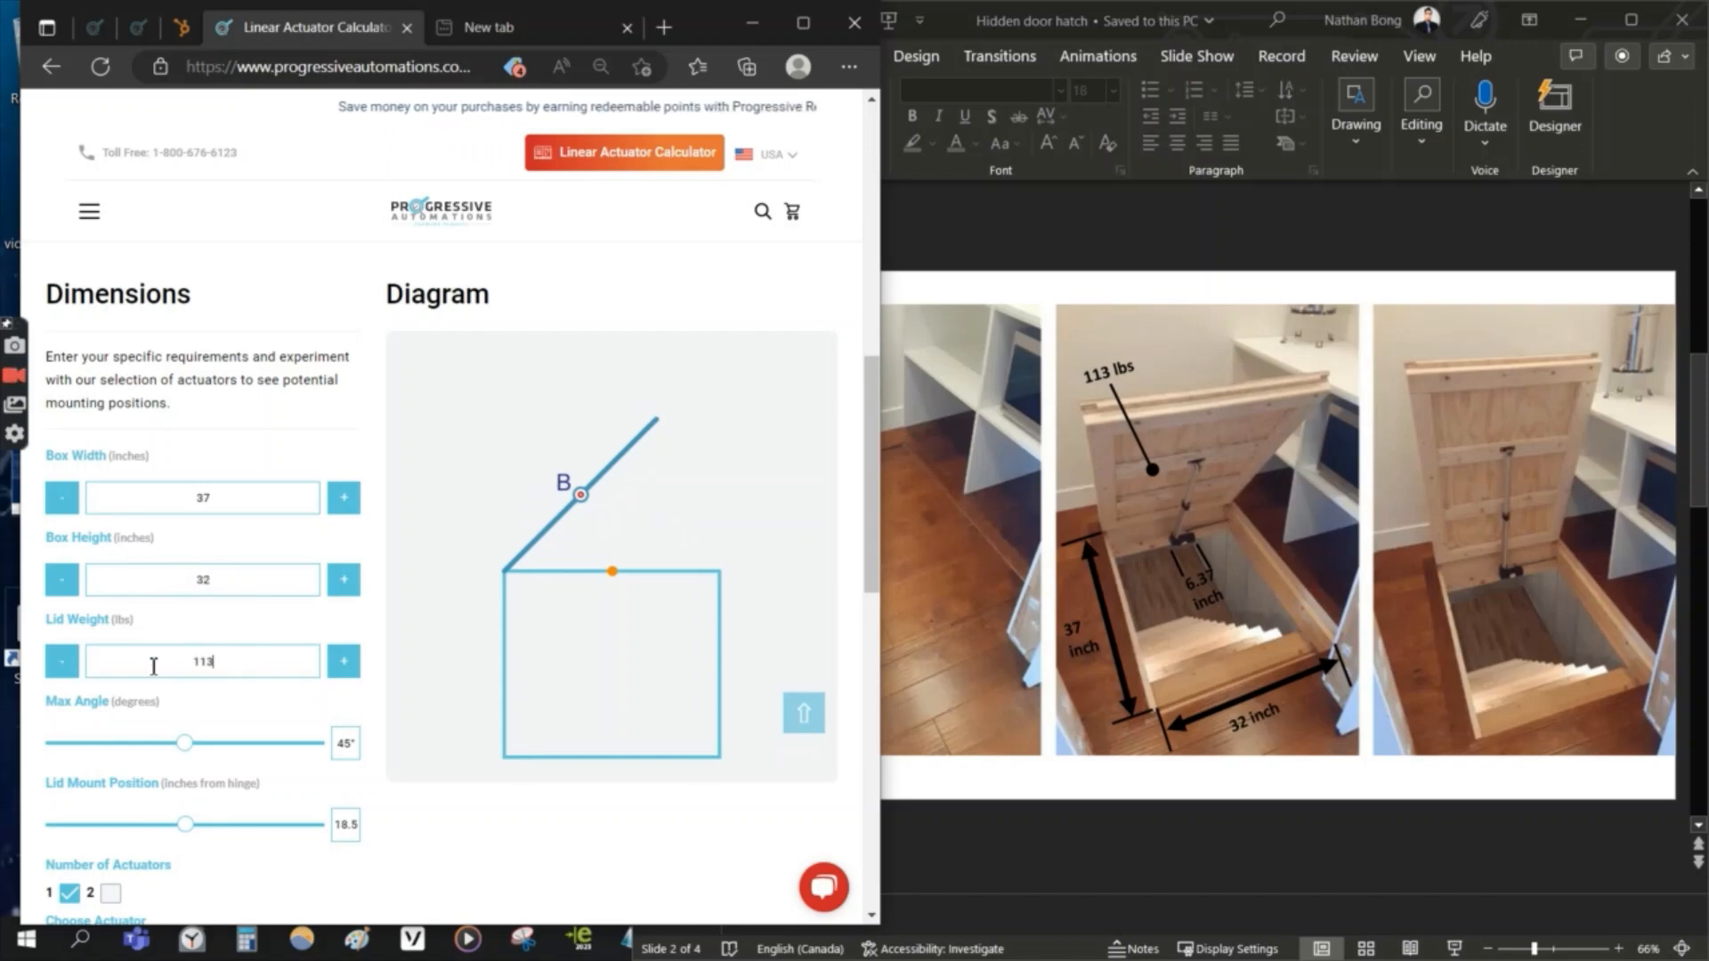
{"action": "scroll", "scroll_direction": "down", "scroll_amount": 3}
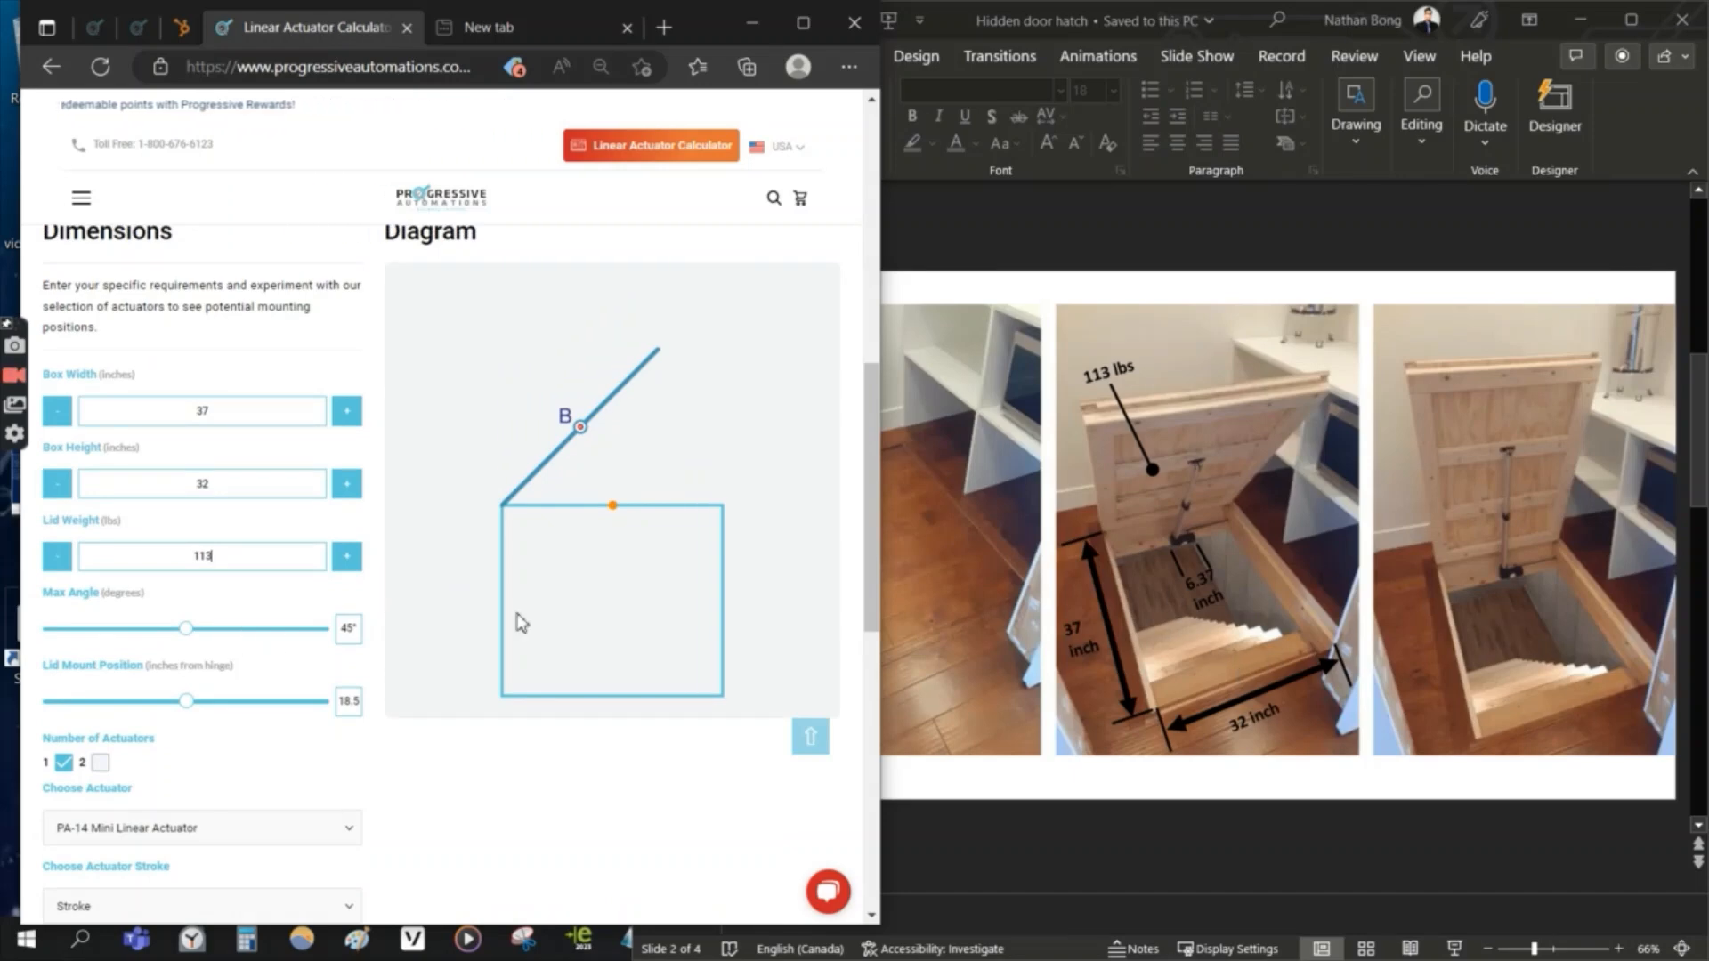
Step: Raise the Max Angle slider from 45° to 75°
{"action": "left_click_drag", "start_coordinate": [185, 628], "coordinate": [256, 628]}
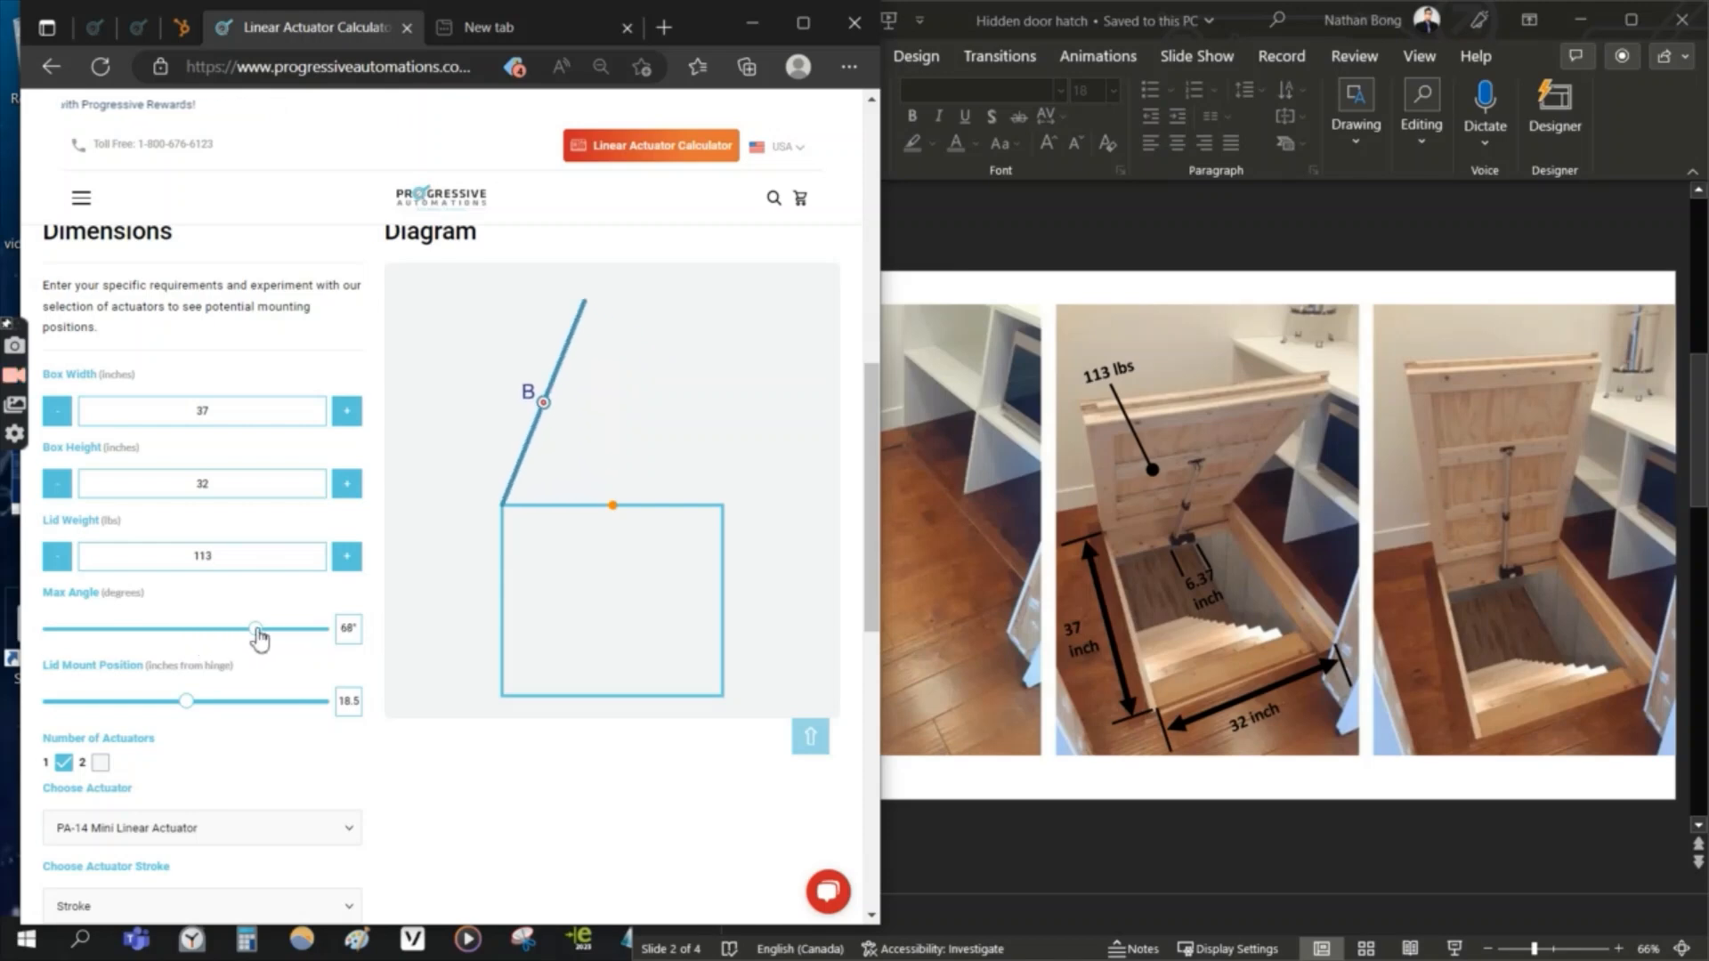
{"action": "left_click_drag", "start_coordinate": [258, 629], "coordinate": [276, 630]}
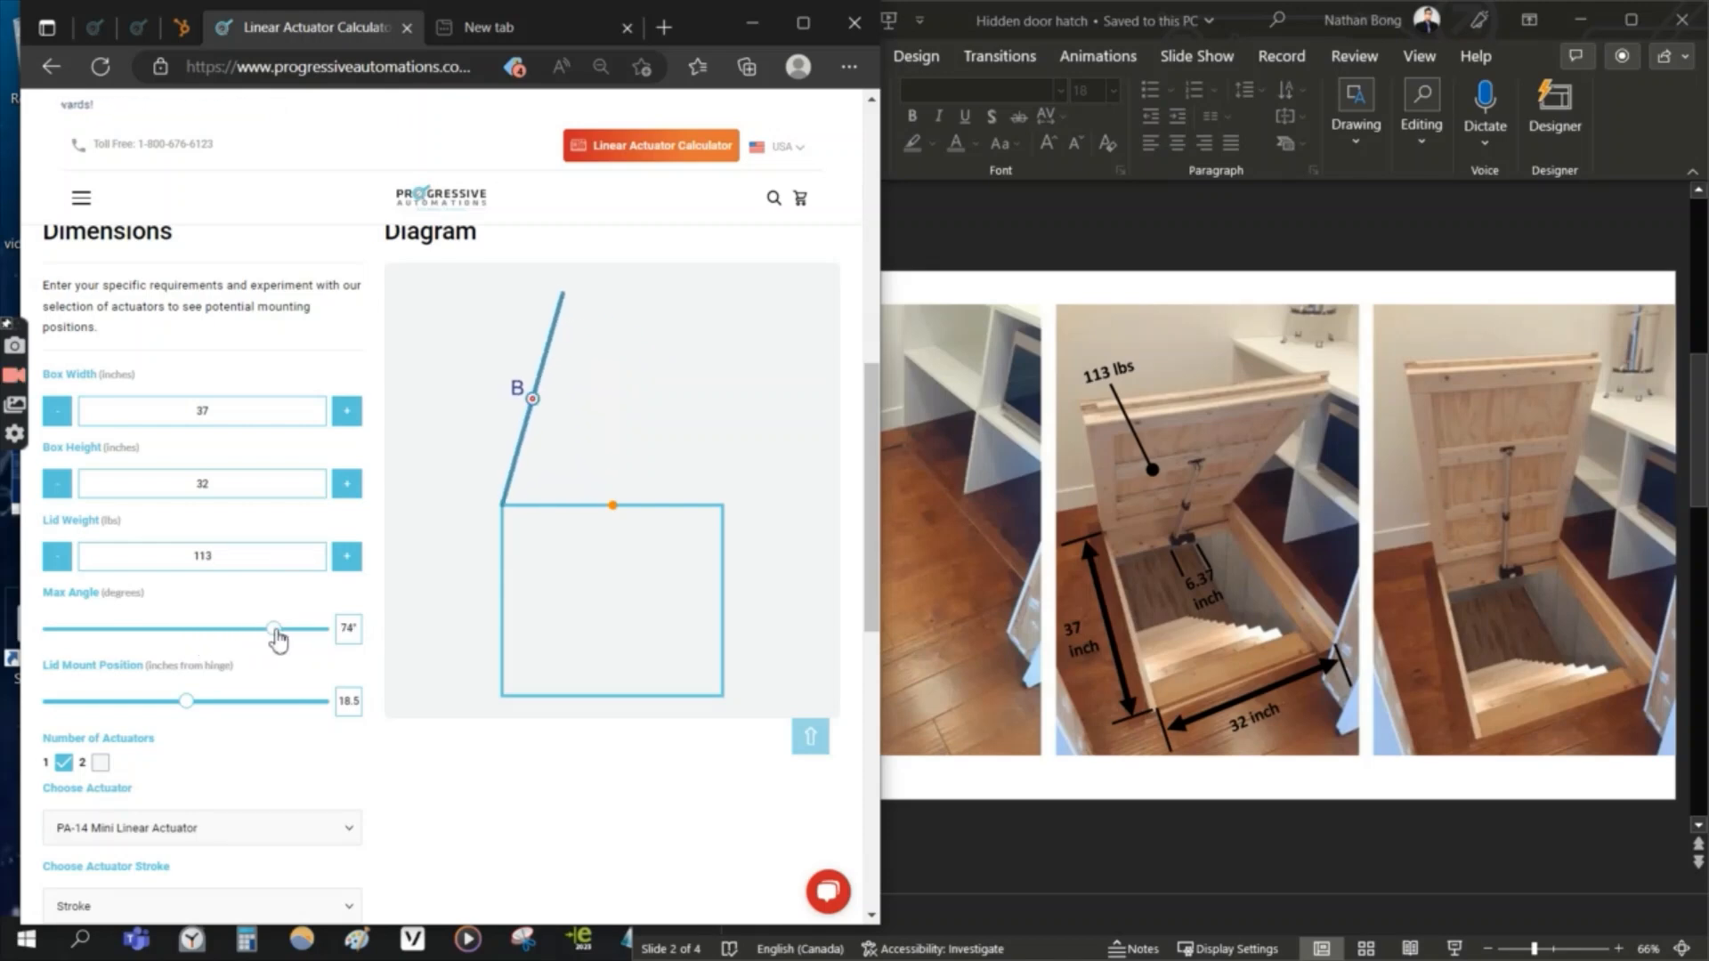
{"action": "left_click_drag", "start_coordinate": [271, 629], "coordinate": [277, 630]}
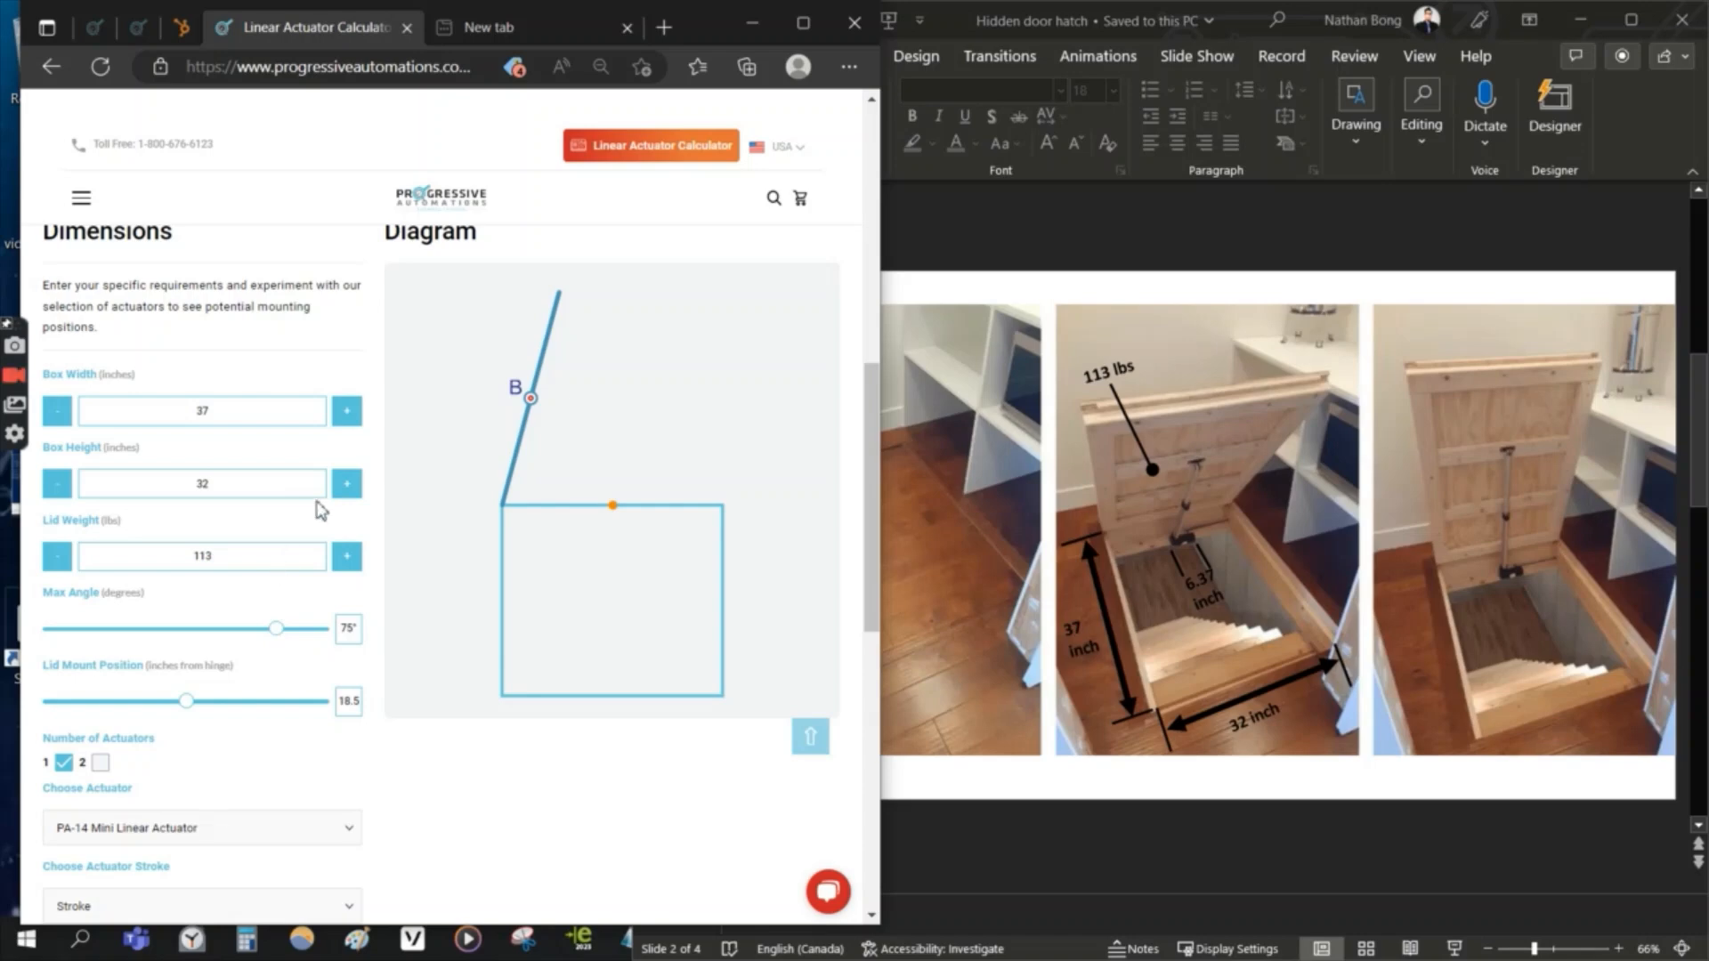
{"action": "mouse_move", "coordinate": [523, 500]}
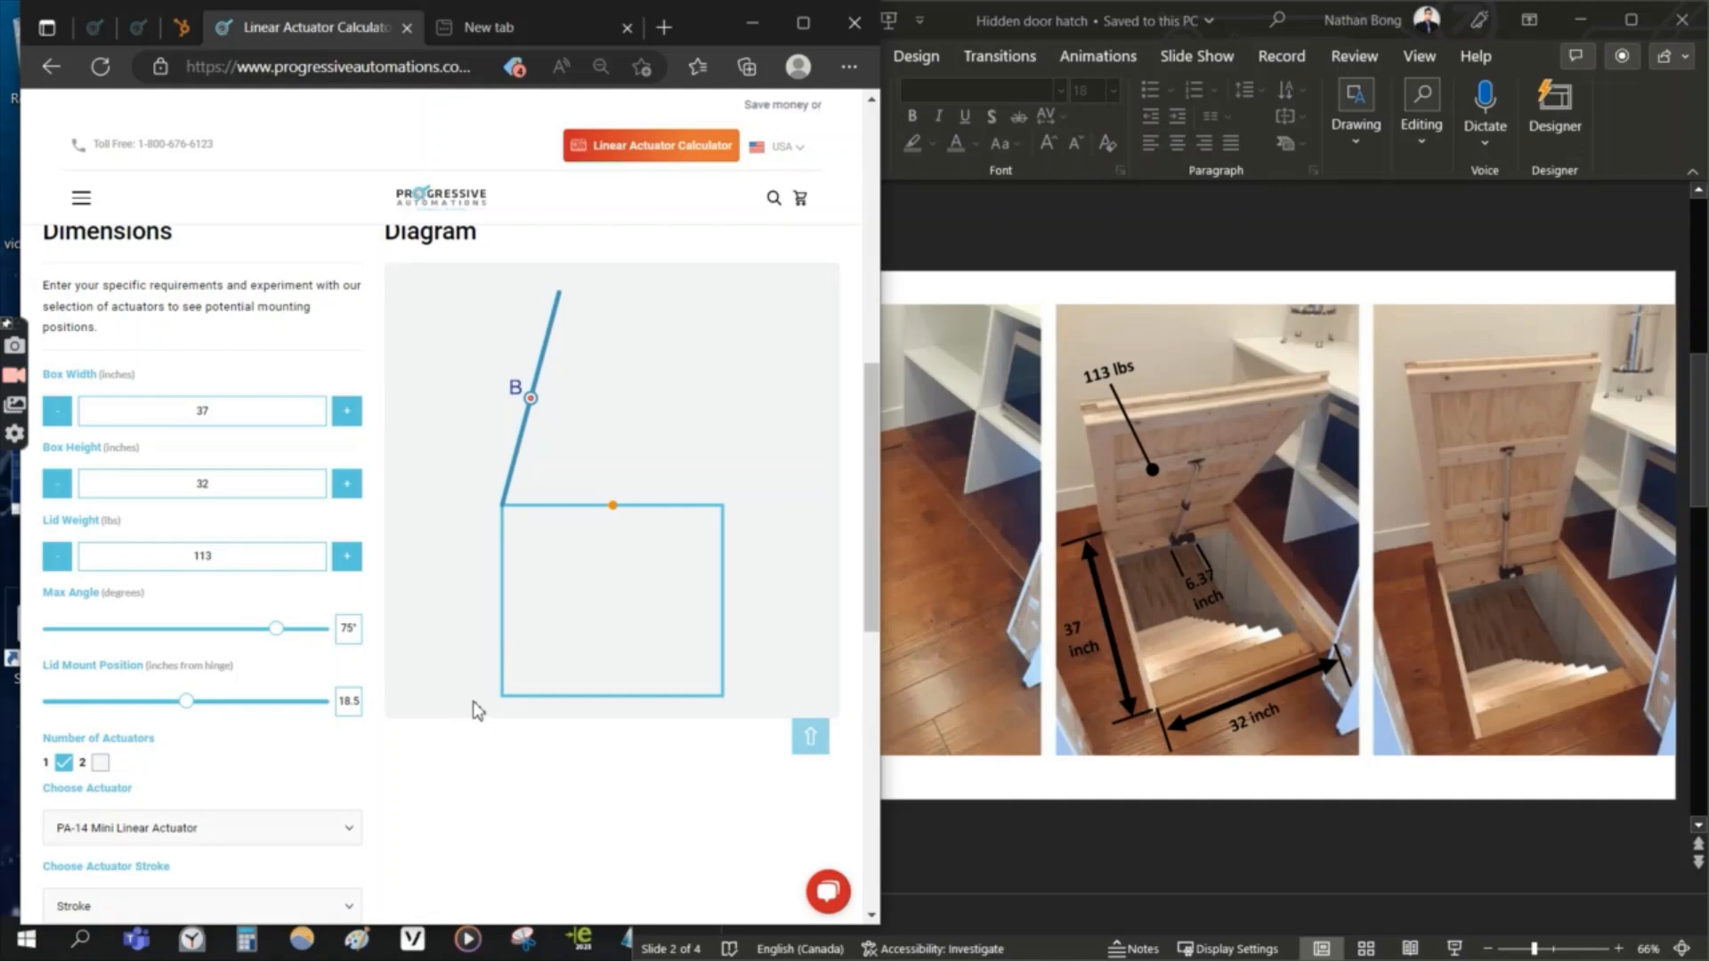
Step: Move the Lid Mount Position slider from 18.5 to 15.8 inches from the hinge
{"action": "scroll", "scroll_direction": "down", "scroll_amount": 3}
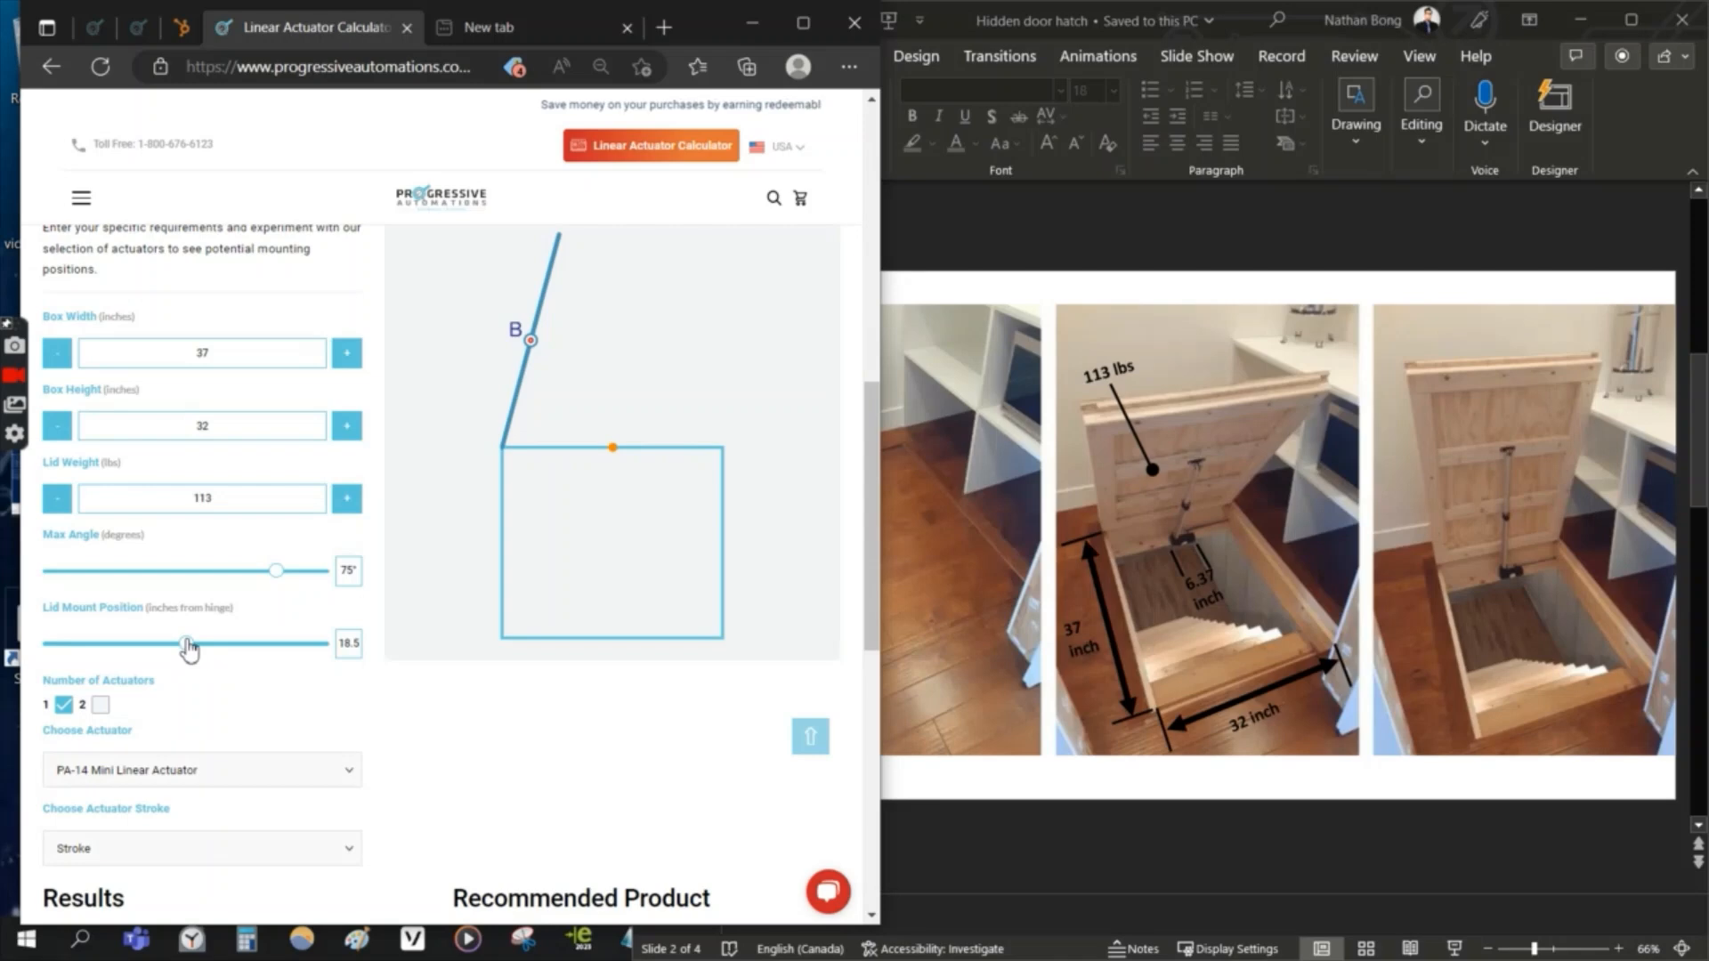
{"action": "left_click_drag", "start_coordinate": [188, 643], "coordinate": [166, 642]}
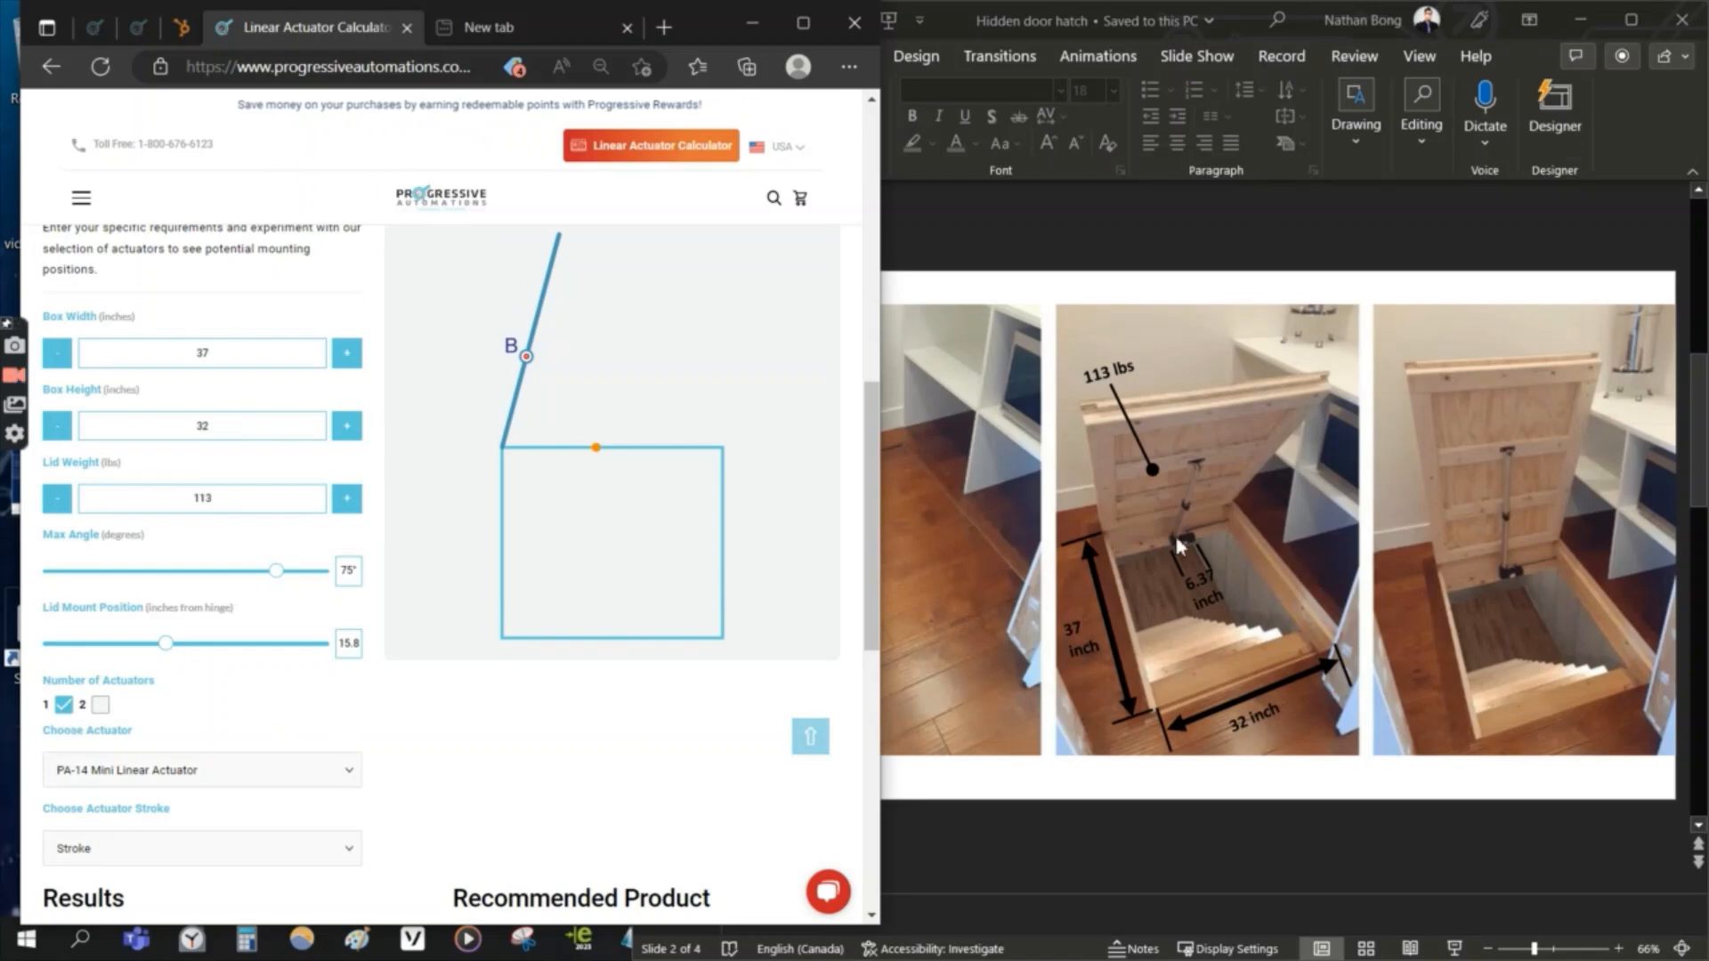
{"action": "mouse_move", "coordinate": [1514, 461]}
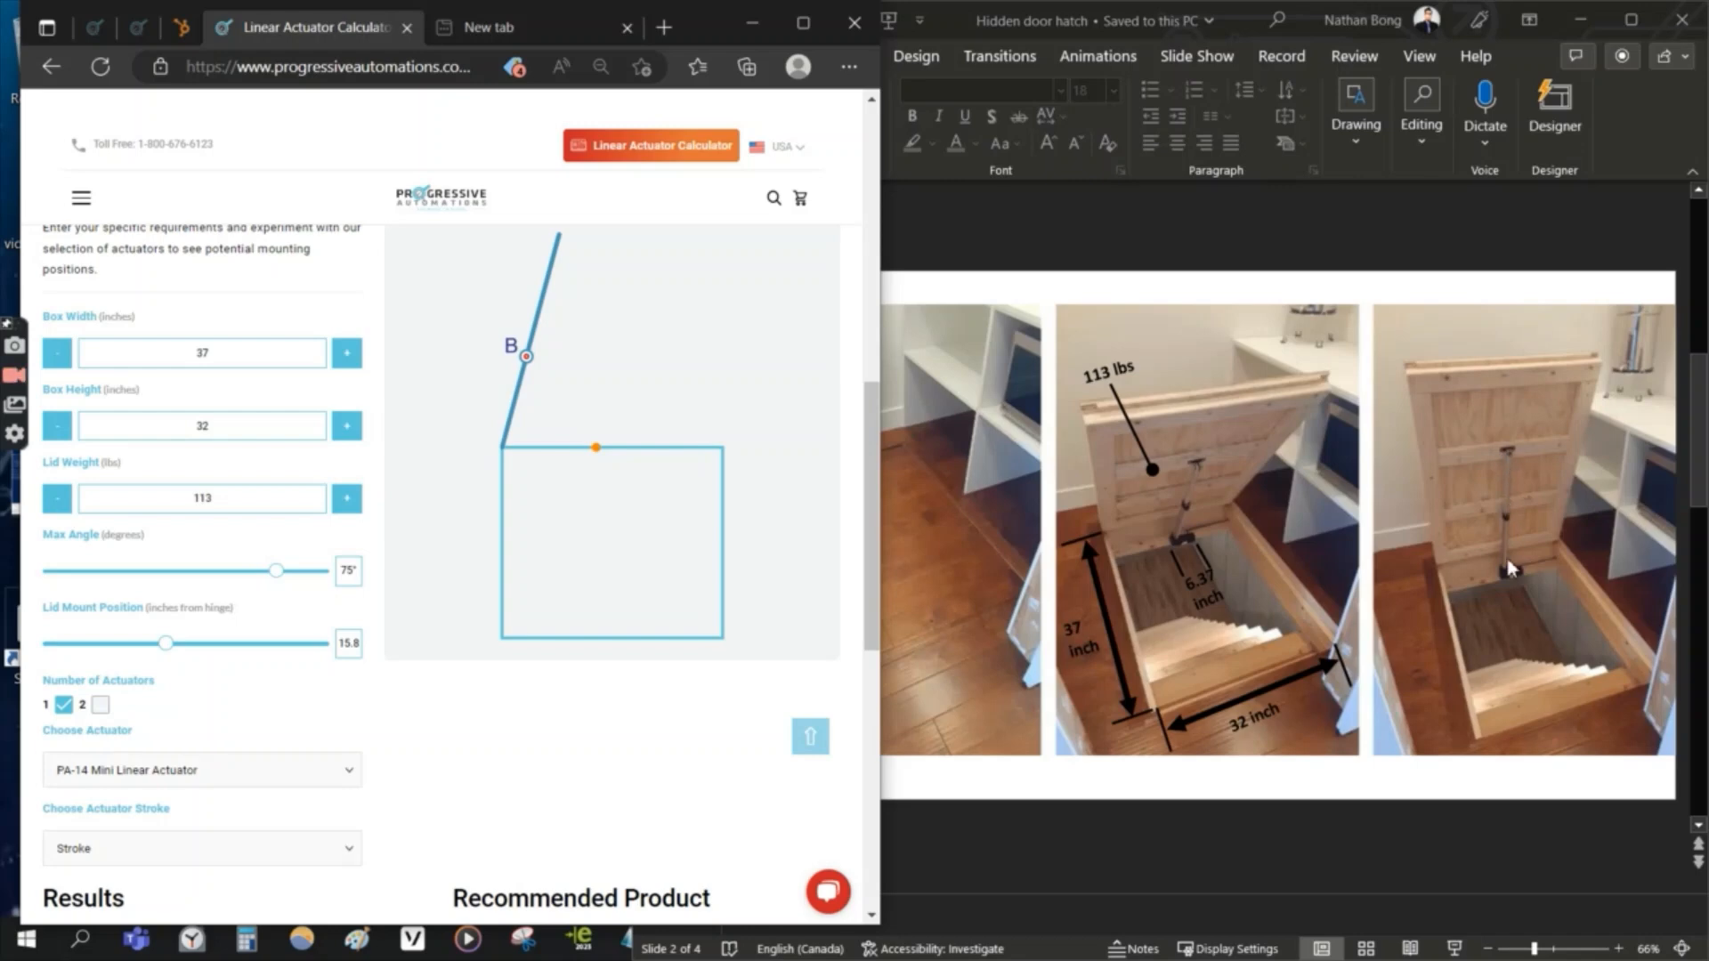
{"action": "mouse_move", "coordinate": [1513, 462]}
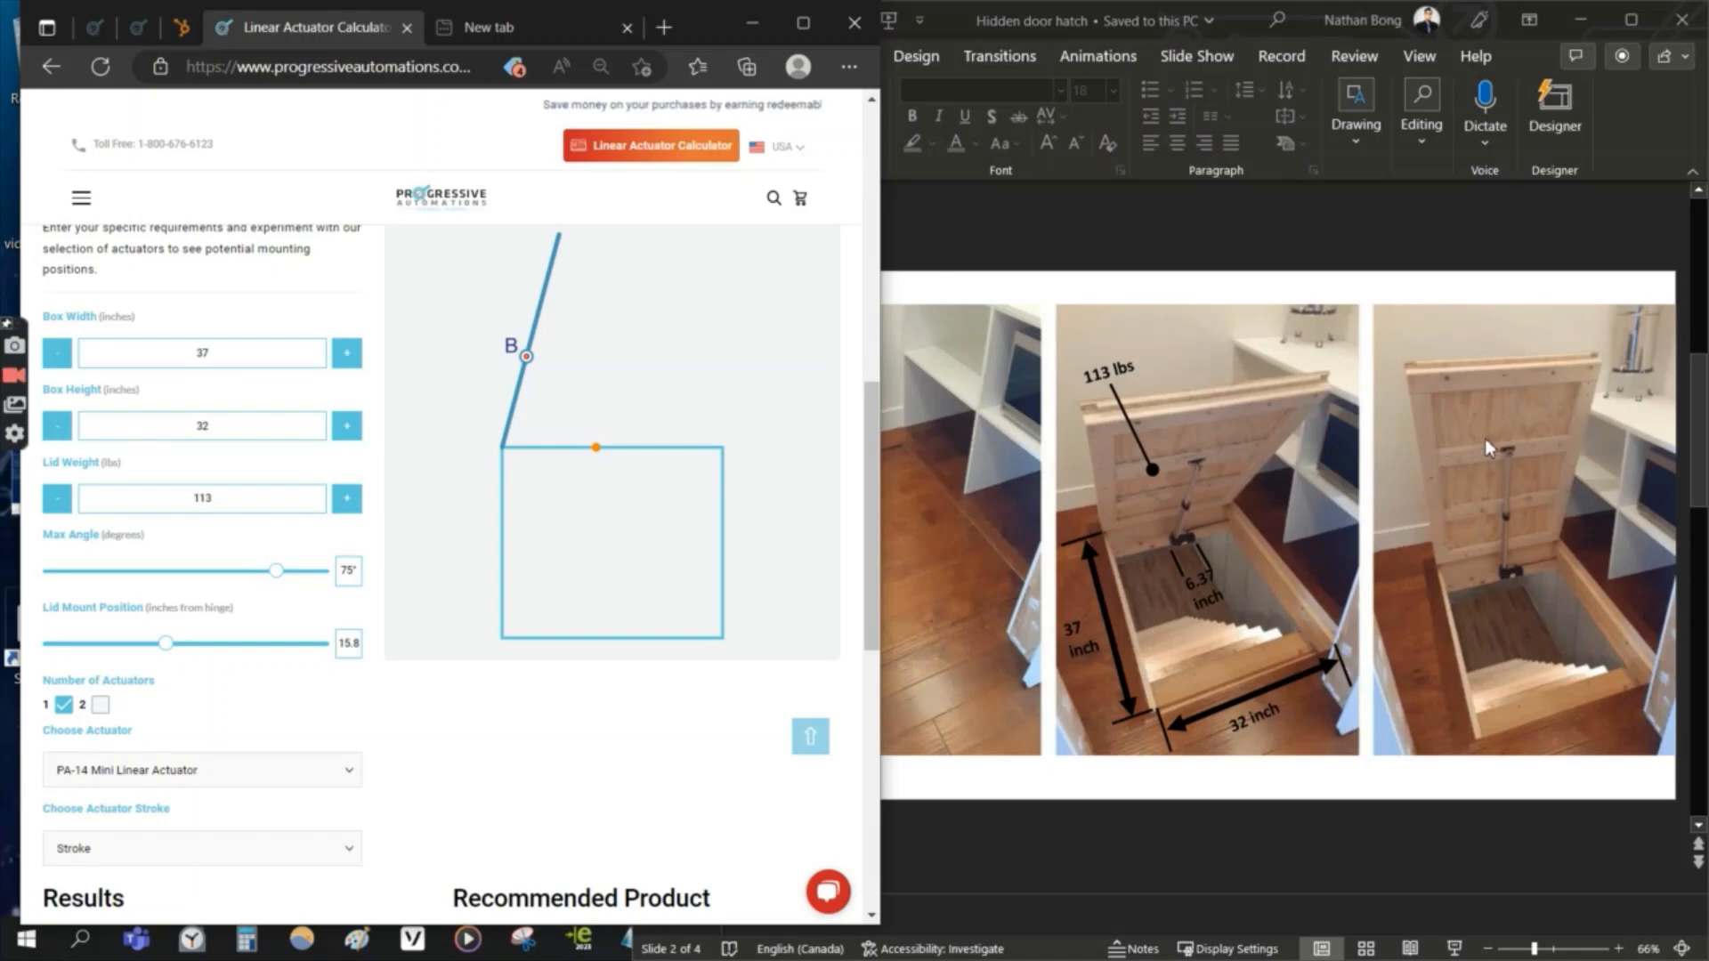
{"action": "mouse_move", "coordinate": [1540, 446]}
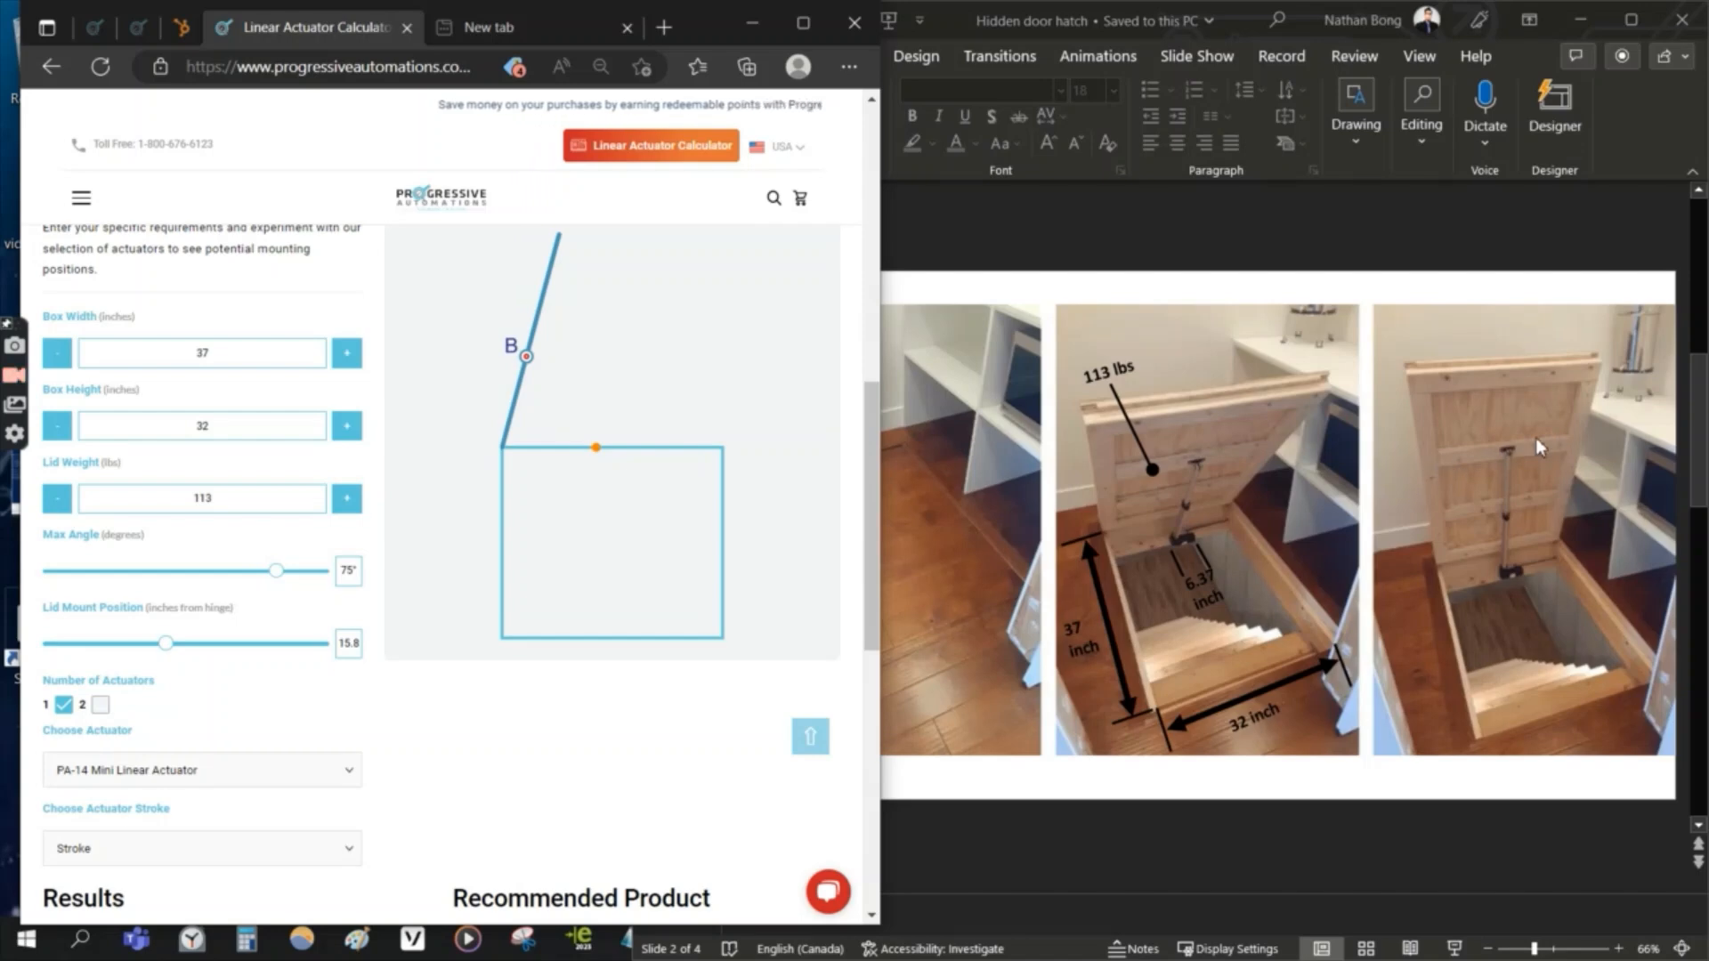
{"action": "mouse_move", "coordinate": [1434, 470]}
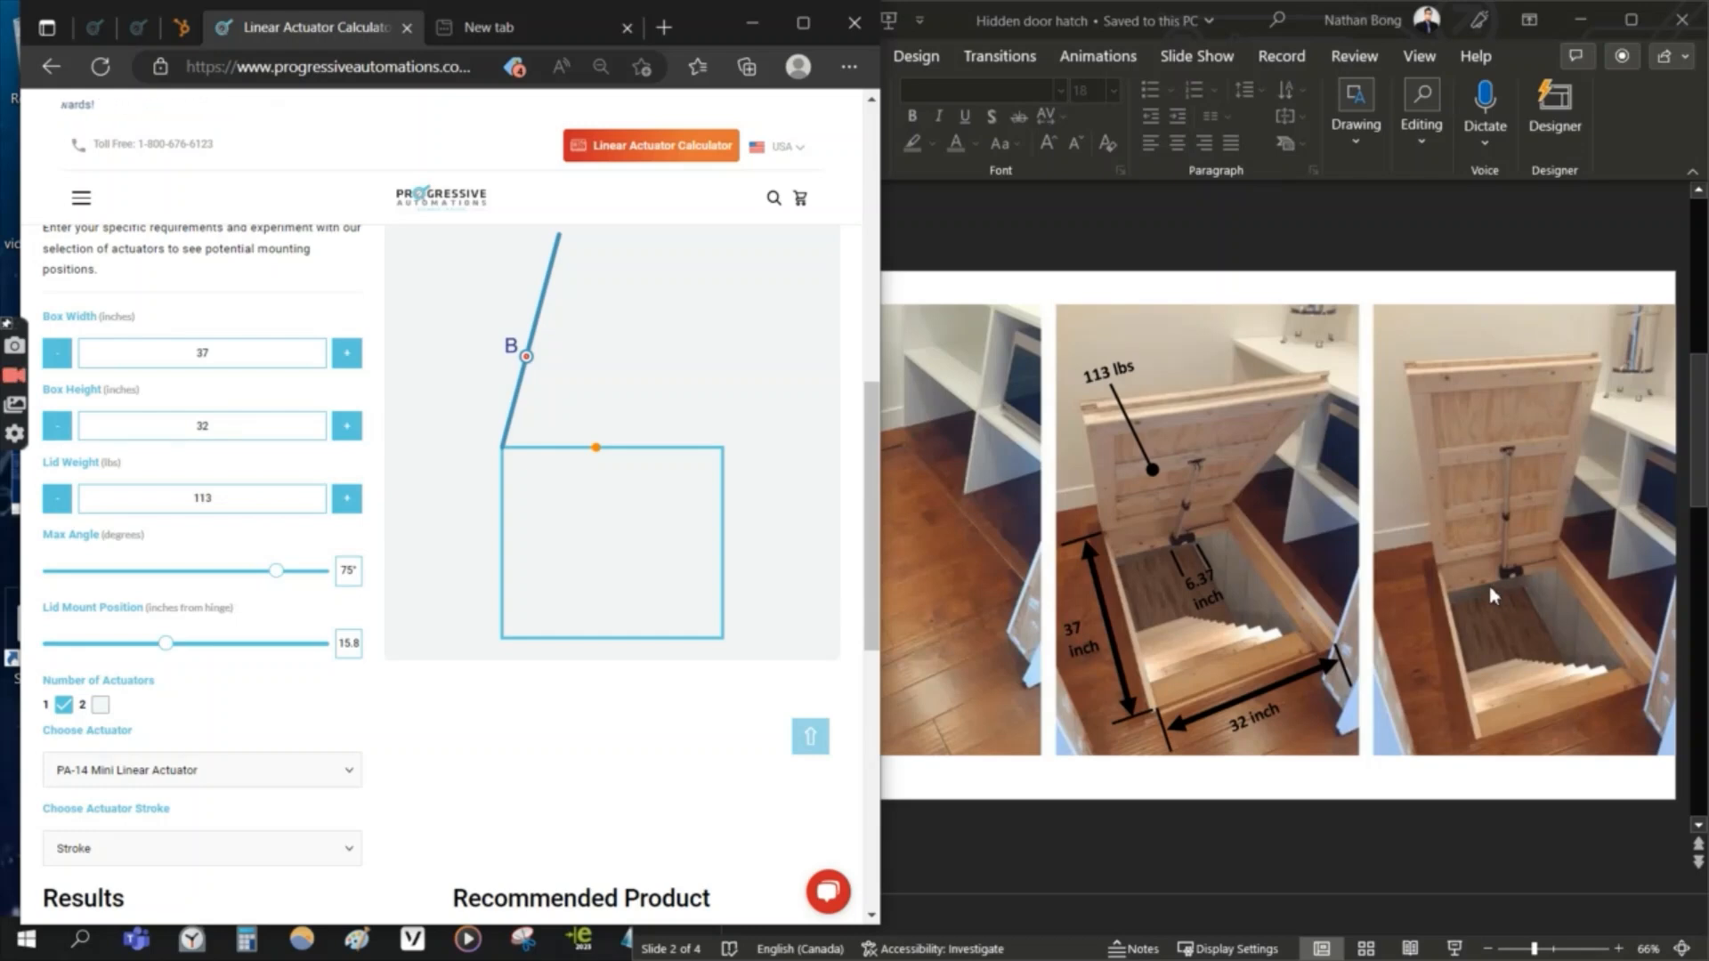
{"action": "mouse_move", "coordinate": [1442, 413]}
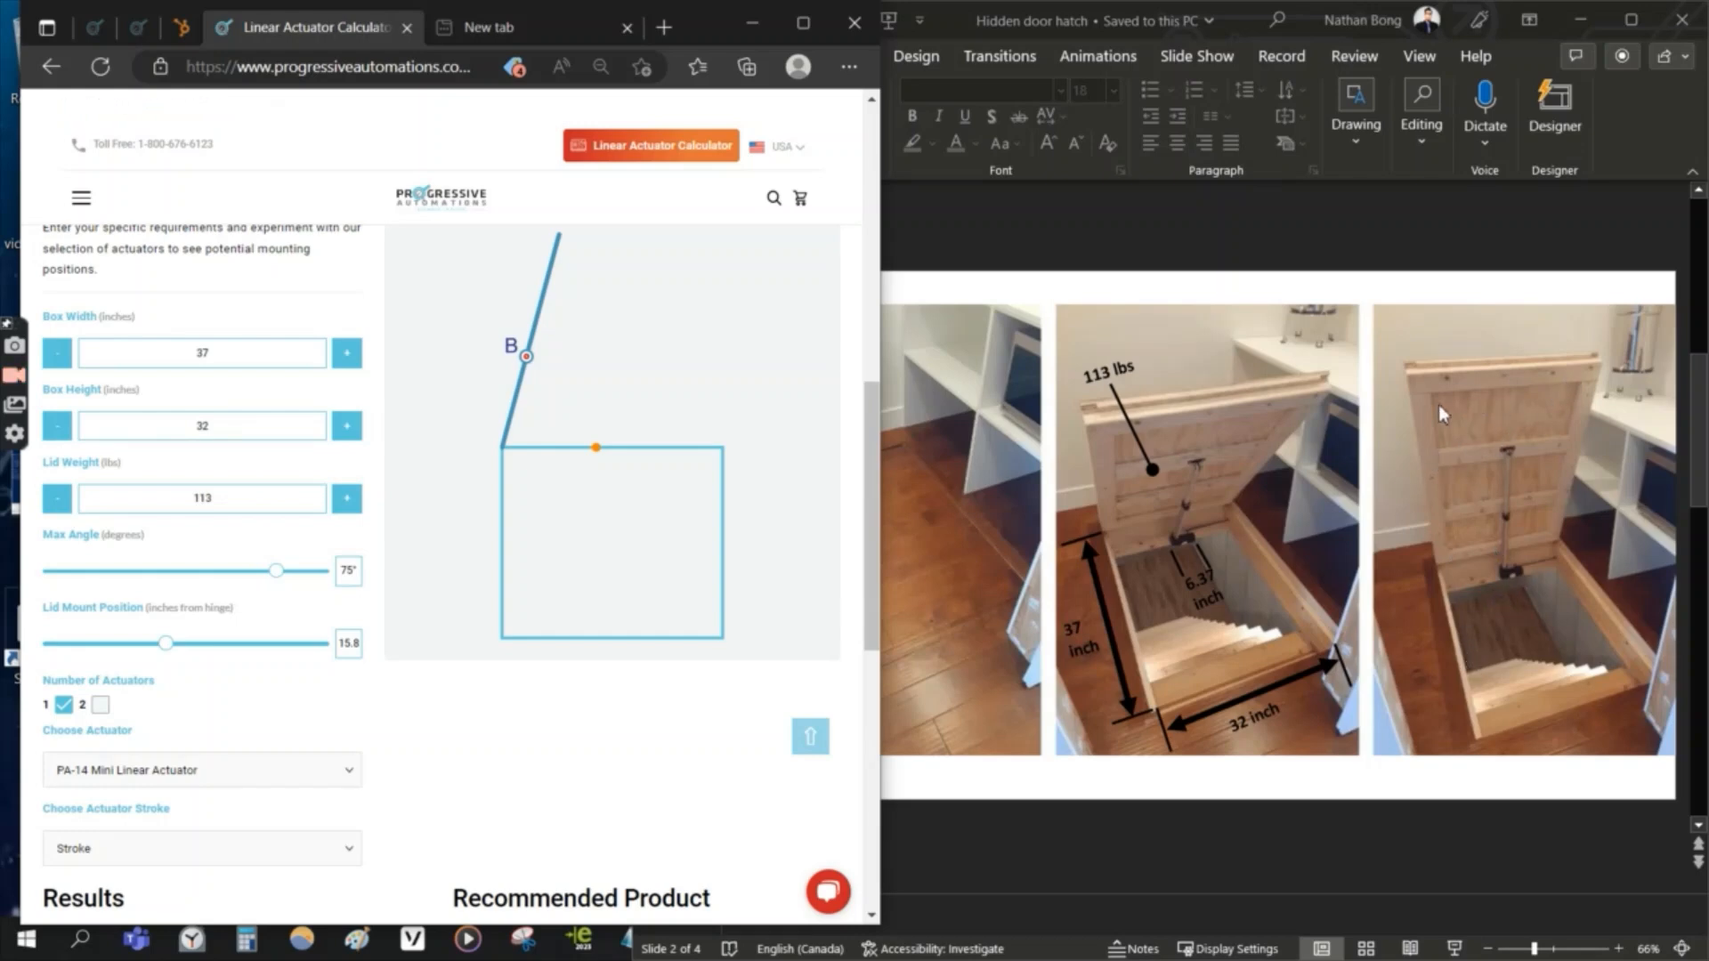
{"action": "mouse_move", "coordinate": [1539, 471]}
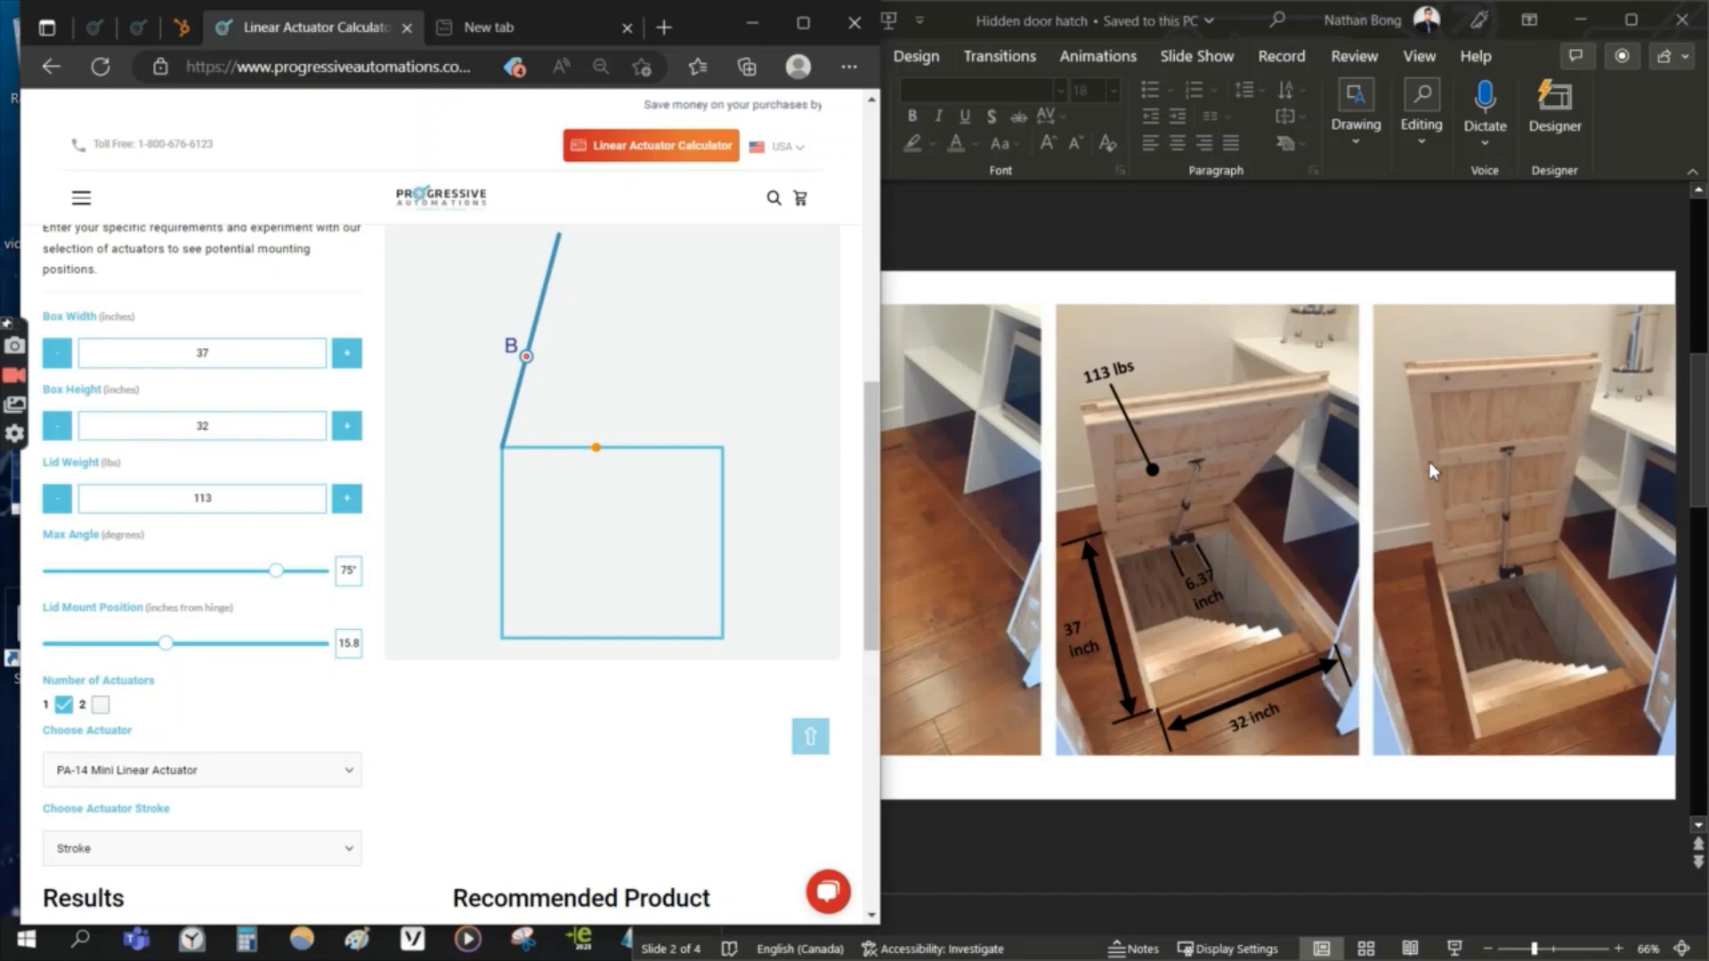
{"action": "mouse_move", "coordinate": [1513, 461]}
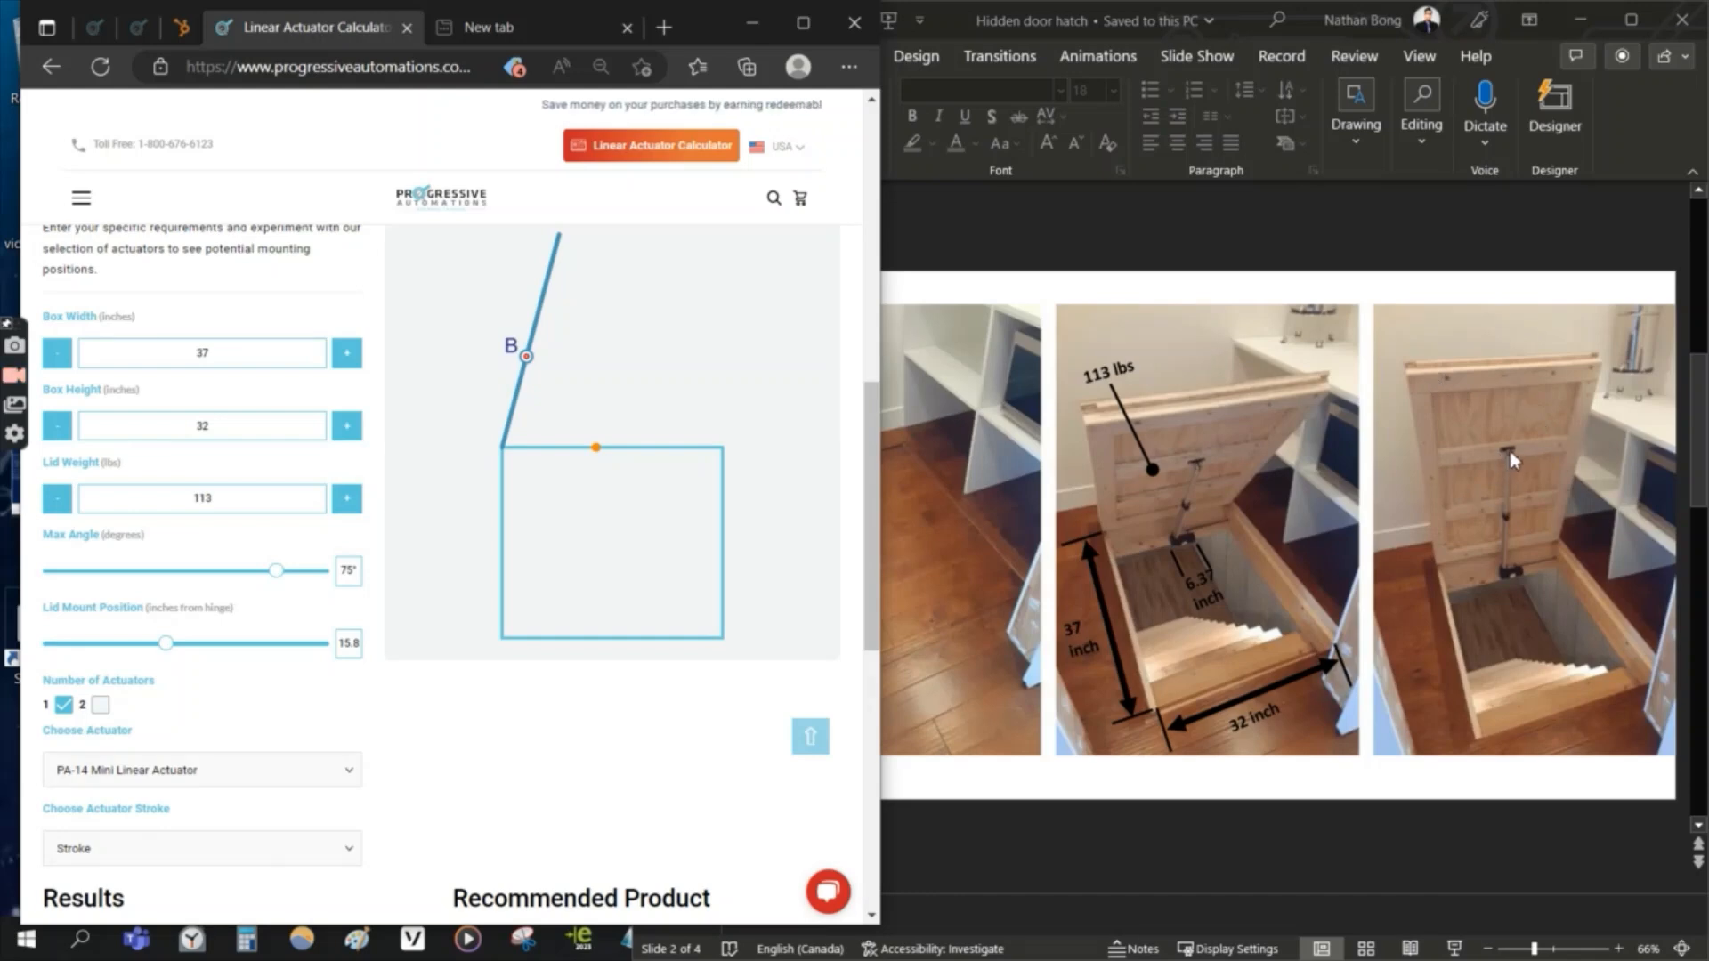
{"action": "mouse_move", "coordinate": [1536, 452]}
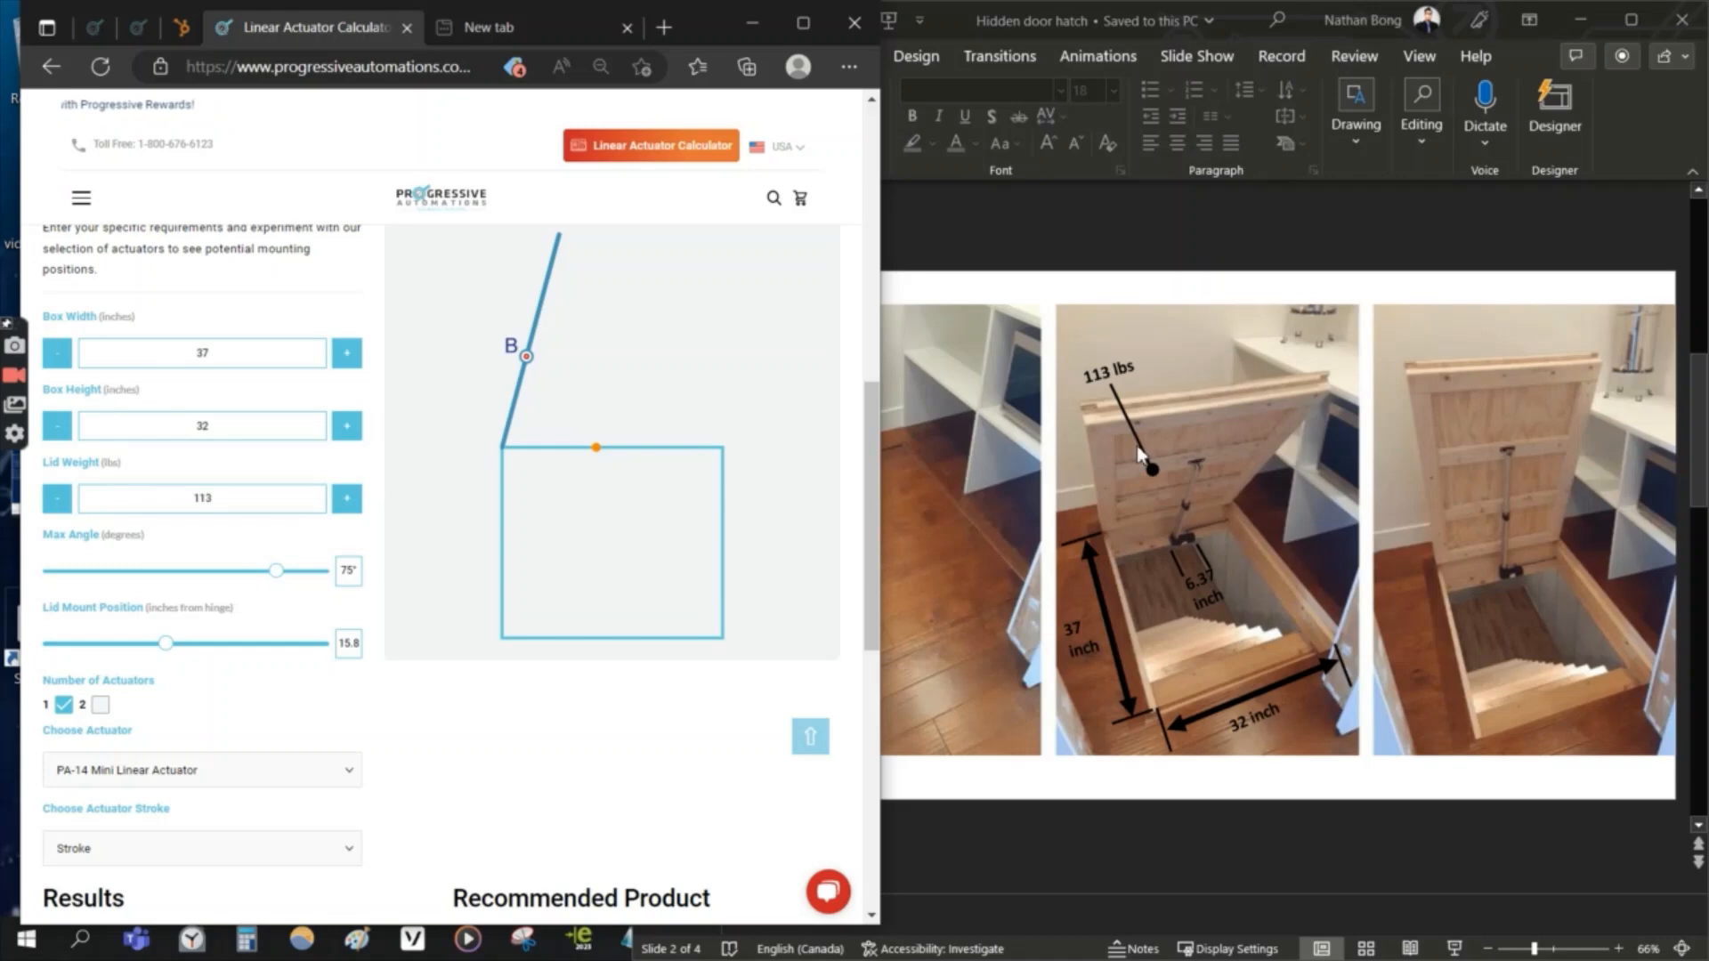
{"action": "mouse_move", "coordinate": [1545, 456]}
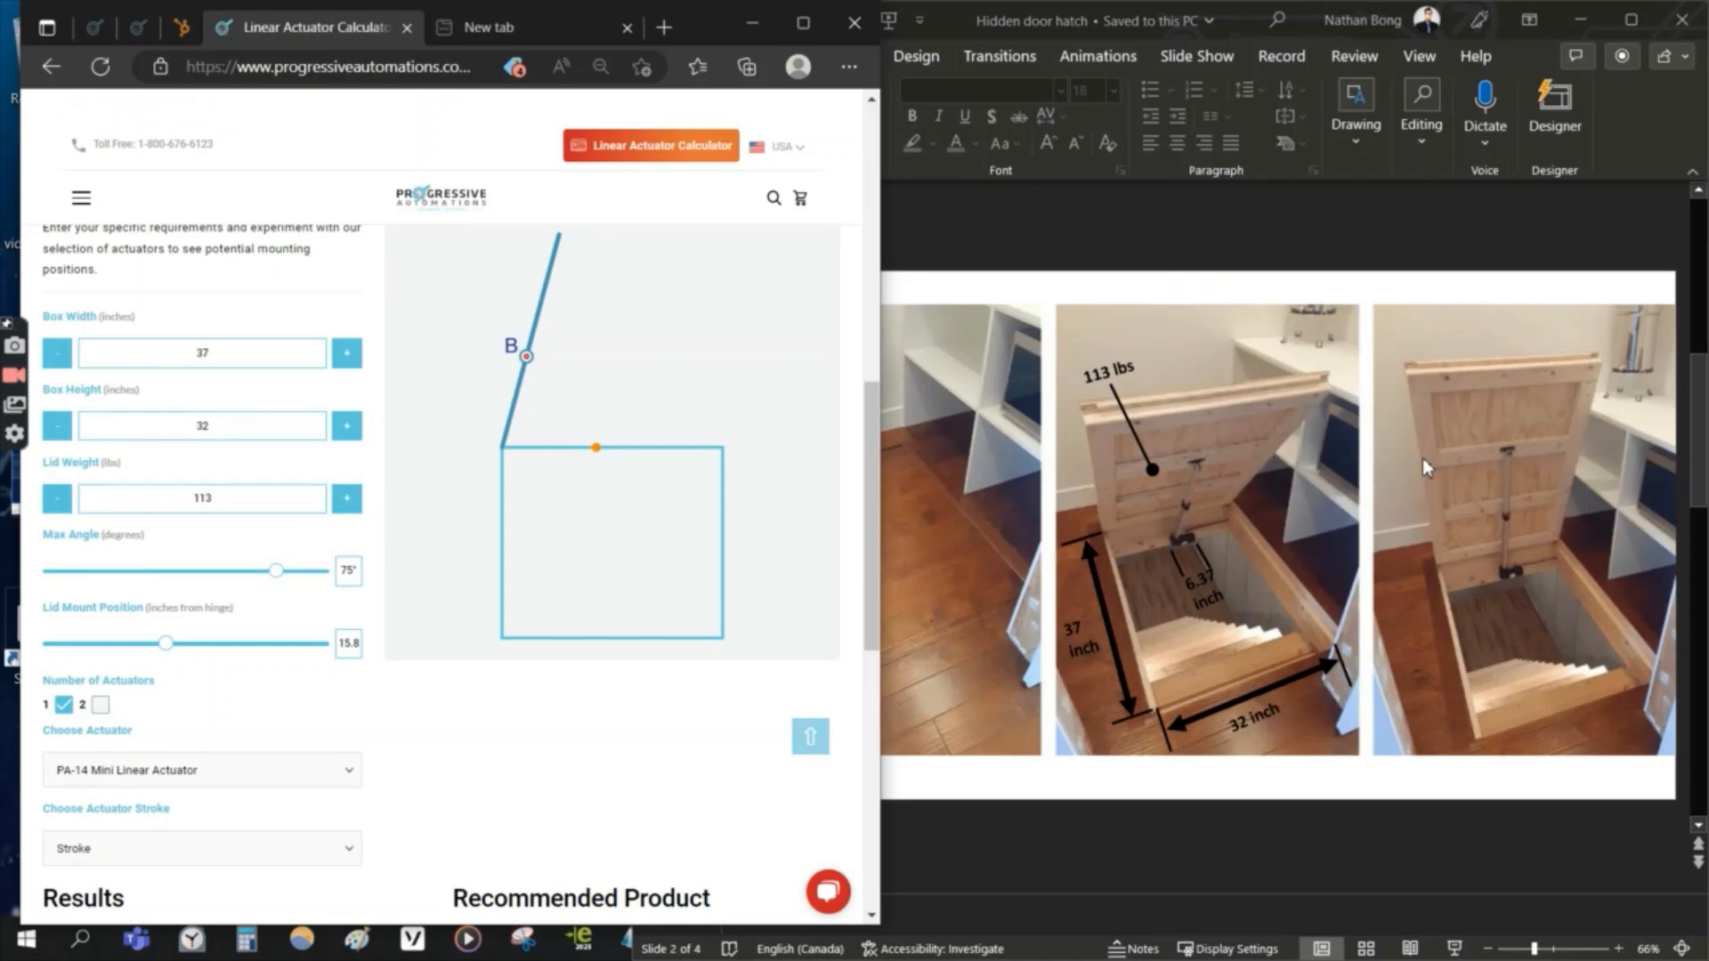
{"action": "mouse_move", "coordinate": [1512, 467]}
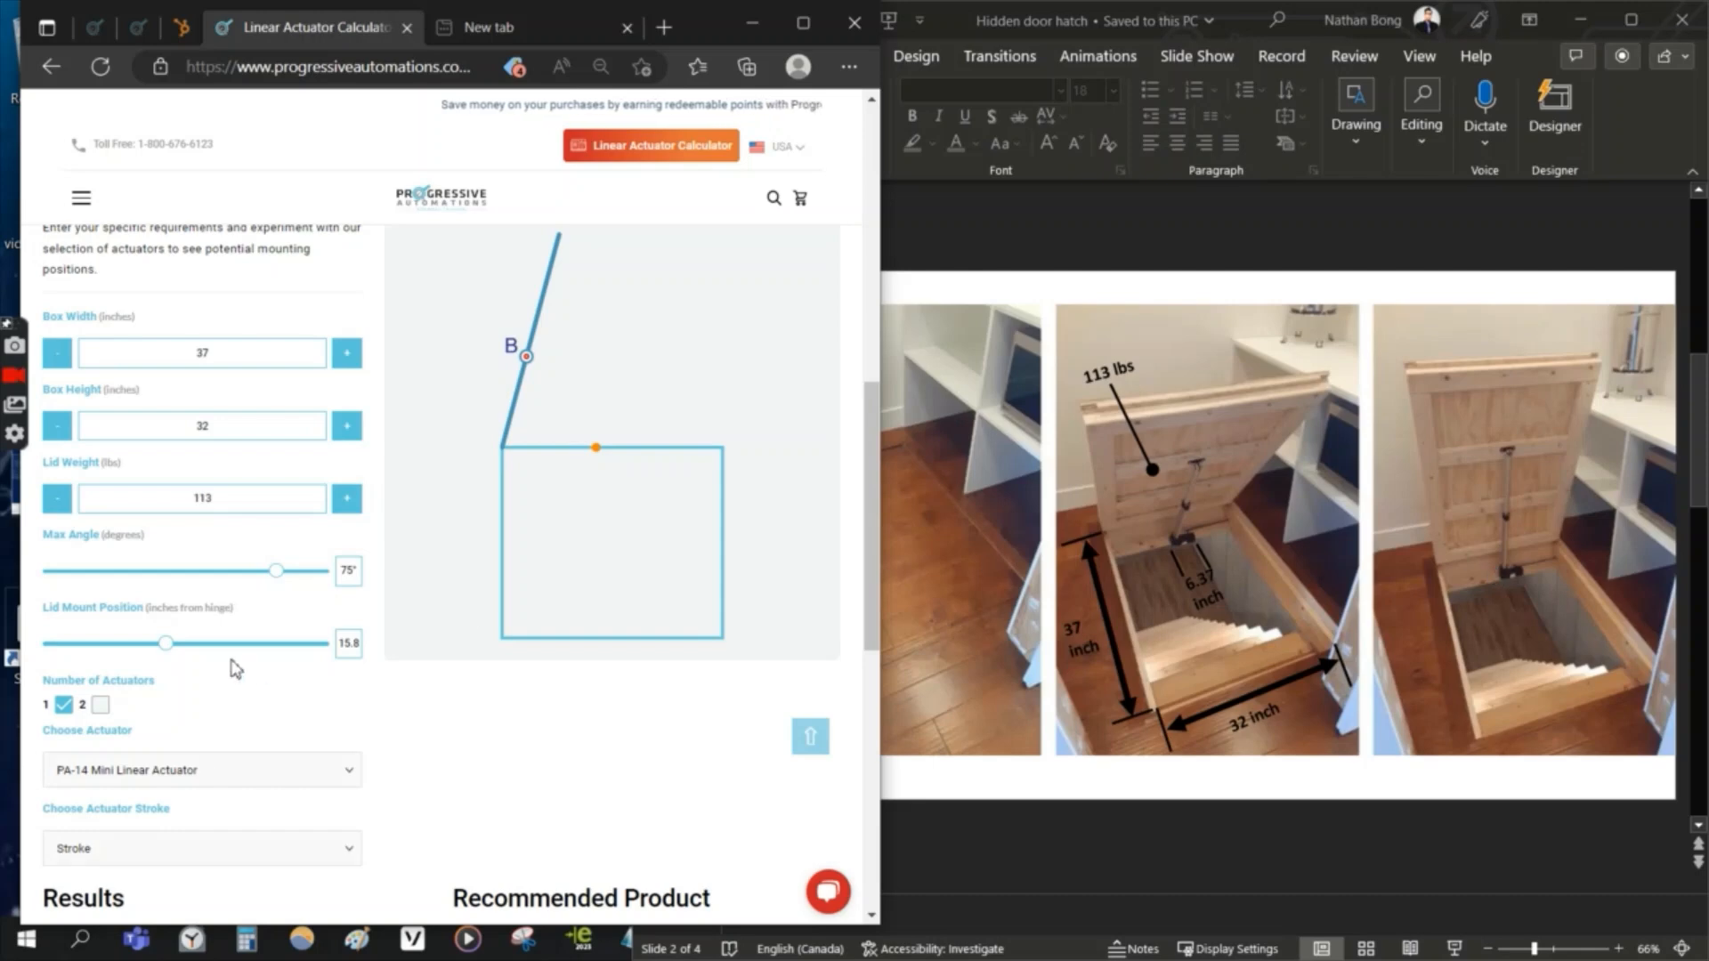
Step: Try two actuators, return to one, and choose the PA-04 Linear Actuator IP66
{"action": "left_click", "coordinate": [99, 704]}
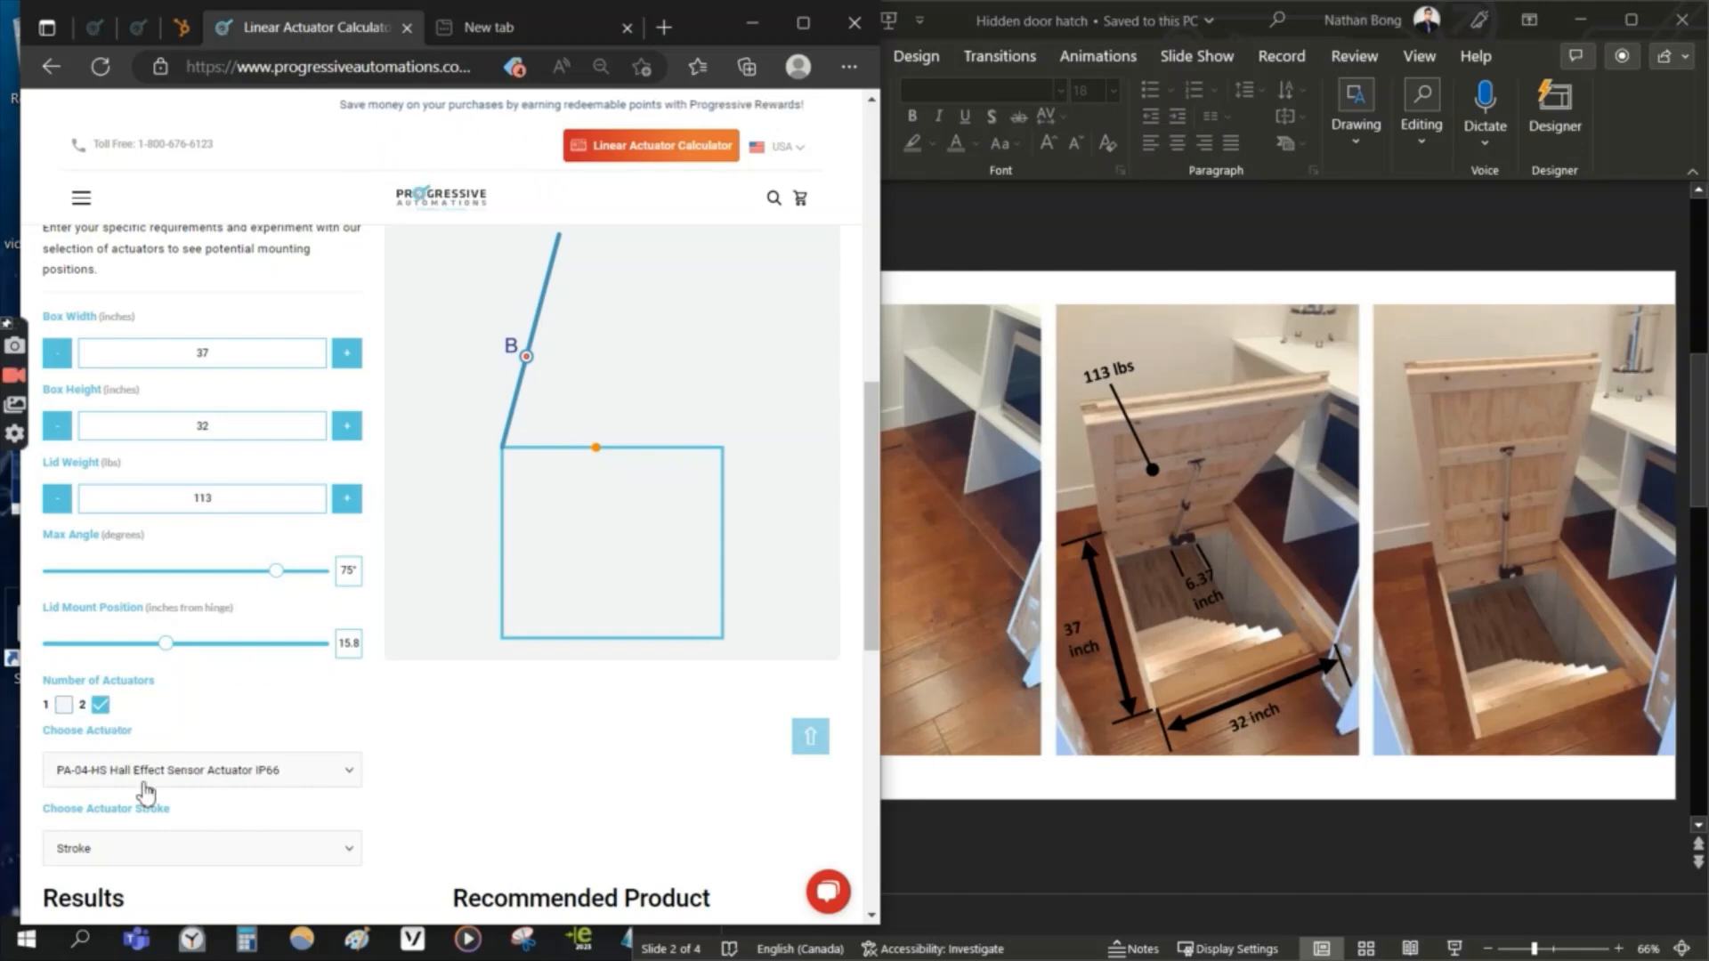
{"action": "left_click", "coordinate": [202, 769]}
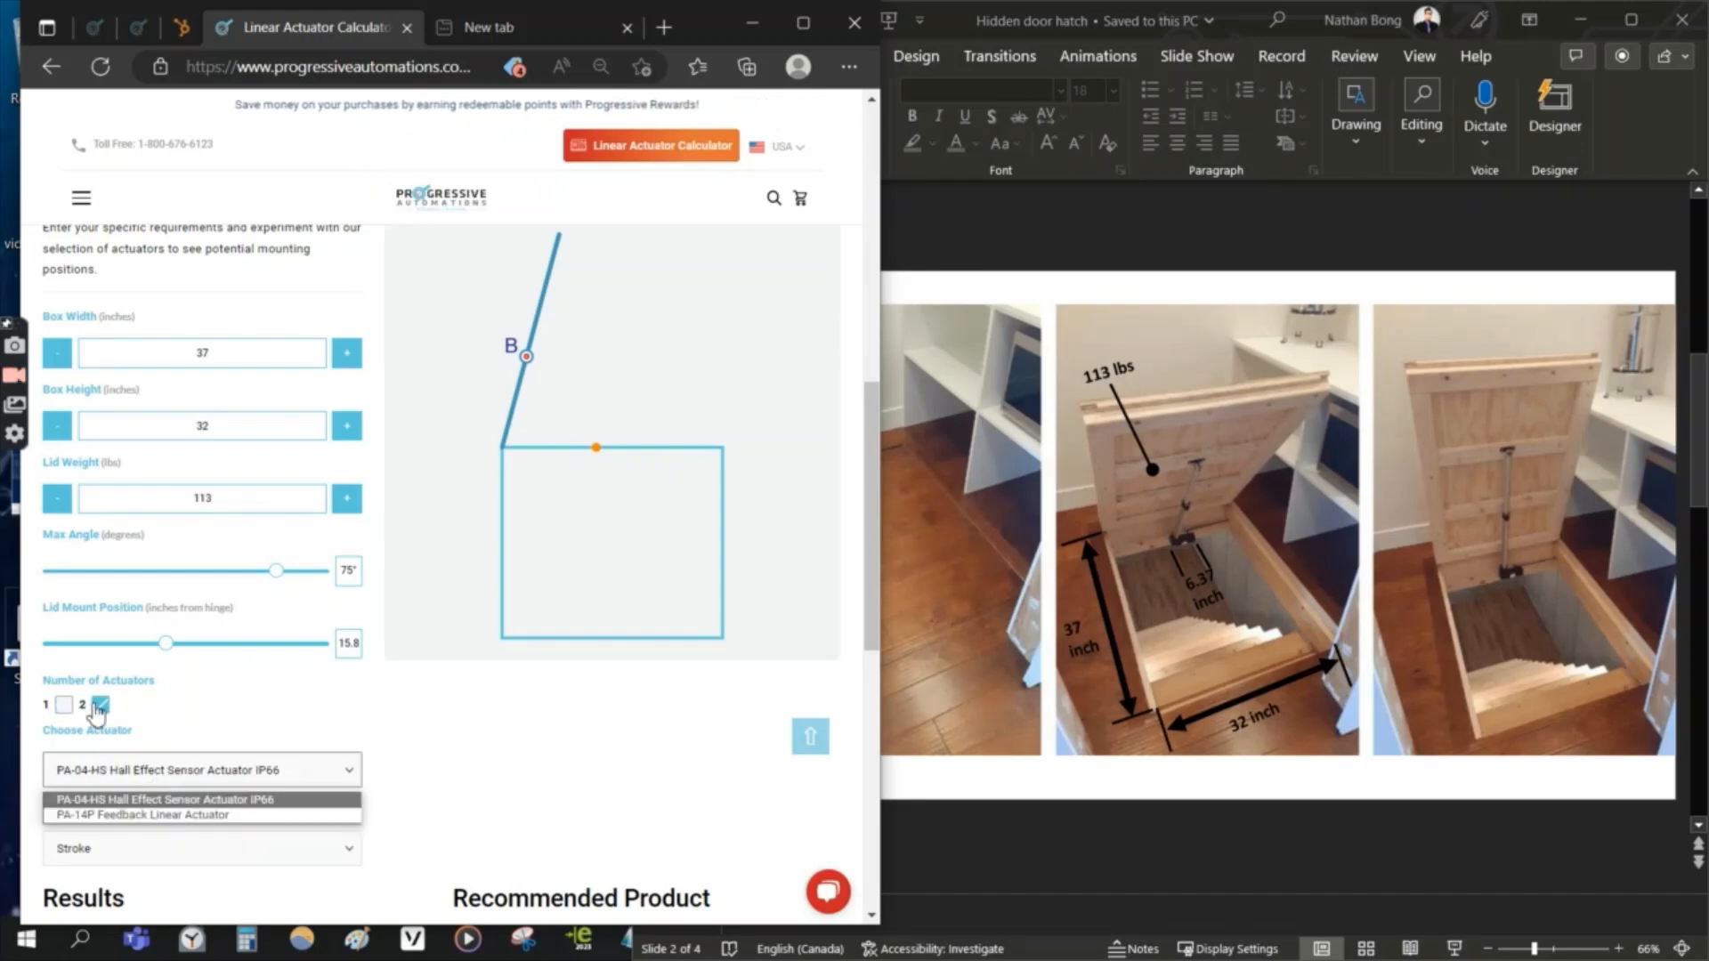
{"action": "left_click", "coordinate": [64, 704]}
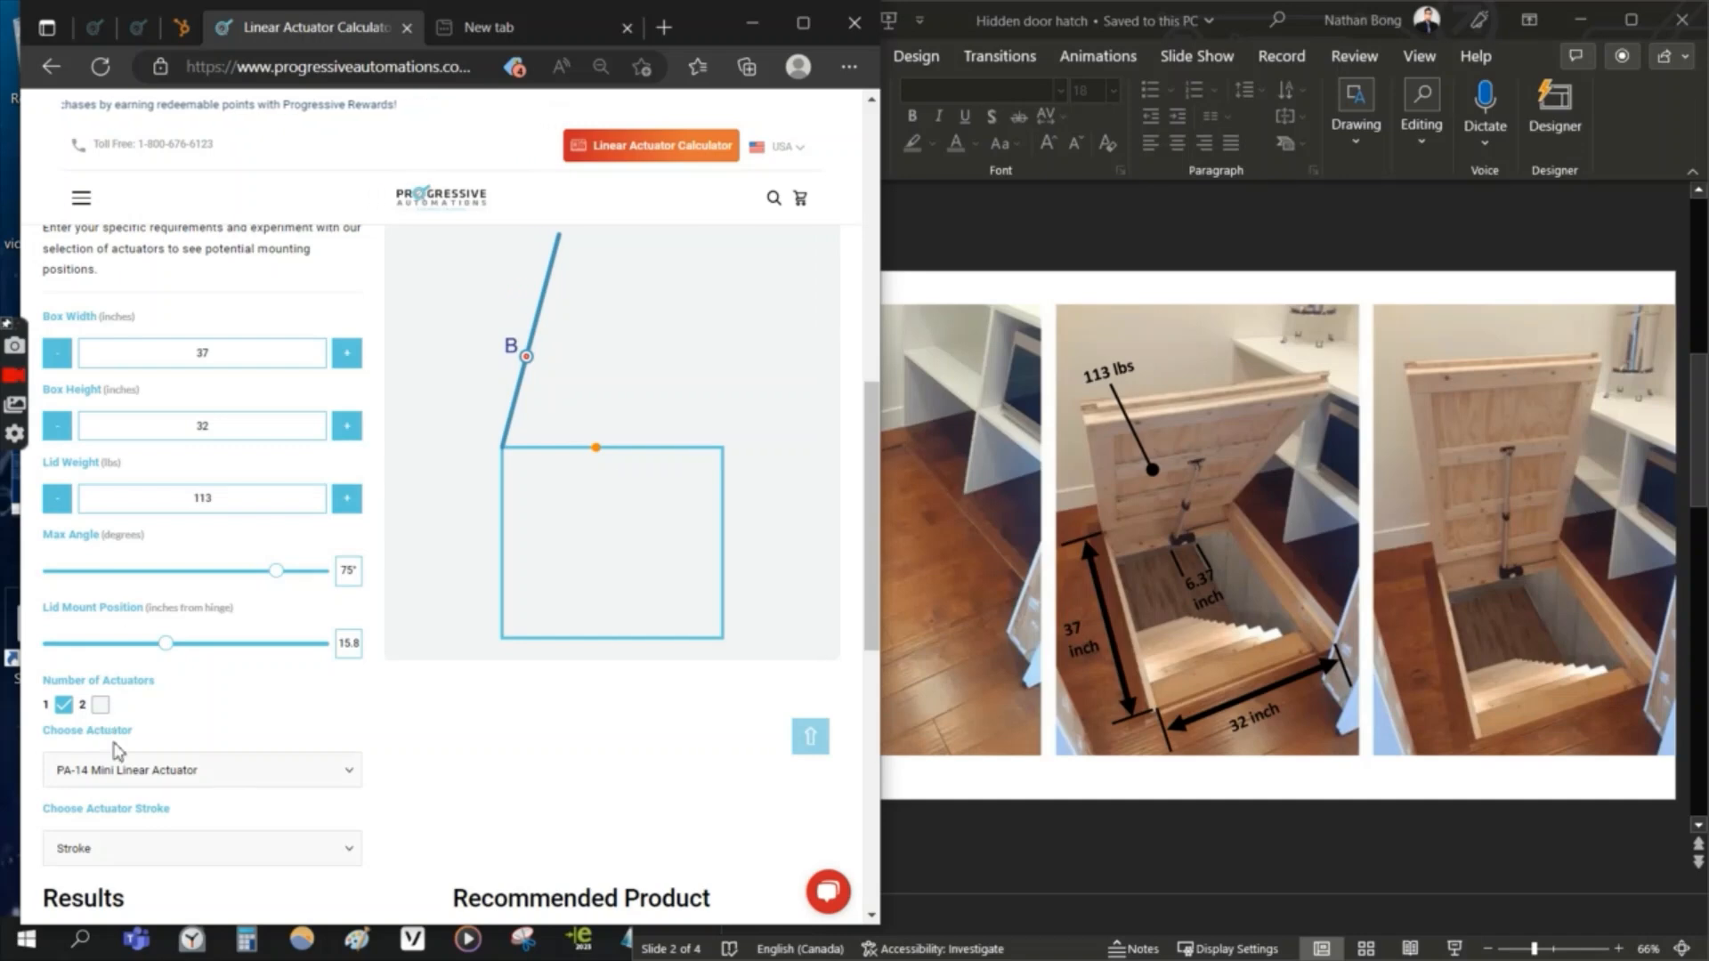
{"action": "left_click", "coordinate": [201, 769]}
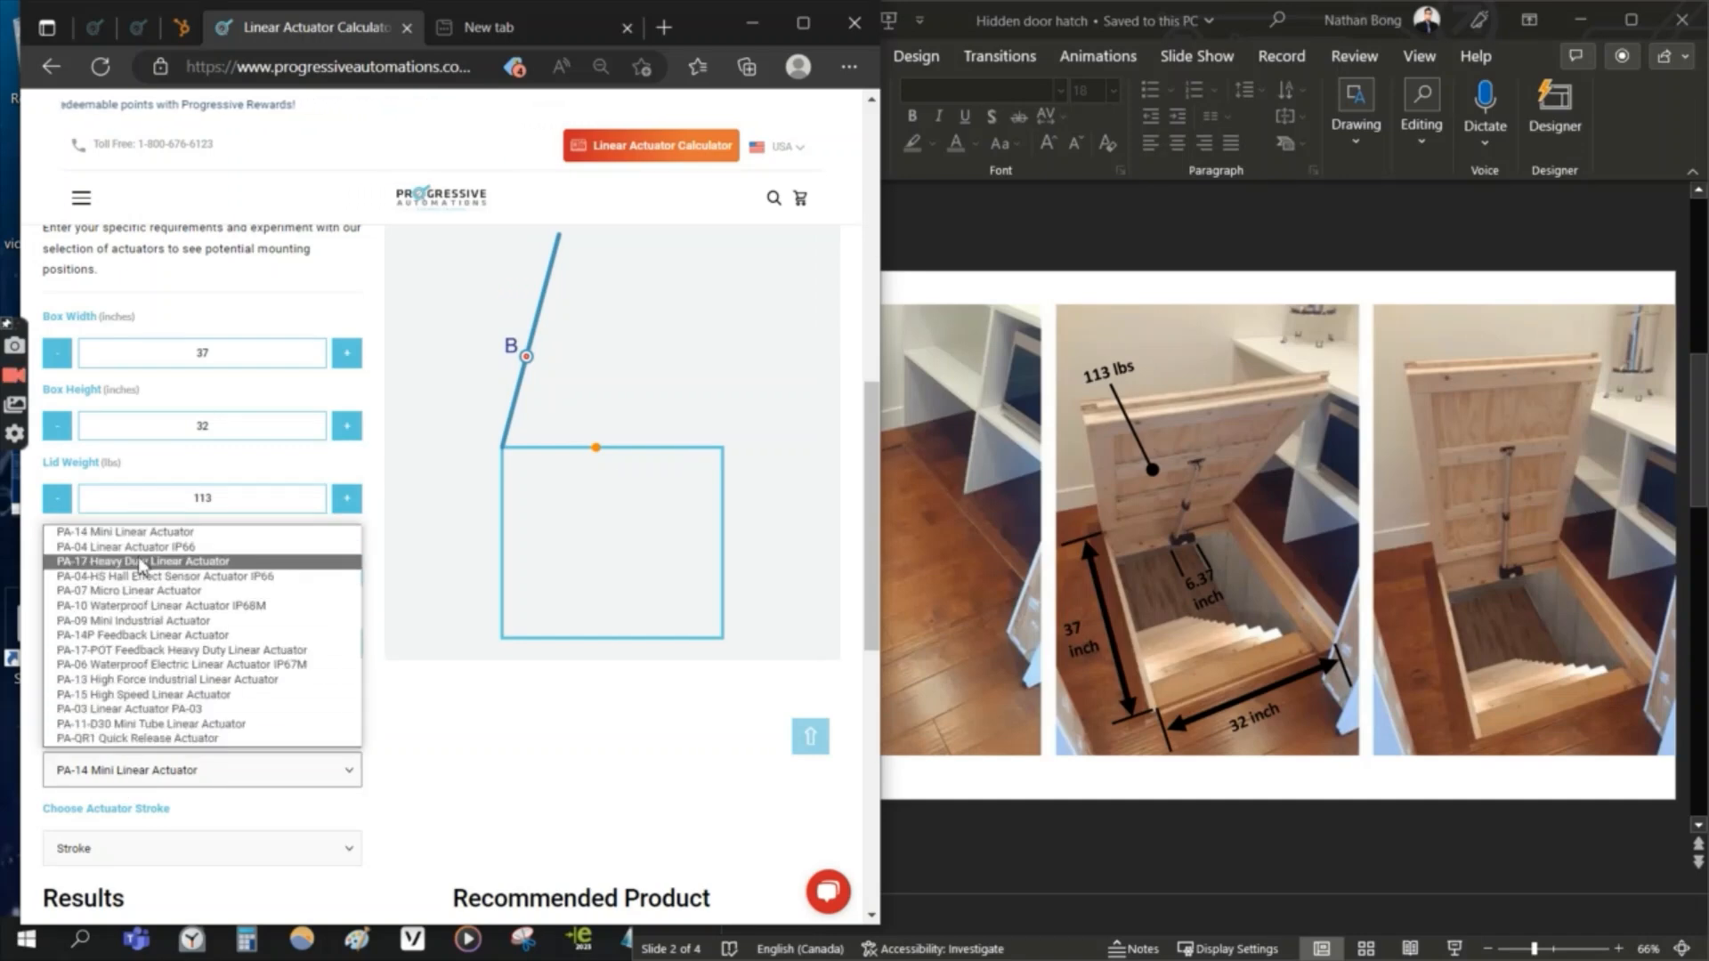
{"action": "left_click", "coordinate": [130, 546]}
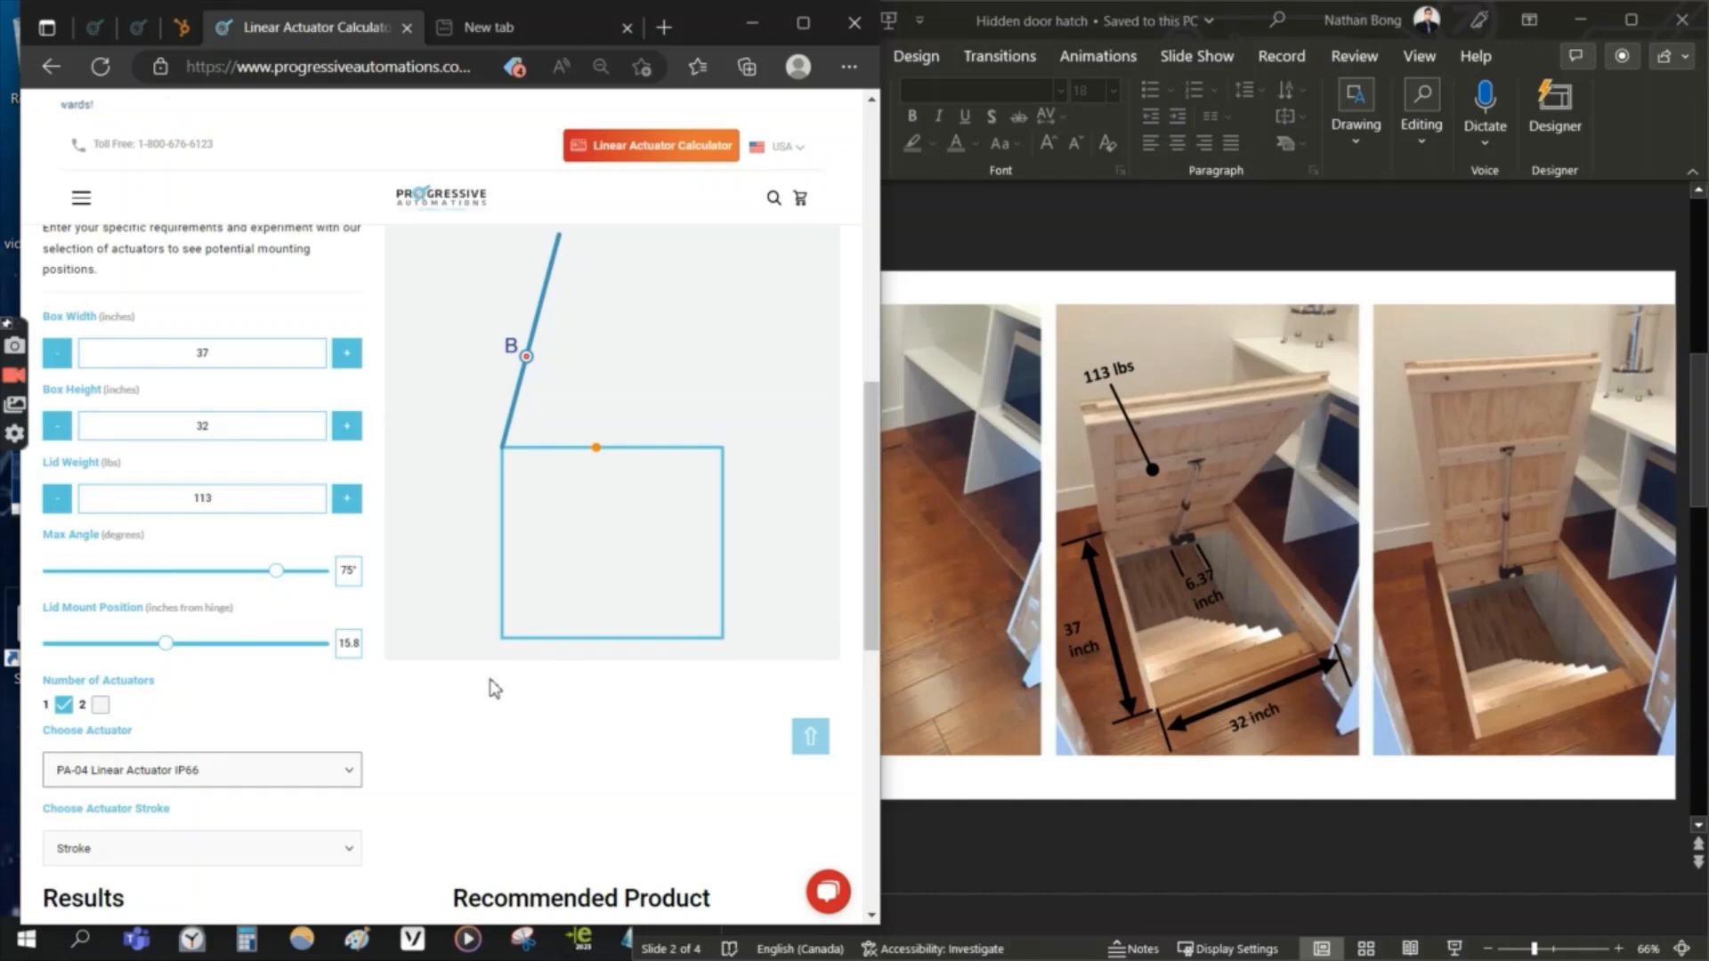
{"action": "left_click", "coordinate": [202, 848]}
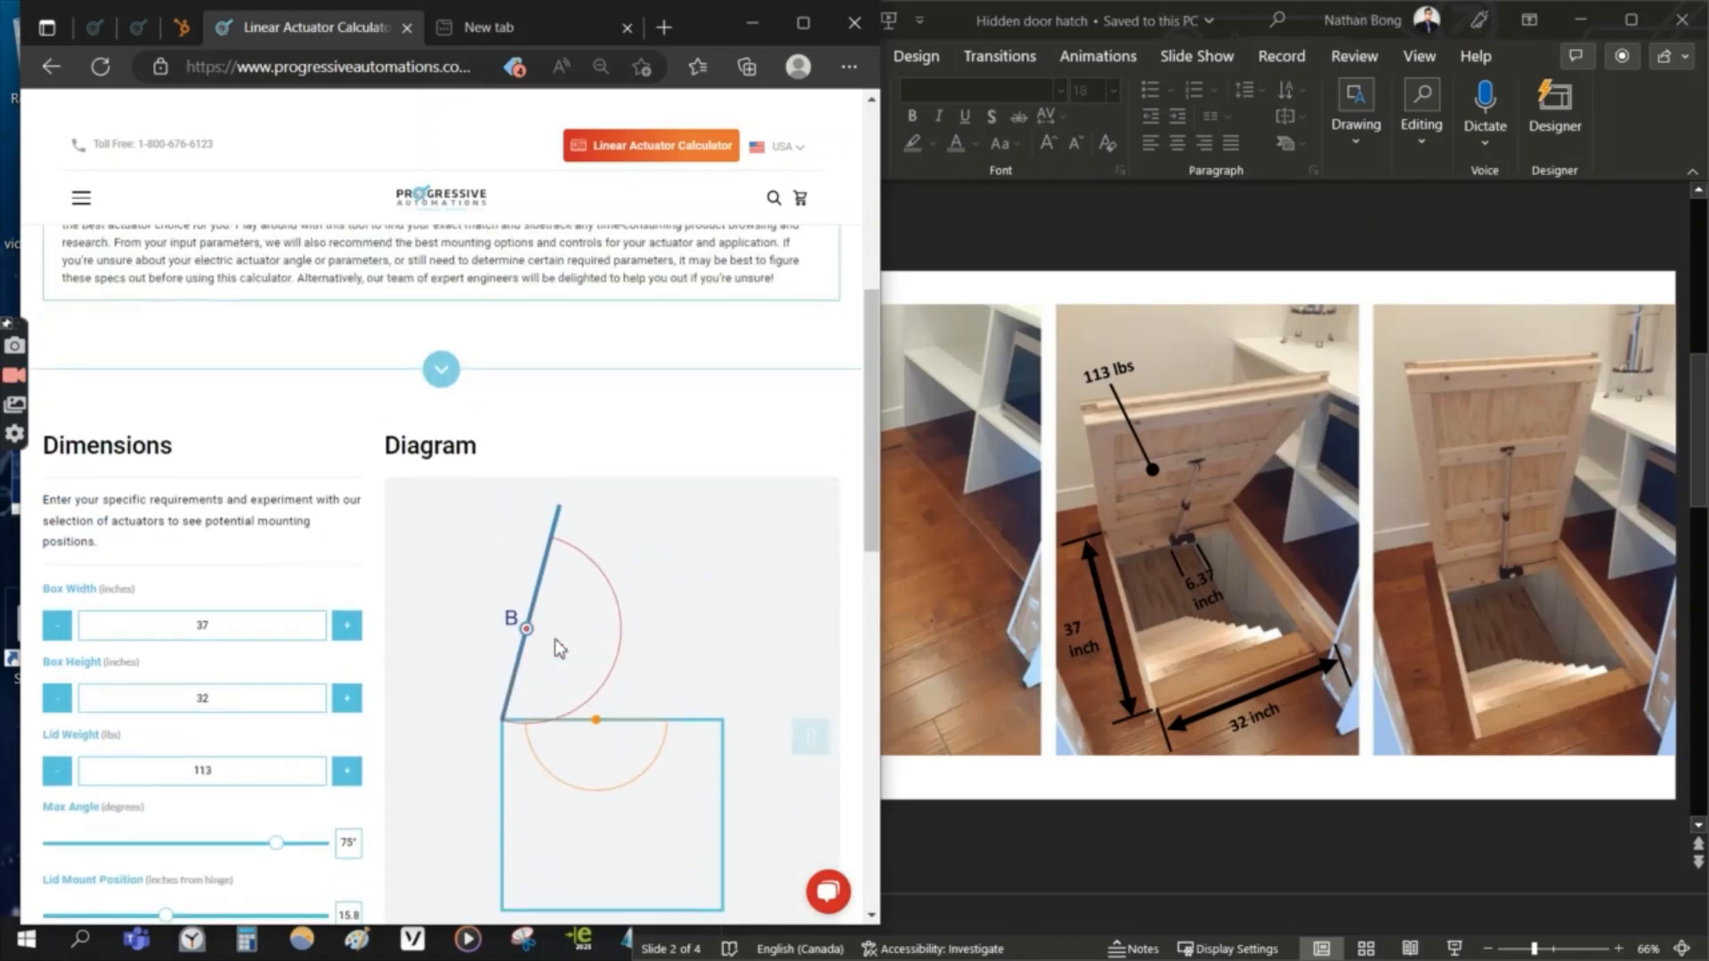
Step: Try the lid mount at 11.2, then set it to 16.8 inches from hinge
{"action": "scroll", "scroll_direction": "down", "scroll_amount": 3}
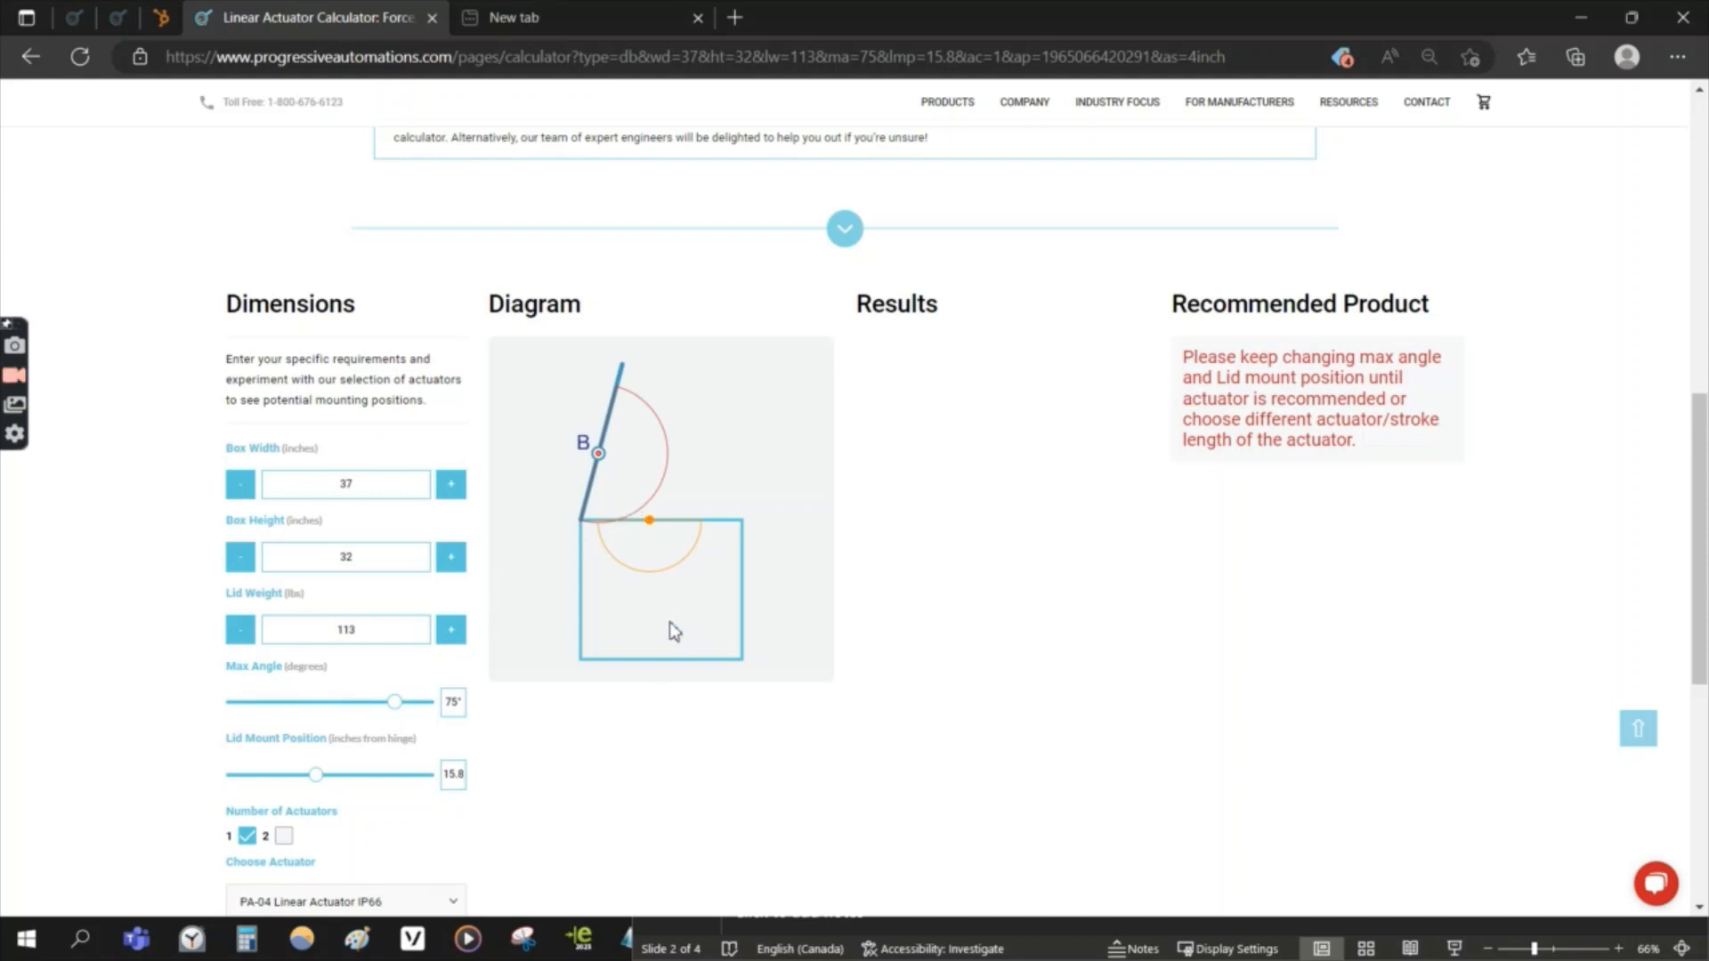
{"action": "mouse_move", "coordinate": [389, 774]}
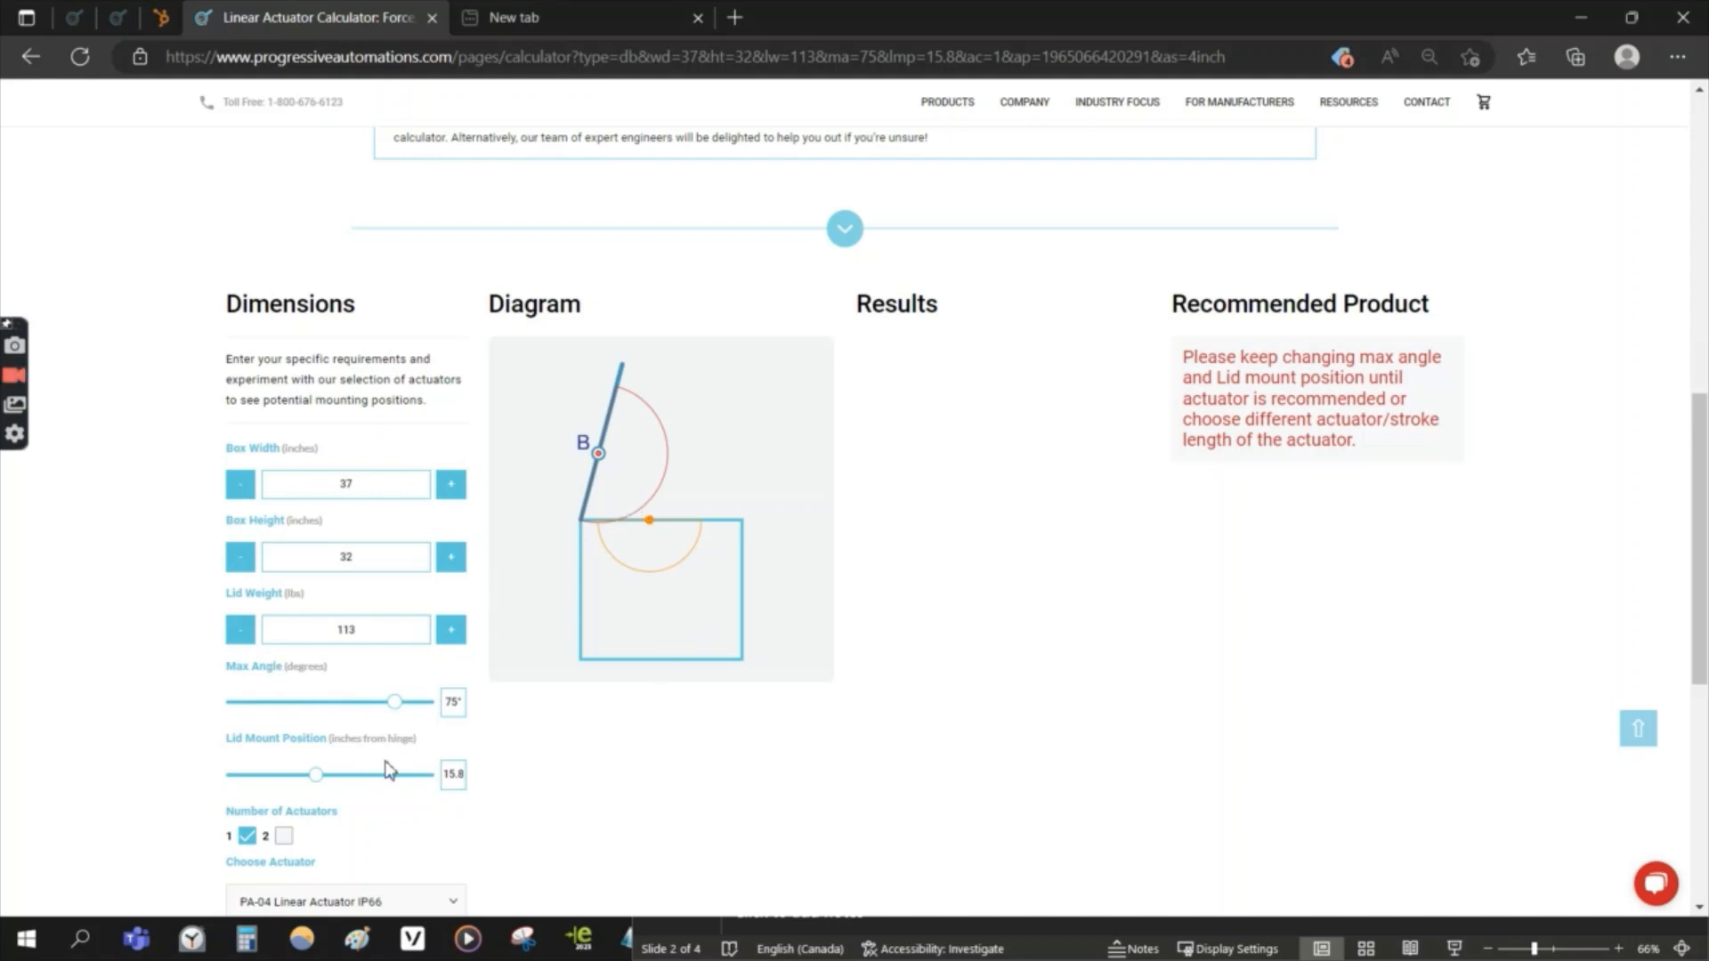
{"action": "scroll", "scroll_direction": "down", "scroll_amount": 3}
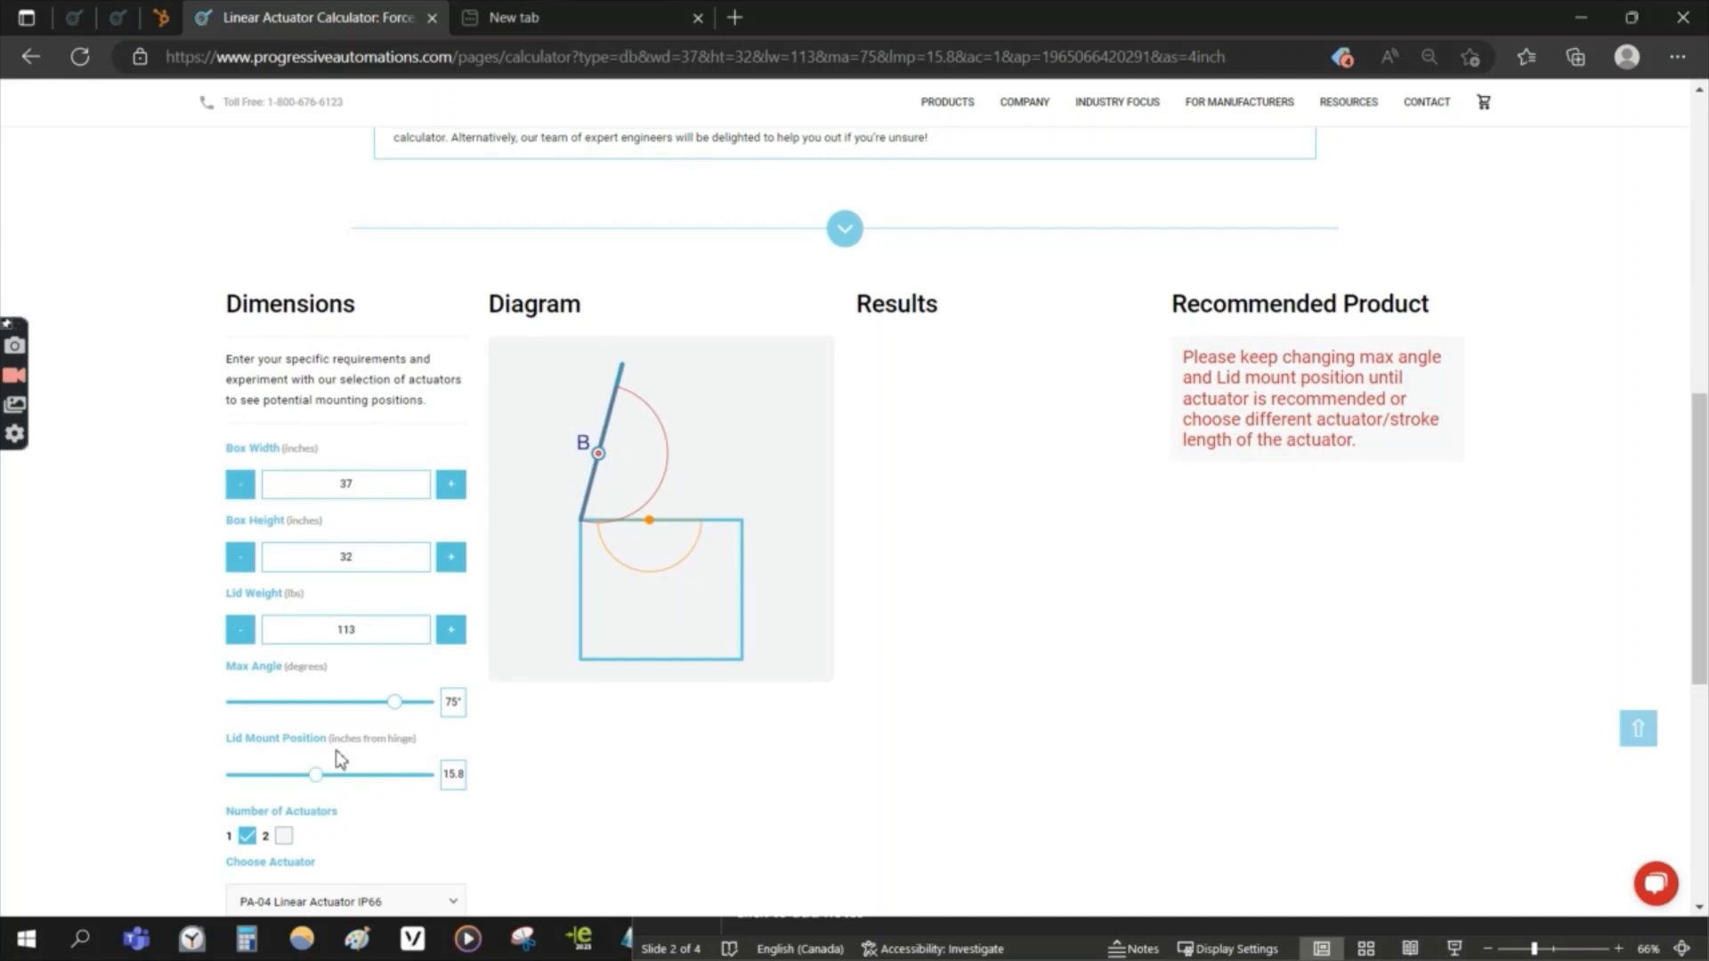
{"action": "left_click_drag", "start_coordinate": [316, 773], "coordinate": [291, 774]}
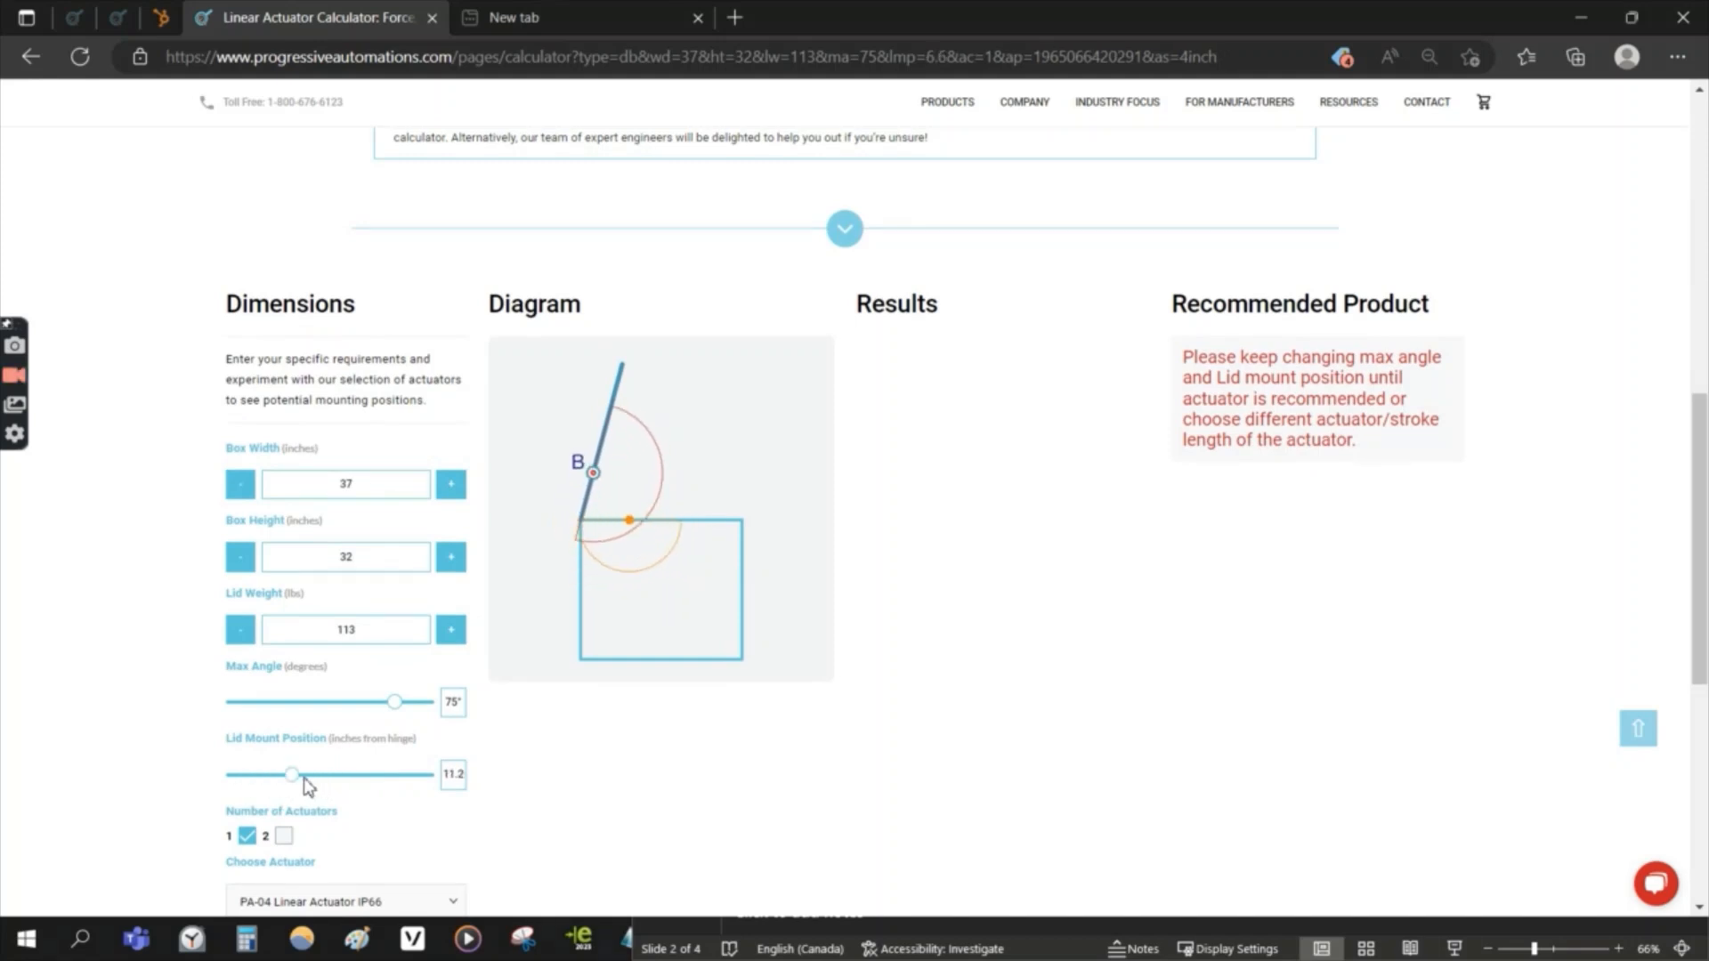
{"action": "left_click_drag", "start_coordinate": [291, 773], "coordinate": [320, 774]}
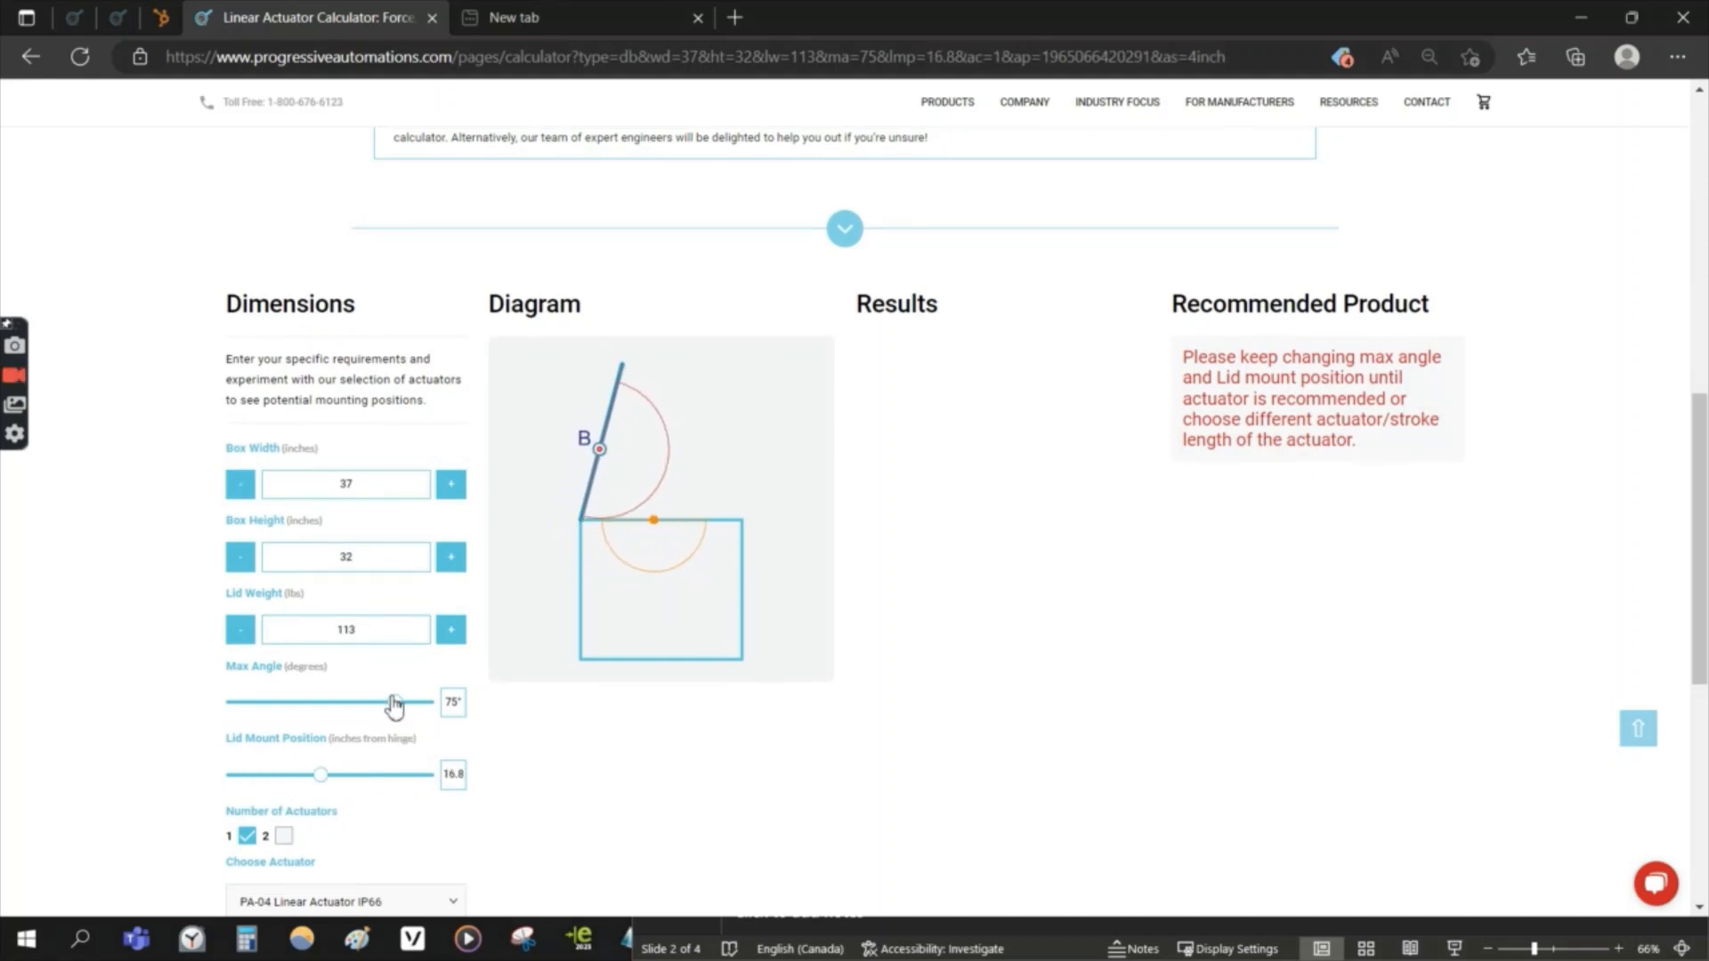
Step: Sweep the maximum lid angle down to 19°, back up, and settle at 75°
{"action": "left_click_drag", "start_coordinate": [392, 702], "coordinate": [272, 703]}
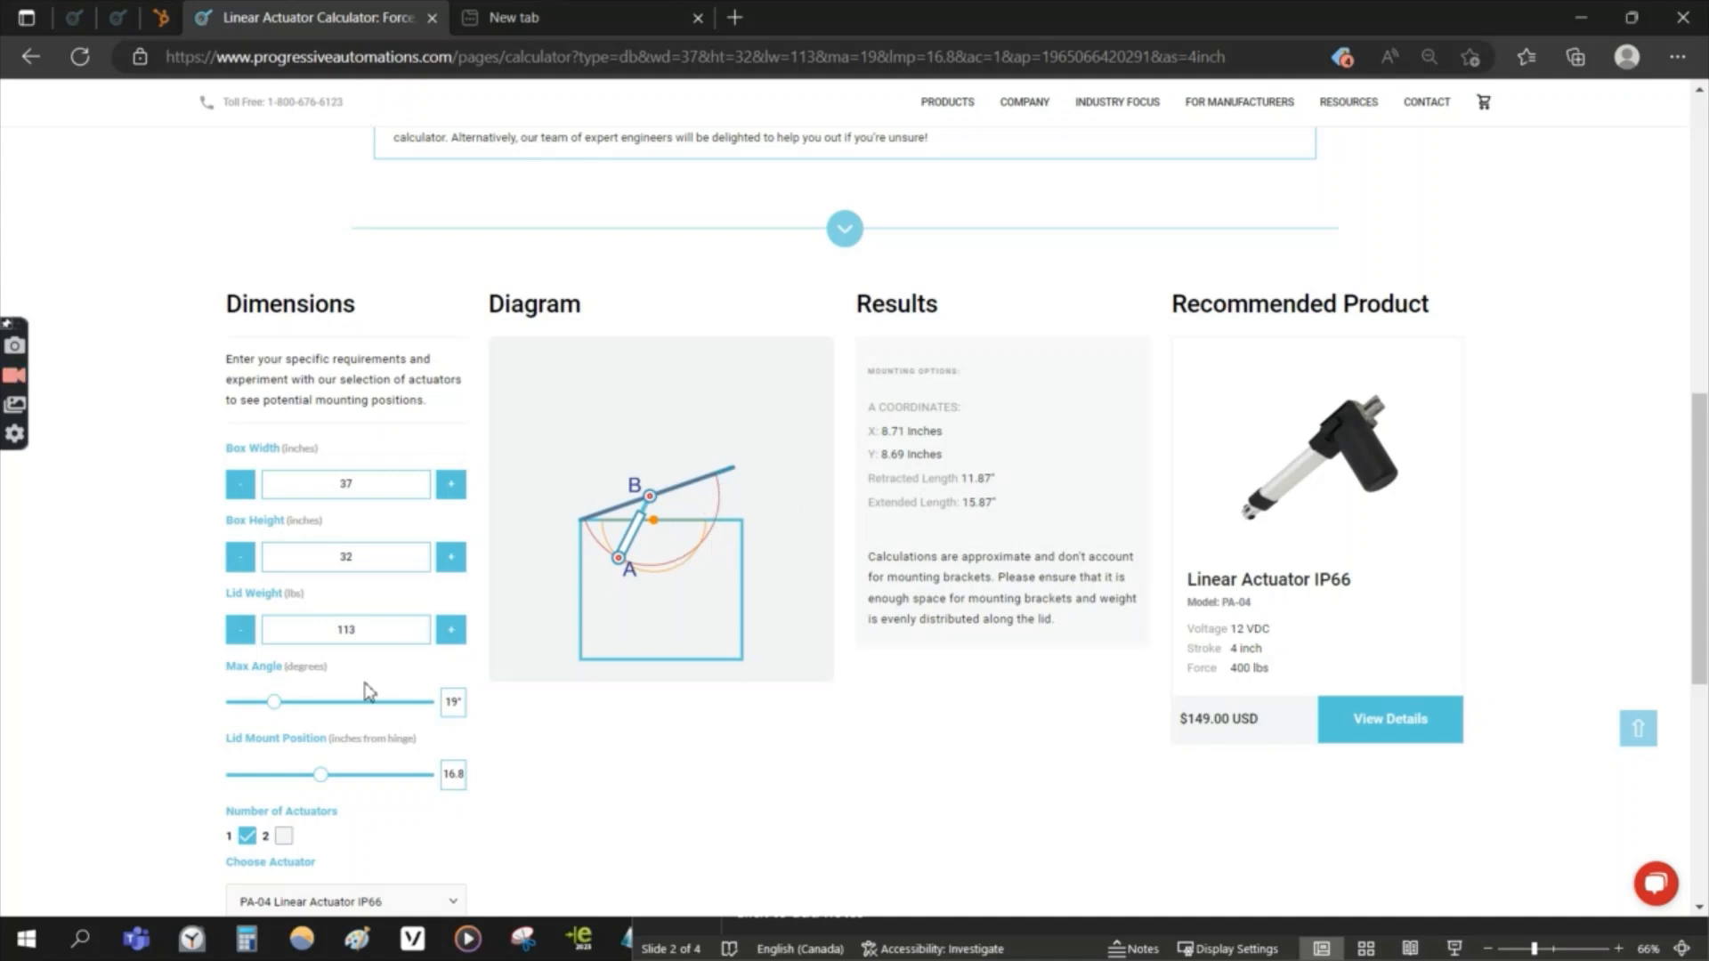
{"action": "left_click_drag", "start_coordinate": [273, 703], "coordinate": [383, 702]}
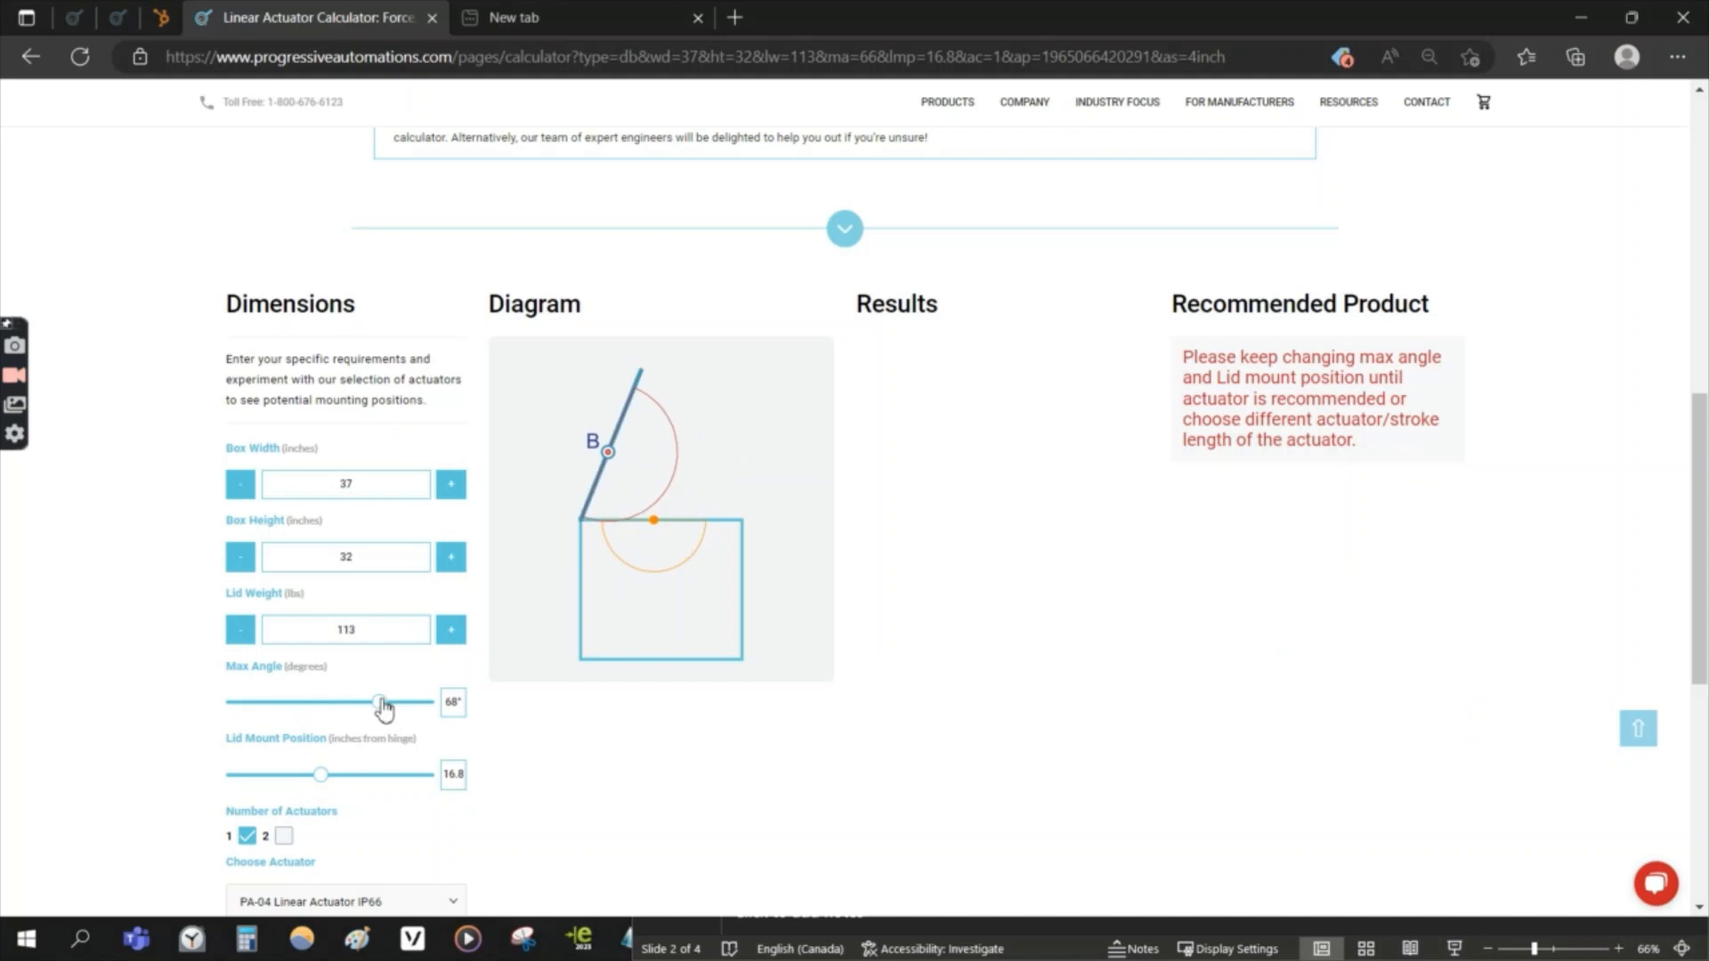
{"action": "left_click_drag", "start_coordinate": [383, 703], "coordinate": [398, 704]}
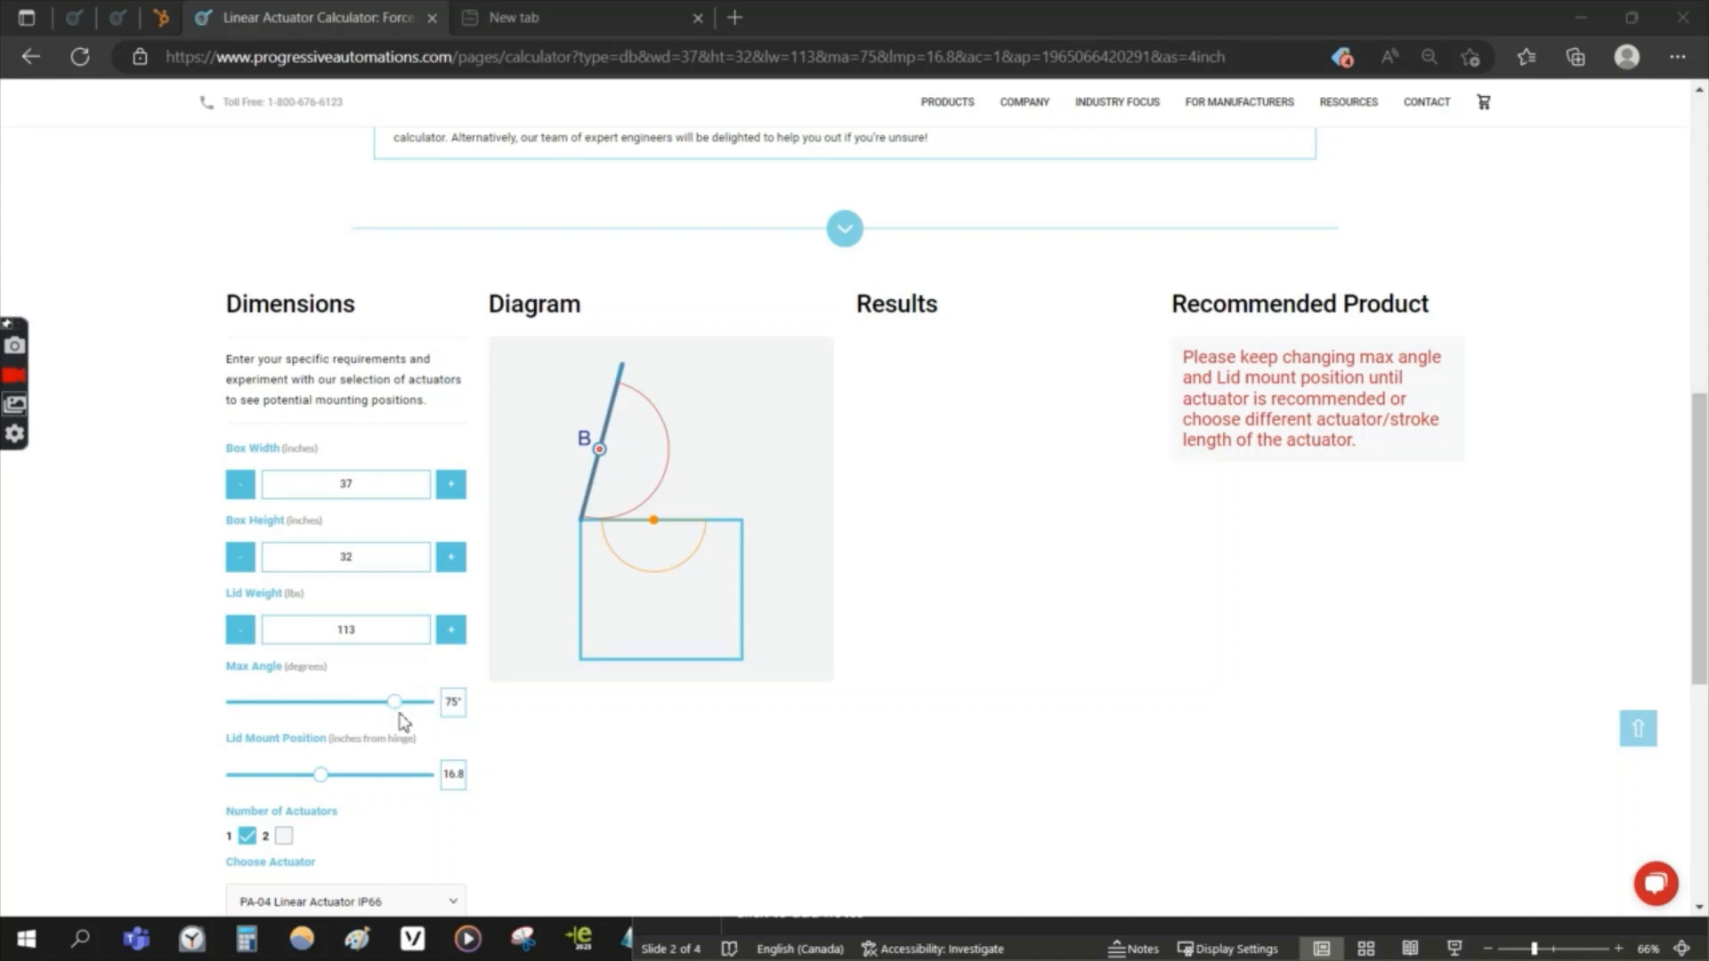
Step: Choose an 8-inch stroke and set the lid mount to 11.6 inches from hinge
{"action": "scroll", "scroll_direction": "down", "scroll_amount": 3}
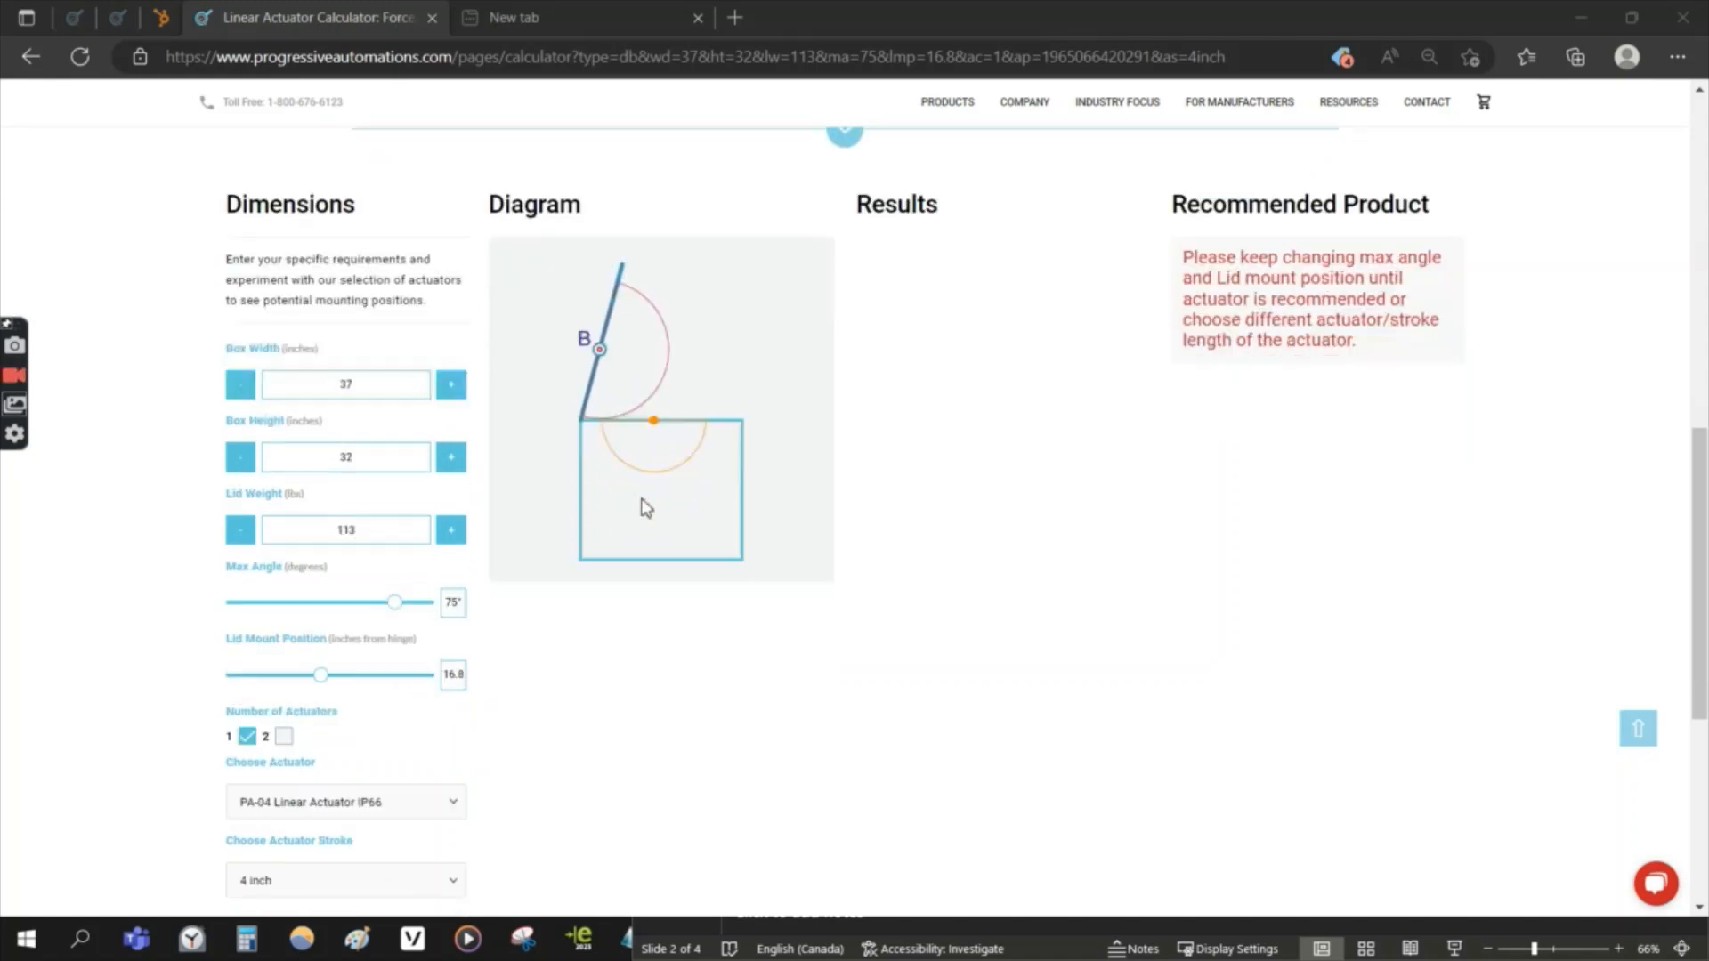
{"action": "scroll", "scroll_direction": "down", "scroll_amount": 3}
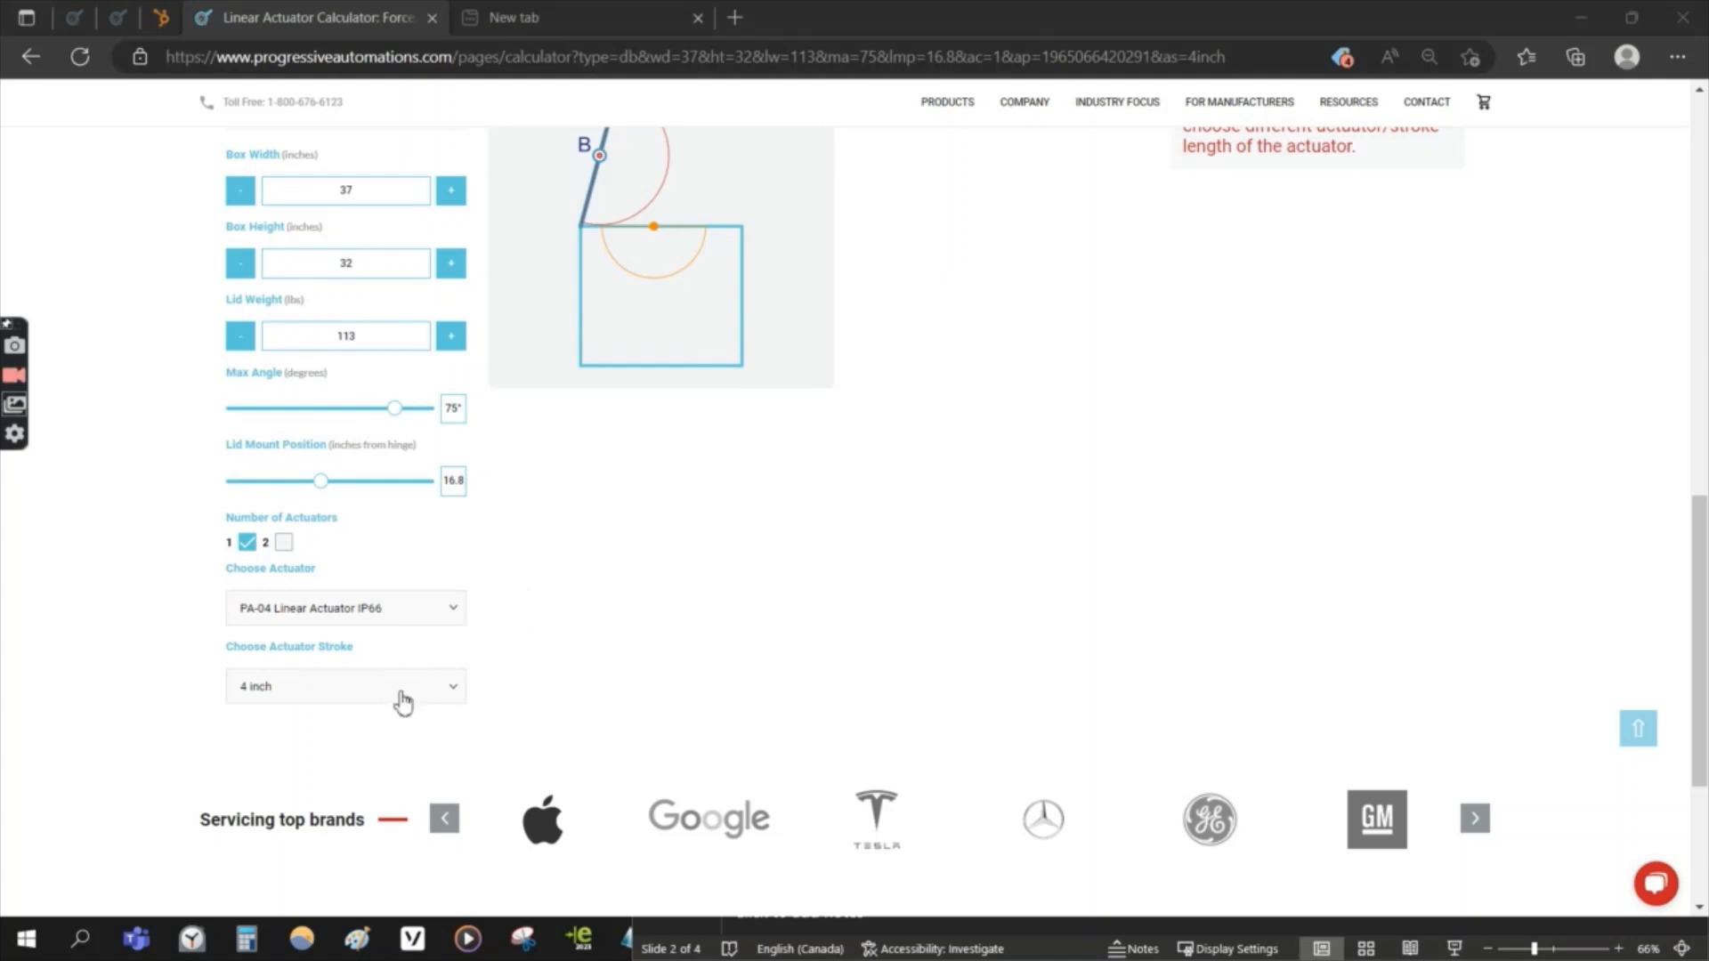
{"action": "left_click", "coordinate": [344, 685]}
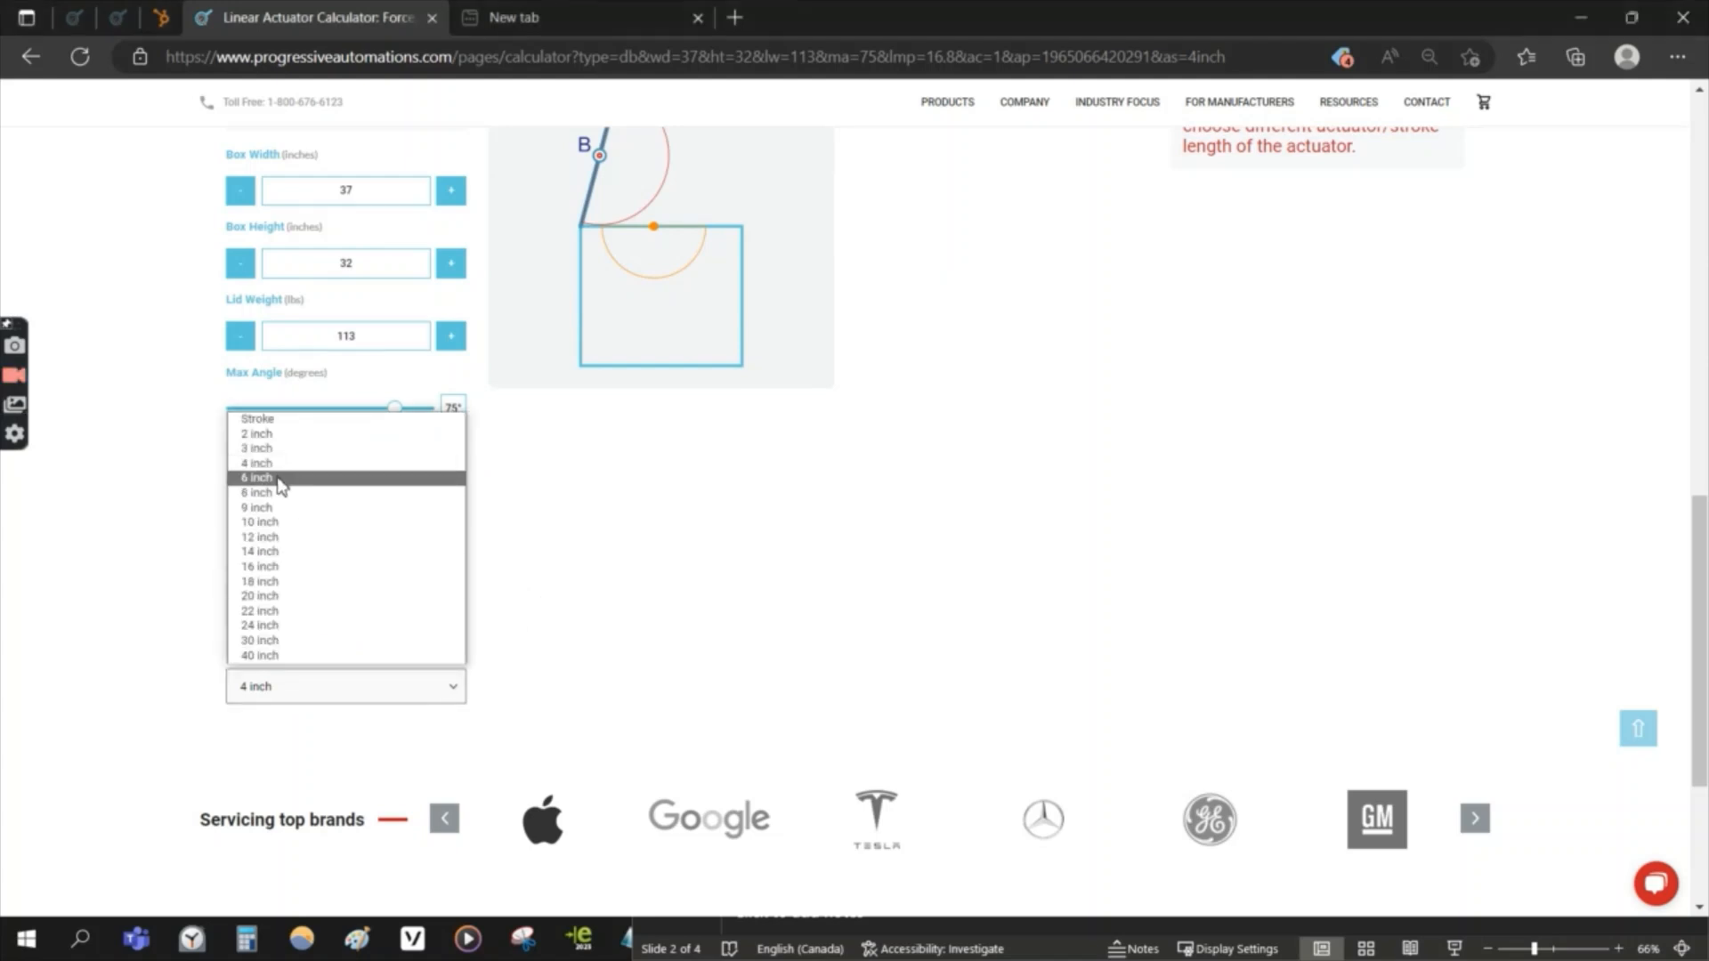
{"action": "left_click", "coordinate": [258, 492]}
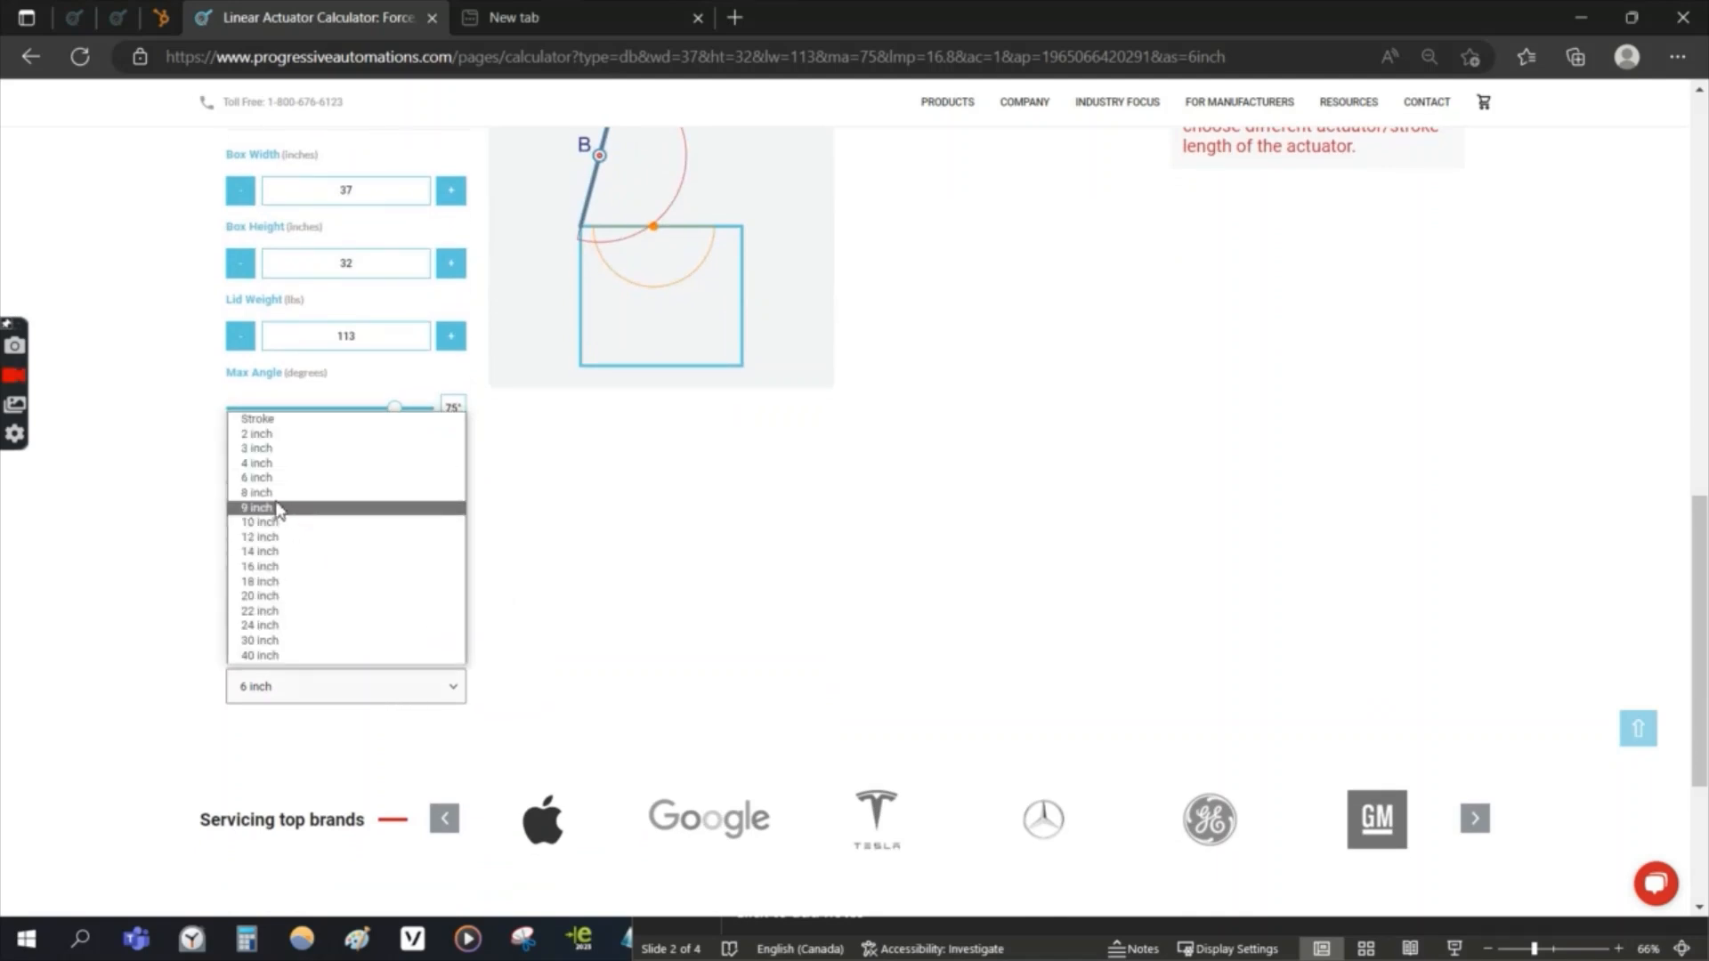
{"action": "left_click", "coordinate": [255, 491]}
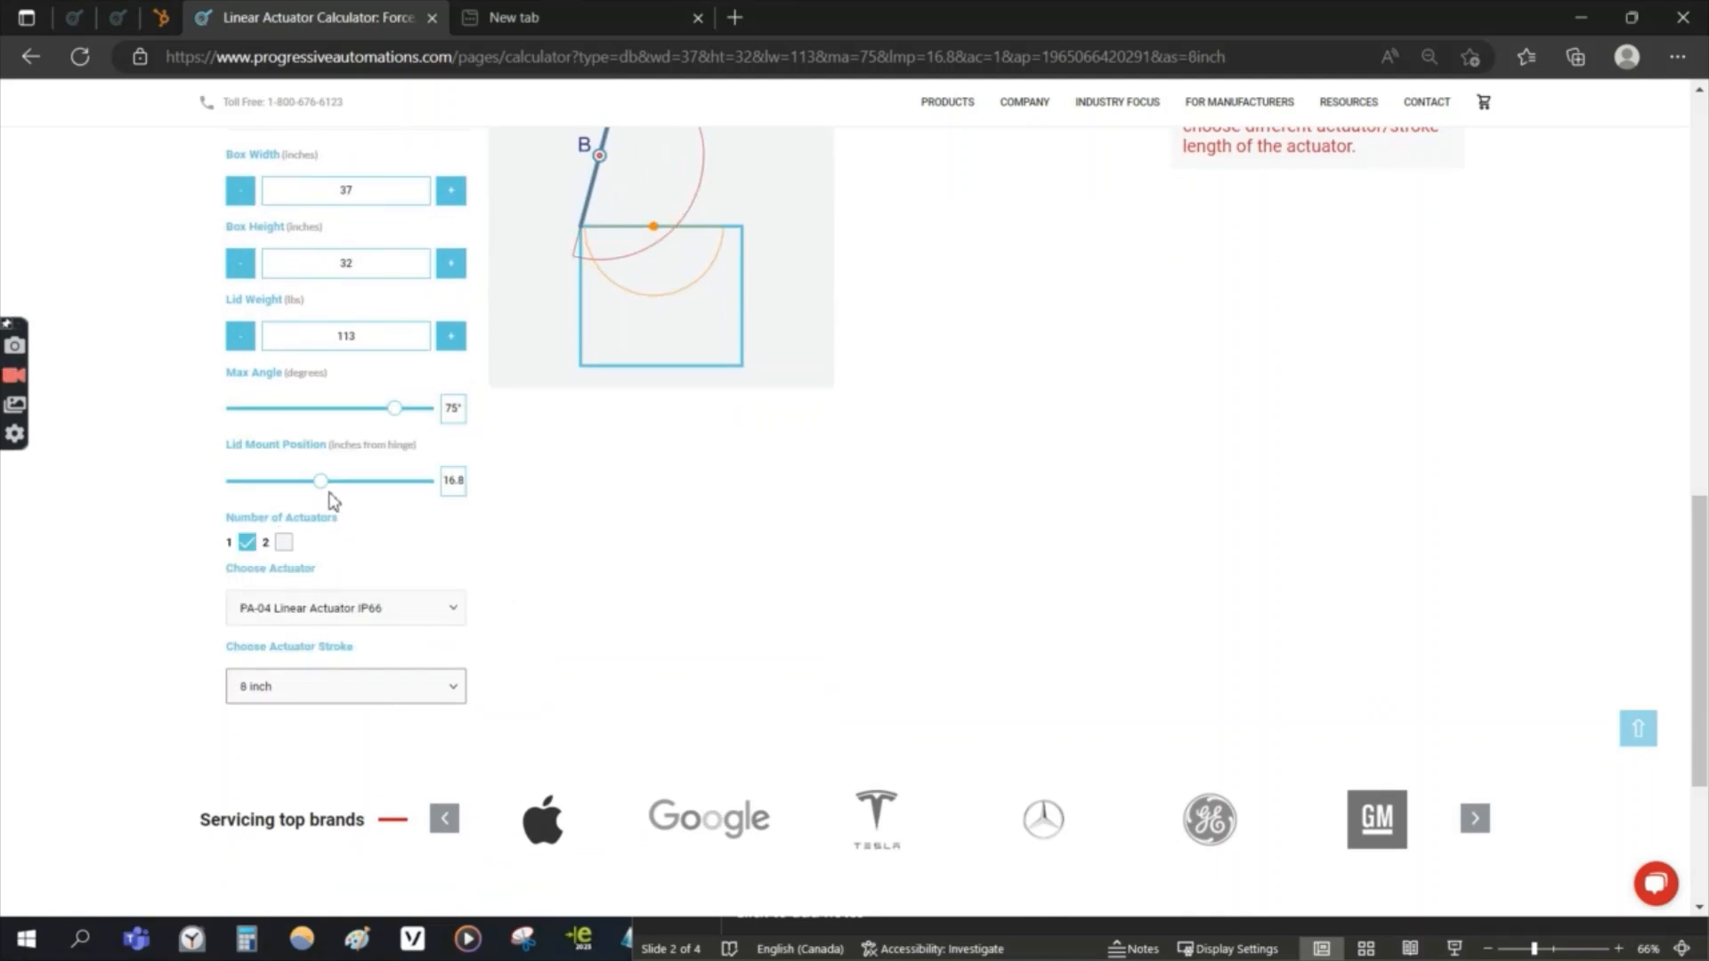
{"action": "left_click_drag", "start_coordinate": [320, 481], "coordinate": [295, 481]}
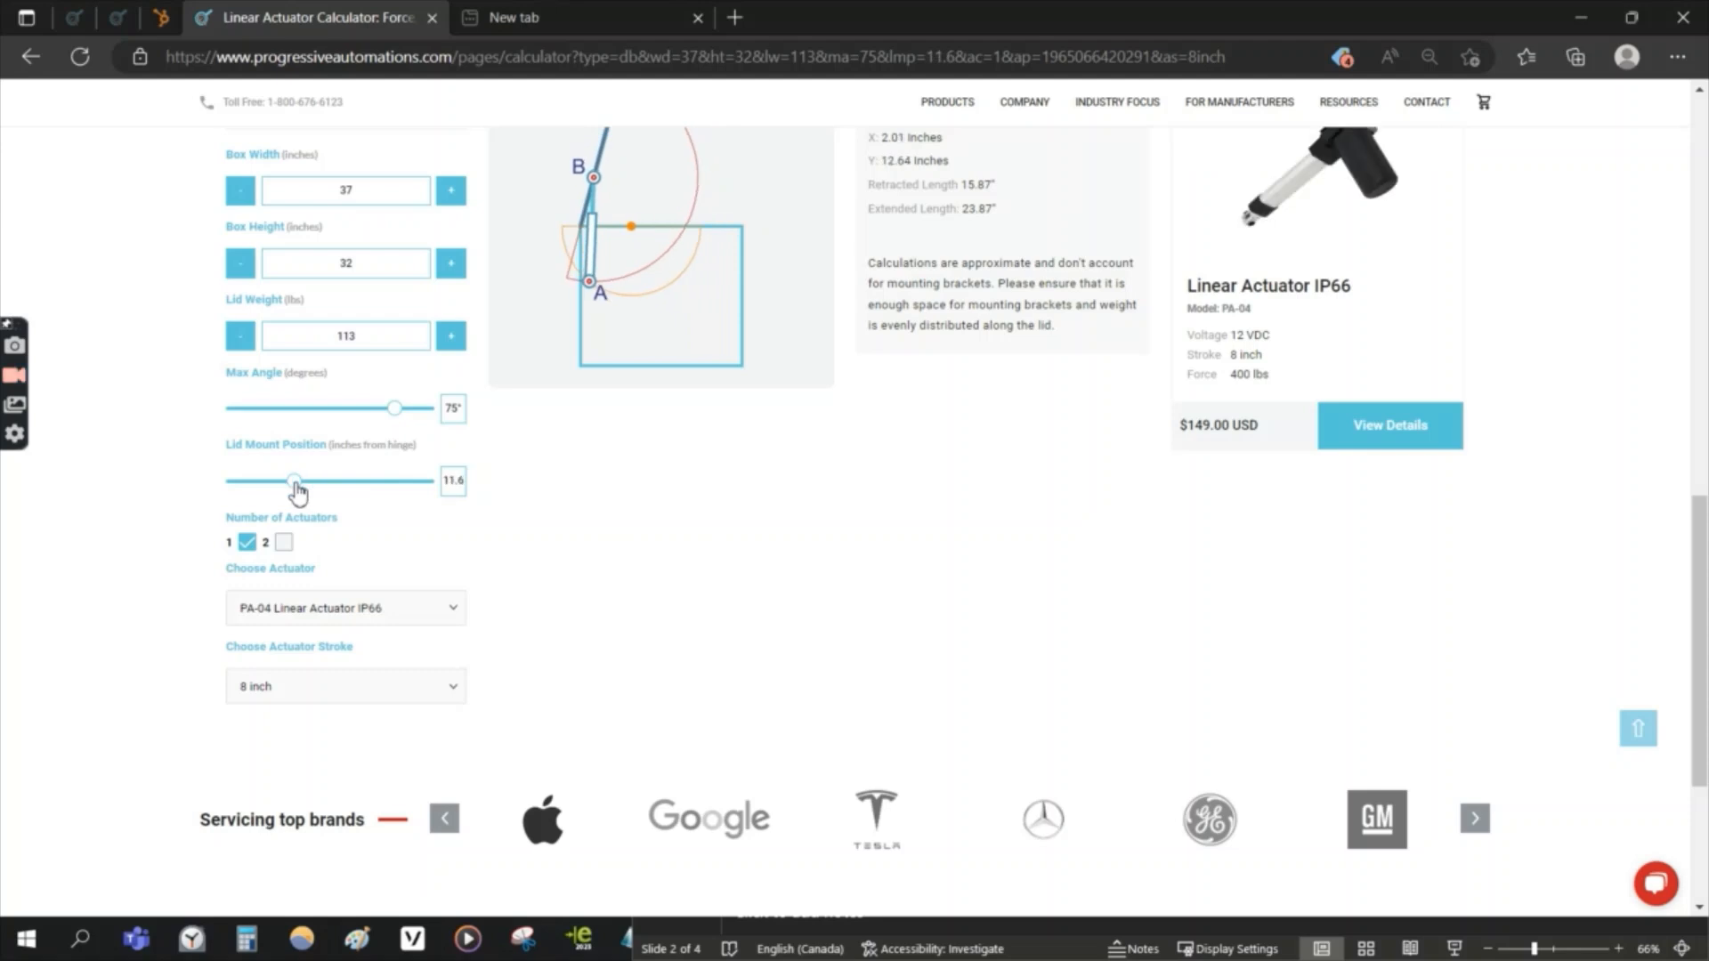
{"action": "scroll", "scroll_direction": "down", "scroll_amount": 3}
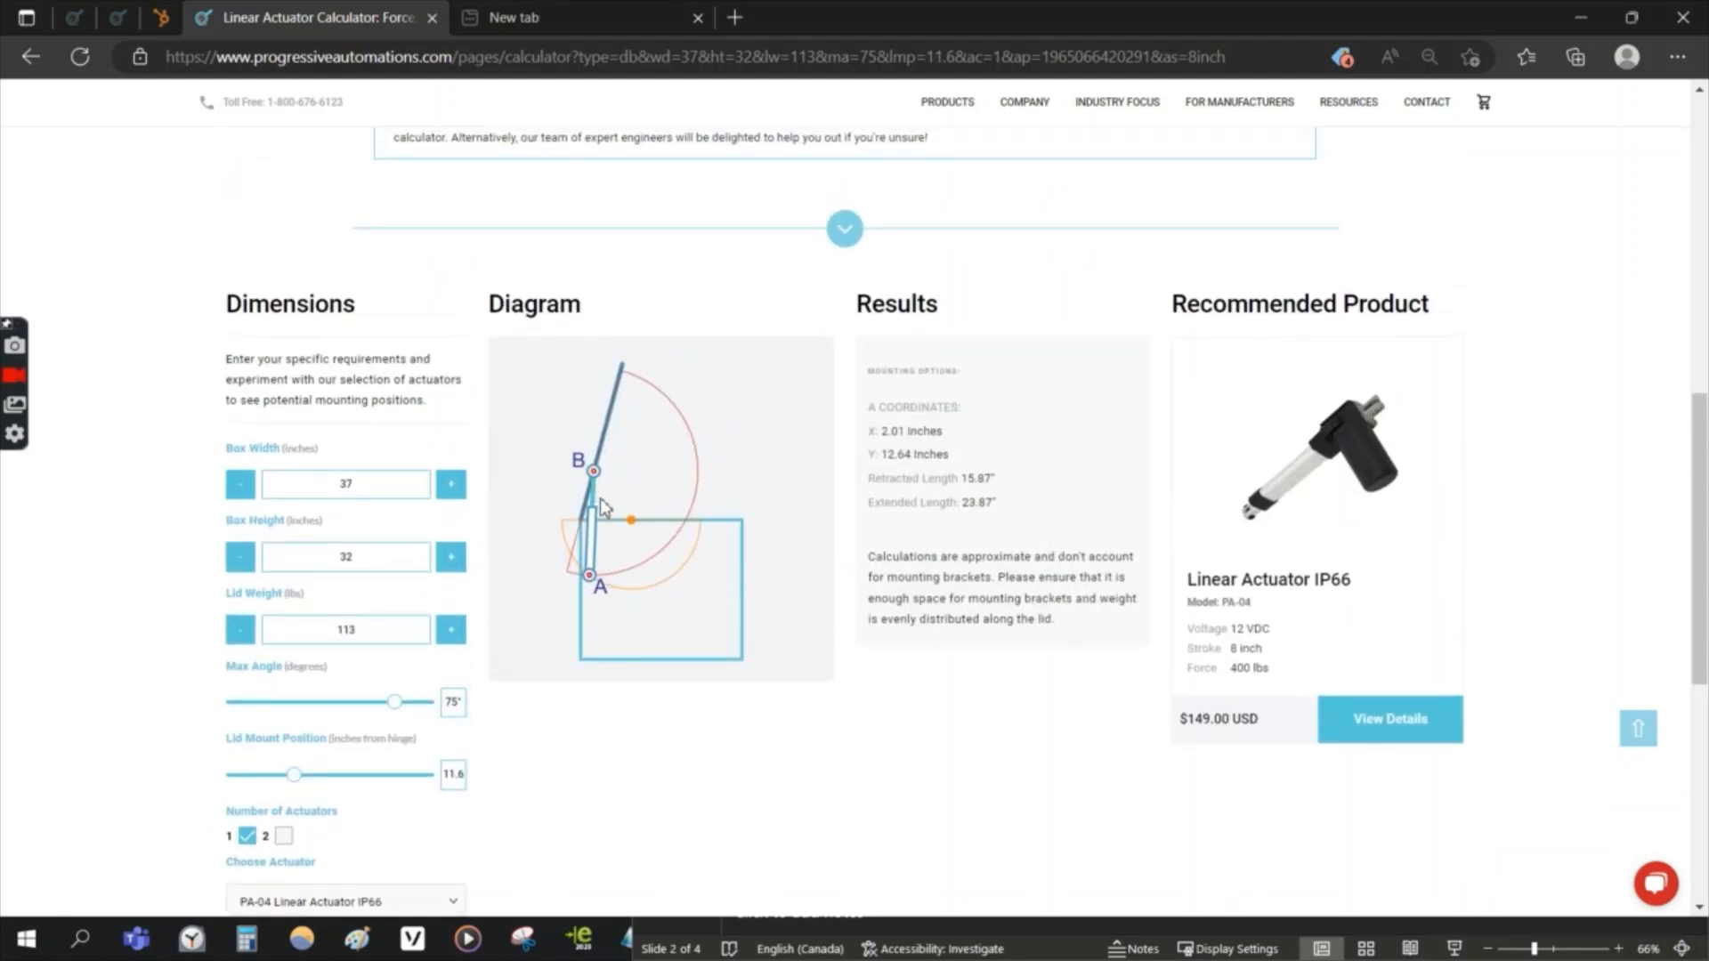
{"action": "scroll", "scroll_direction": "down", "scroll_amount": 3}
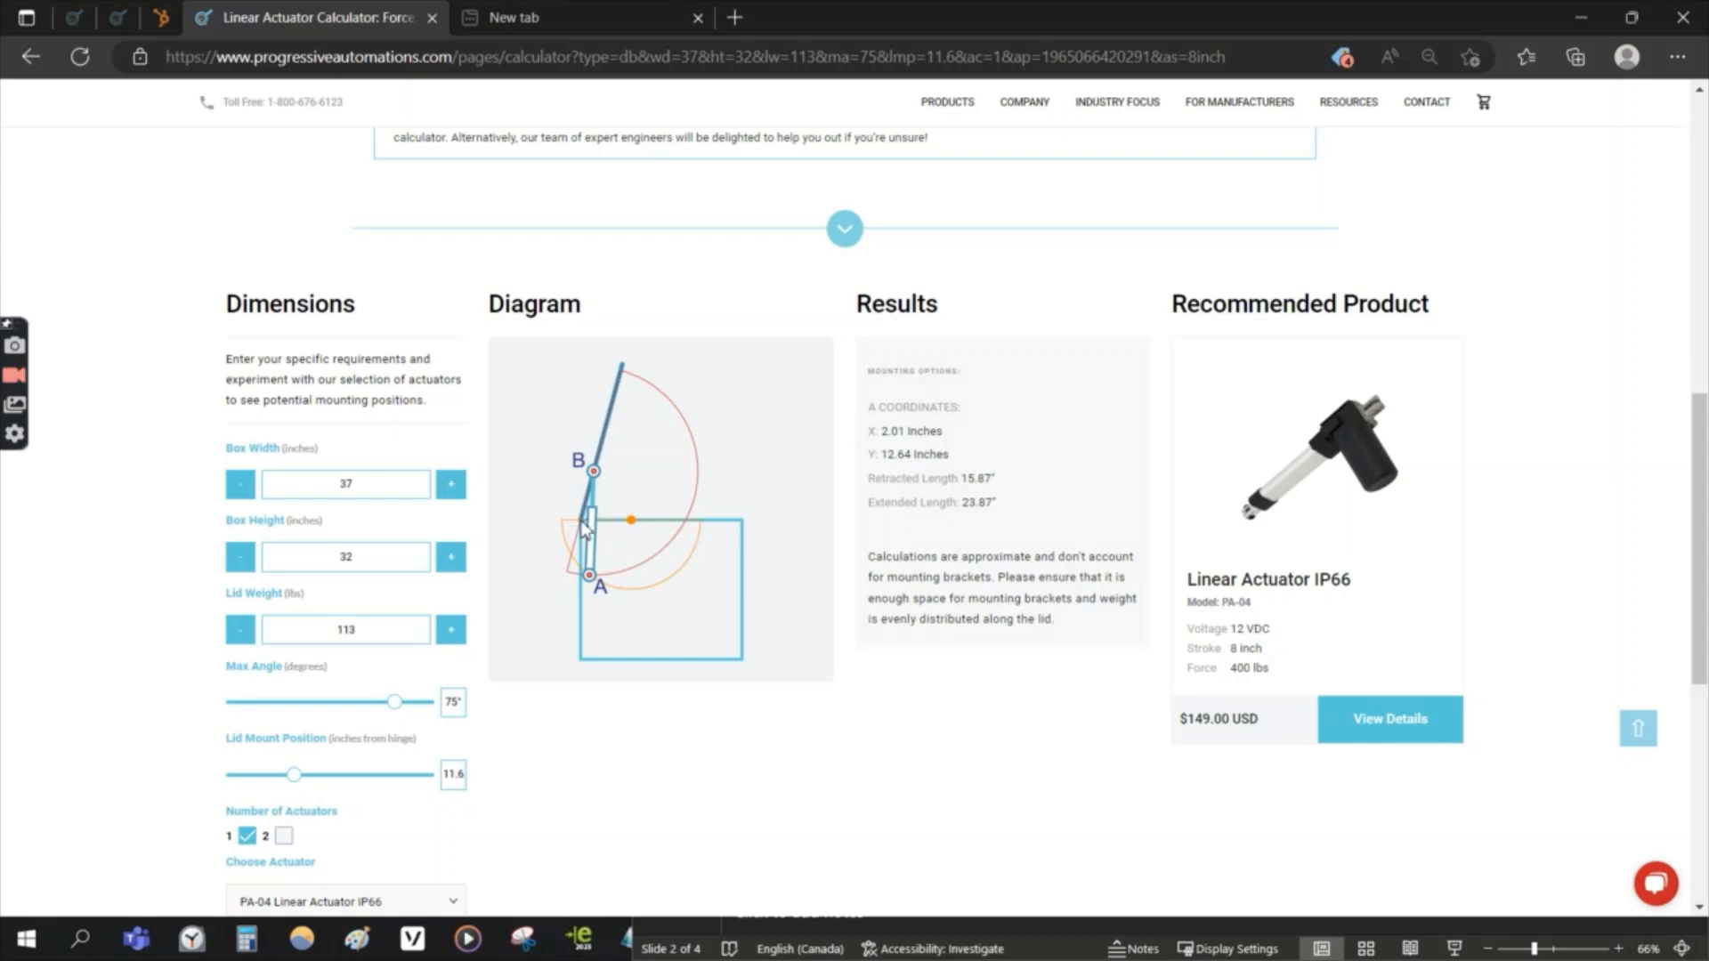
{"action": "mouse_move", "coordinate": [593, 530]}
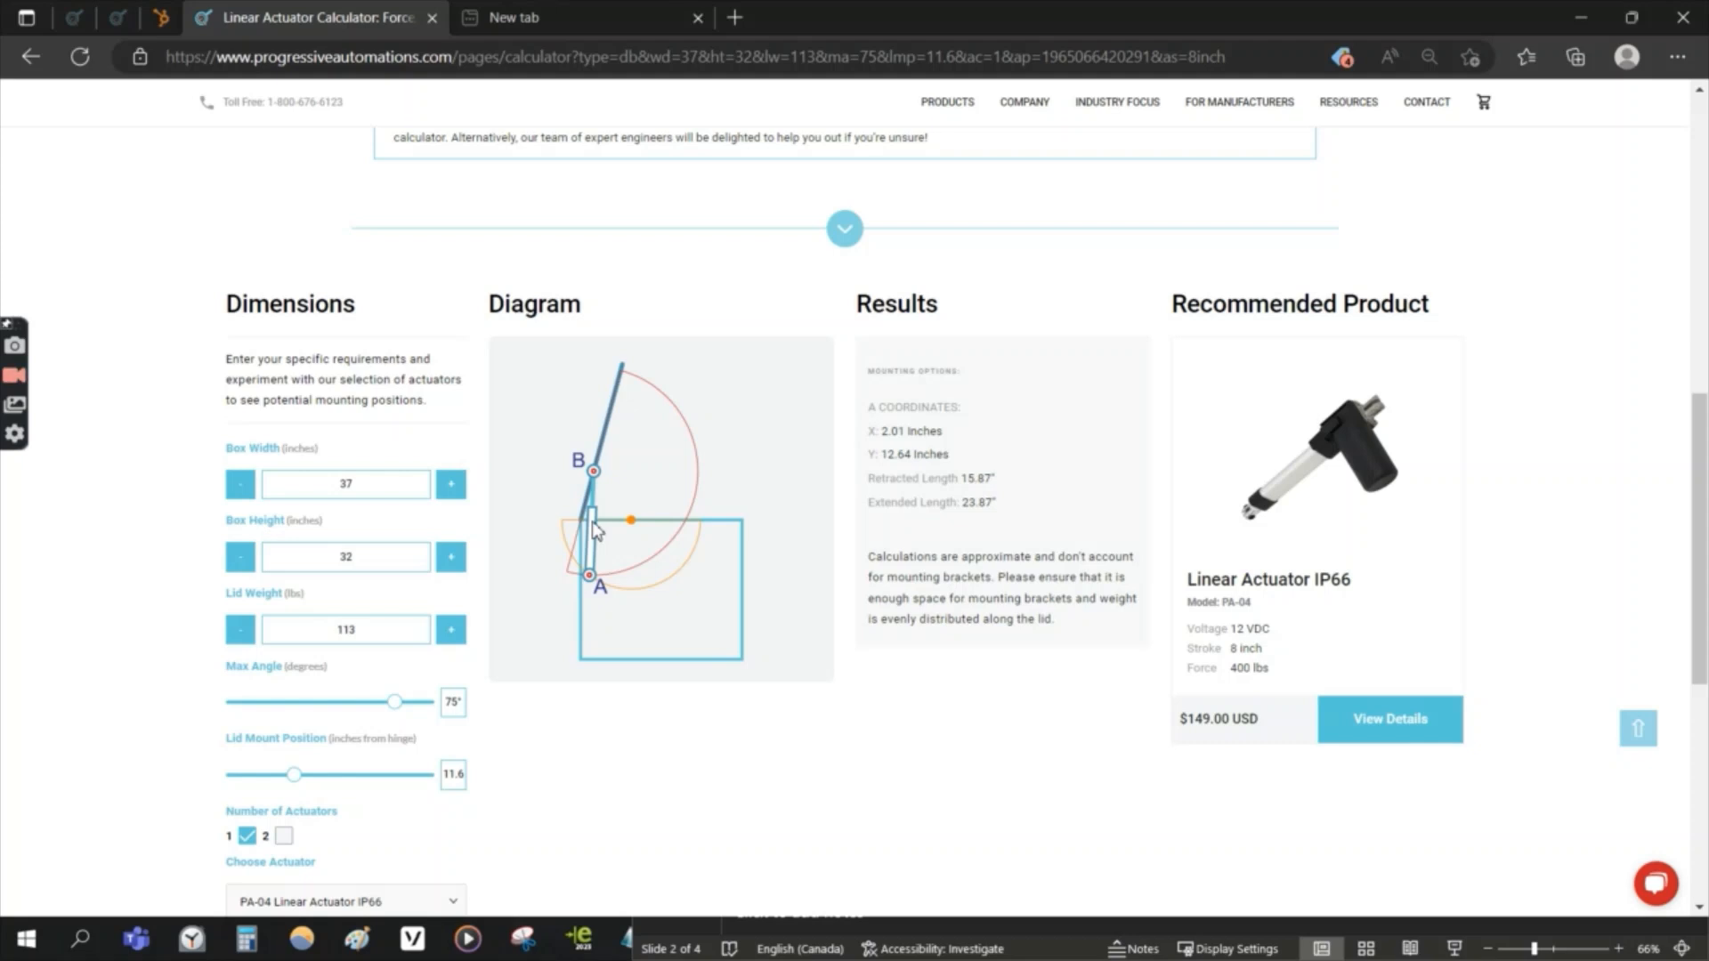
{"action": "mouse_move", "coordinate": [588, 591]}
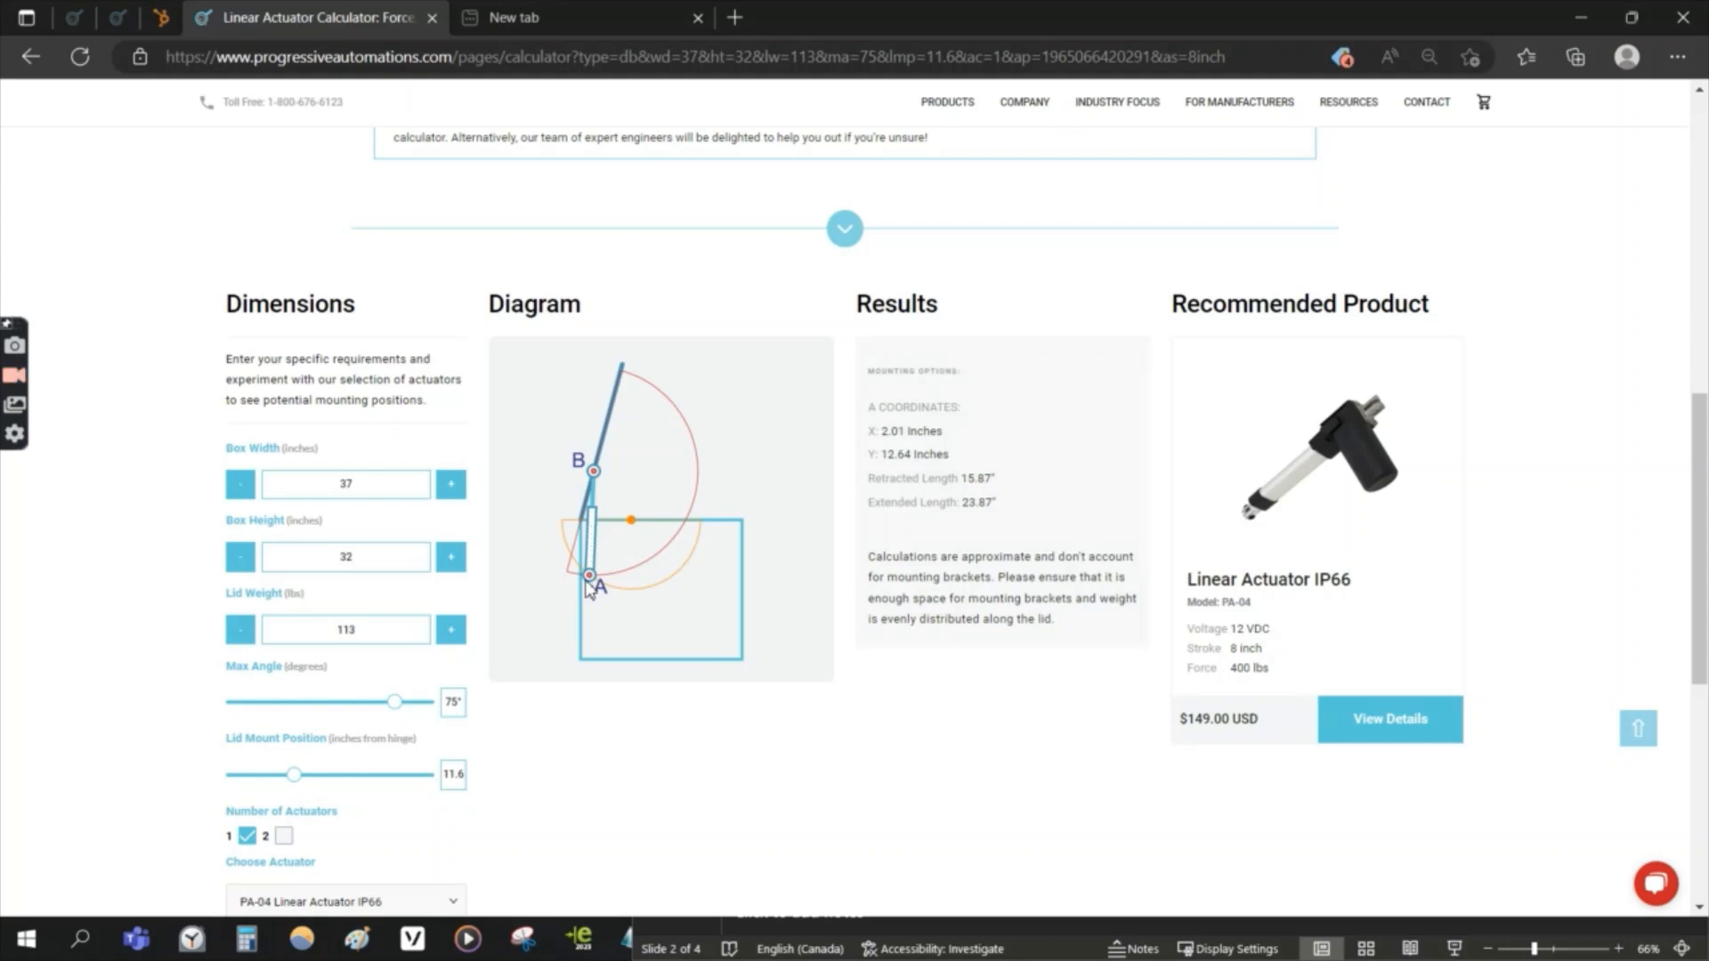
{"action": "mouse_move", "coordinate": [742, 532]}
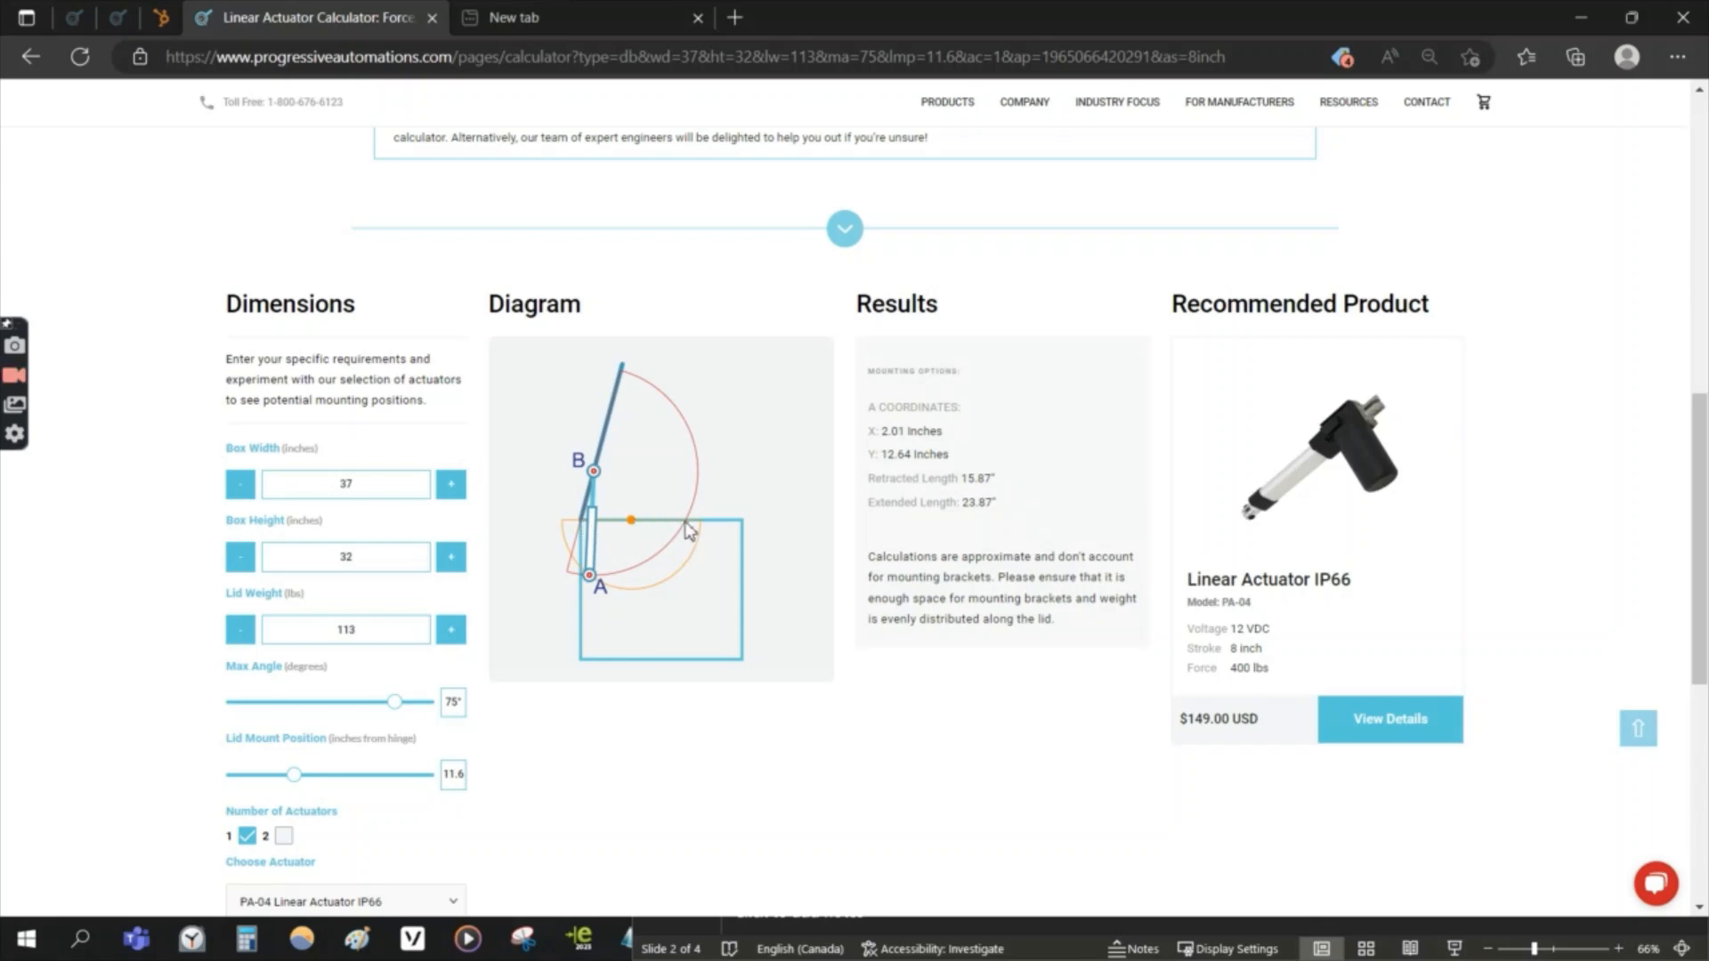
{"action": "mouse_move", "coordinate": [574, 549]}
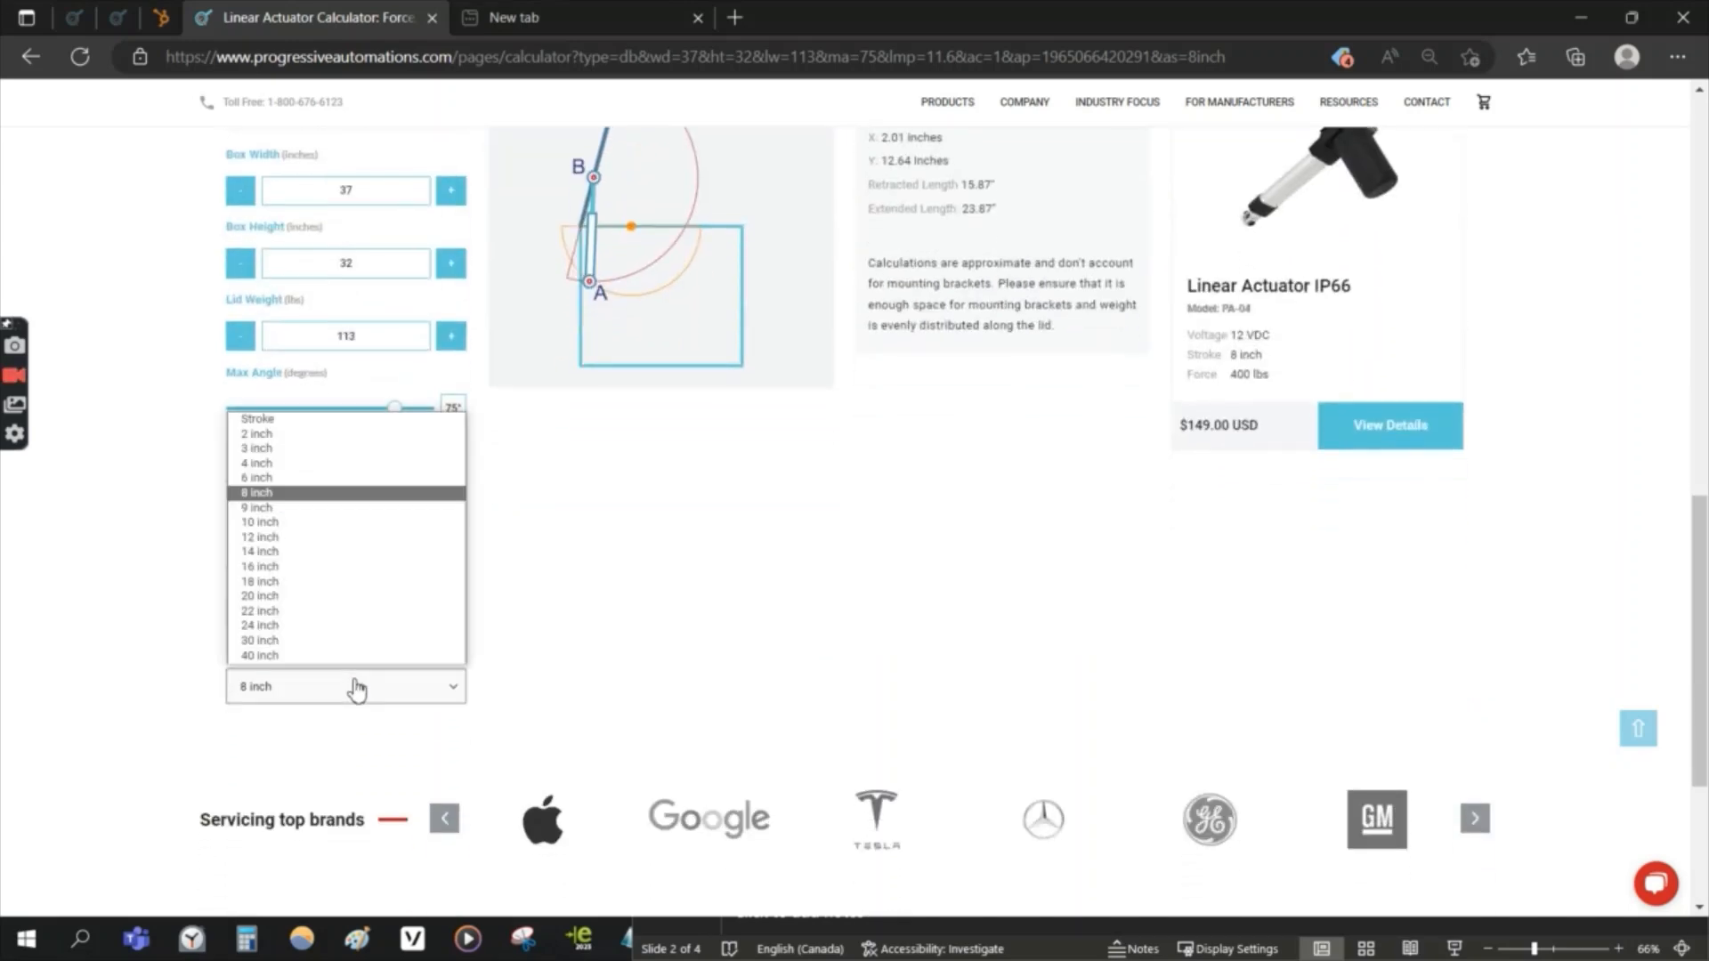
{"action": "mouse_move", "coordinate": [315, 521]}
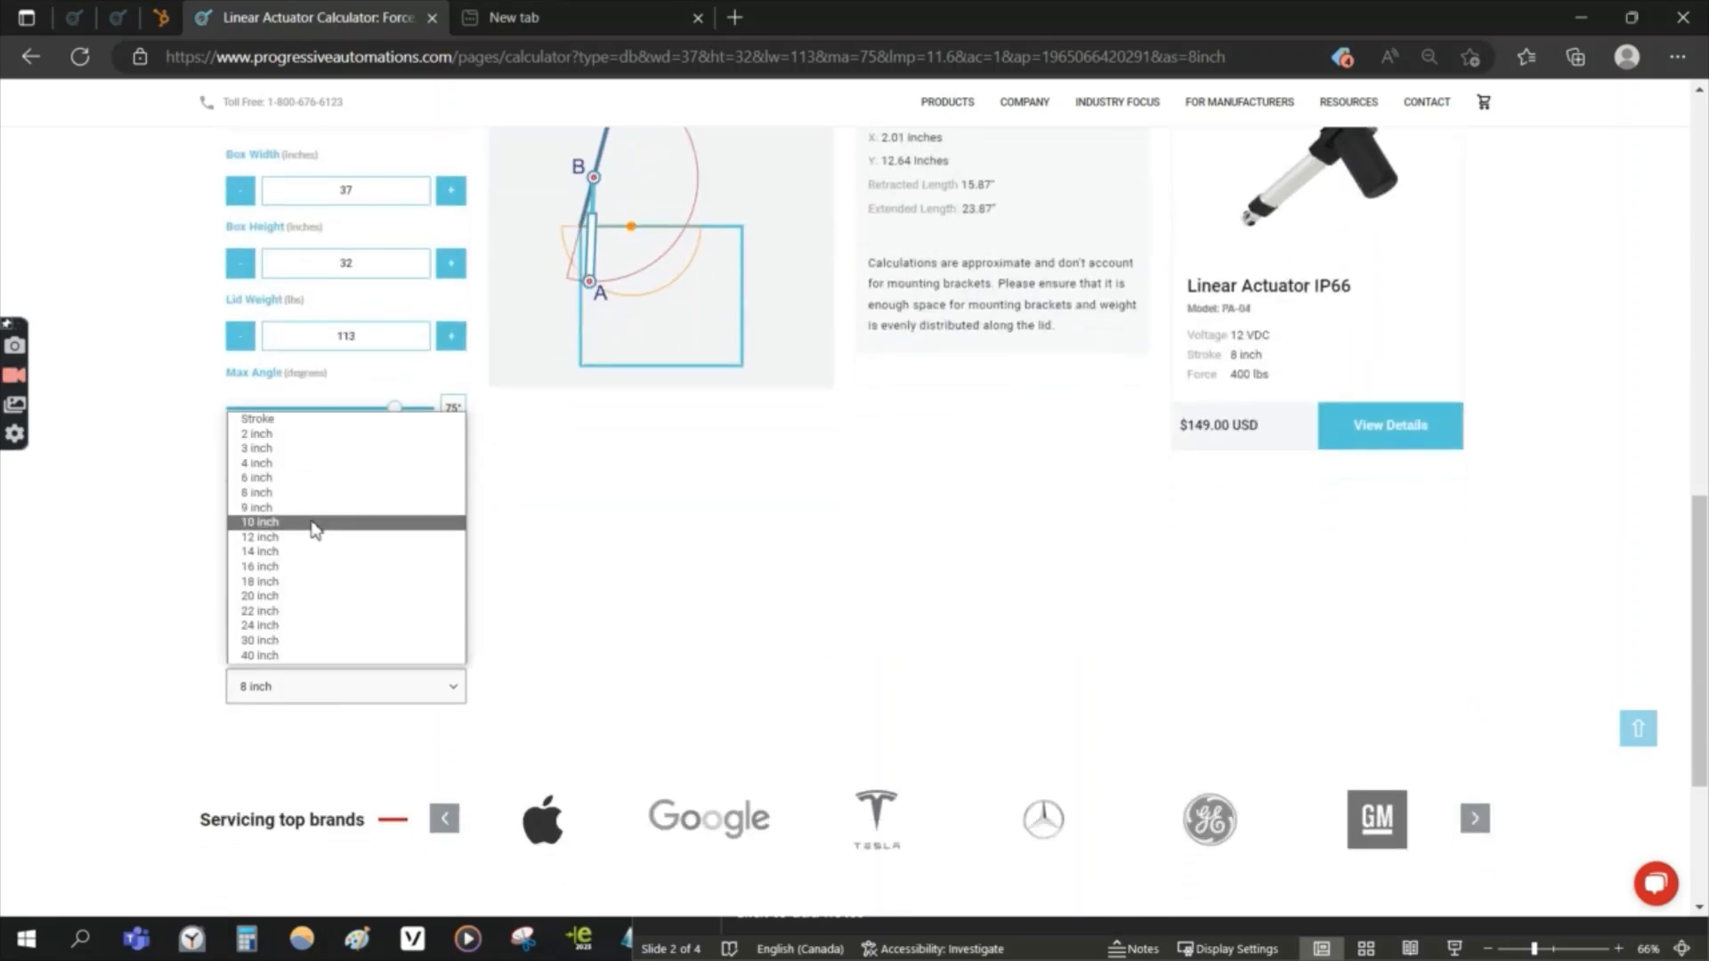
Step: Select the 10-inch stroke, placing mount A at X 4.97, Y 16.60
{"action": "left_click", "coordinate": [259, 521]}
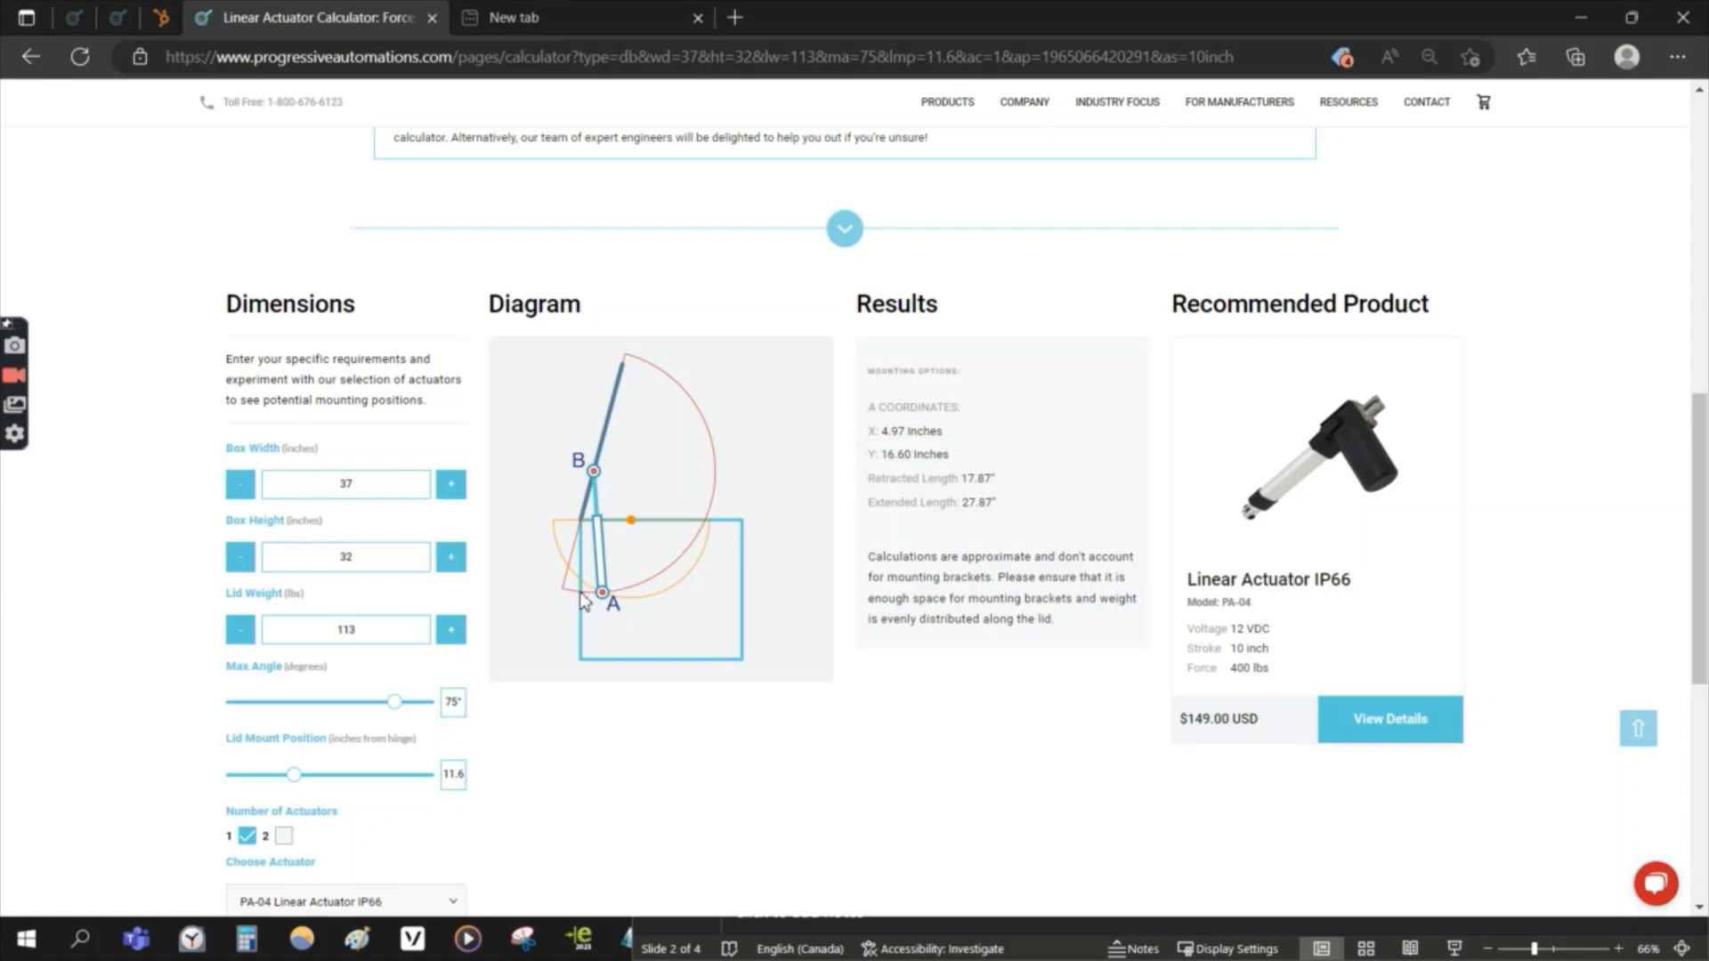
{"action": "mouse_move", "coordinate": [608, 603]}
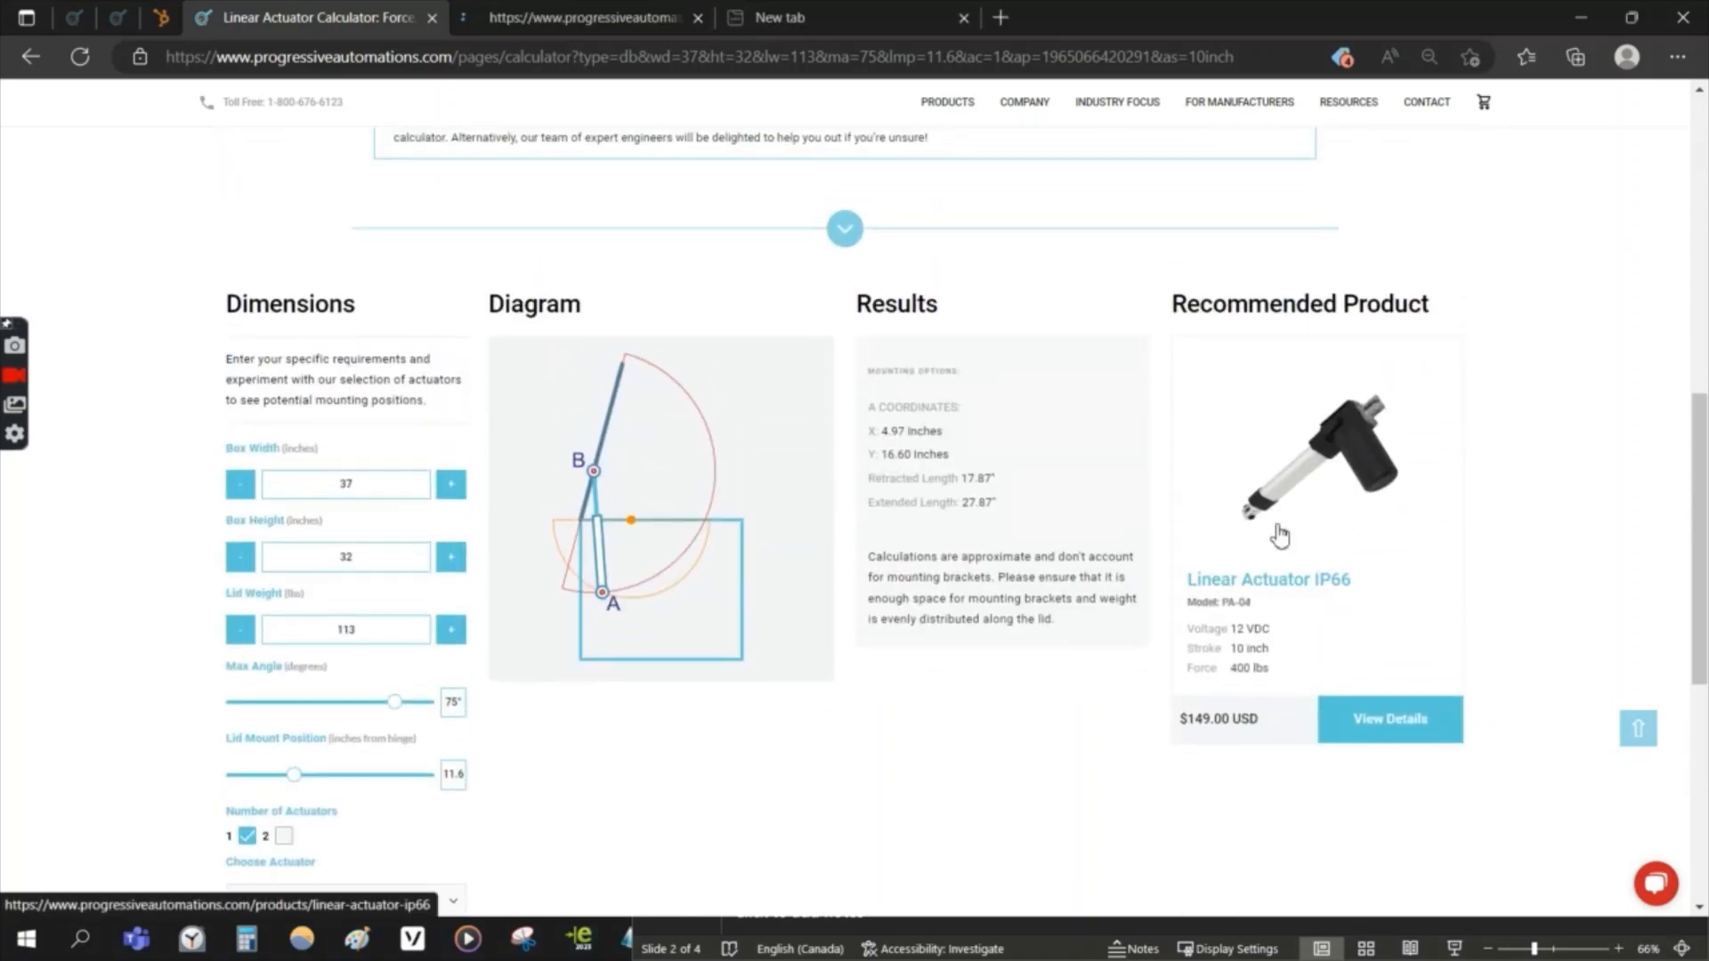
Step: Open the recommended PA-04 product page and the BRK-01 T-shape bracket page
{"action": "left_click", "coordinate": [1390, 719]}
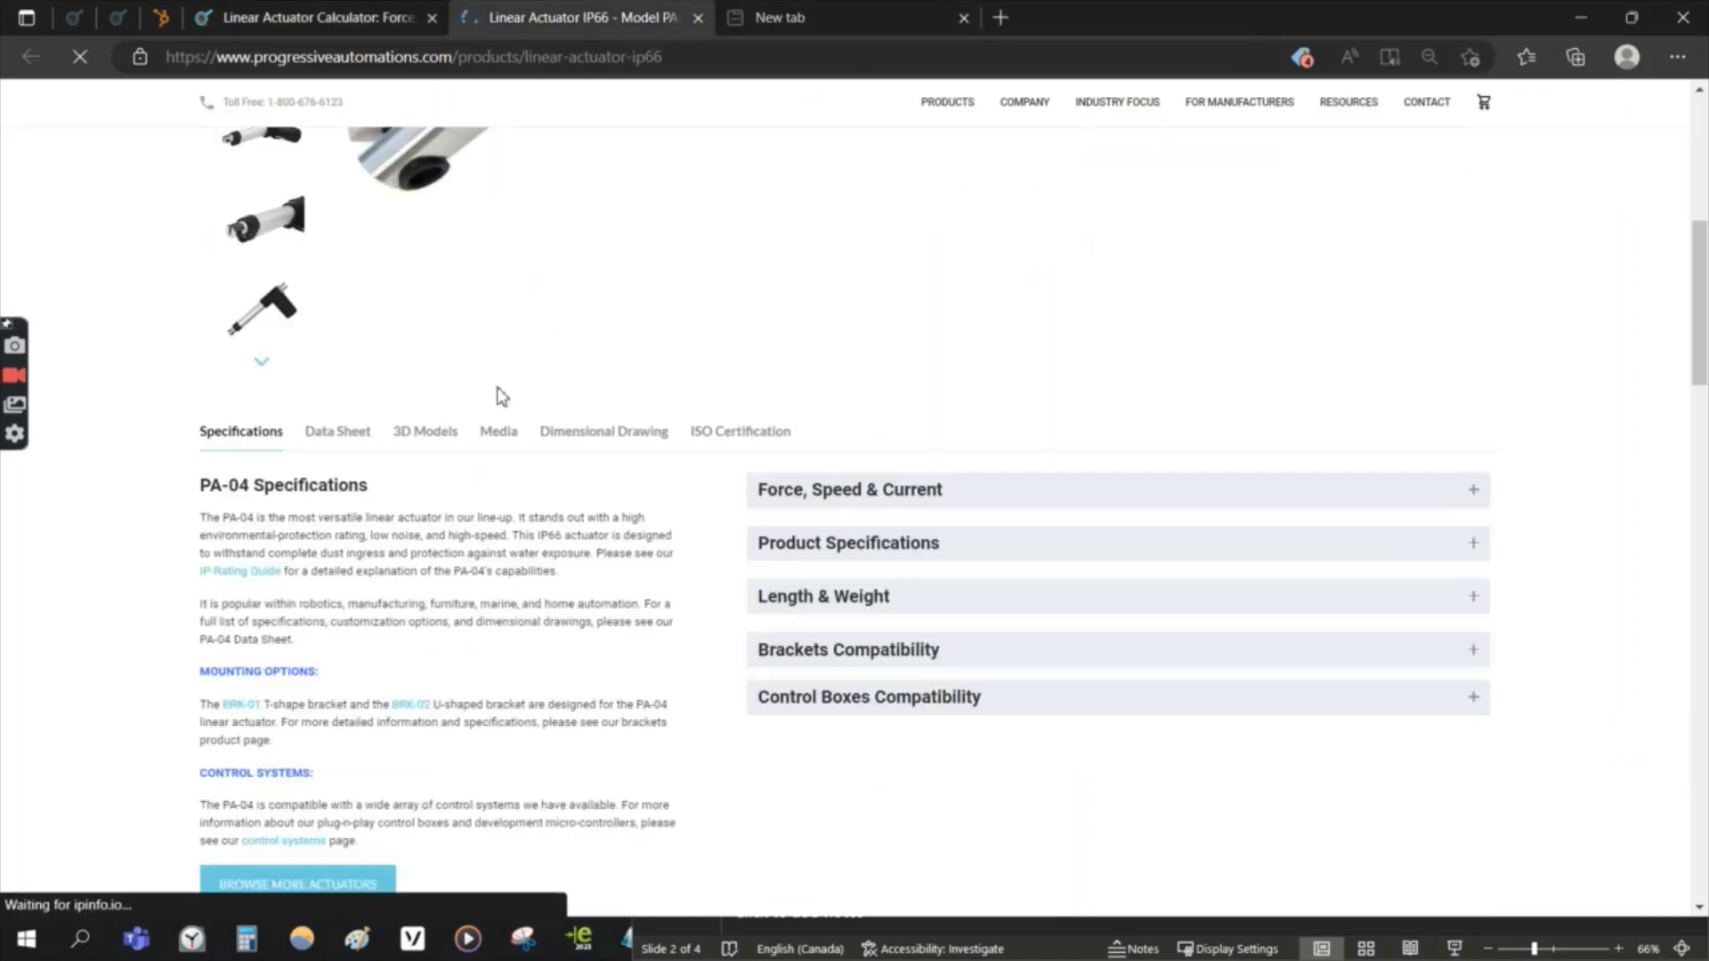
{"action": "scroll", "scroll_direction": "down", "scroll_amount": 3}
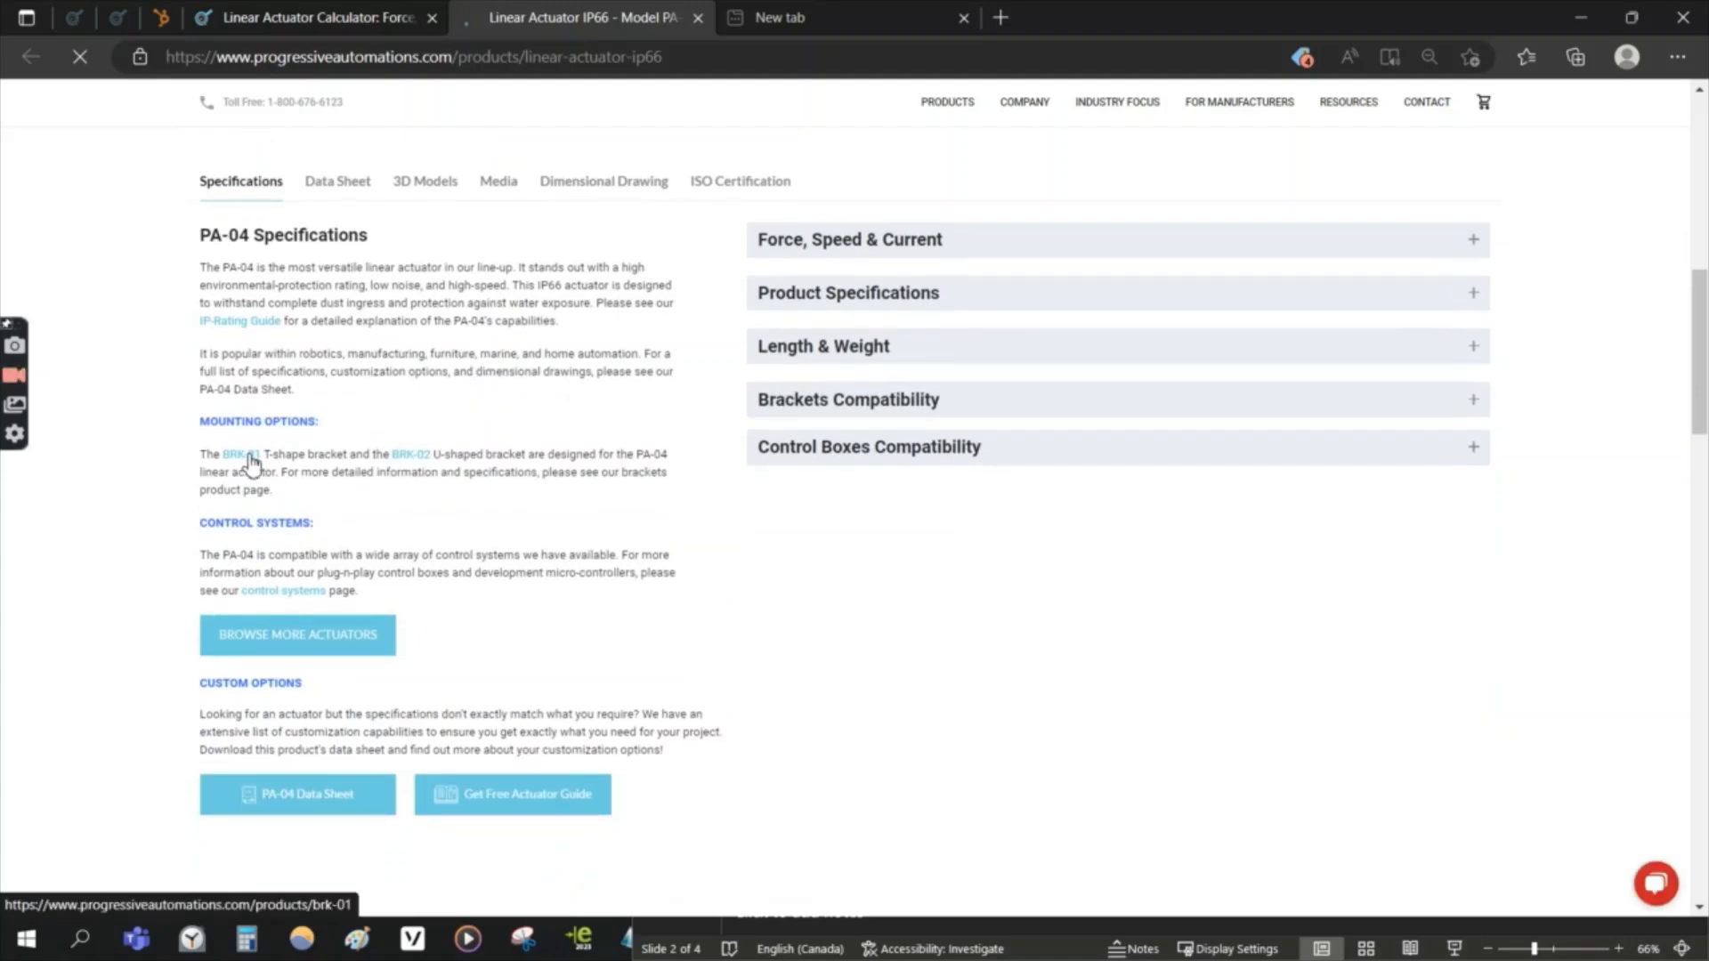
{"action": "left_click", "coordinate": [237, 453]}
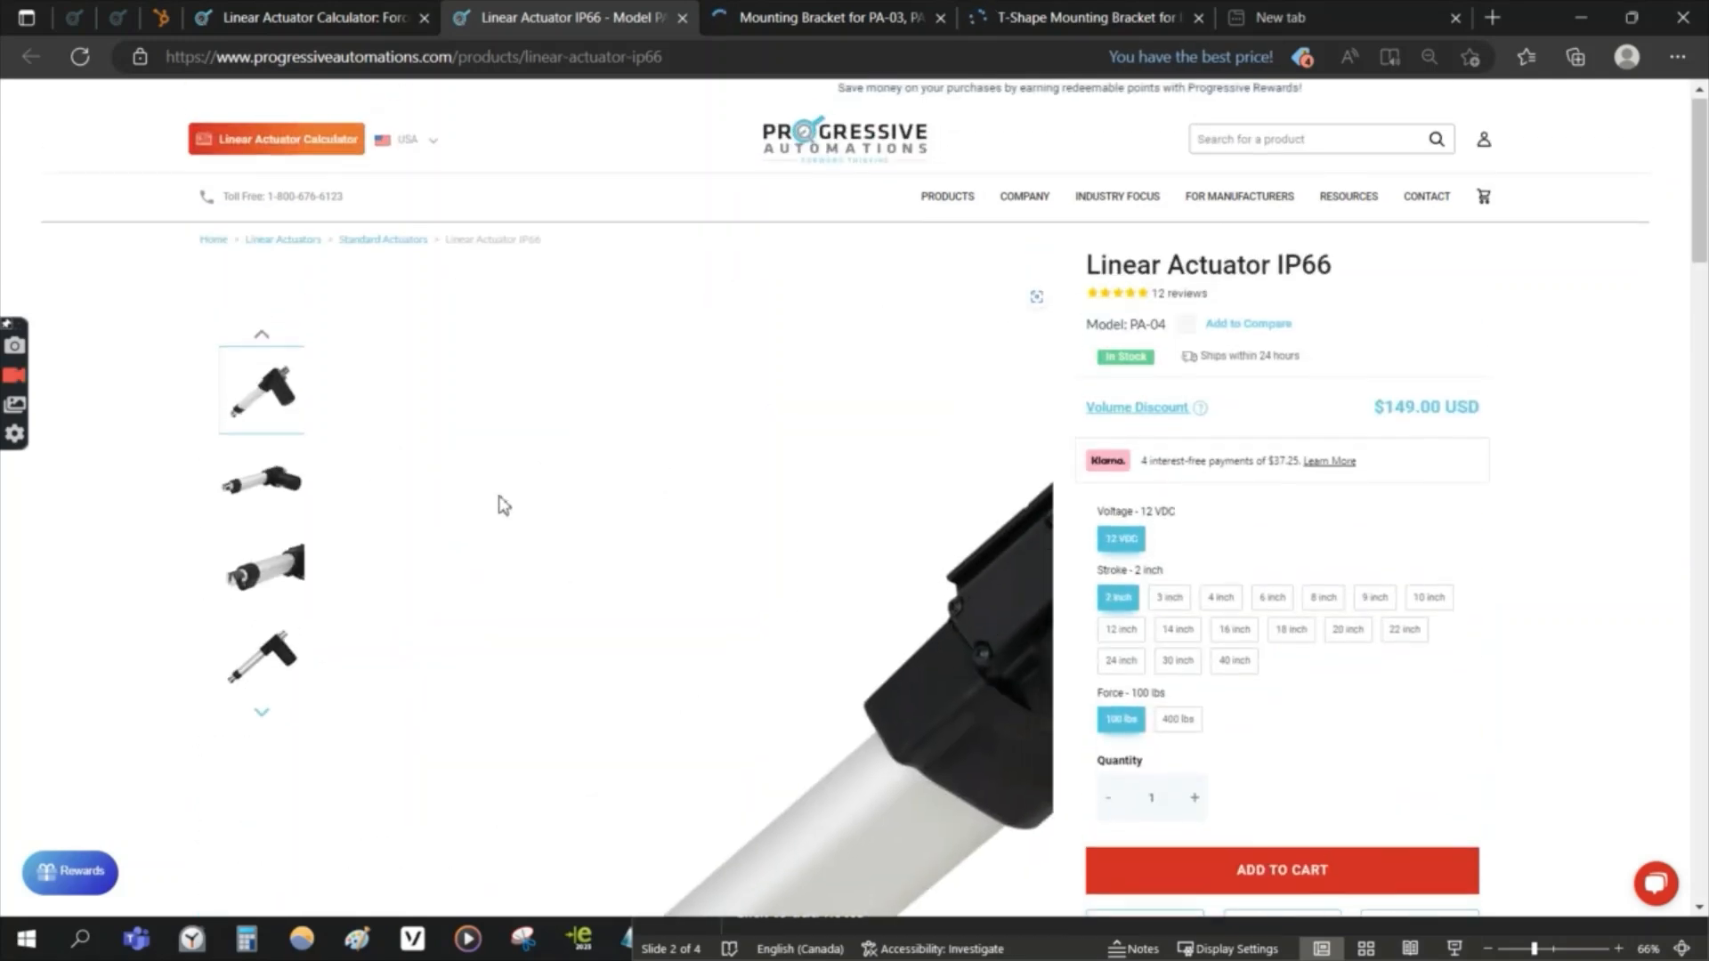
{"action": "scroll", "scroll_direction": "down", "scroll_amount": 3}
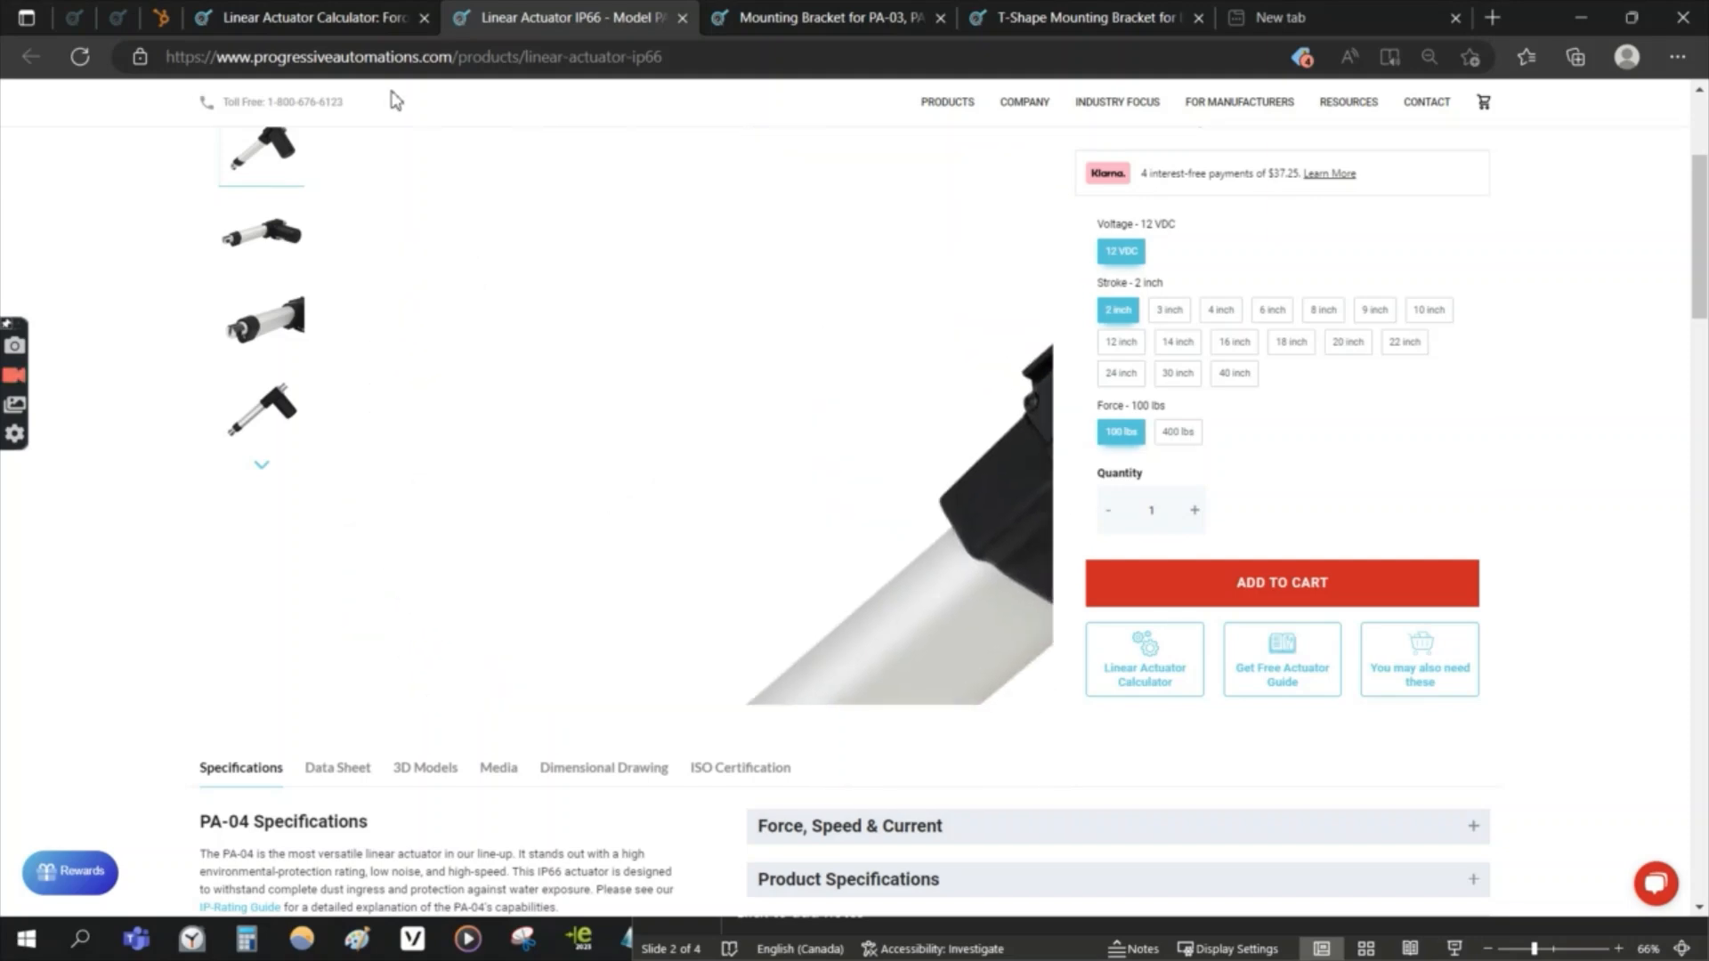
Step: Switch between the calculator results and the T-shape bracket tab, ending on the calculator
{"action": "left_click", "coordinate": [309, 18]}
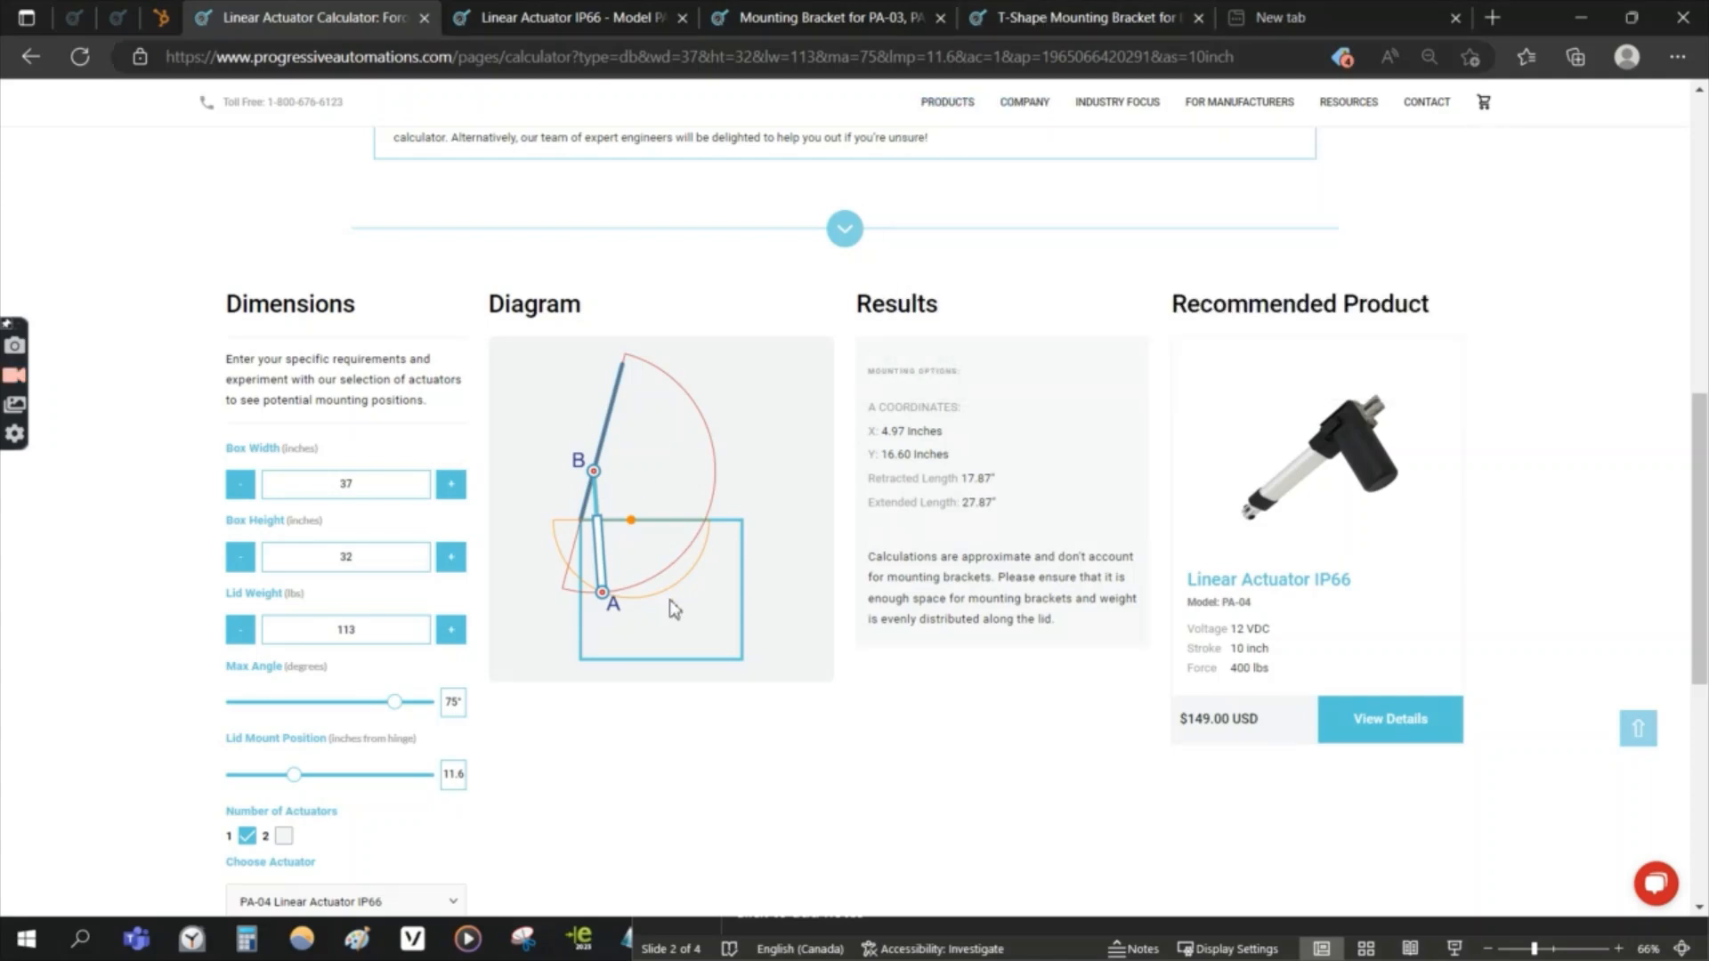
{"action": "left_click", "coordinate": [1085, 18]}
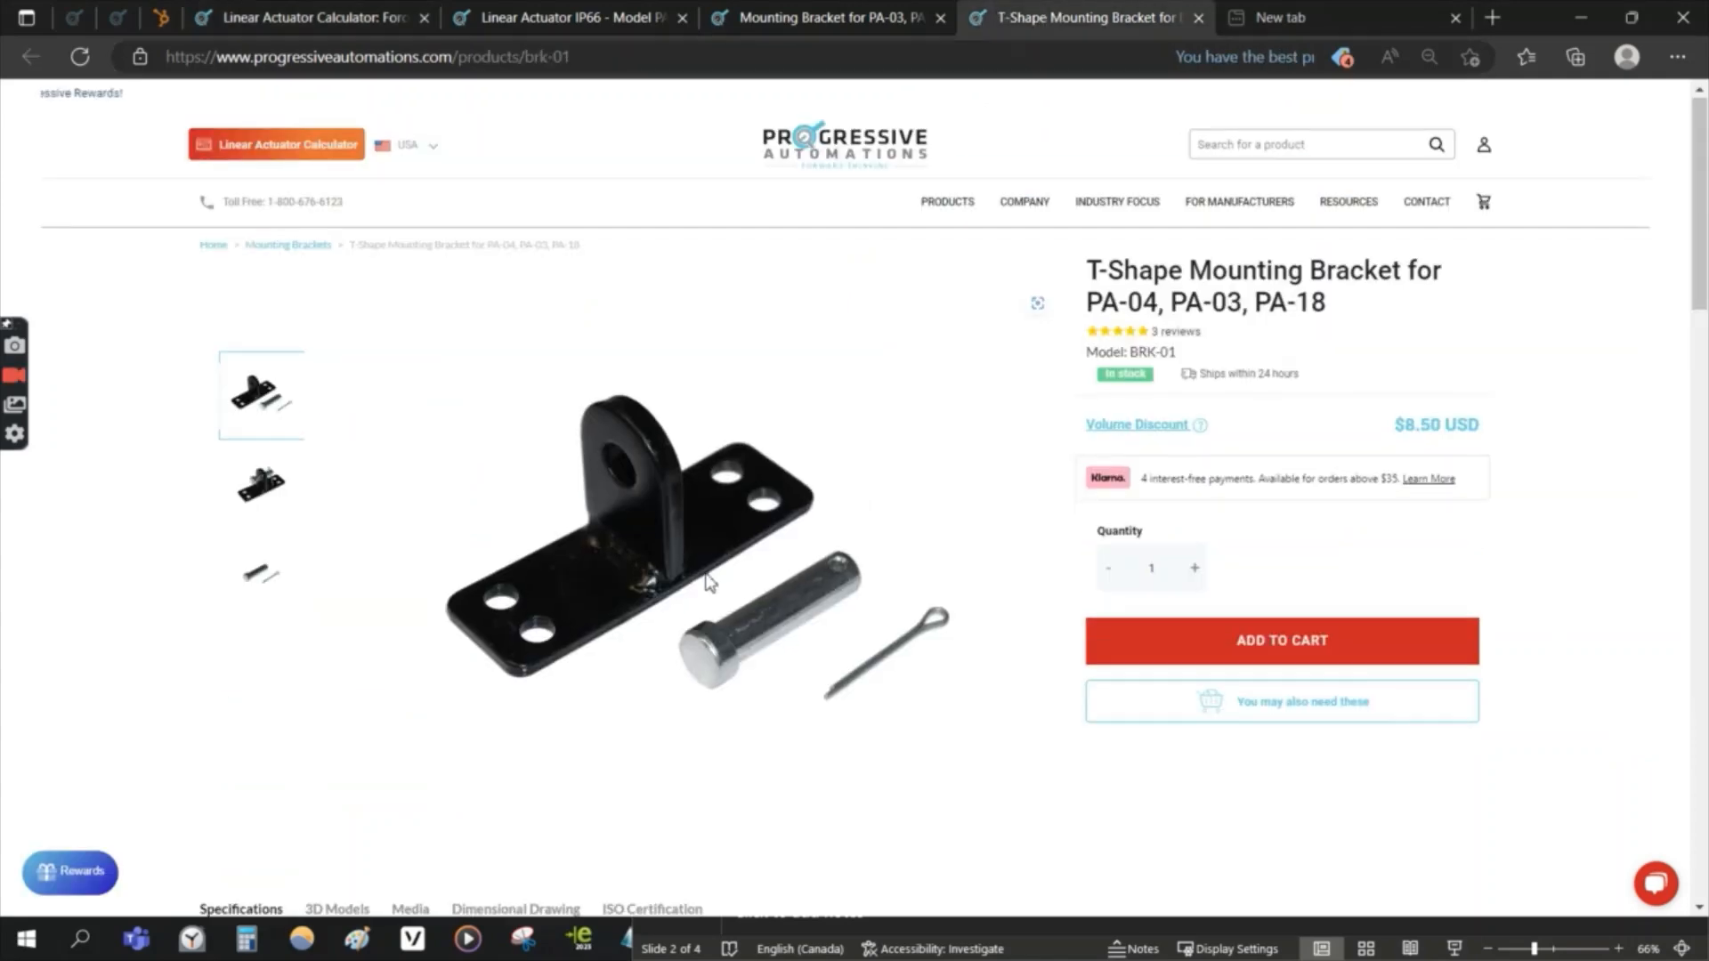
{"action": "scroll", "scroll_direction": "down", "scroll_amount": 3}
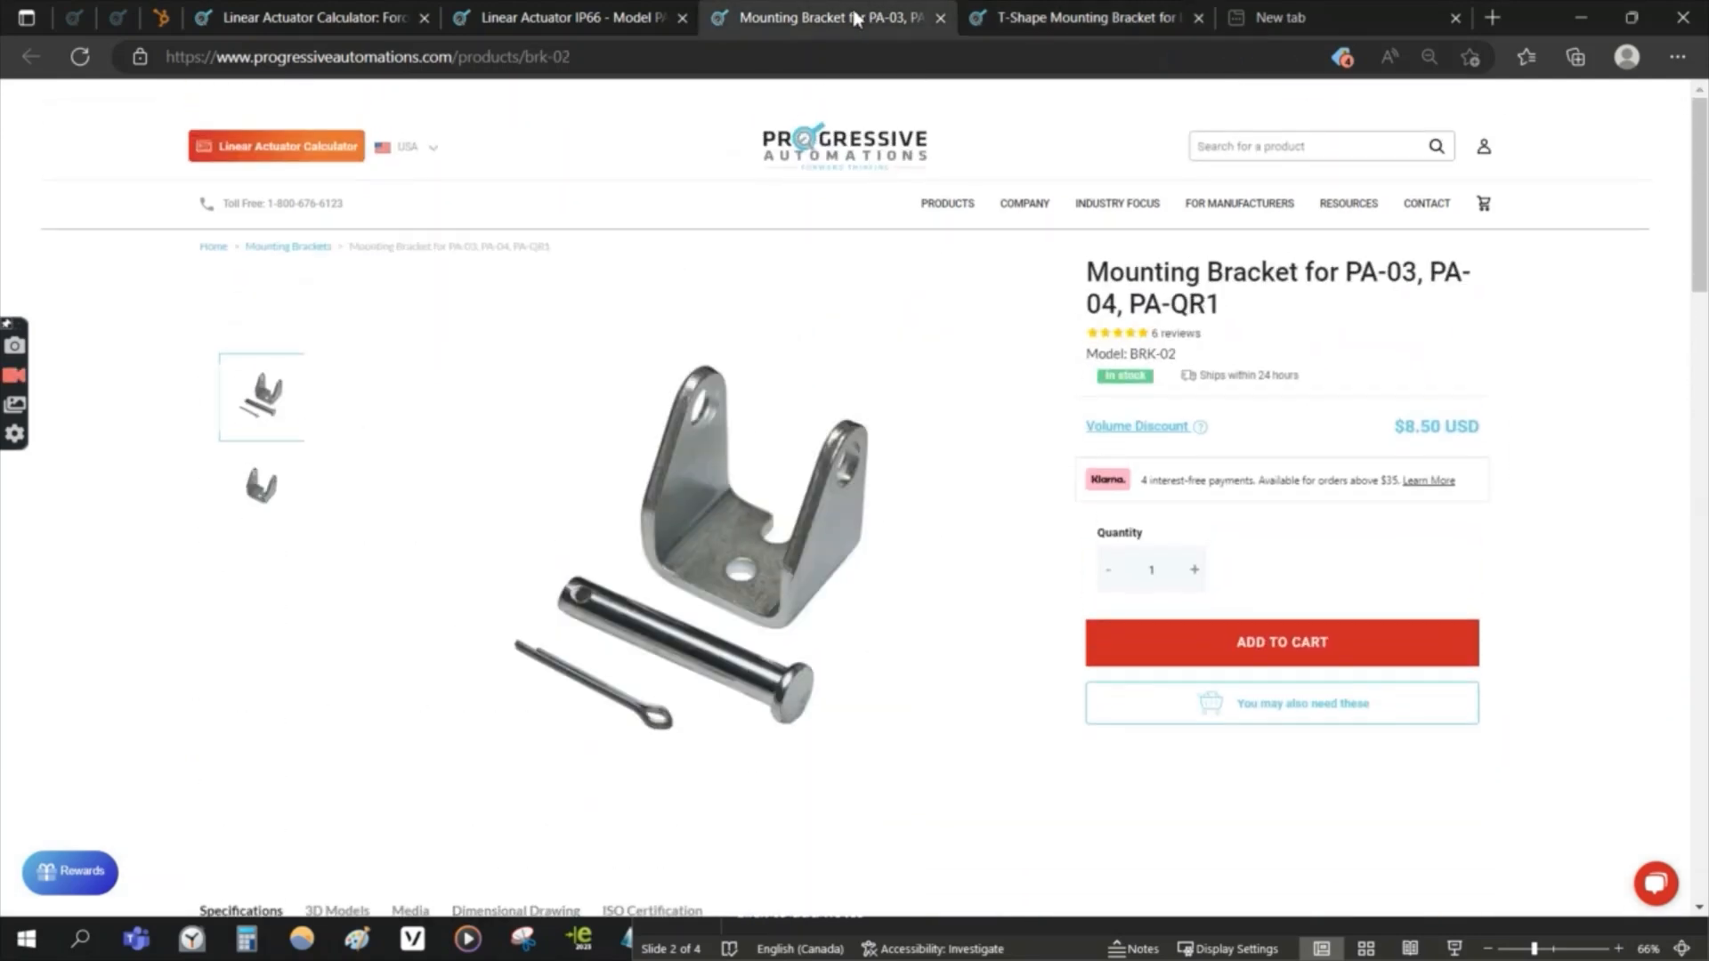
{"action": "scroll", "scroll_direction": "down", "scroll_amount": 3}
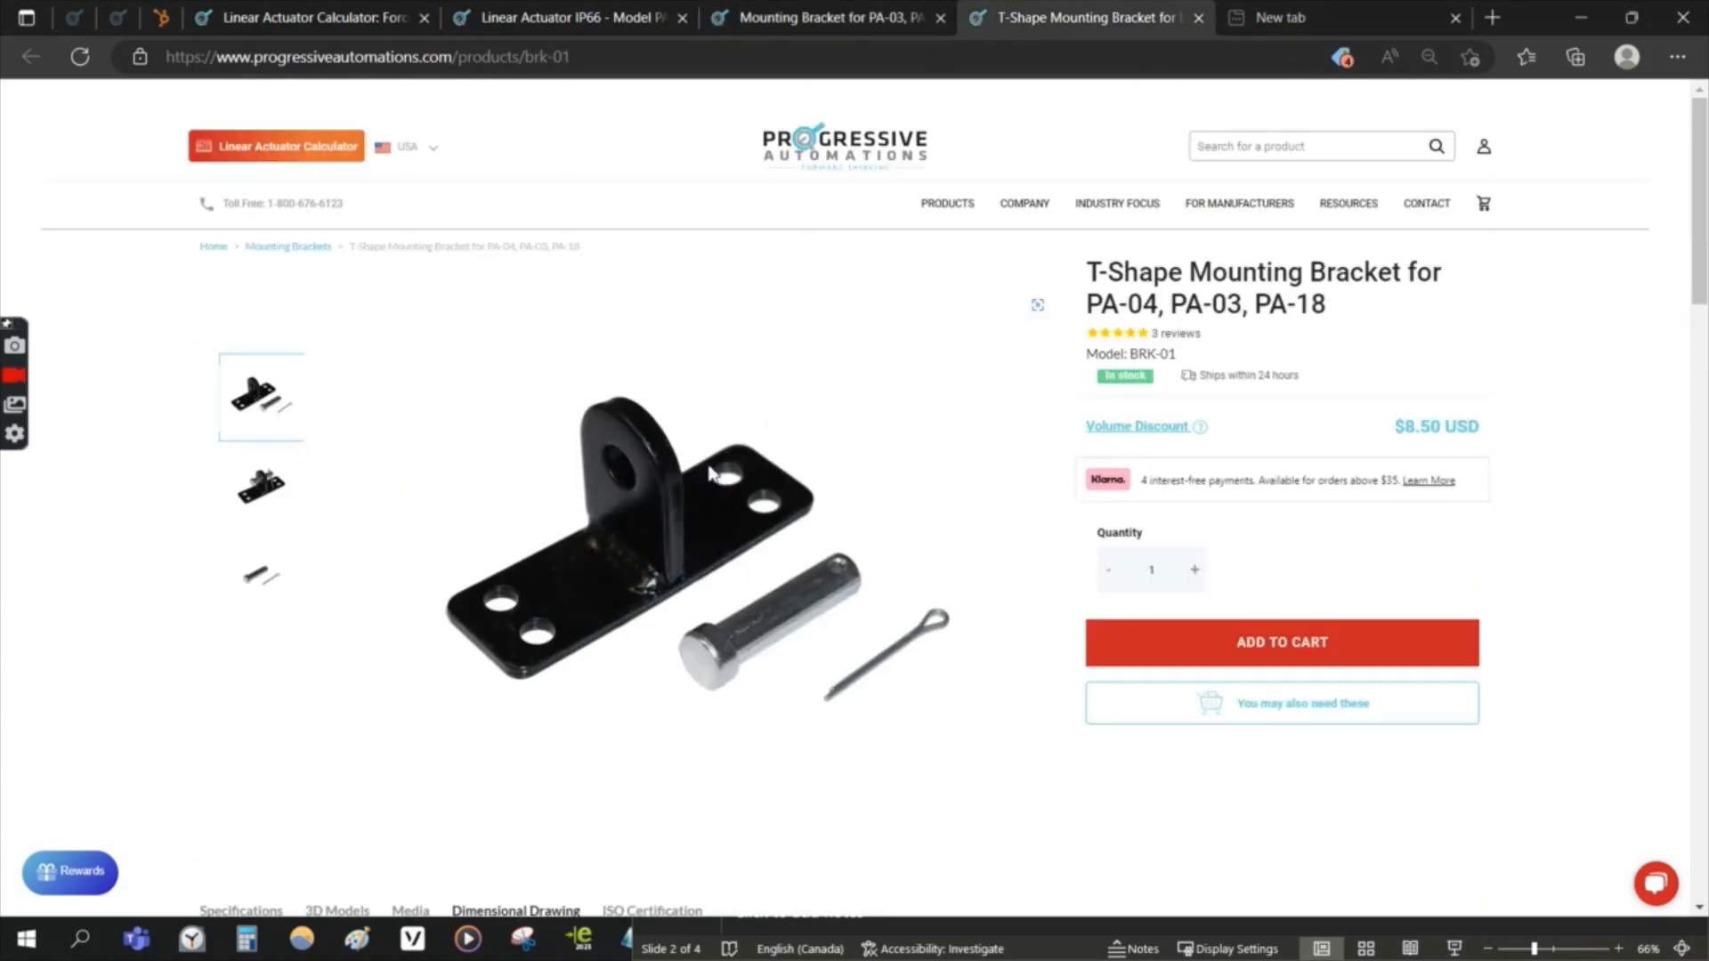
{"action": "left_click", "coordinate": [309, 18]}
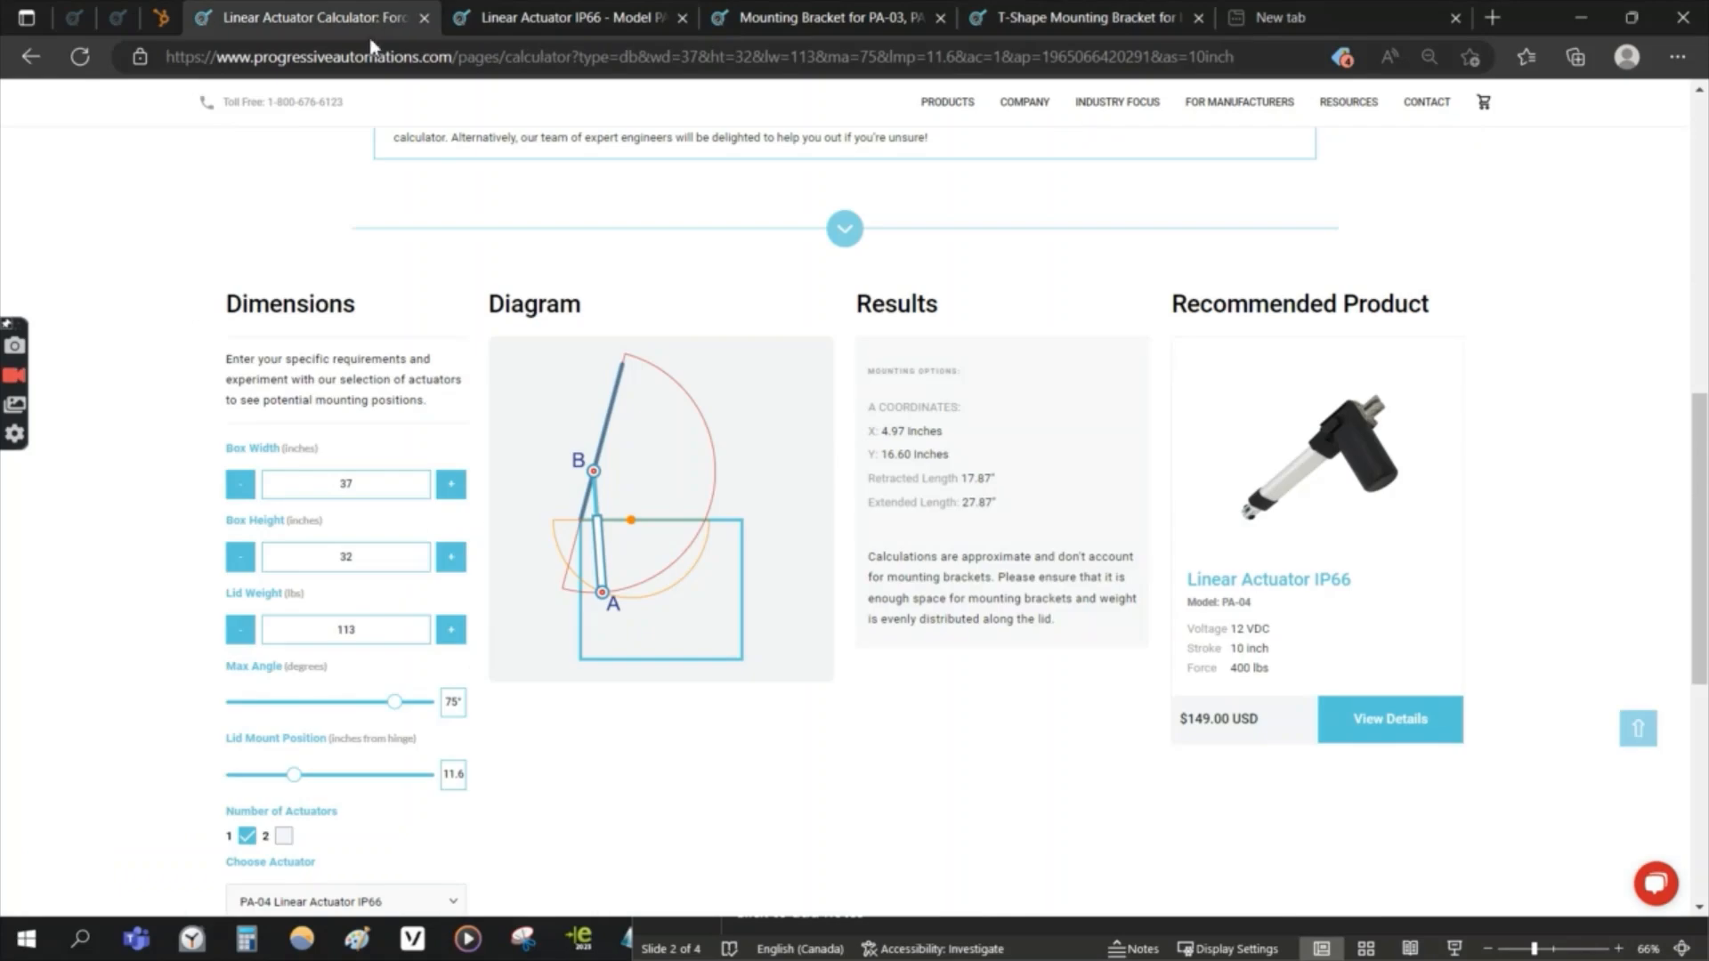
Step: Enter a 200 lb lid weight, which leaves no actuator recommended
{"action": "scroll", "scroll_direction": "down", "scroll_amount": 3}
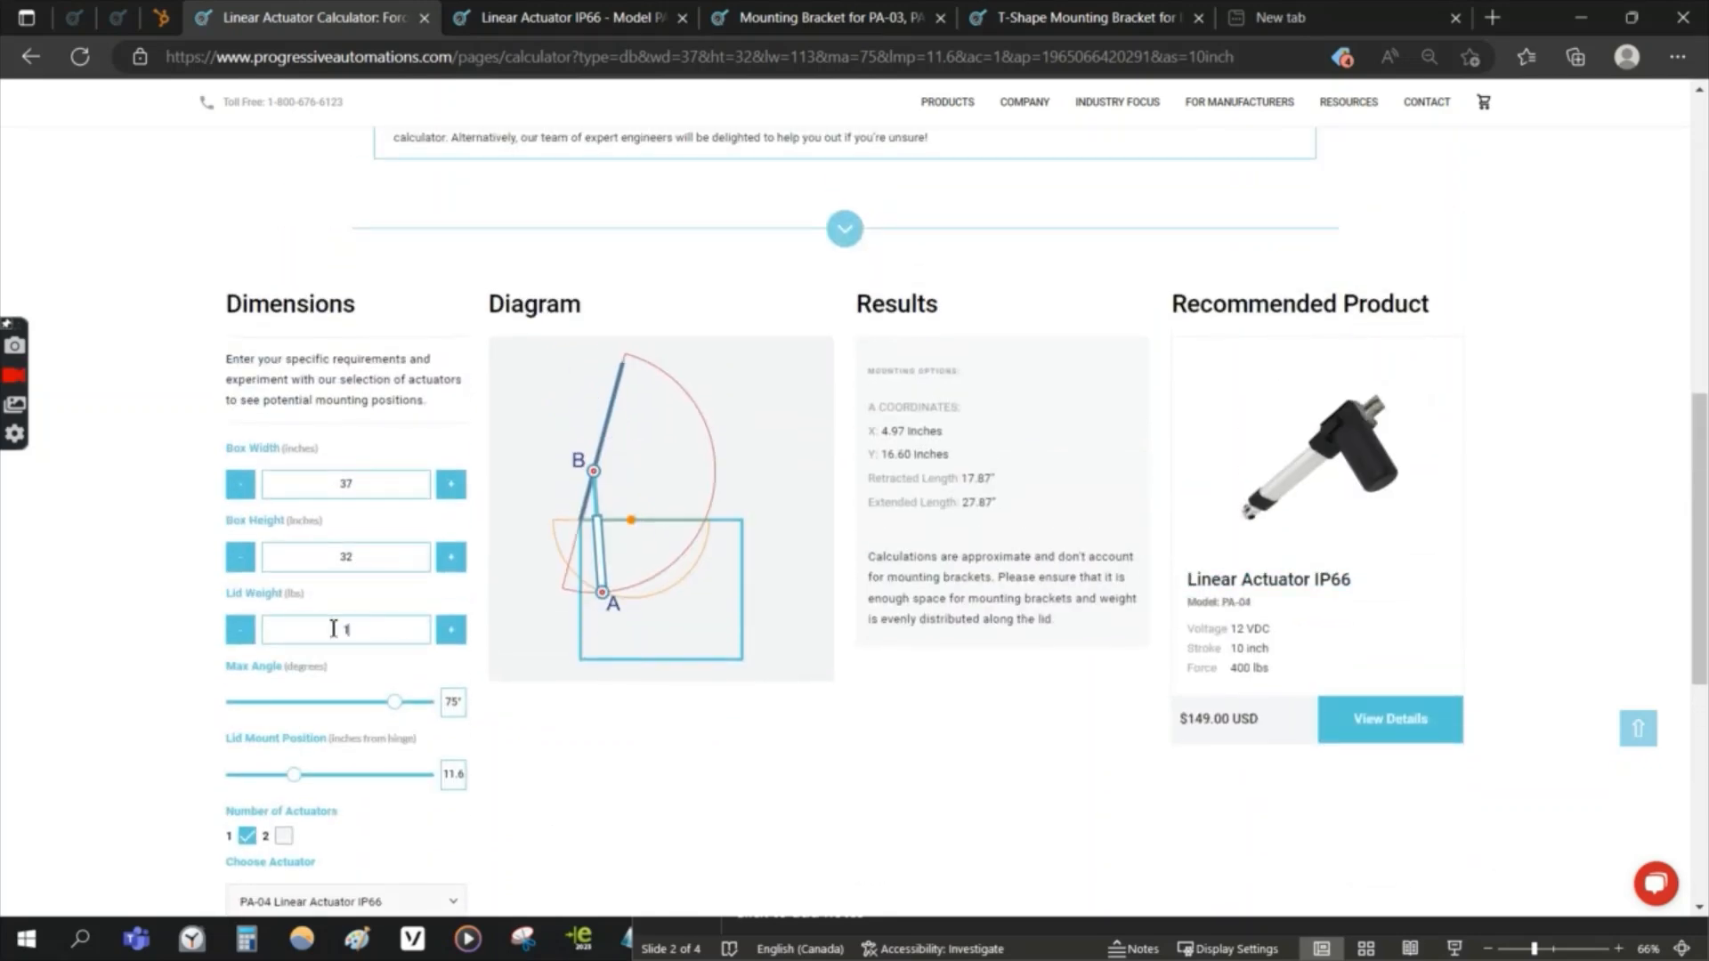
{"action": "type", "text": "150"}
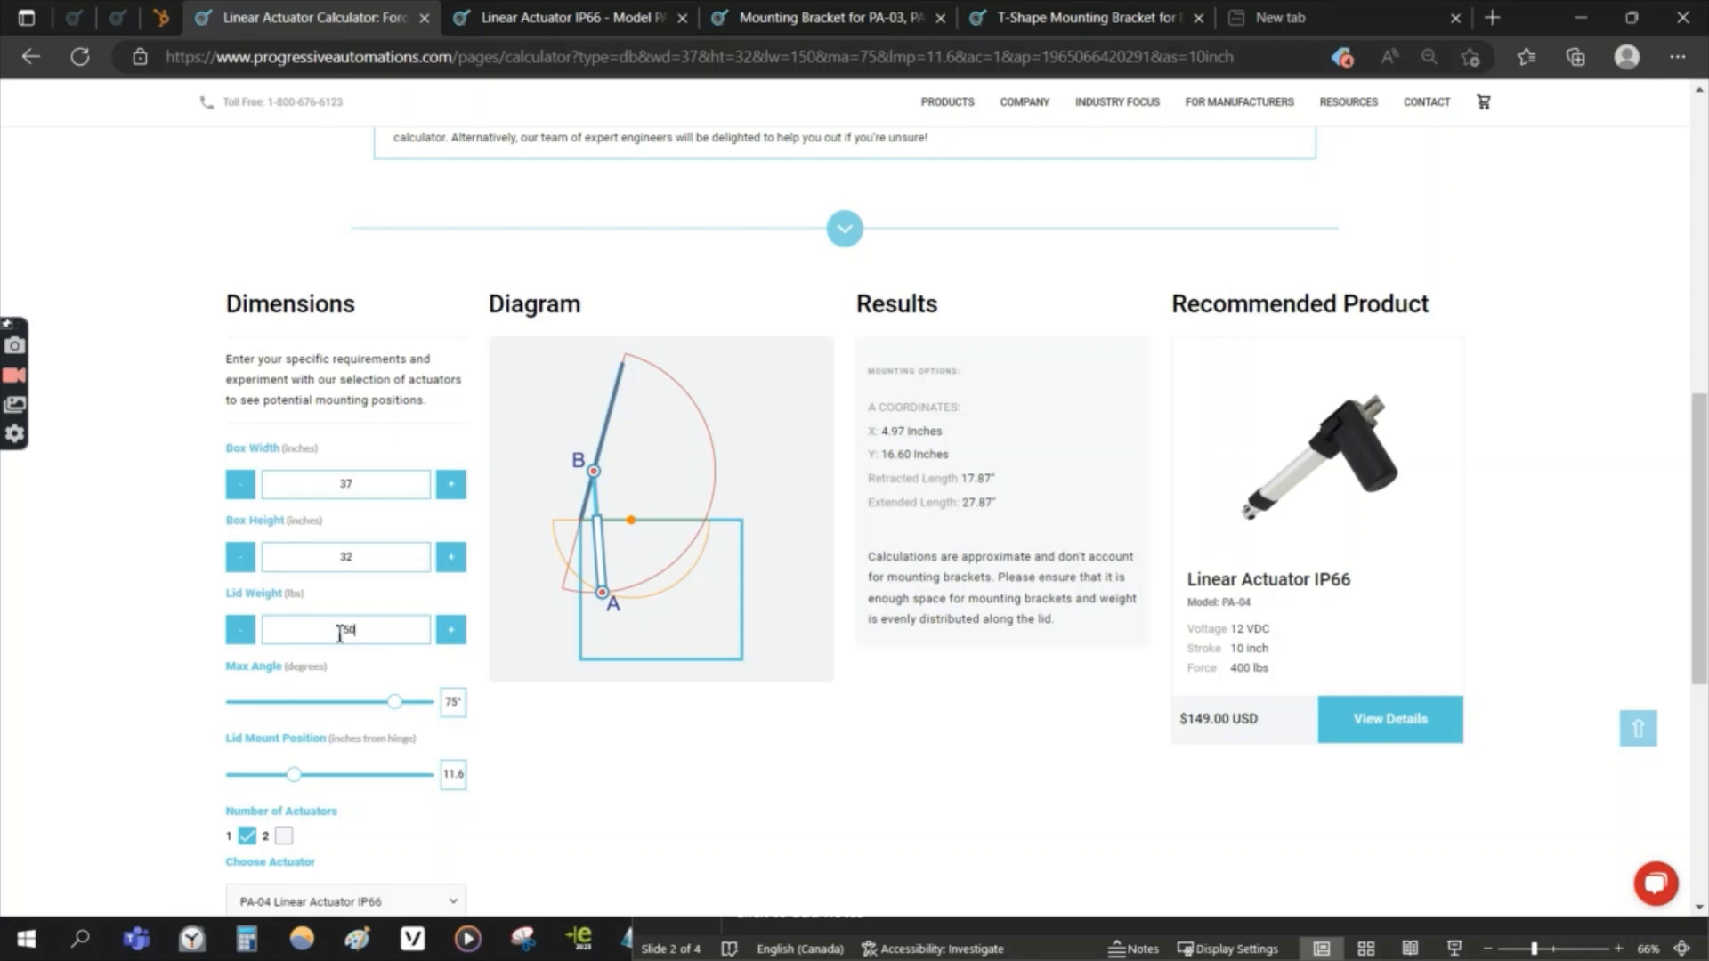
{"action": "type", "text": "4"}
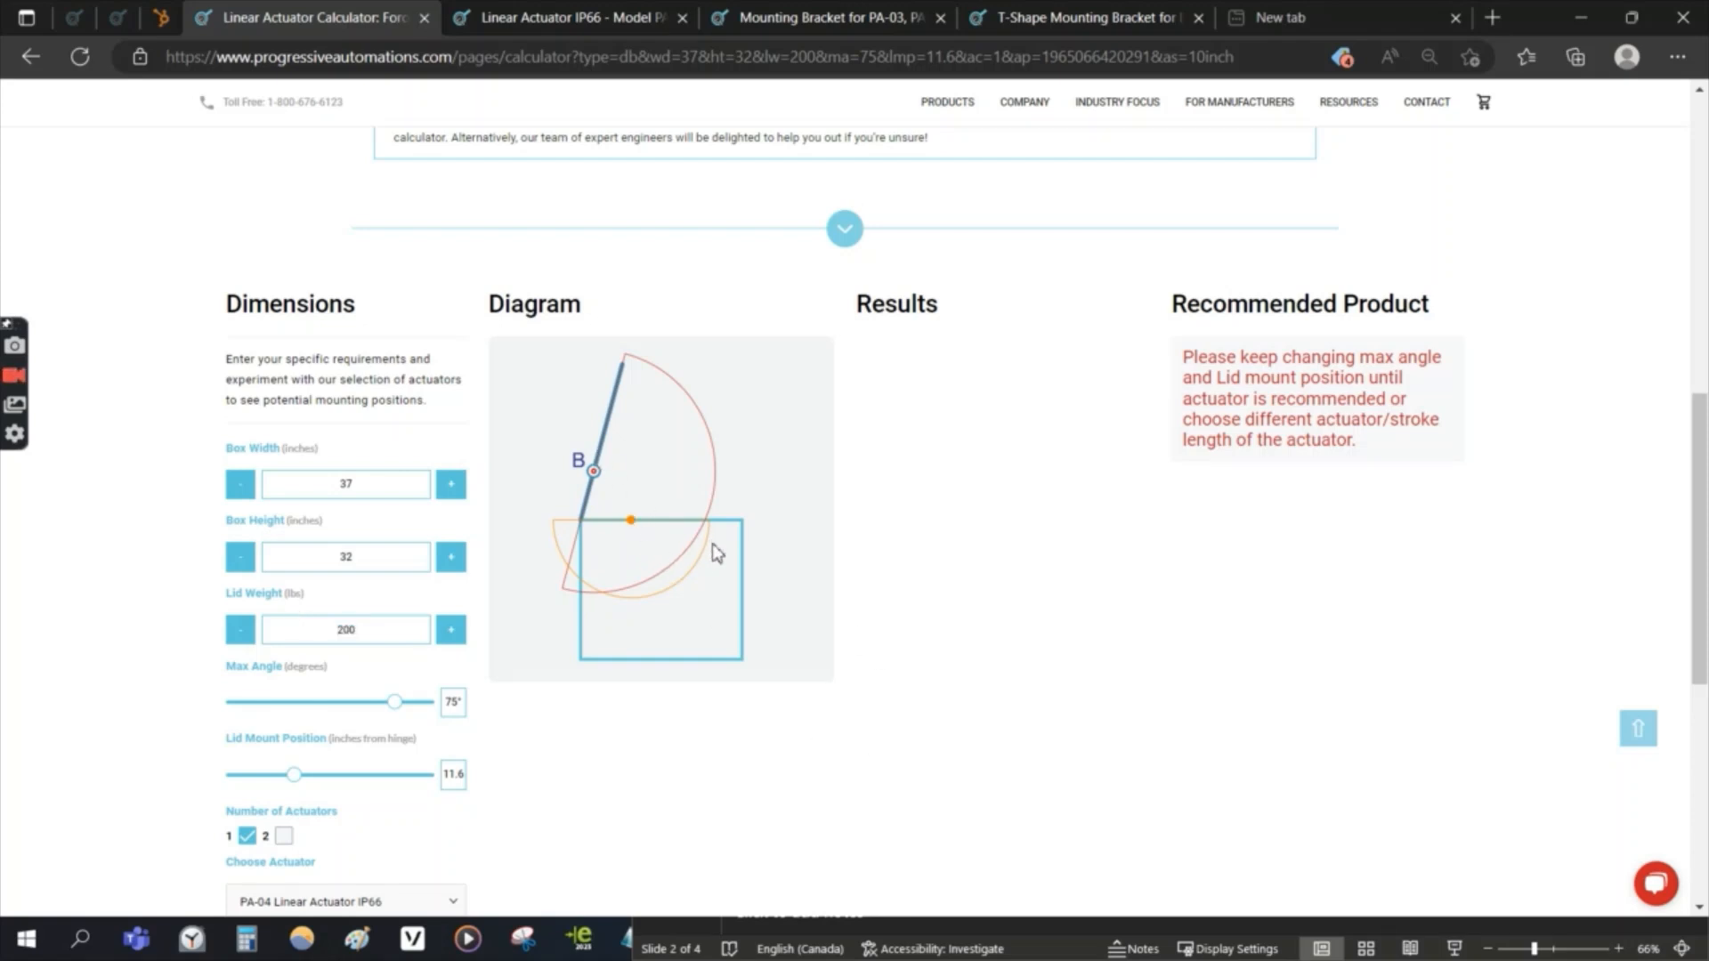
{"action": "mouse_move", "coordinate": [719, 476]}
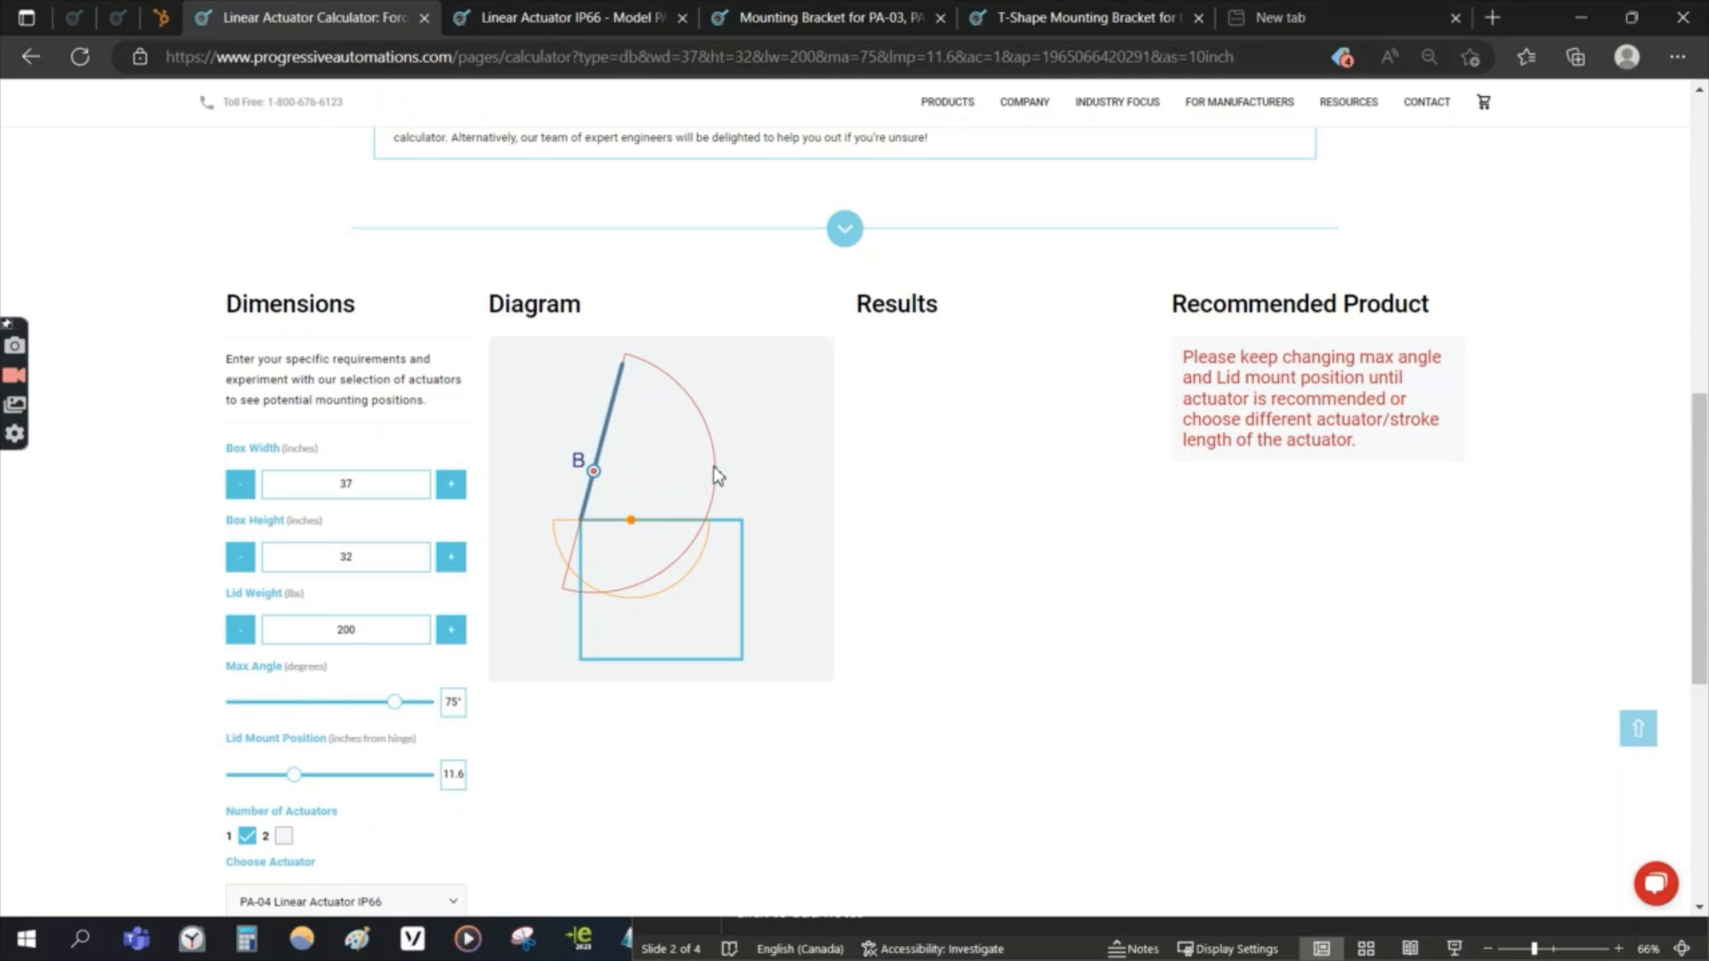
{"action": "mouse_move", "coordinate": [678, 595]}
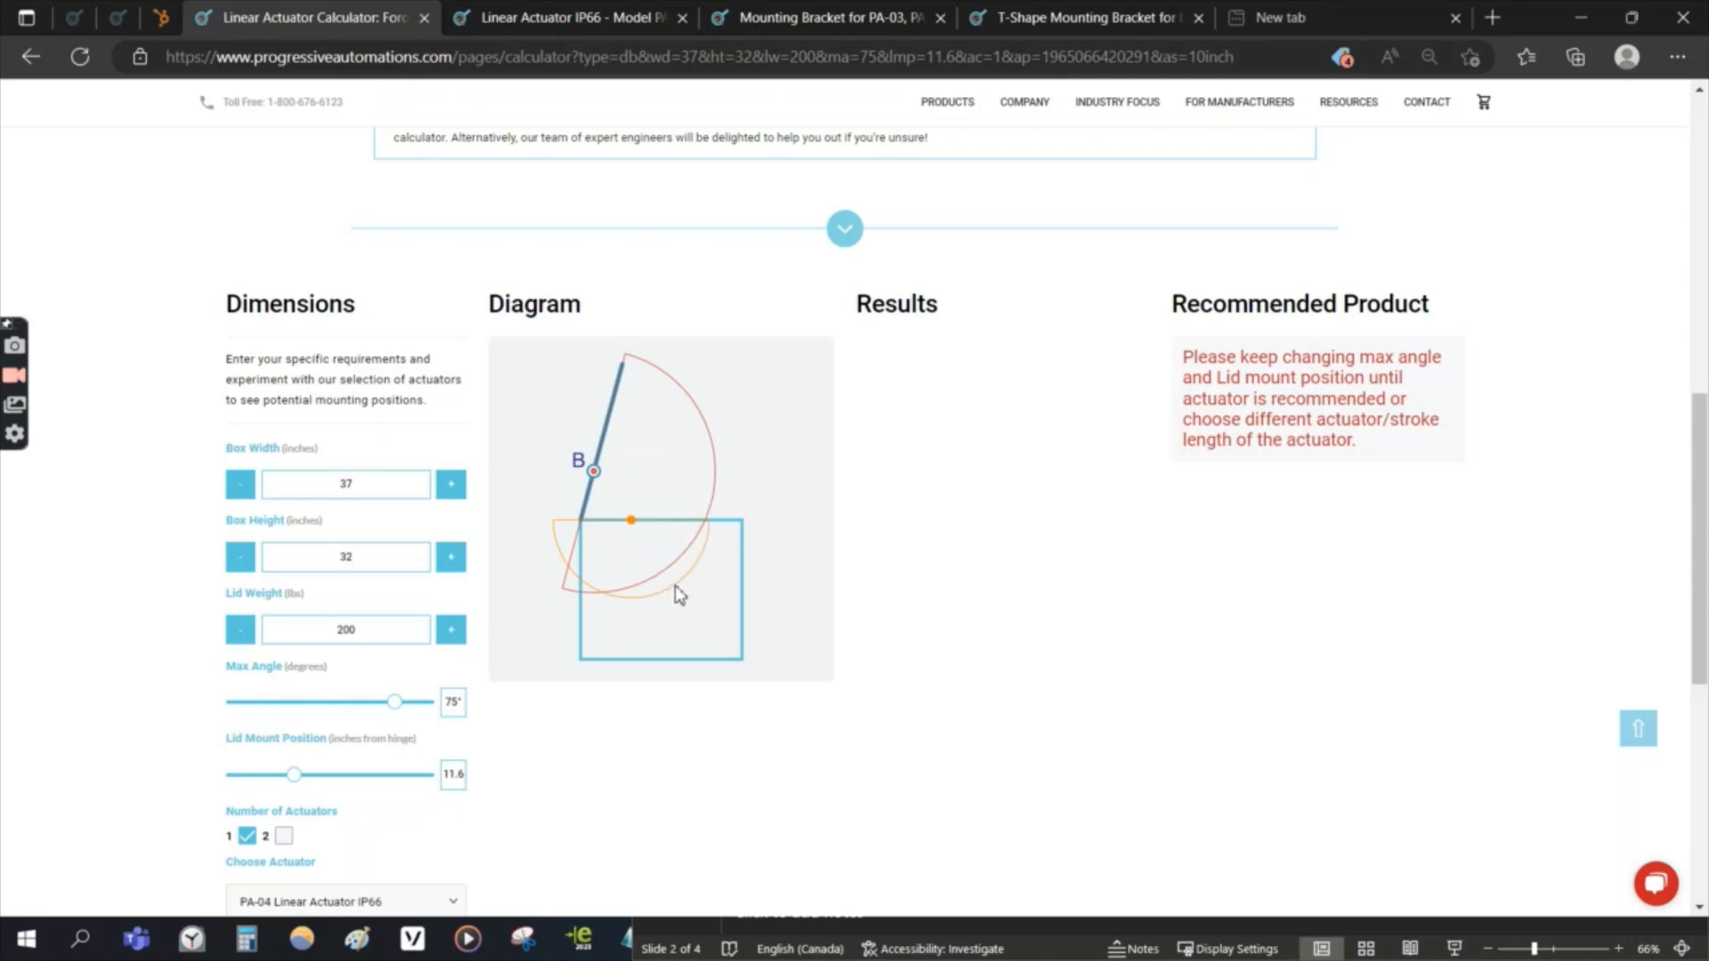
{"action": "mouse_move", "coordinate": [640, 543]}
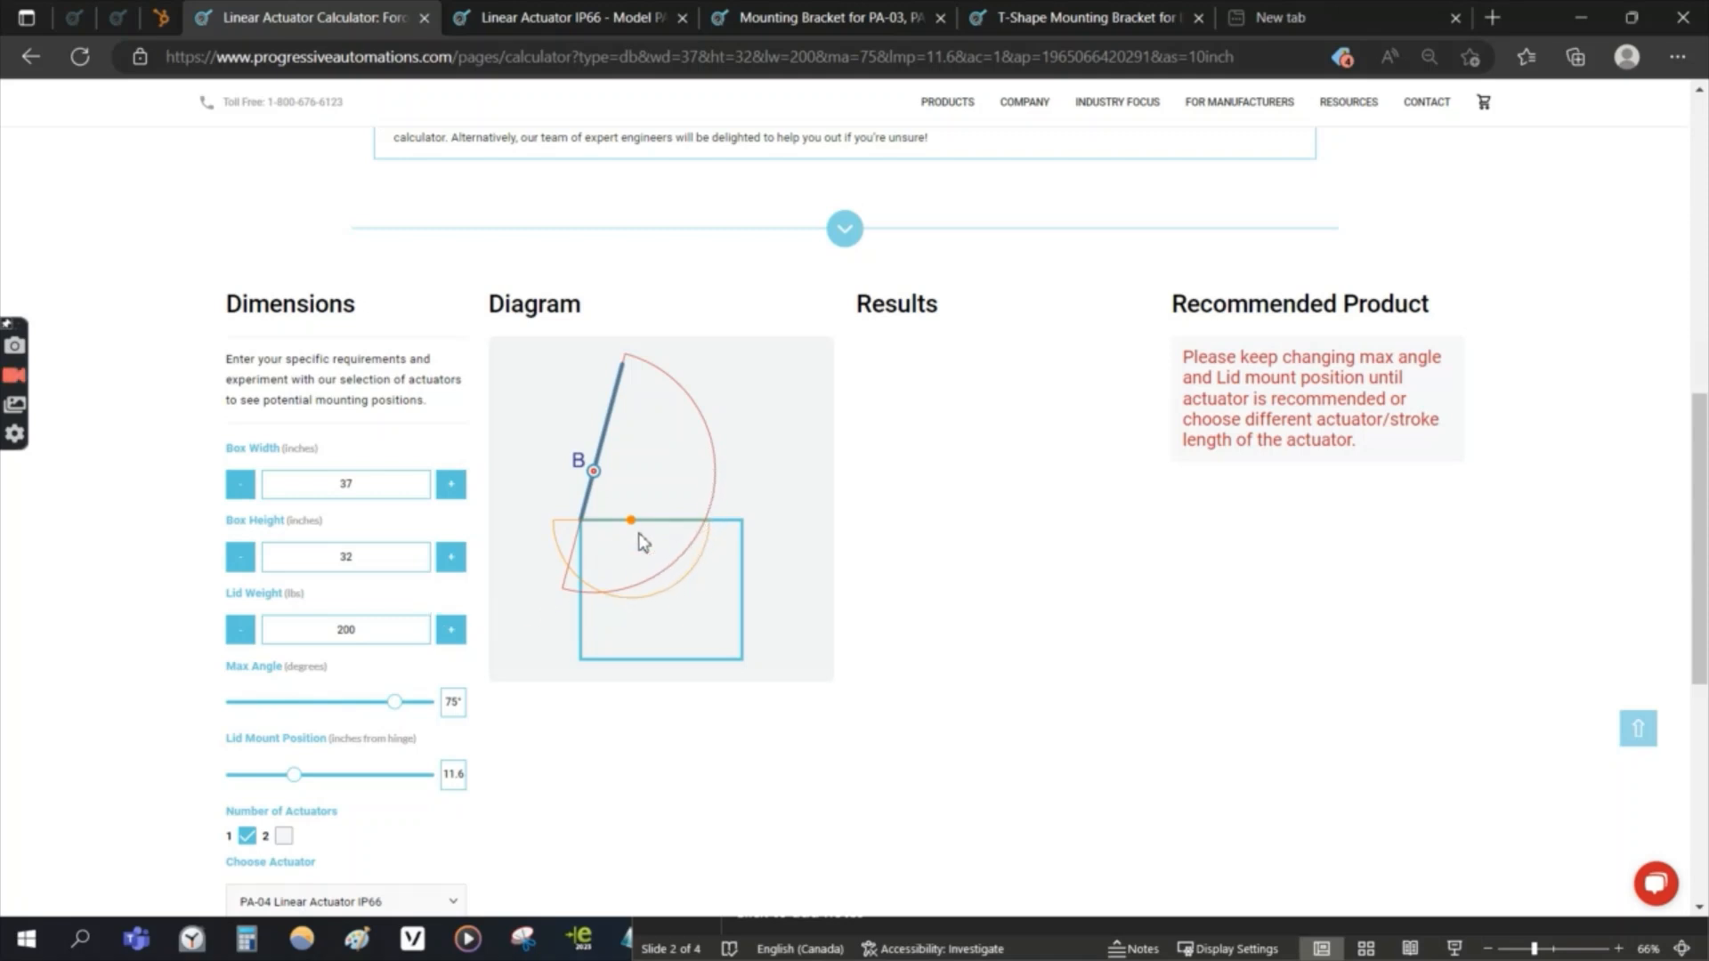
Step: Set the lid weight to 170 lb, then step it down to 151 lb to restore the PA-04 recommendation
{"action": "triple_click", "coordinate": [345, 629]}
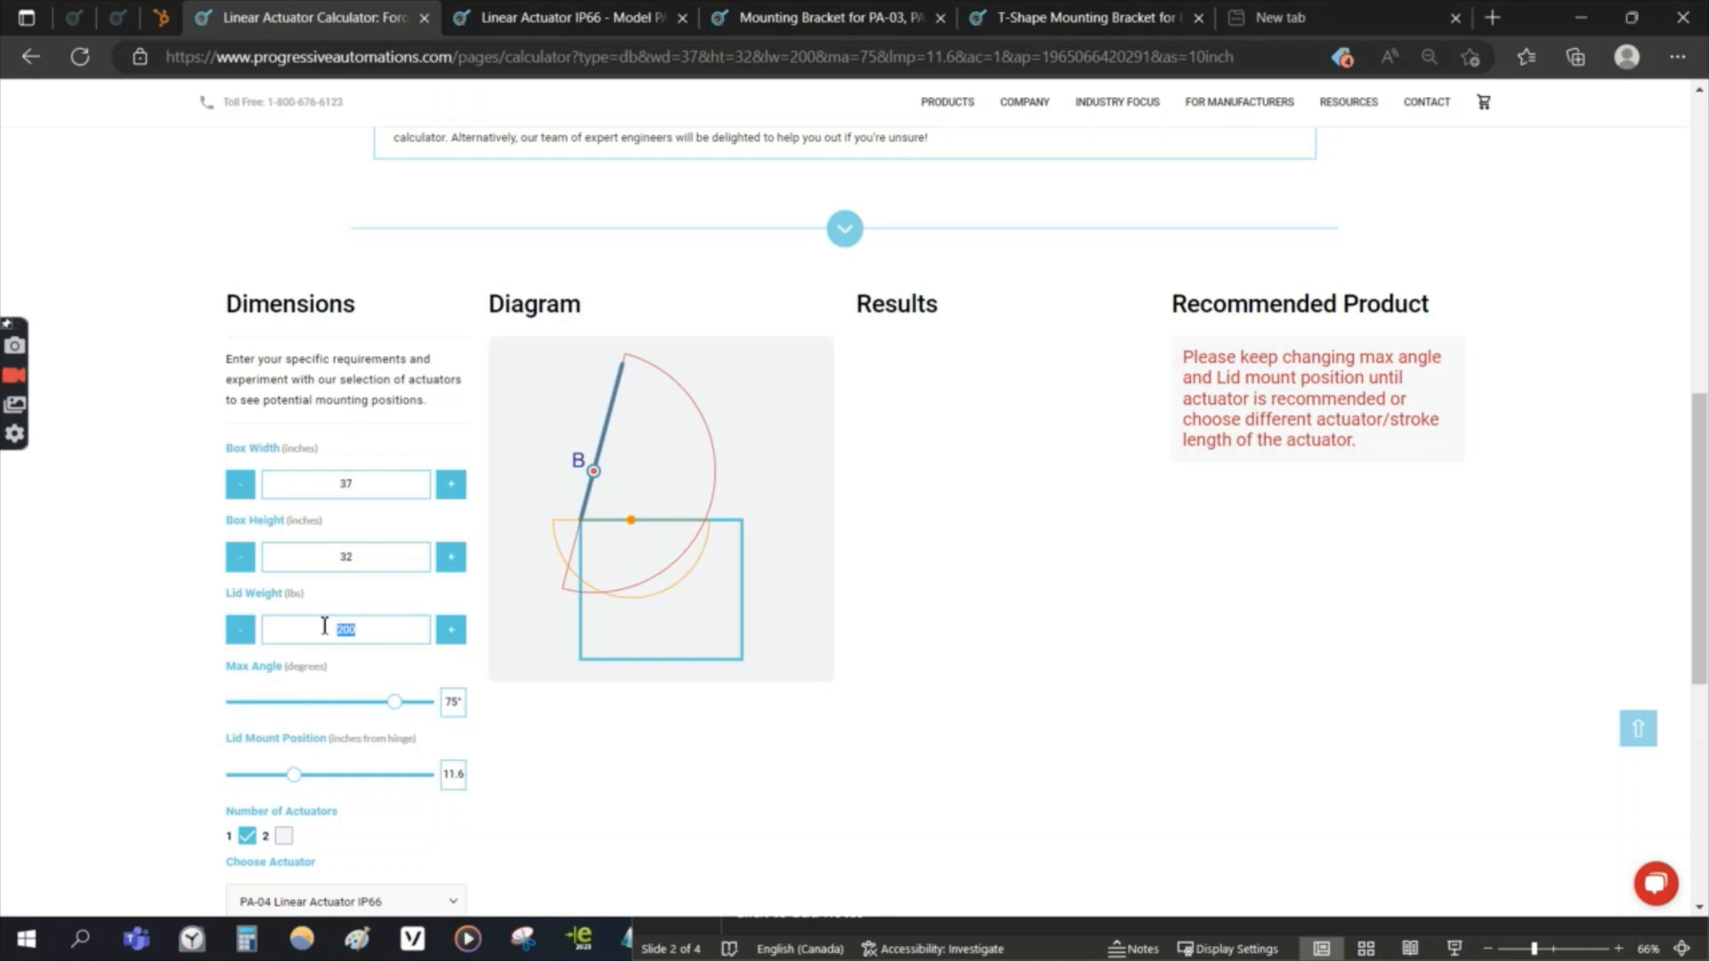
{"action": "type", "text": "1"}
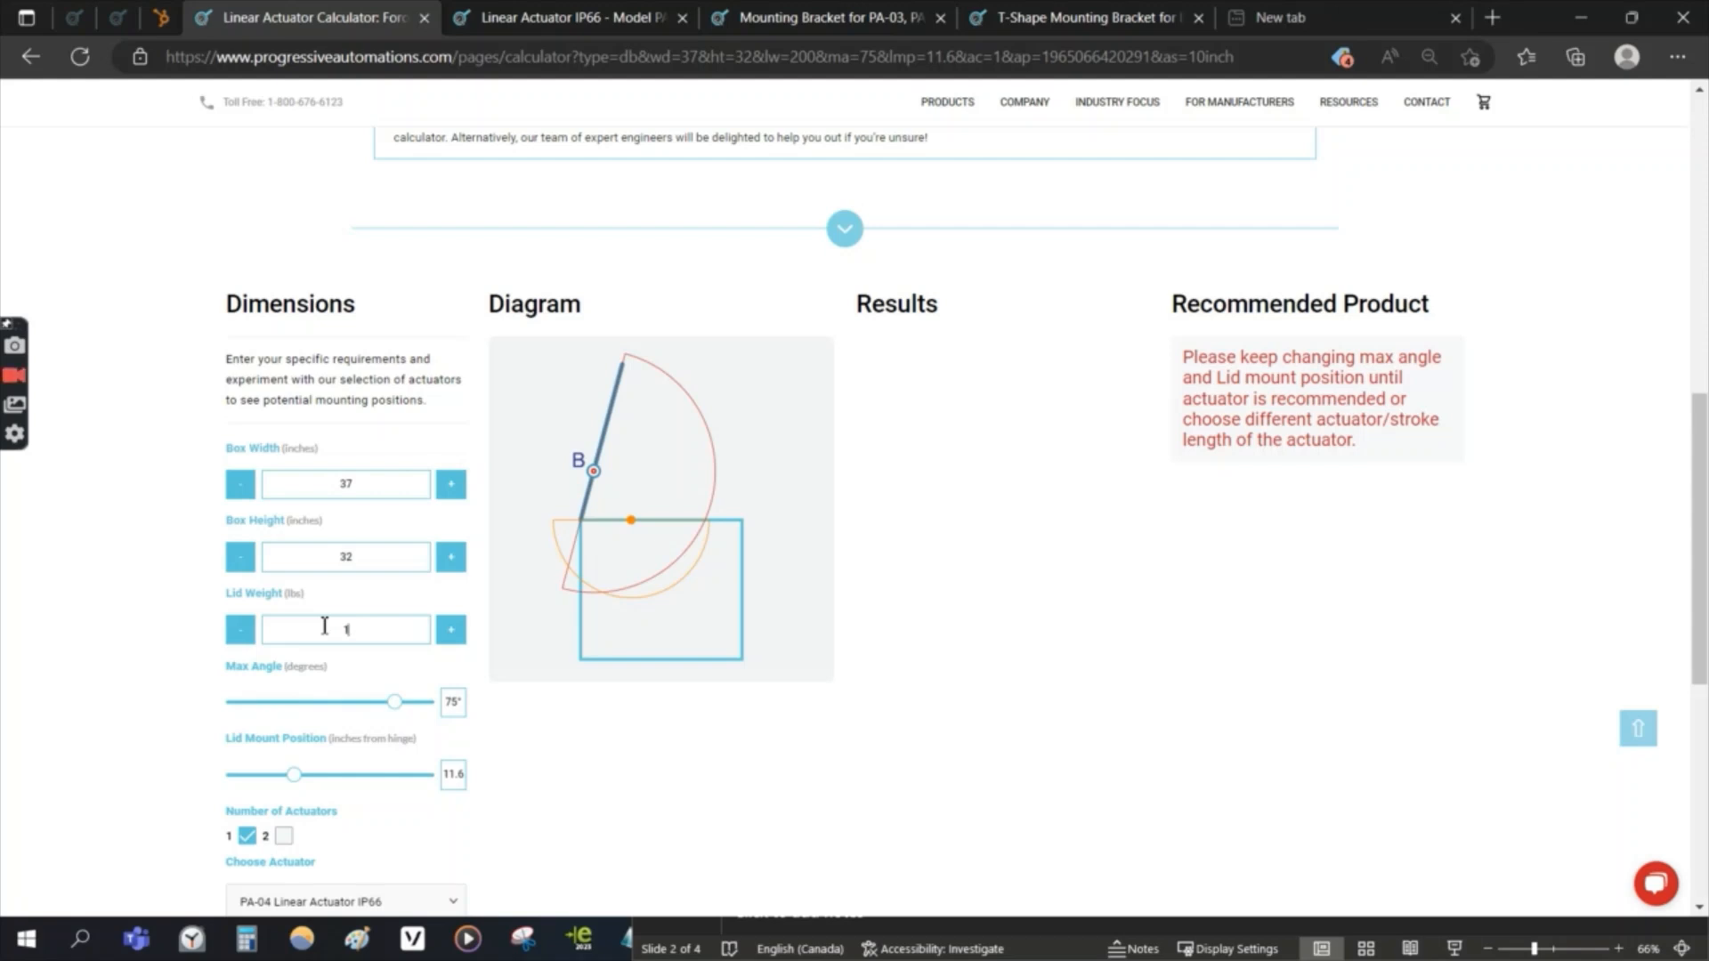
{"action": "type", "text": "170"}
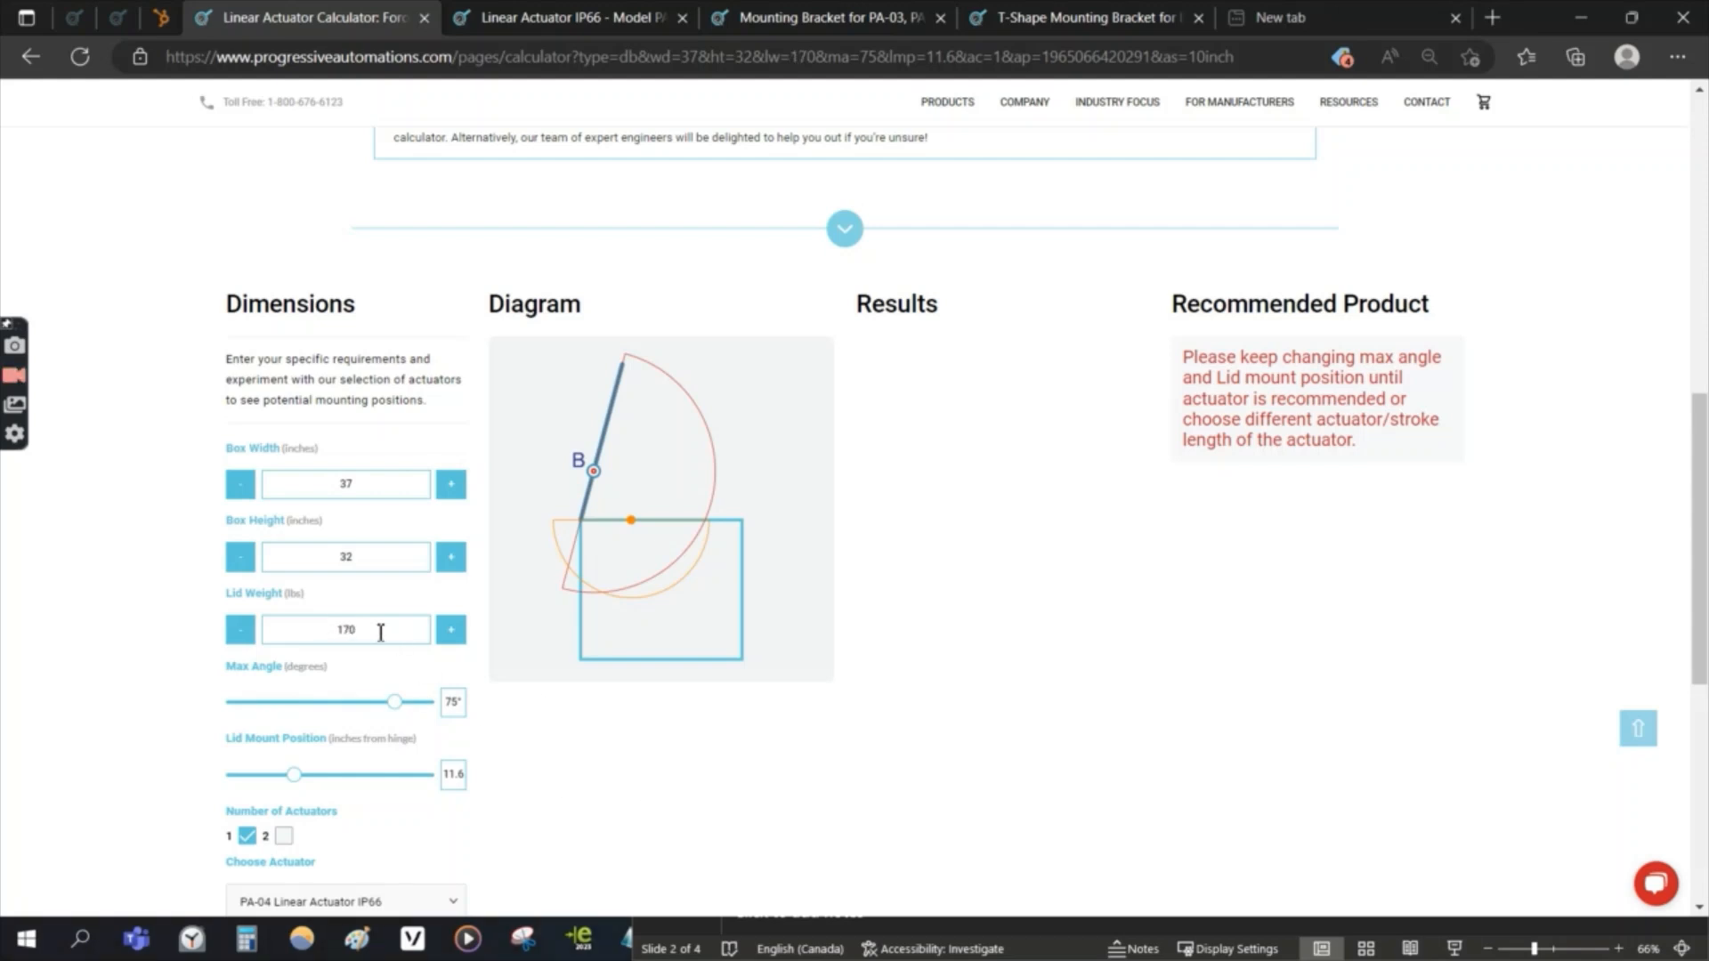
{"action": "left_click", "coordinate": [239, 631]}
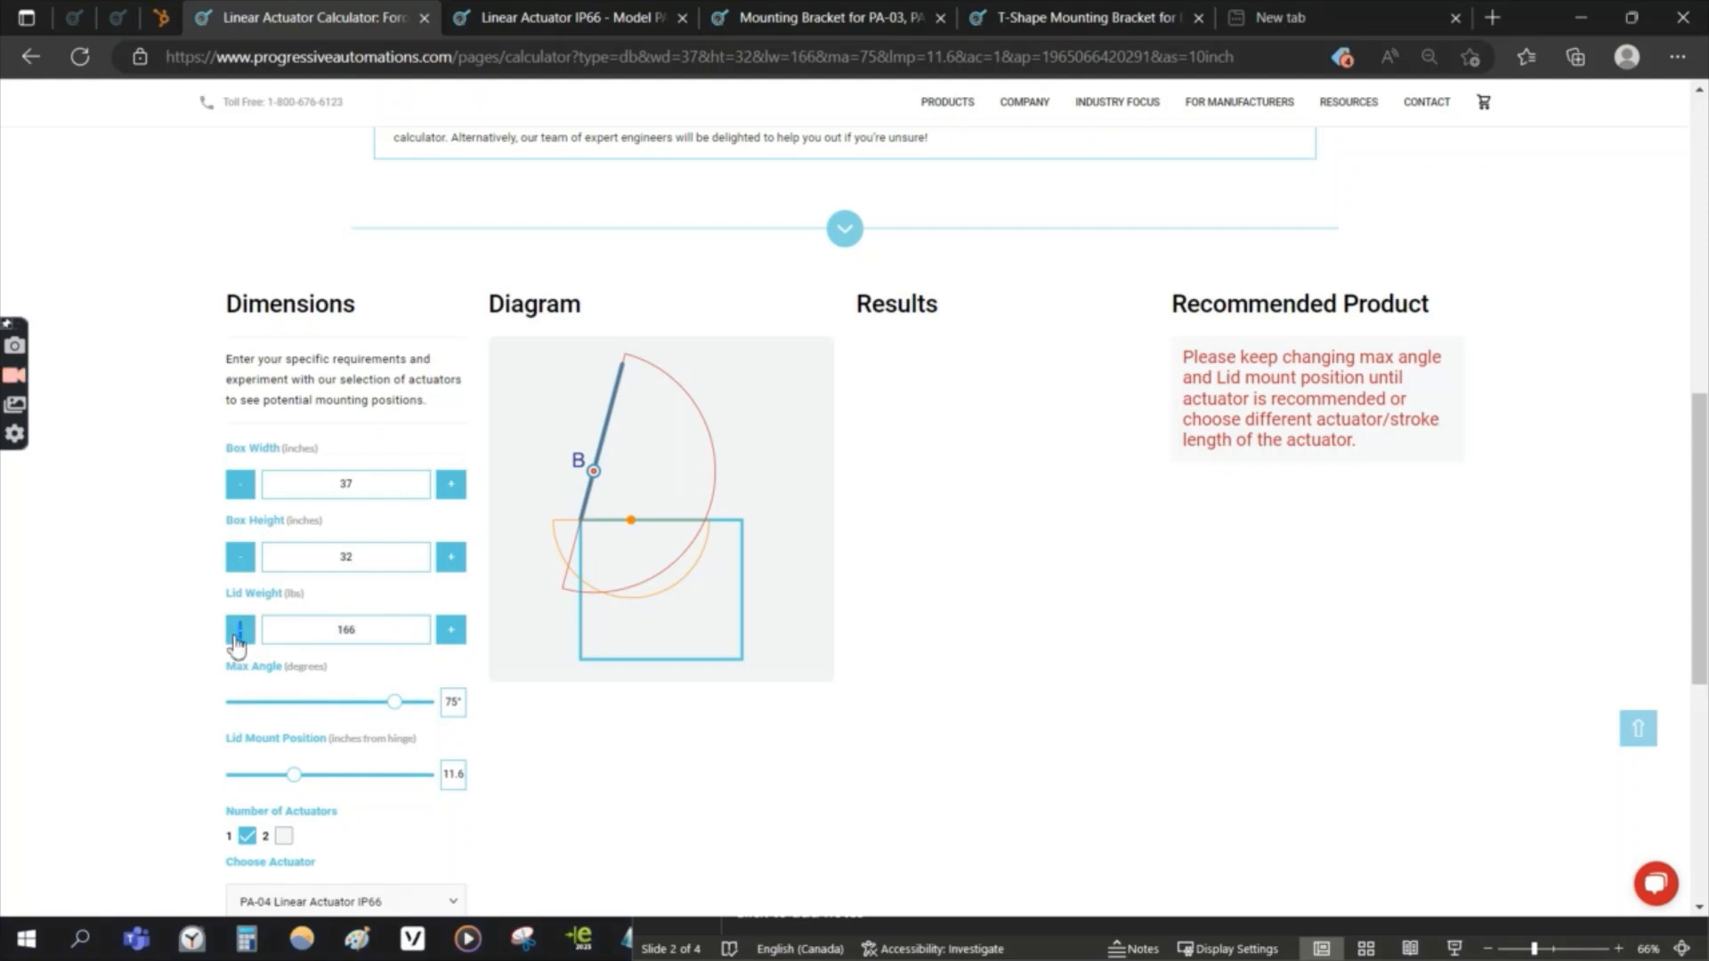
{"action": "left_click", "coordinate": [238, 630]}
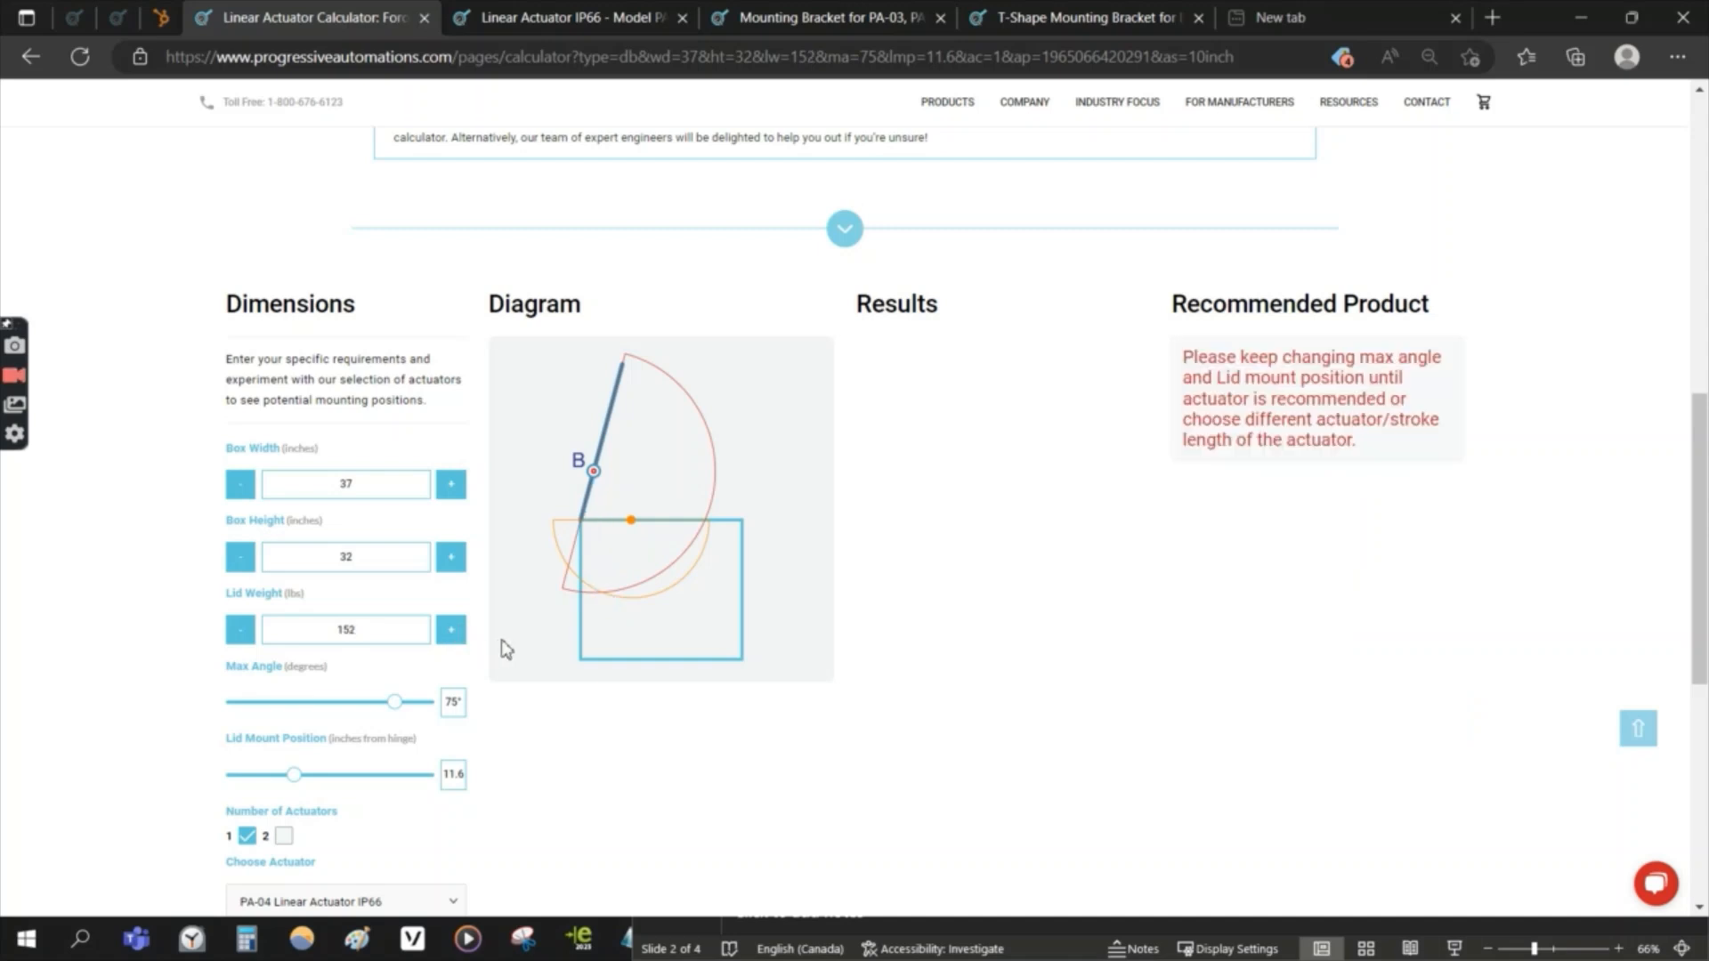
{"action": "left_click", "coordinate": [239, 629]}
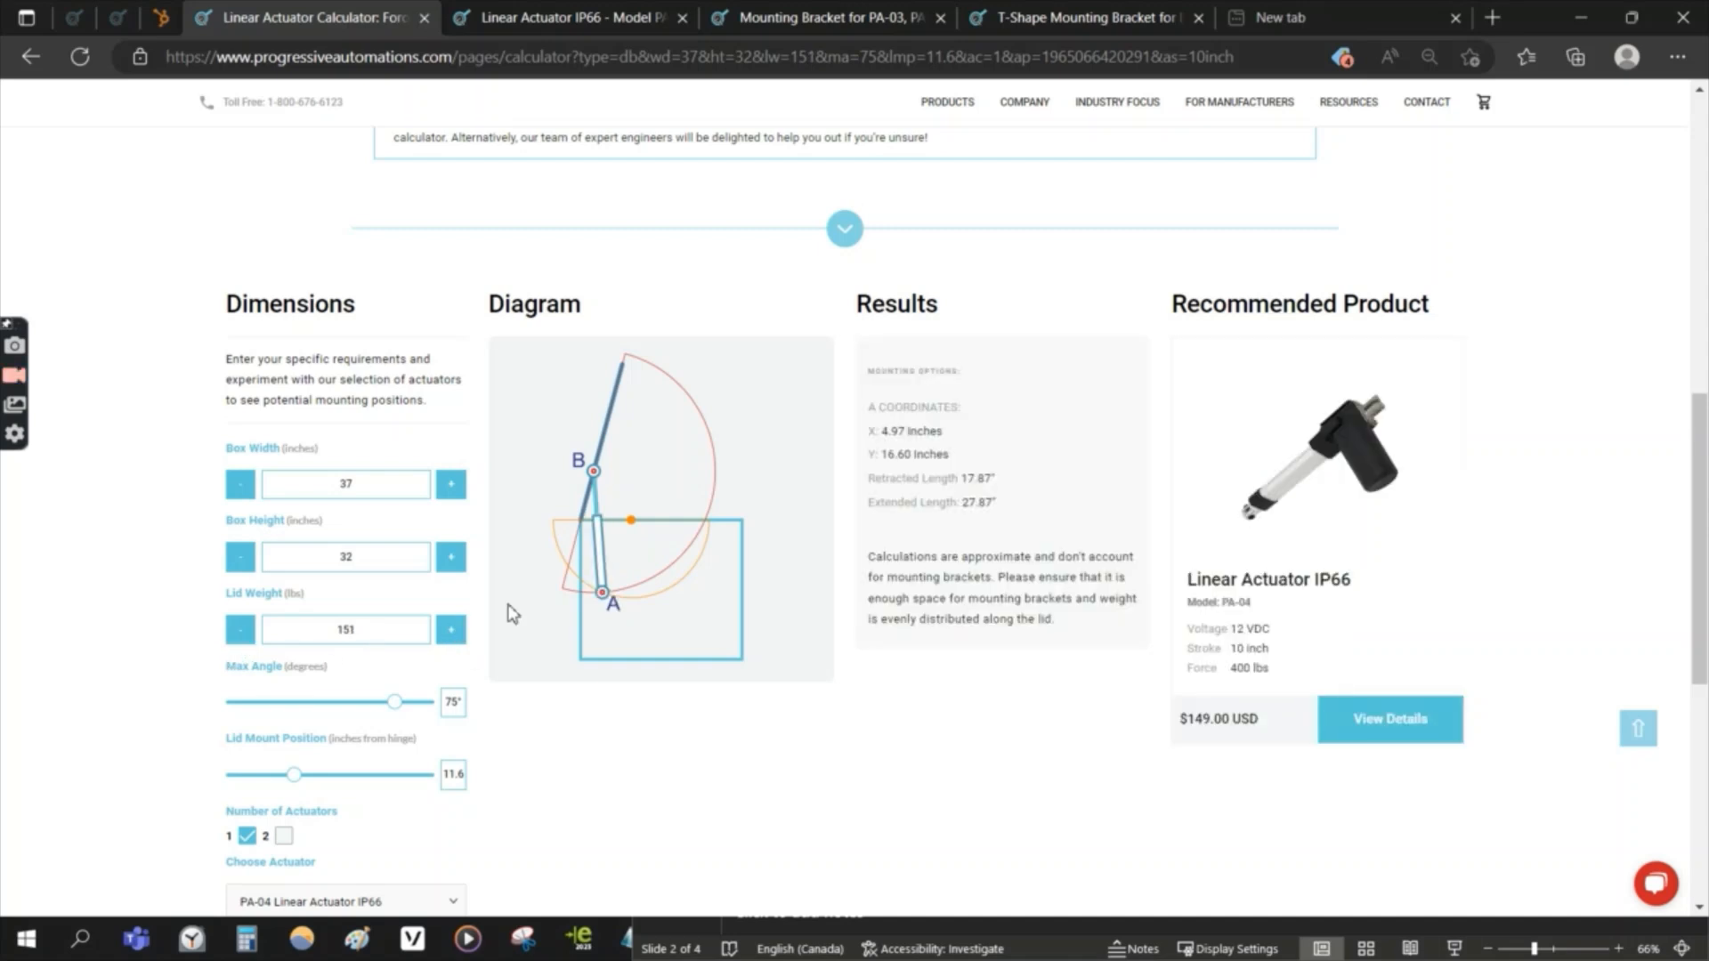
{"action": "mouse_move", "coordinate": [450, 630]}
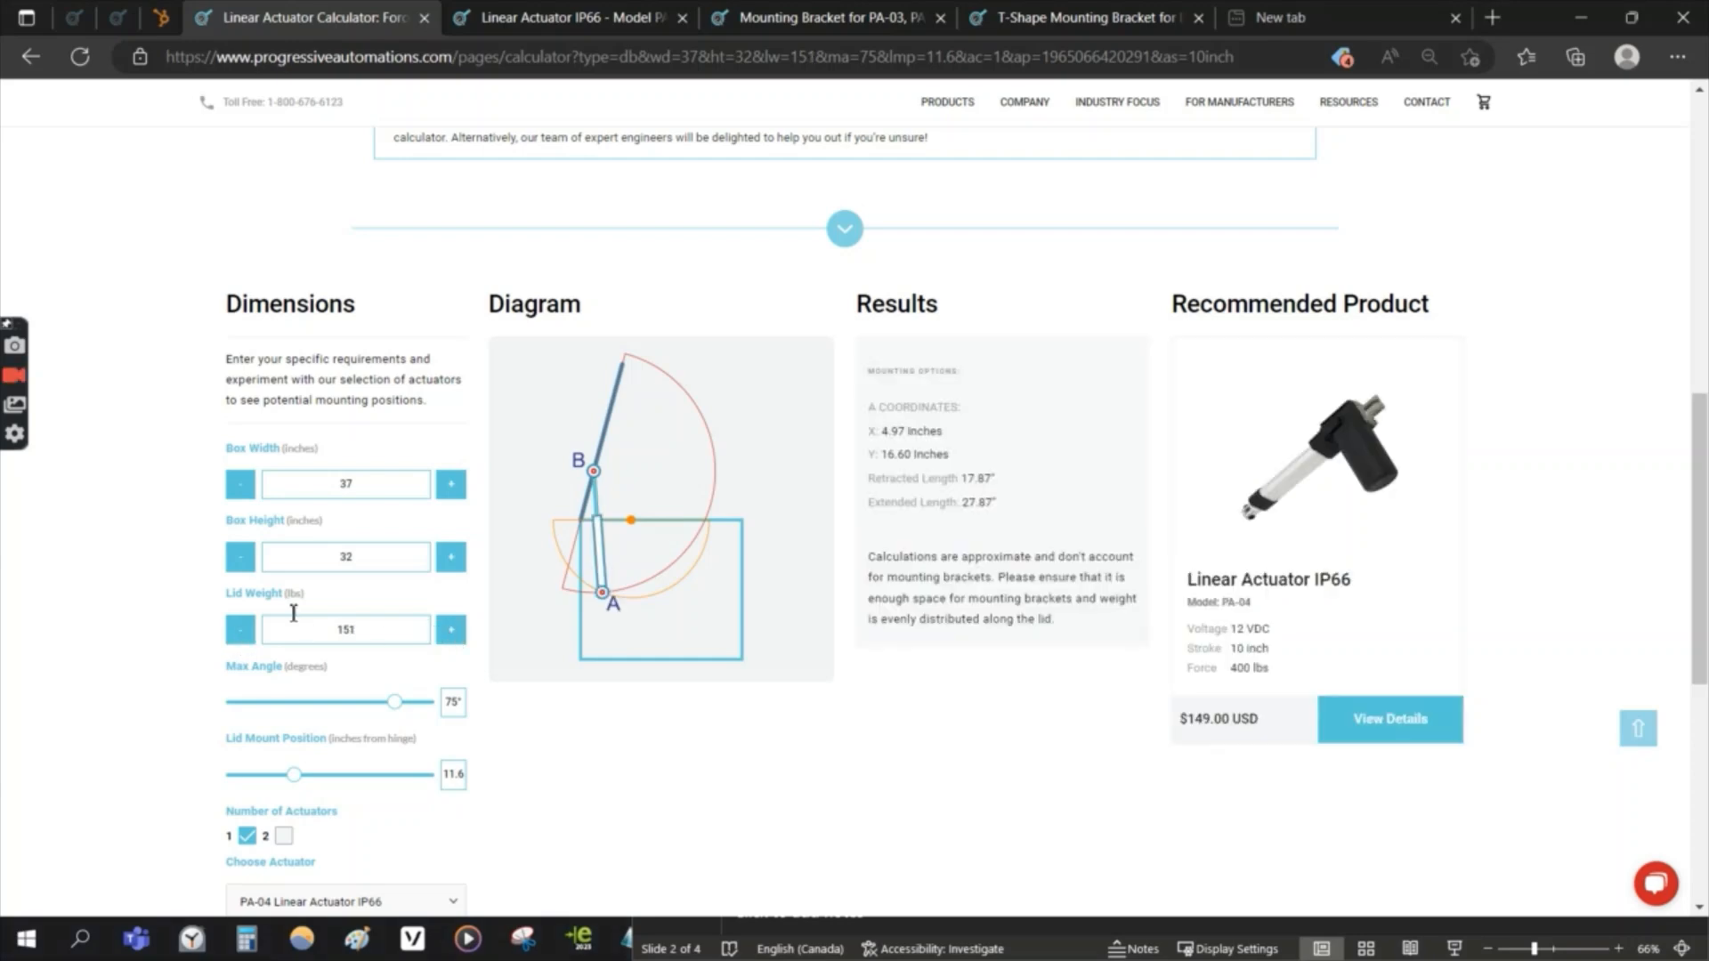
Step: Choose a 12-inch actuator stroke from the stroke dropdown
{"action": "scroll", "scroll_direction": "down", "scroll_amount": 3}
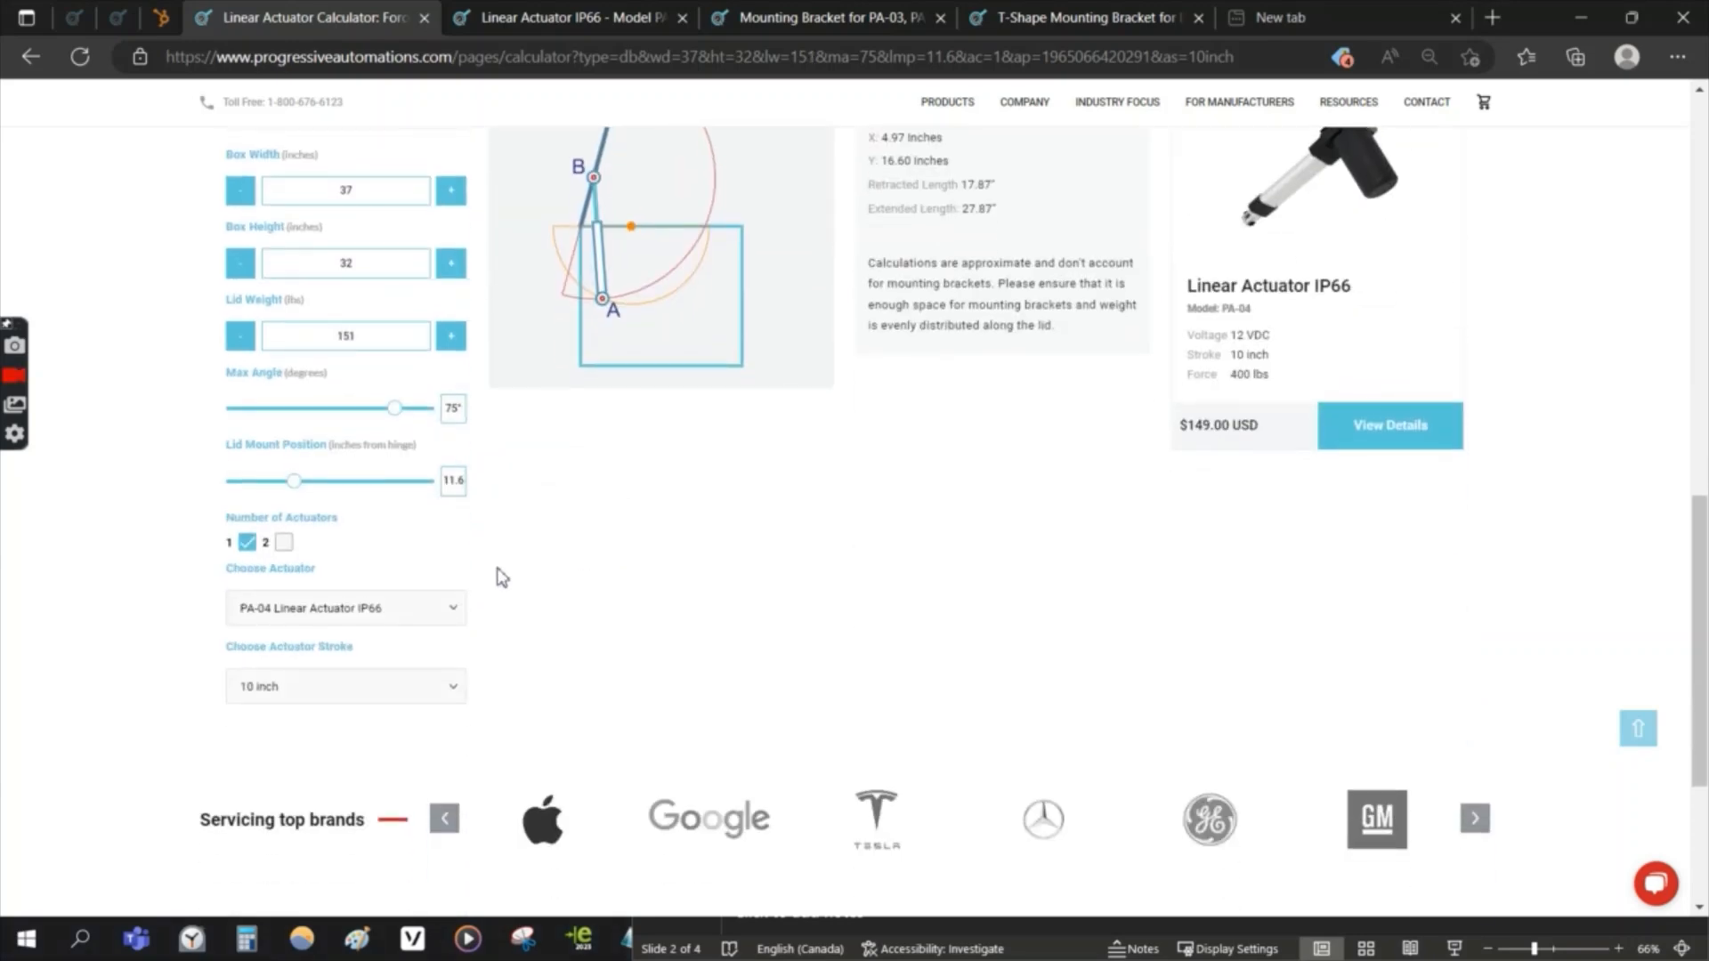
{"action": "left_click", "coordinate": [345, 685]}
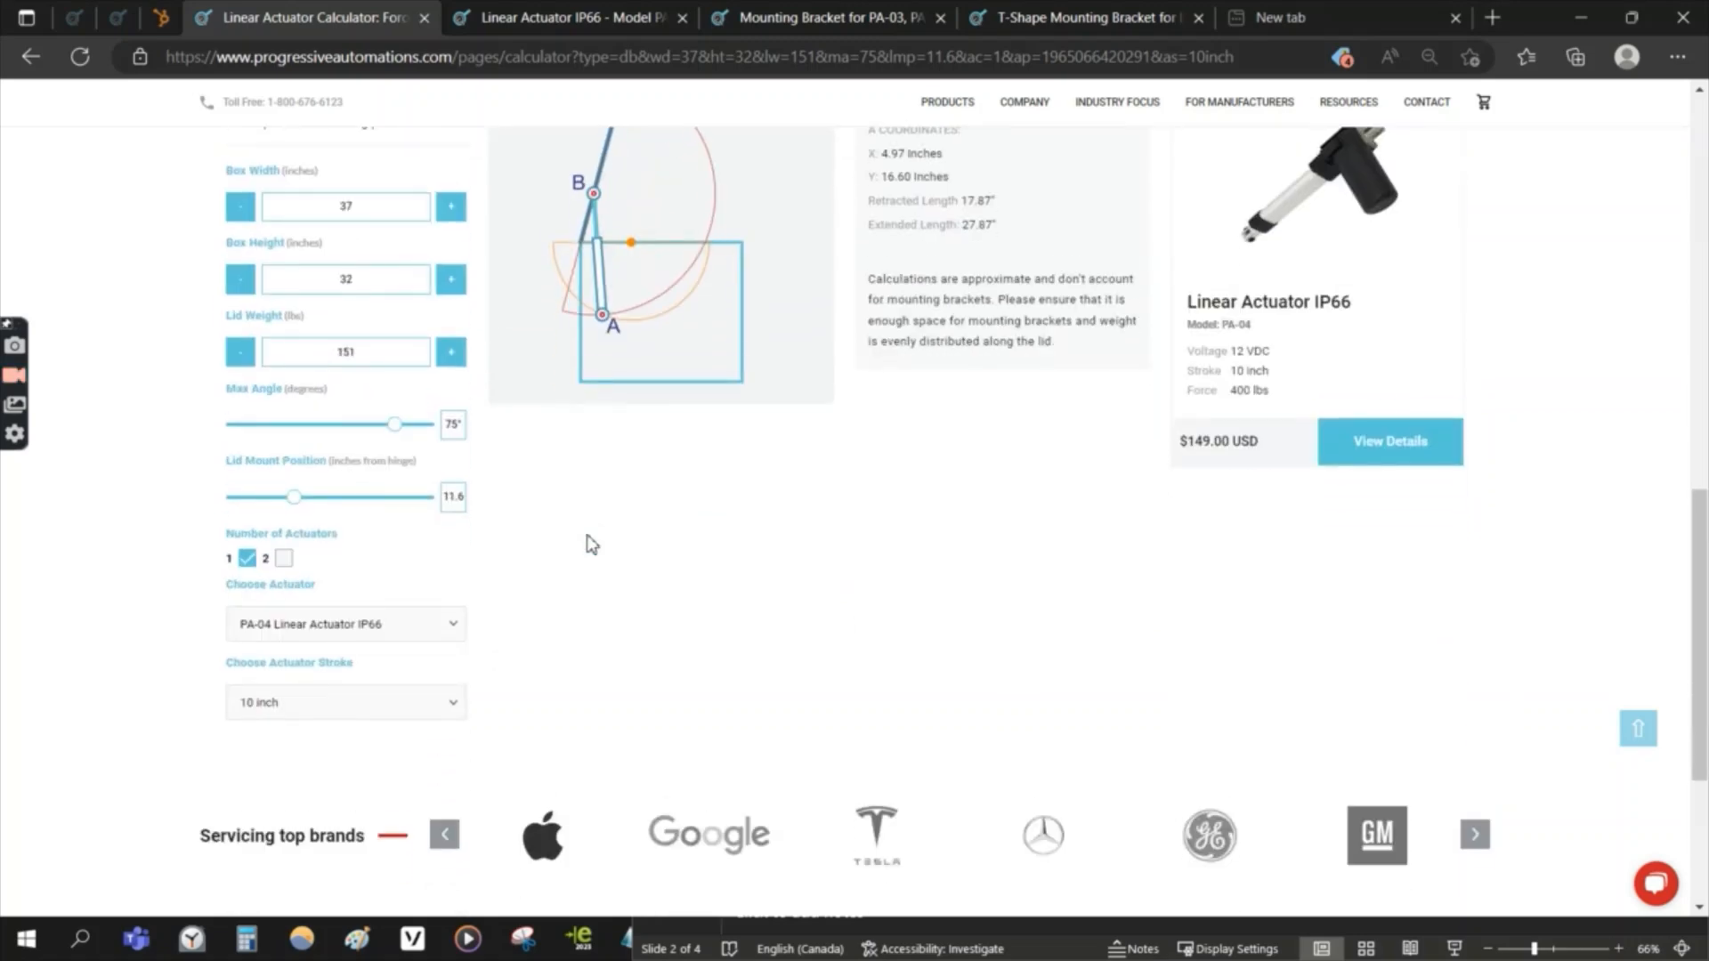
{"action": "left_click", "coordinate": [345, 686]}
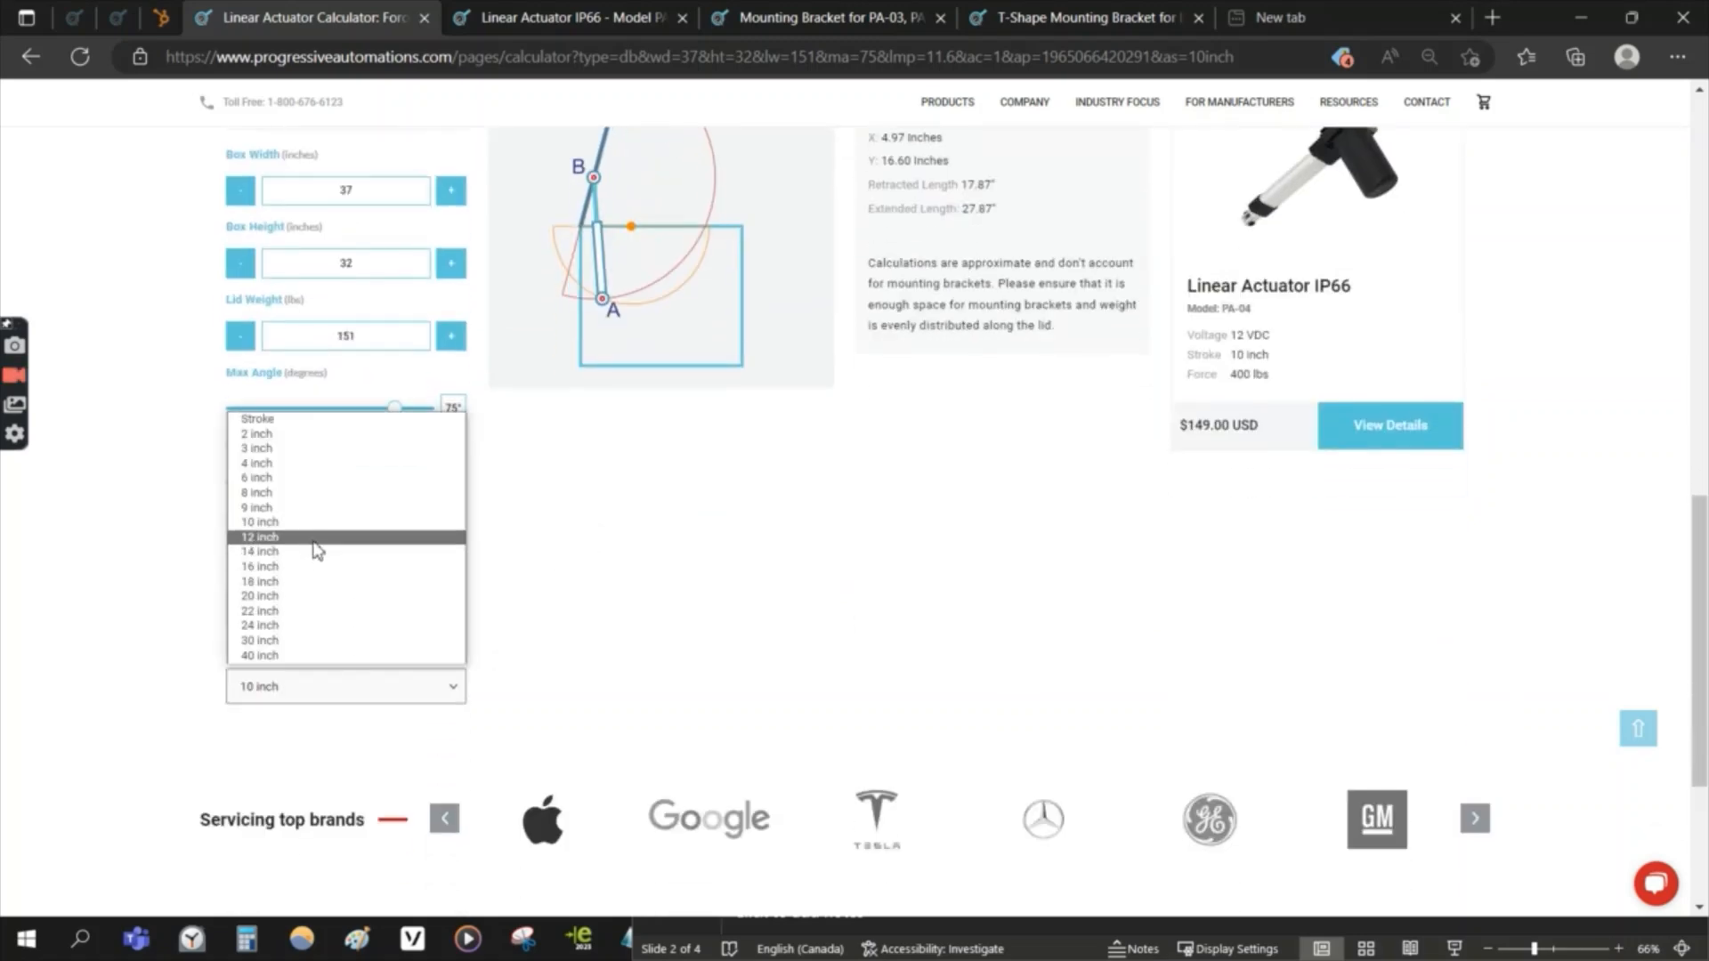
{"action": "left_click", "coordinate": [259, 536]}
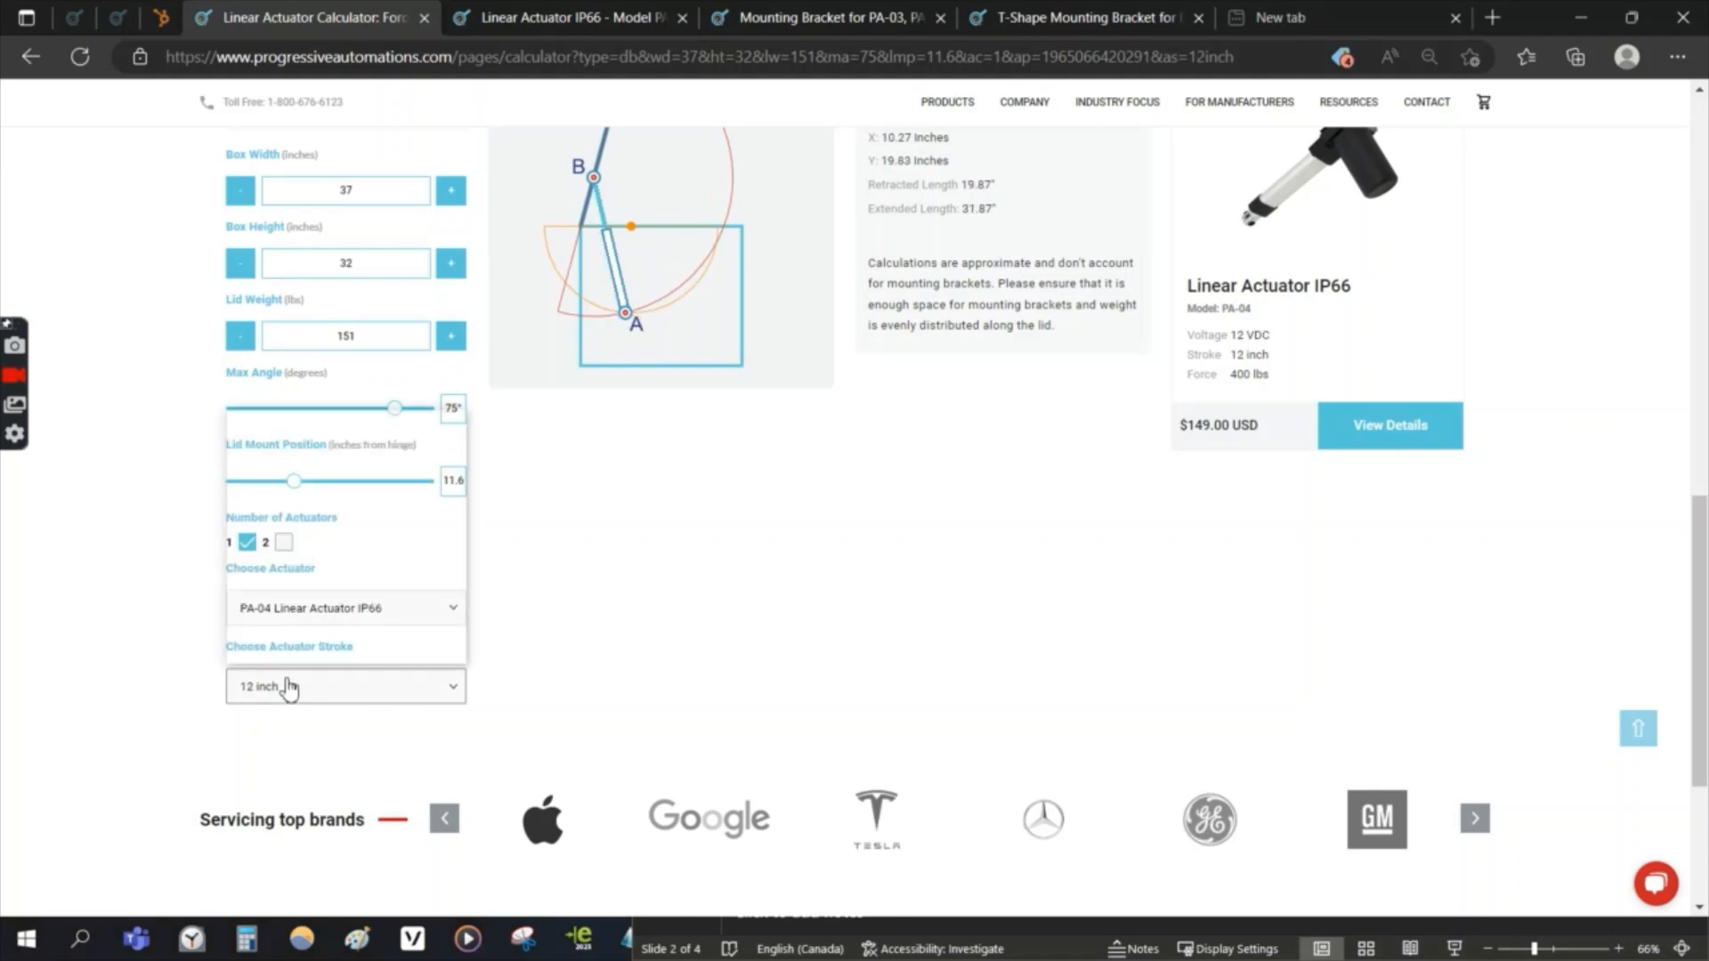
Step: Review the 12-inch PA-04 results, then go to the Contact Us page
{"action": "left_click", "coordinate": [344, 685]}
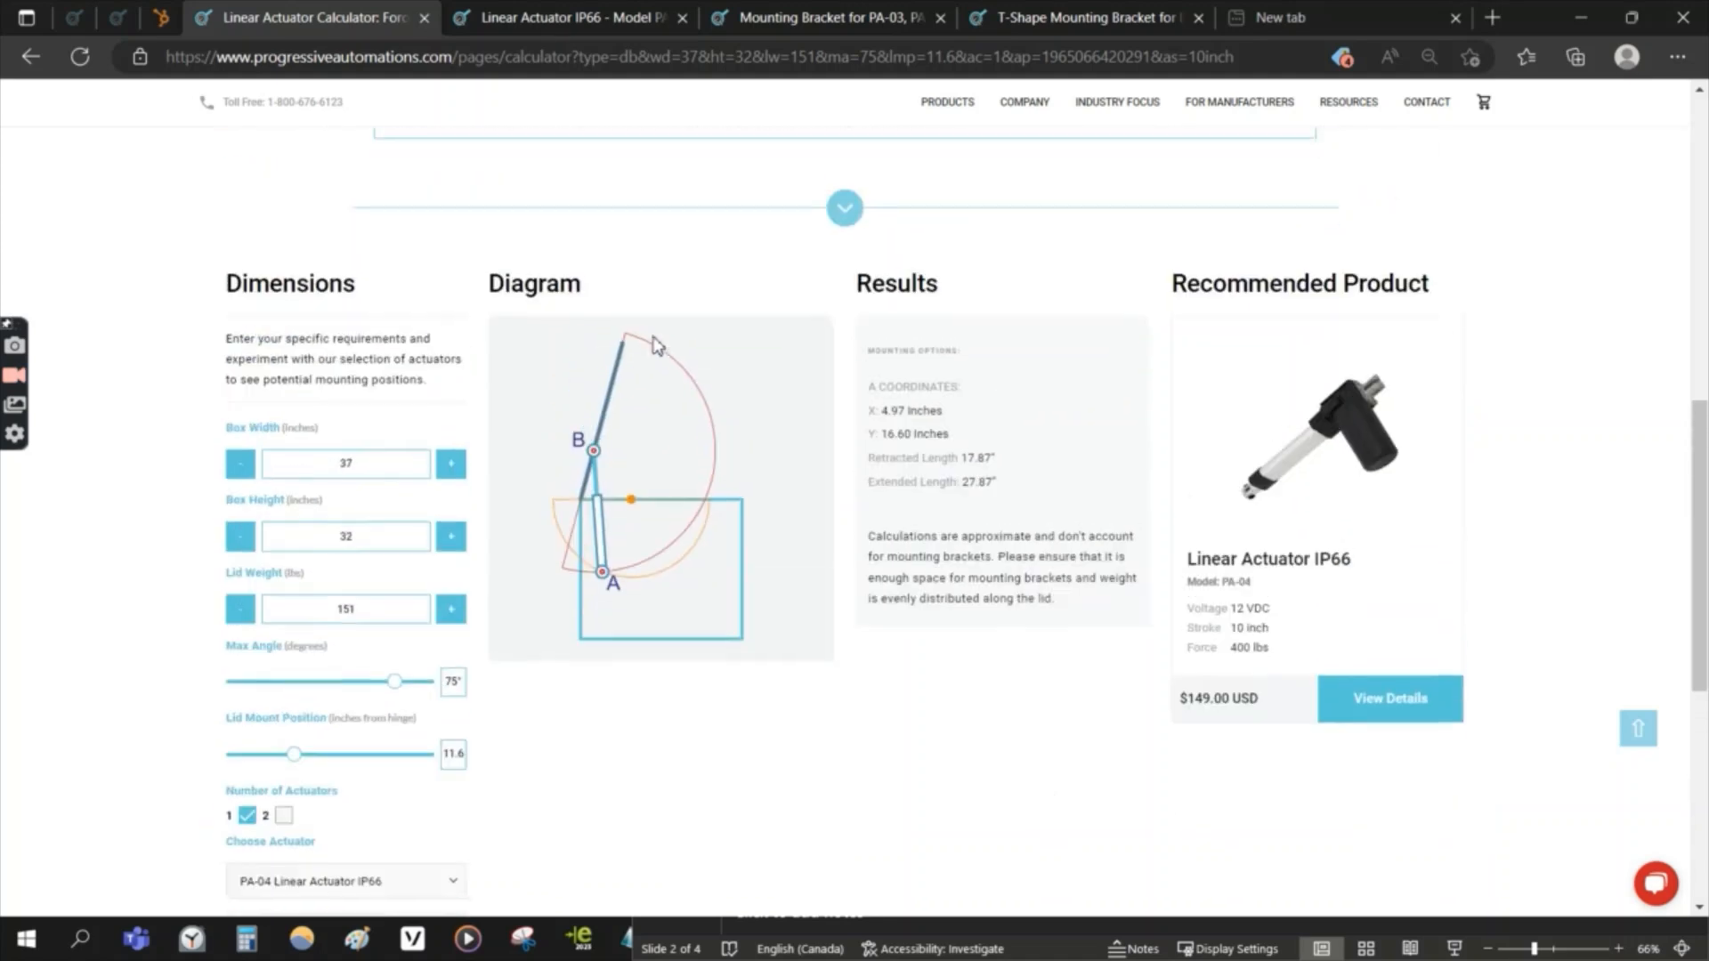
{"action": "scroll", "scroll_direction": "down", "scroll_amount": 3}
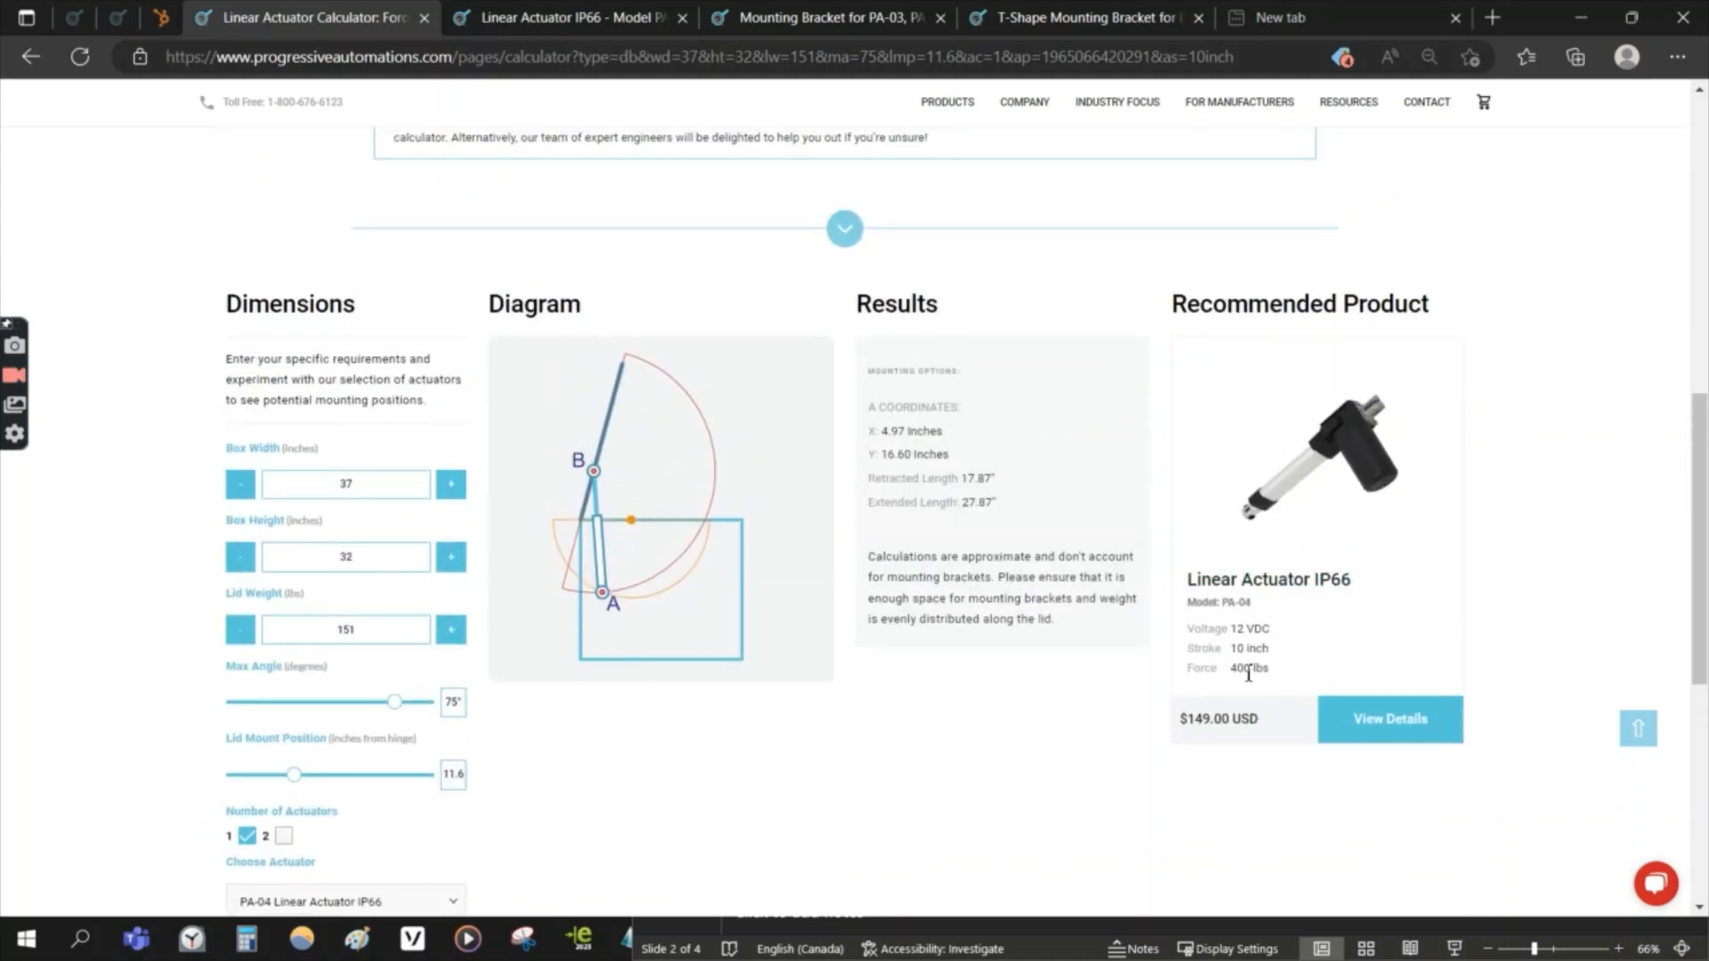
{"action": "mouse_move", "coordinate": [607, 518]}
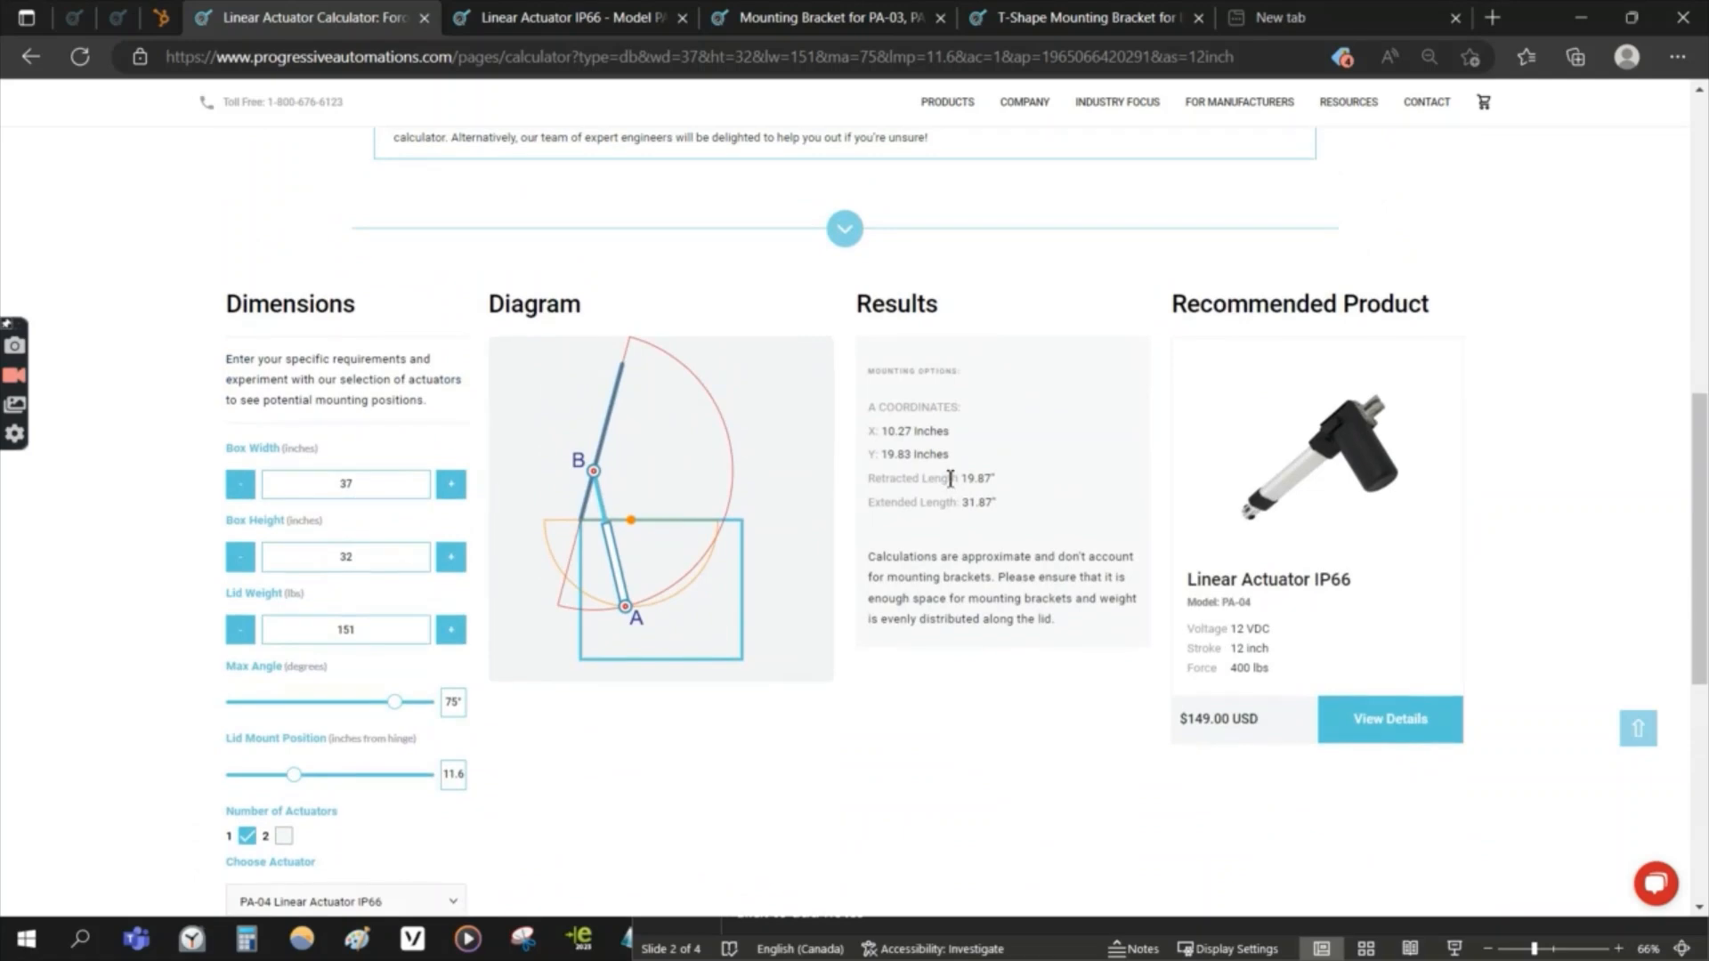
{"action": "mouse_move", "coordinate": [928, 505]}
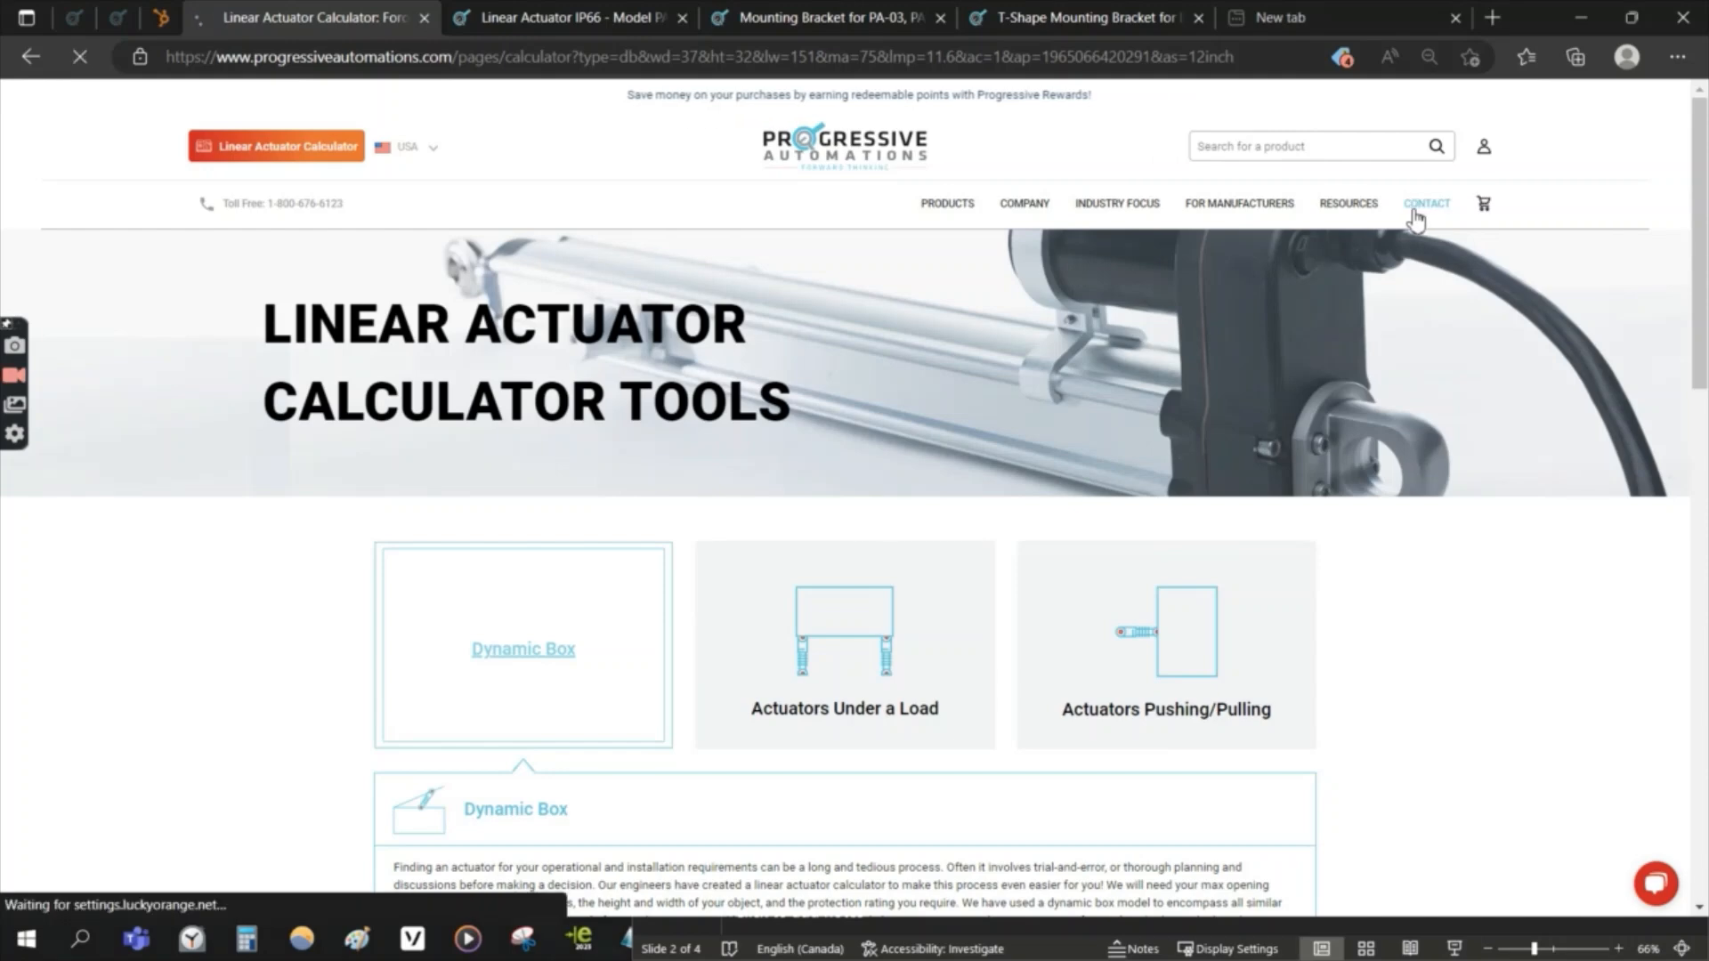
{"action": "left_click", "coordinate": [1426, 203]}
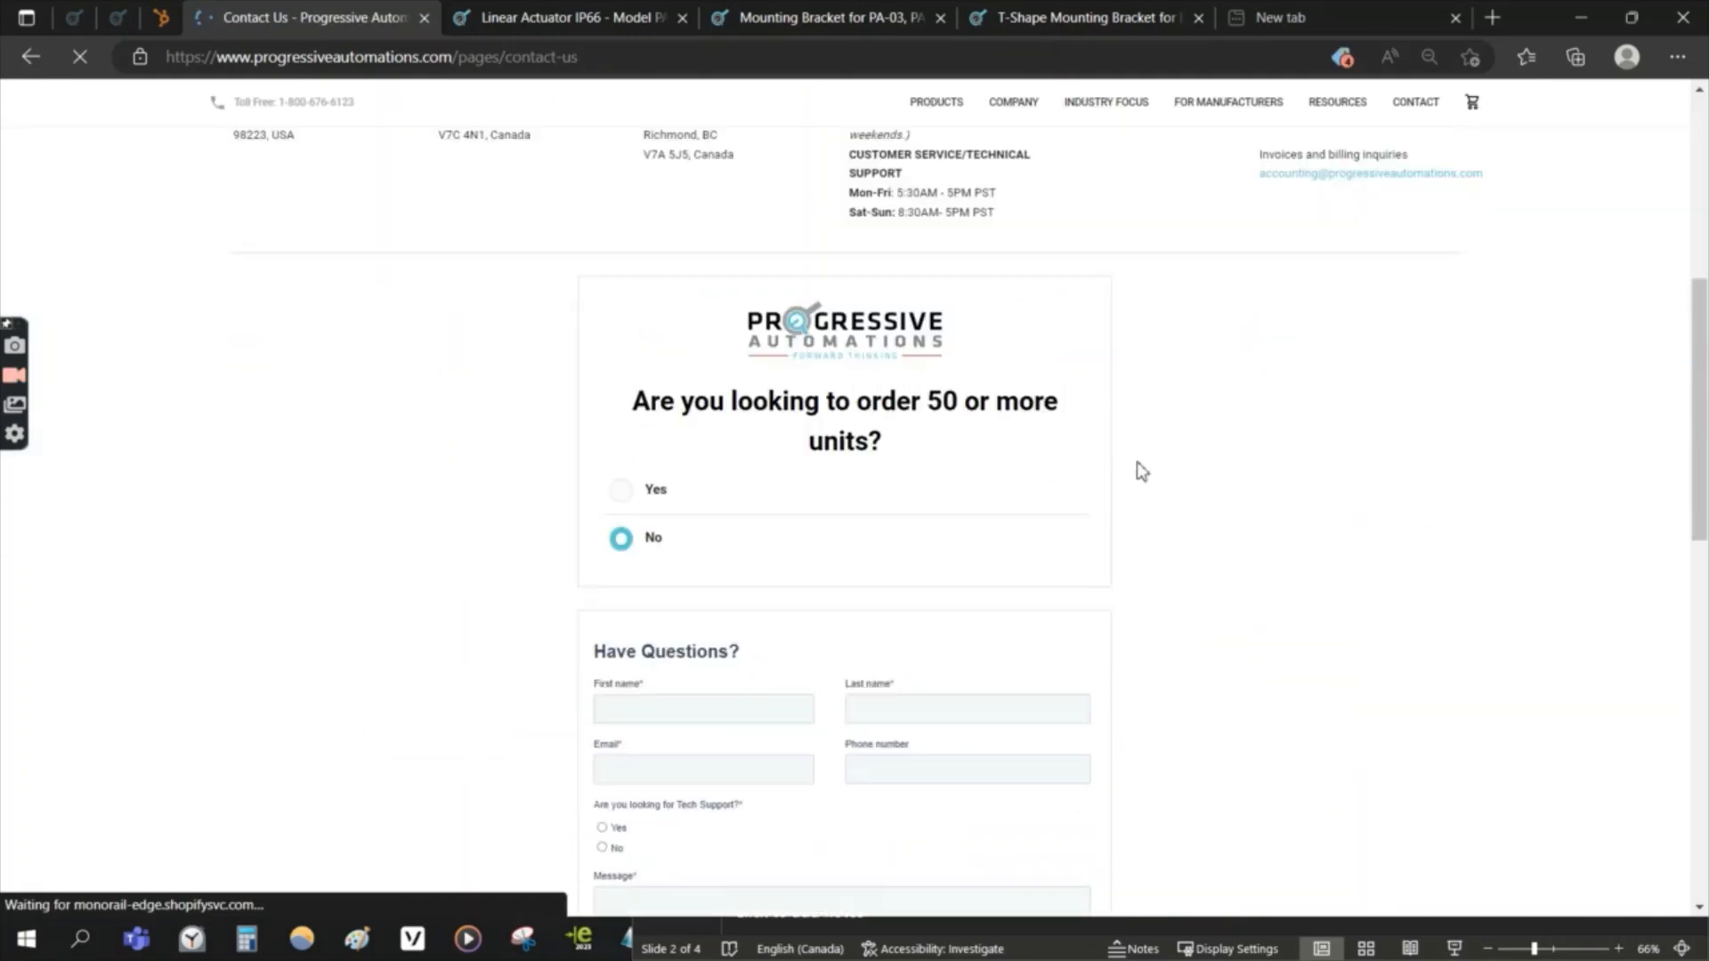